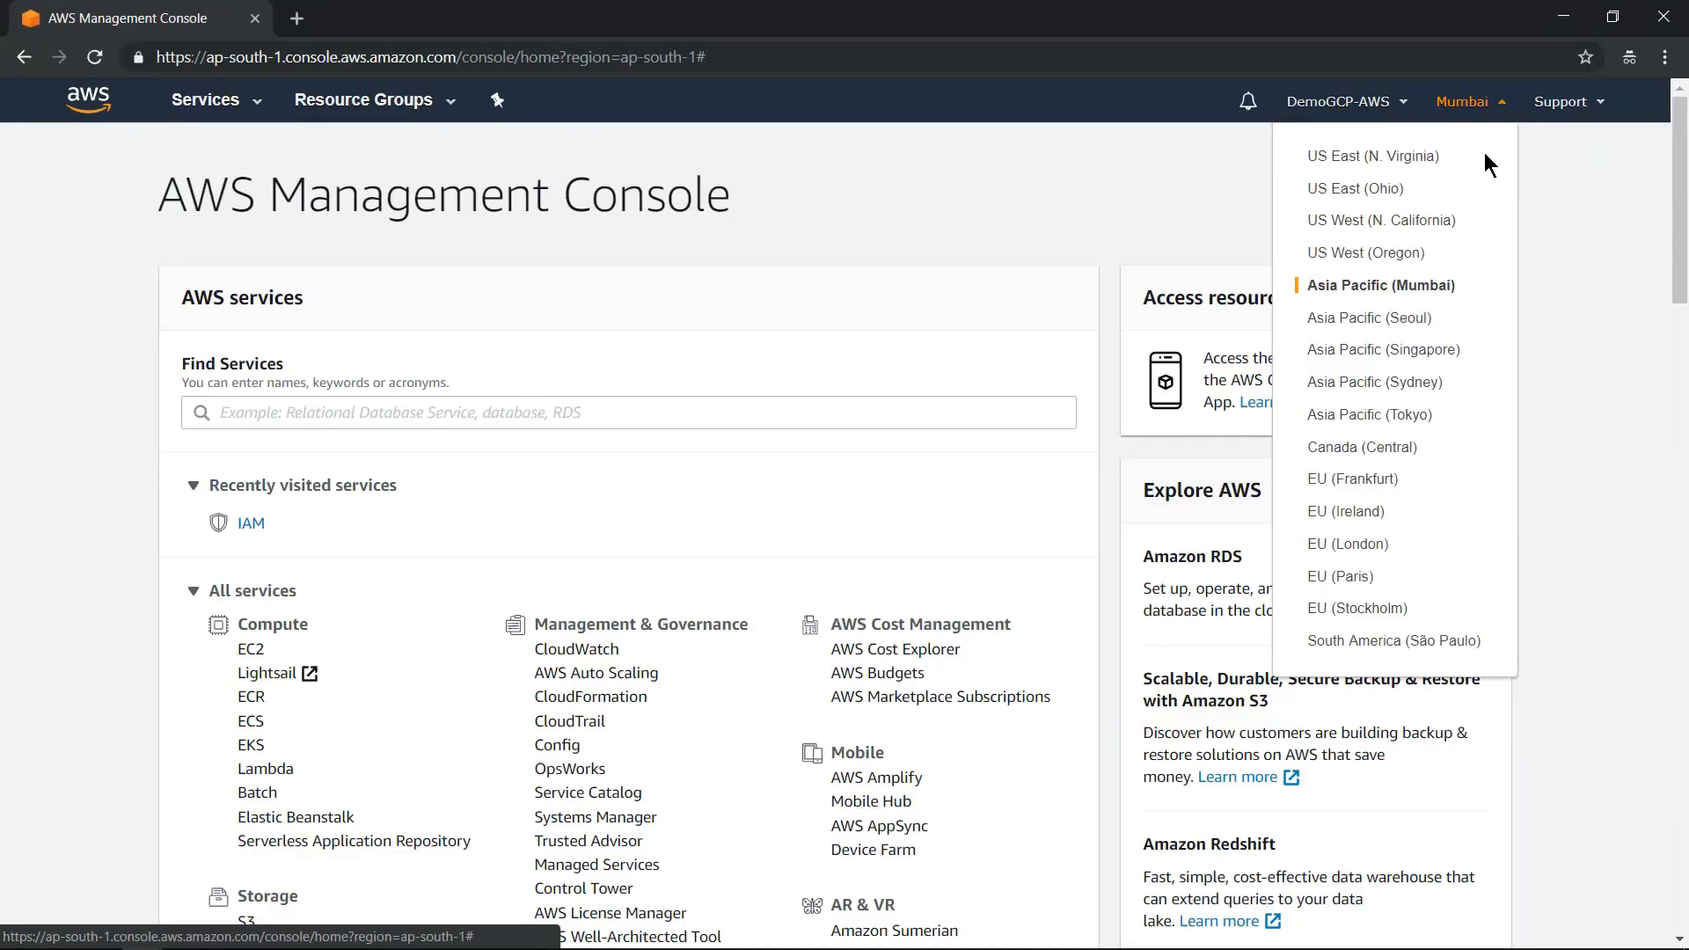
{"action": "mouse_move", "coordinate": [1496, 261]}
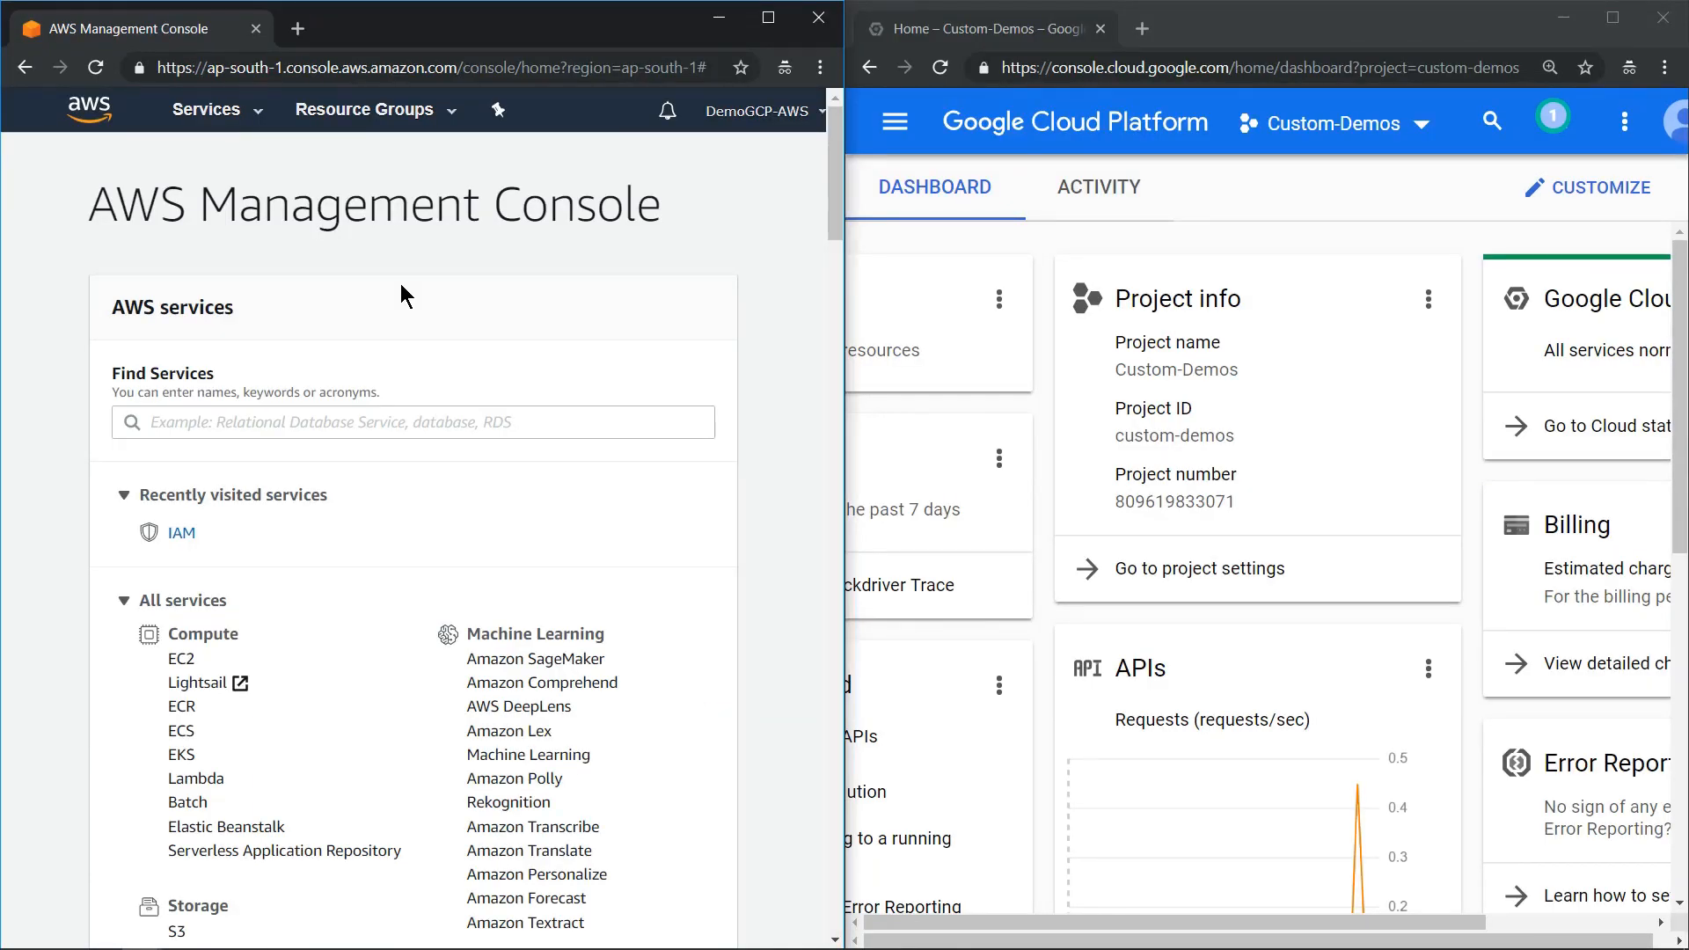
- Bring up the EC2 dashboard in AWS and the Compute Engine VM instances page in GCP
{"action": "left_click", "coordinate": [180, 658]}
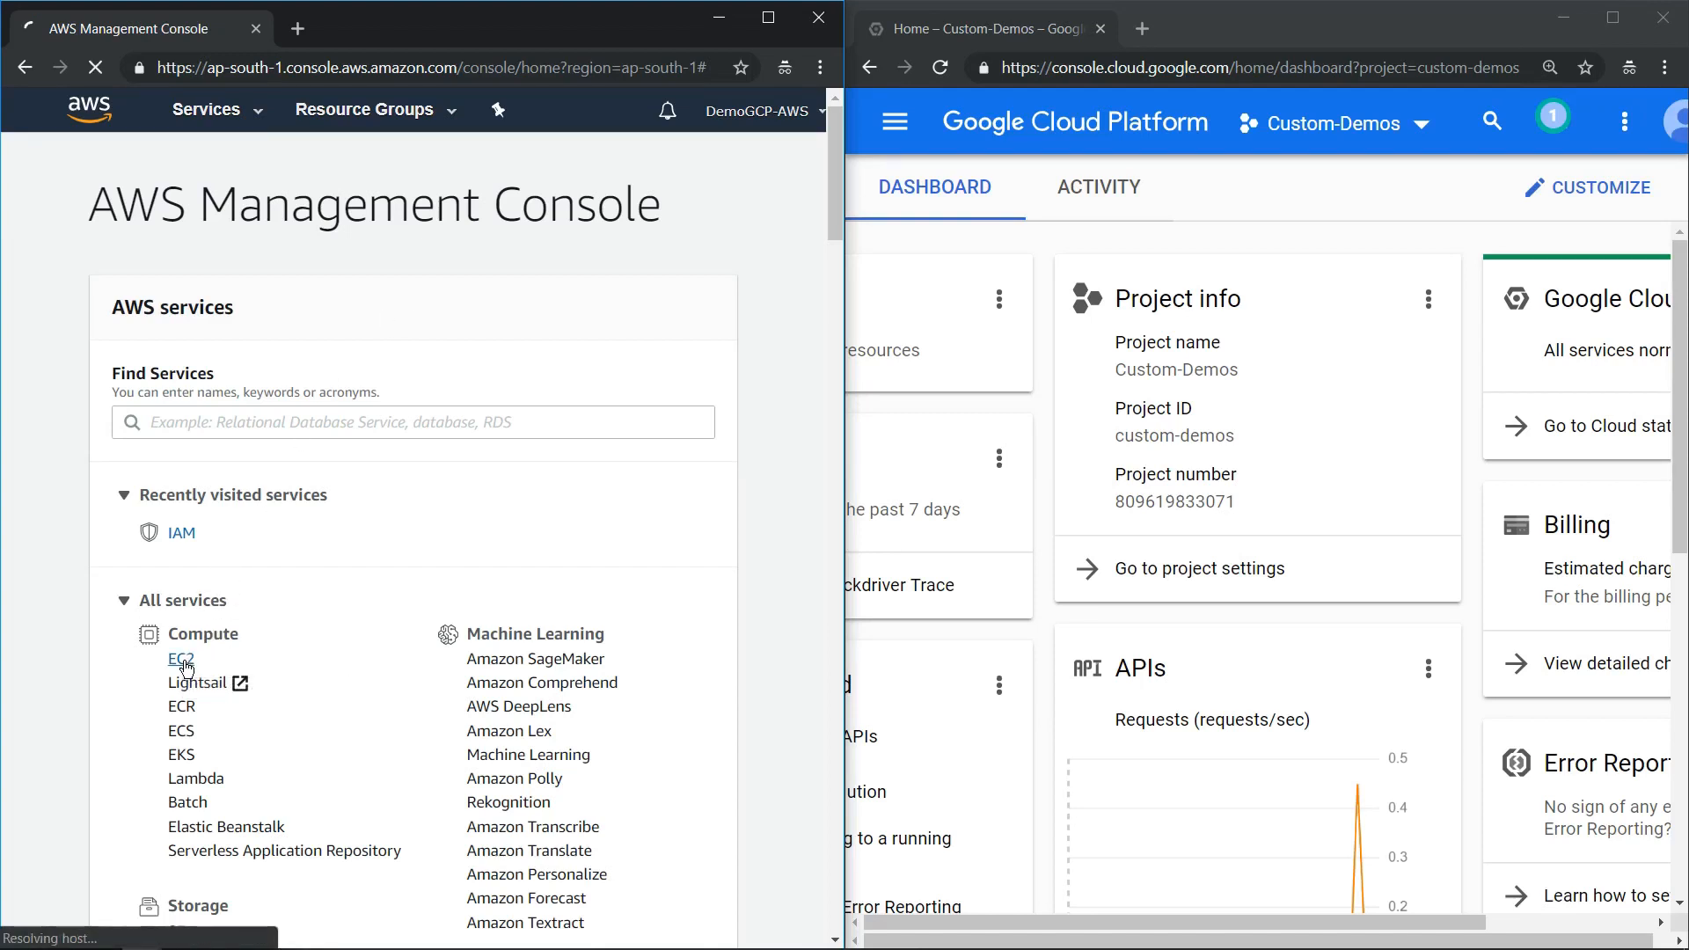
{"action": "left_click", "coordinate": [180, 658]}
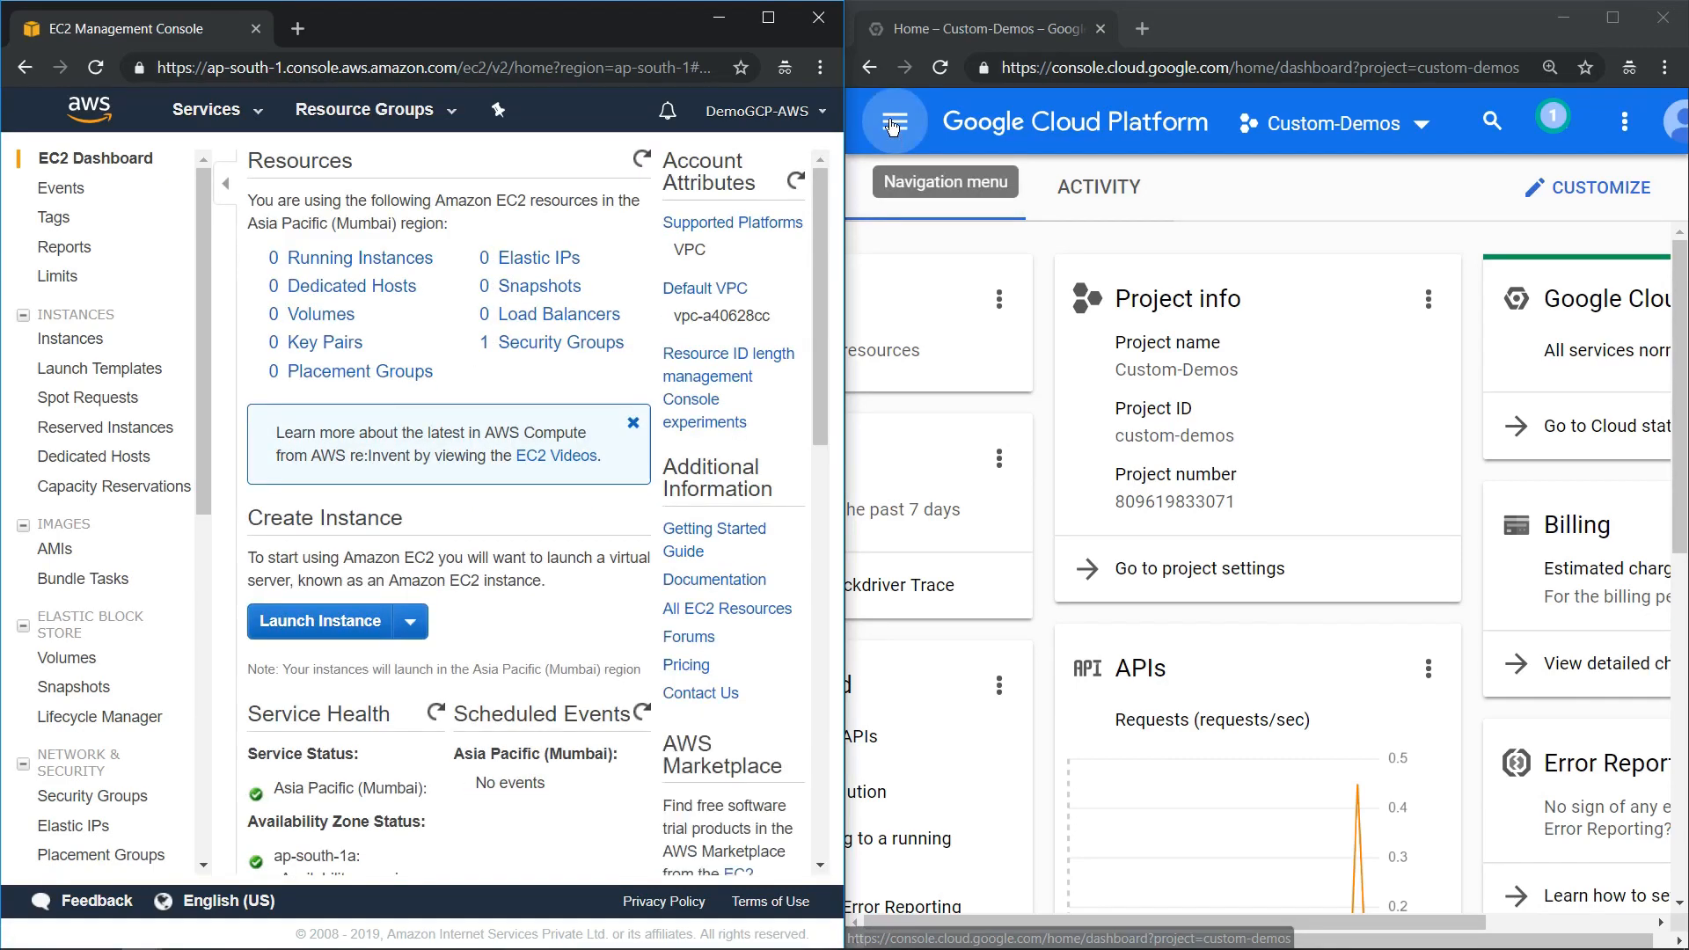
{"action": "left_click", "coordinate": [894, 122]}
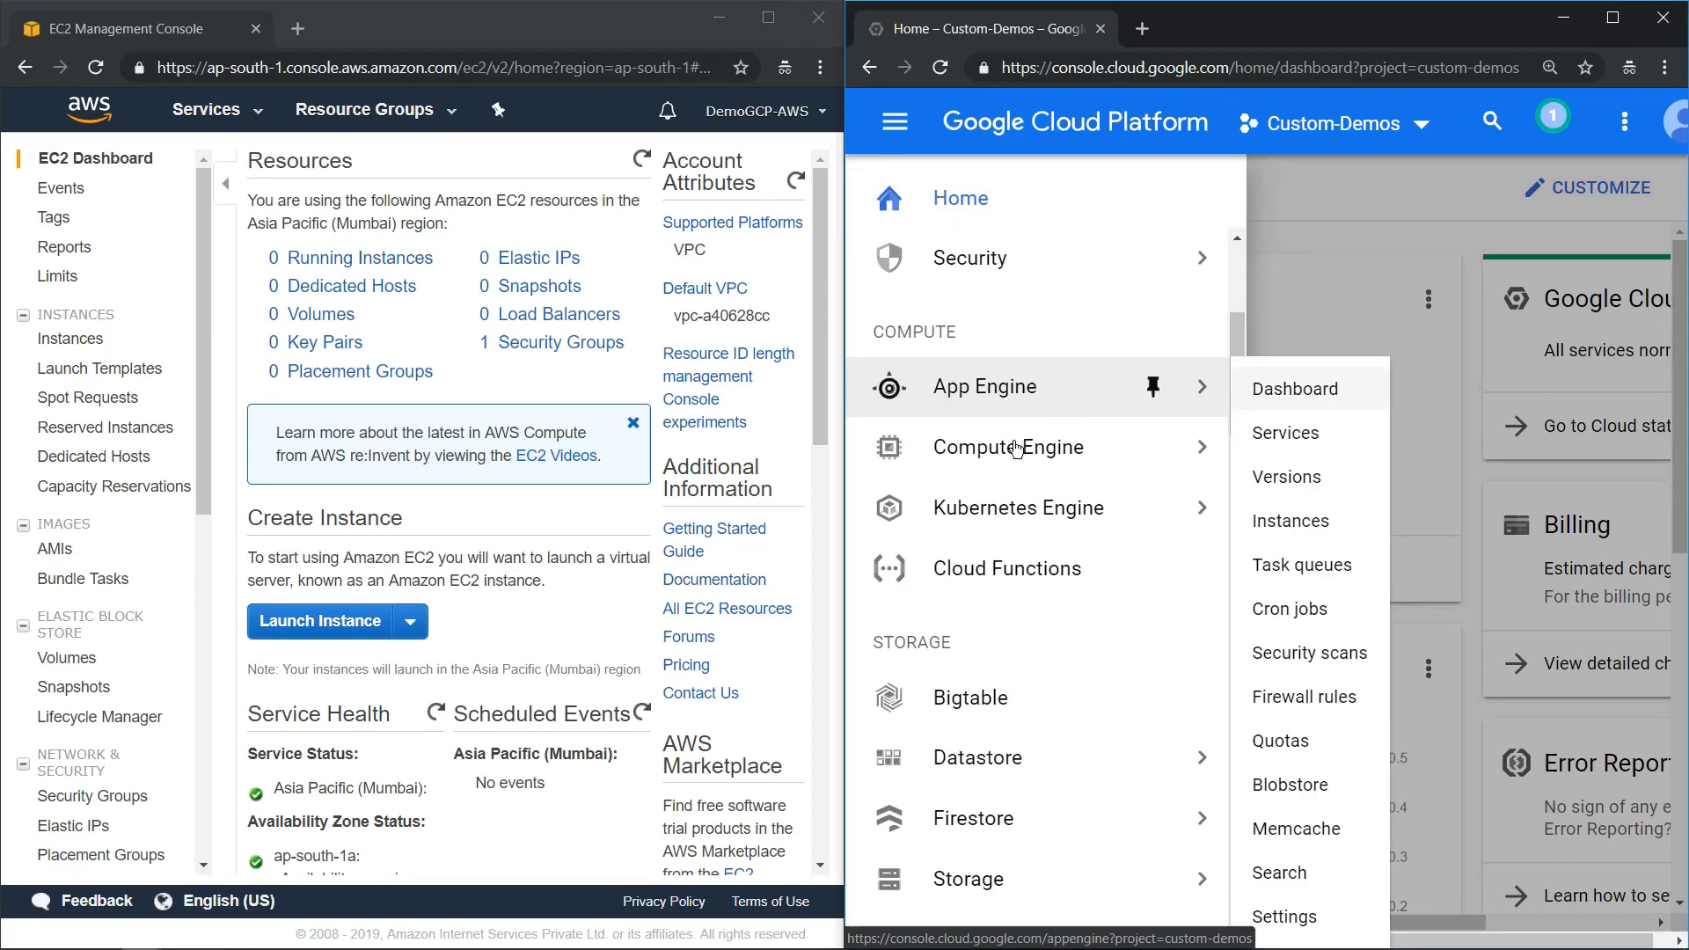
{"action": "mouse_move", "coordinate": [1006, 447]}
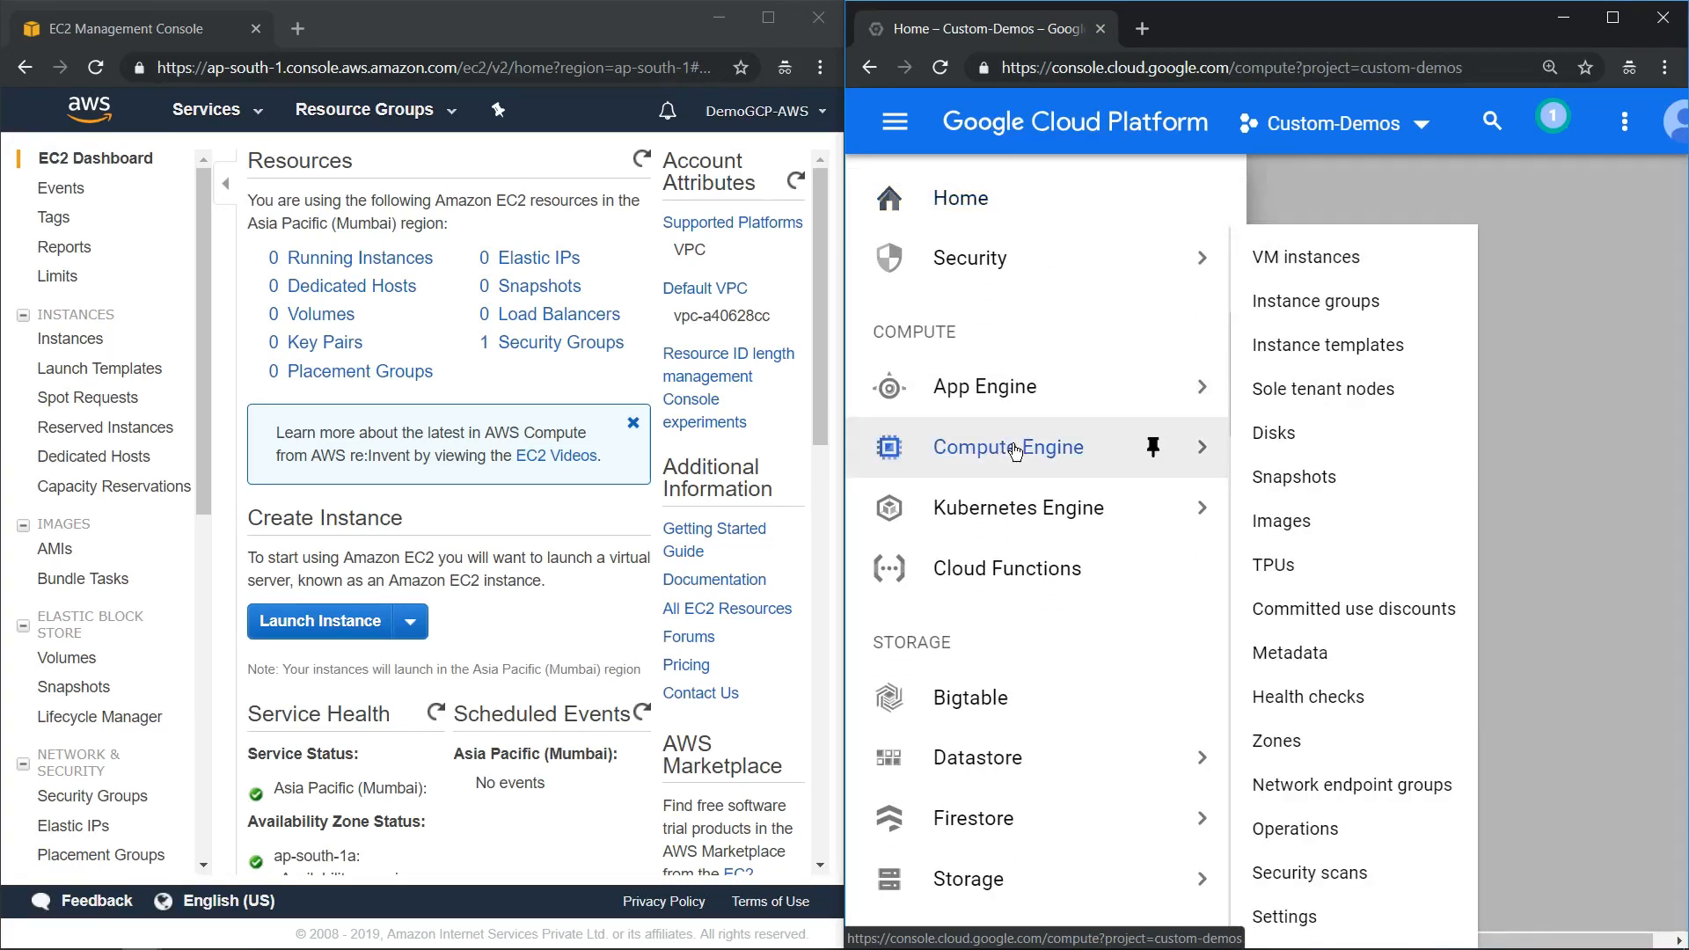
{"action": "left_click", "coordinate": [1304, 257]}
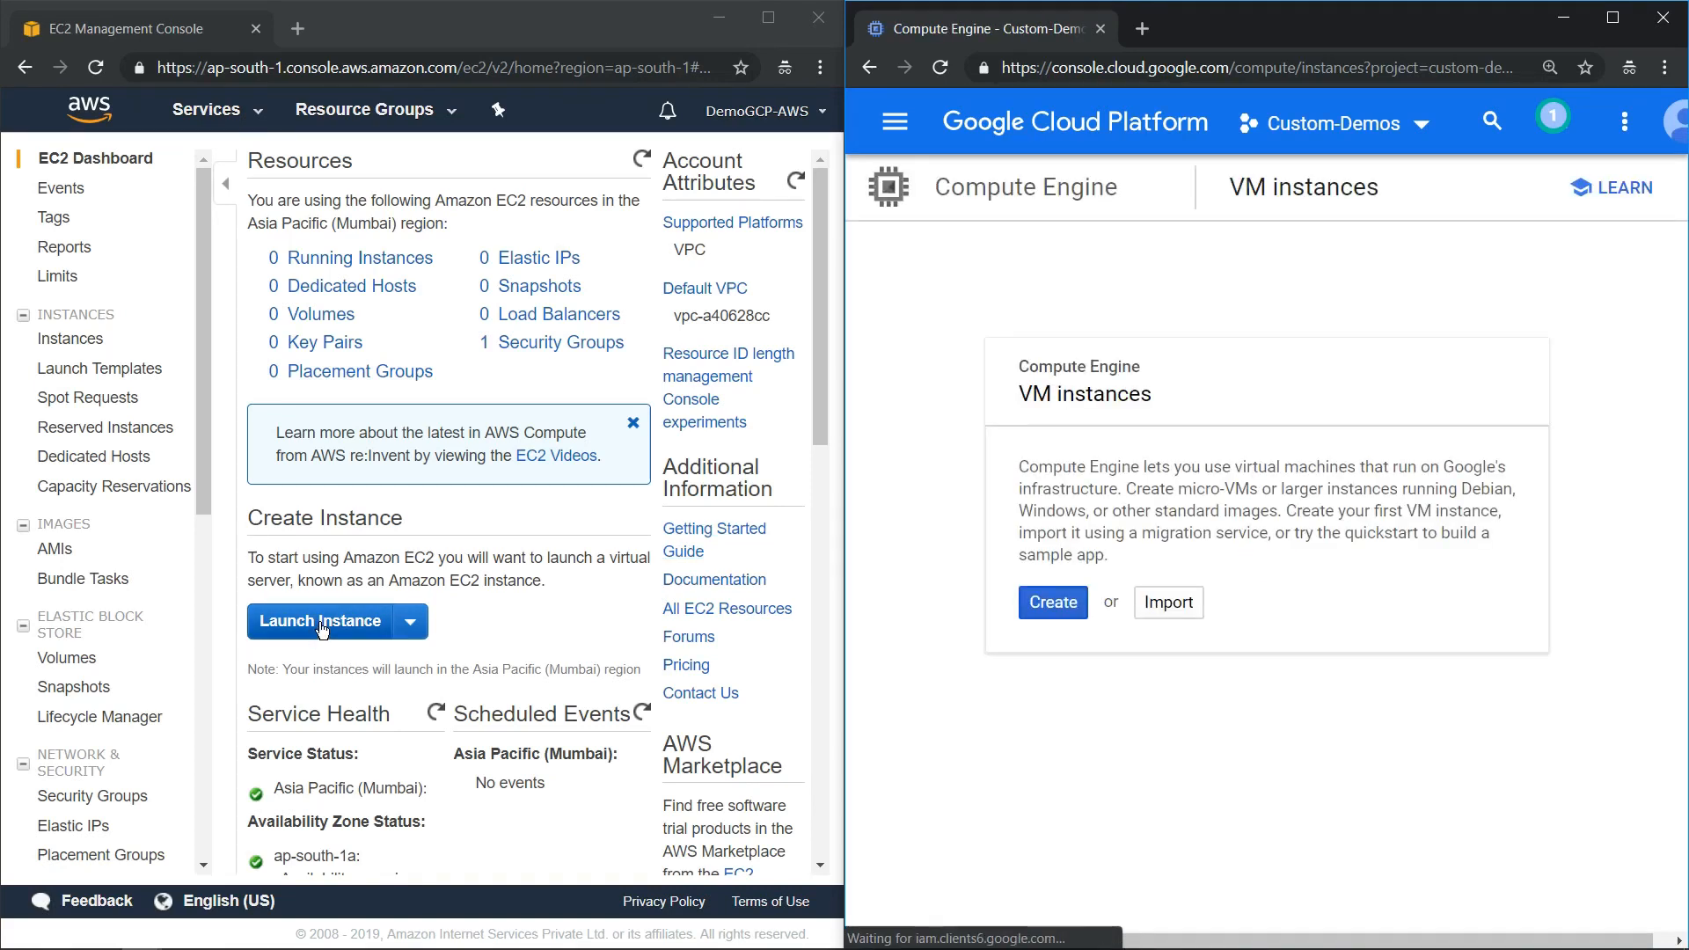
{"action": "mouse_move", "coordinate": [1093, 727]}
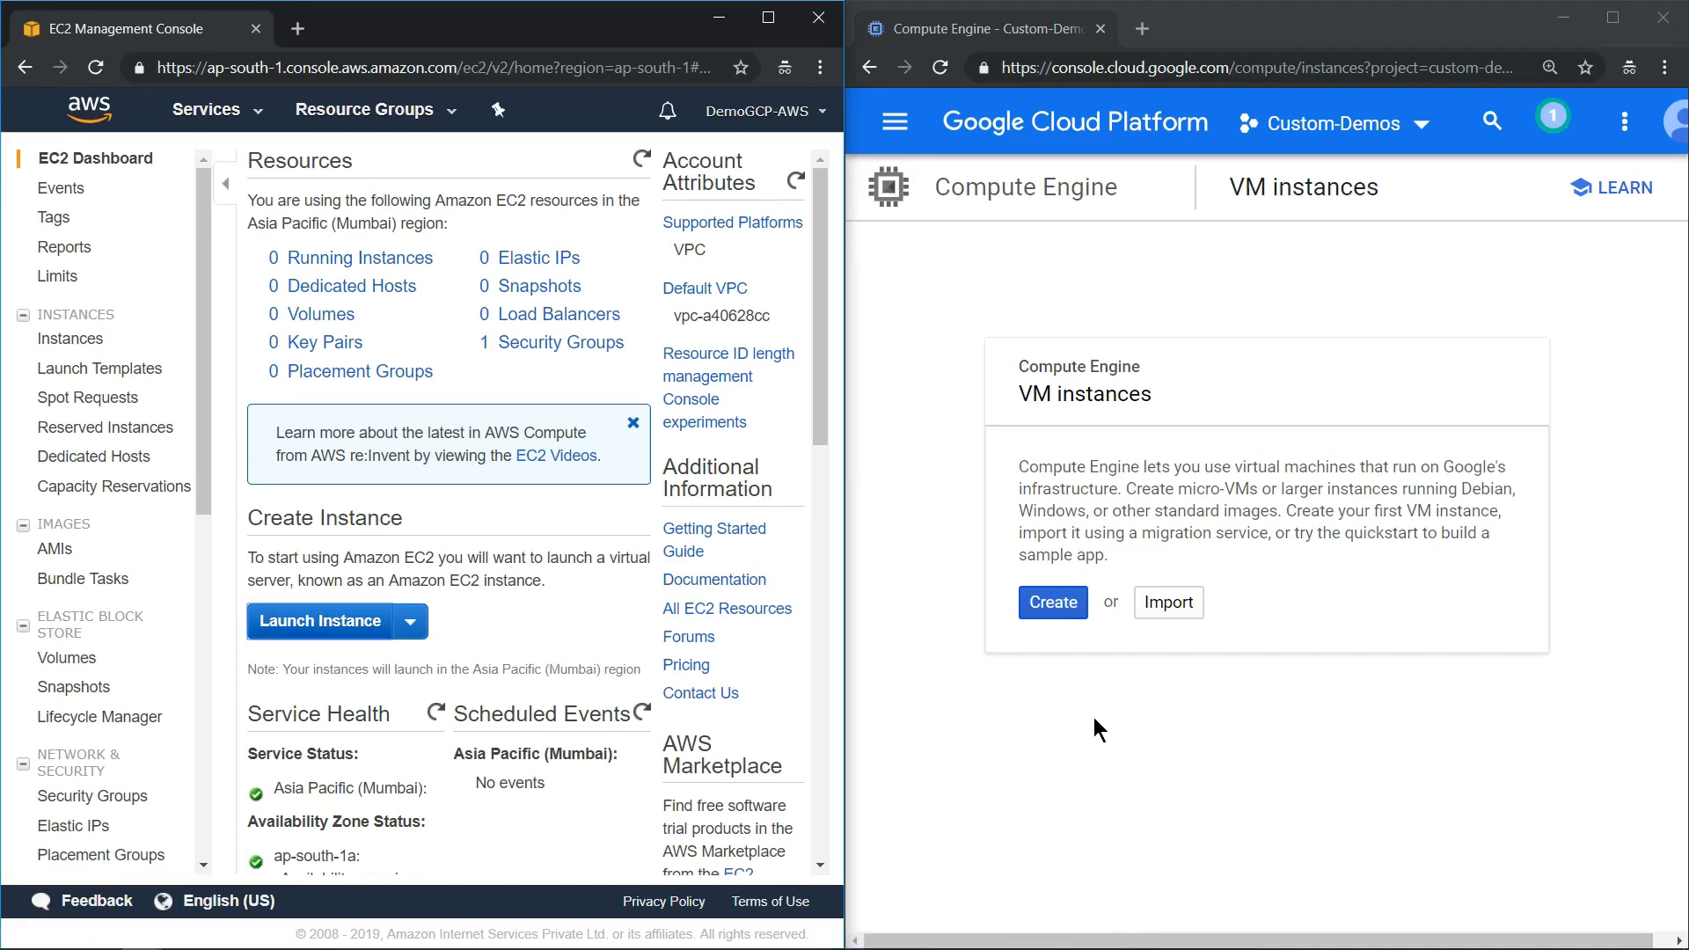
- Start a new EC2 instance and a new GCP VM, choosing the free-tier Ubuntu Server 18.04 LTS AMI
{"action": "left_click", "coordinate": [319, 622]}
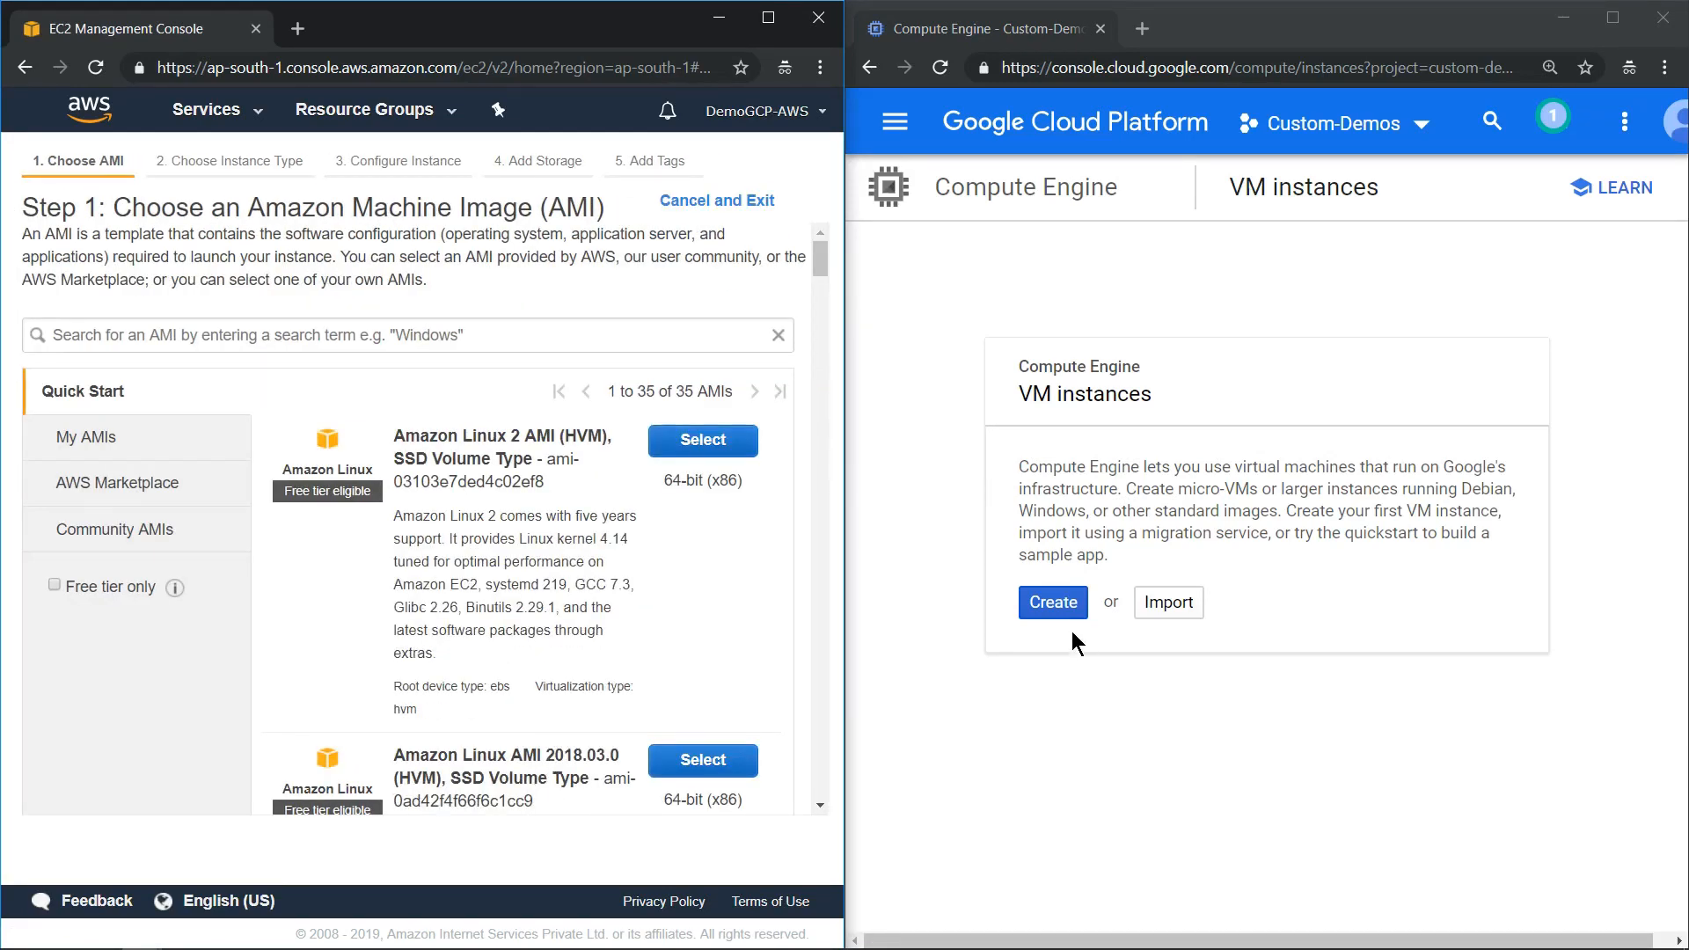
{"action": "left_click", "coordinate": [1052, 602]}
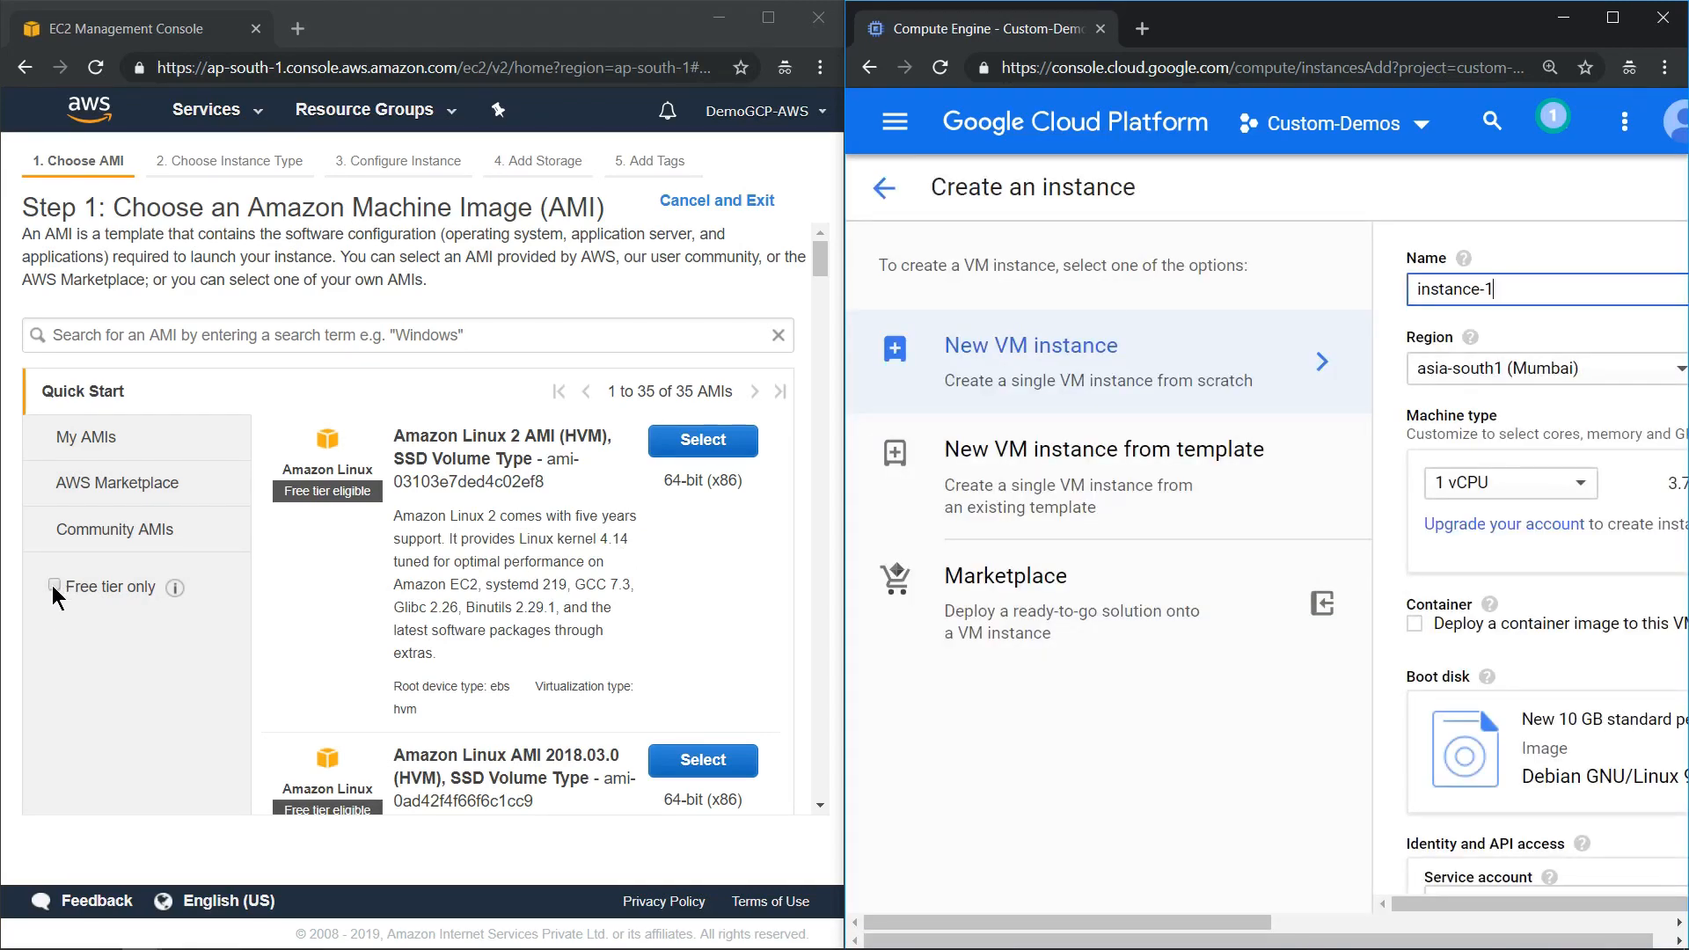
{"action": "left_click", "coordinate": [54, 586]}
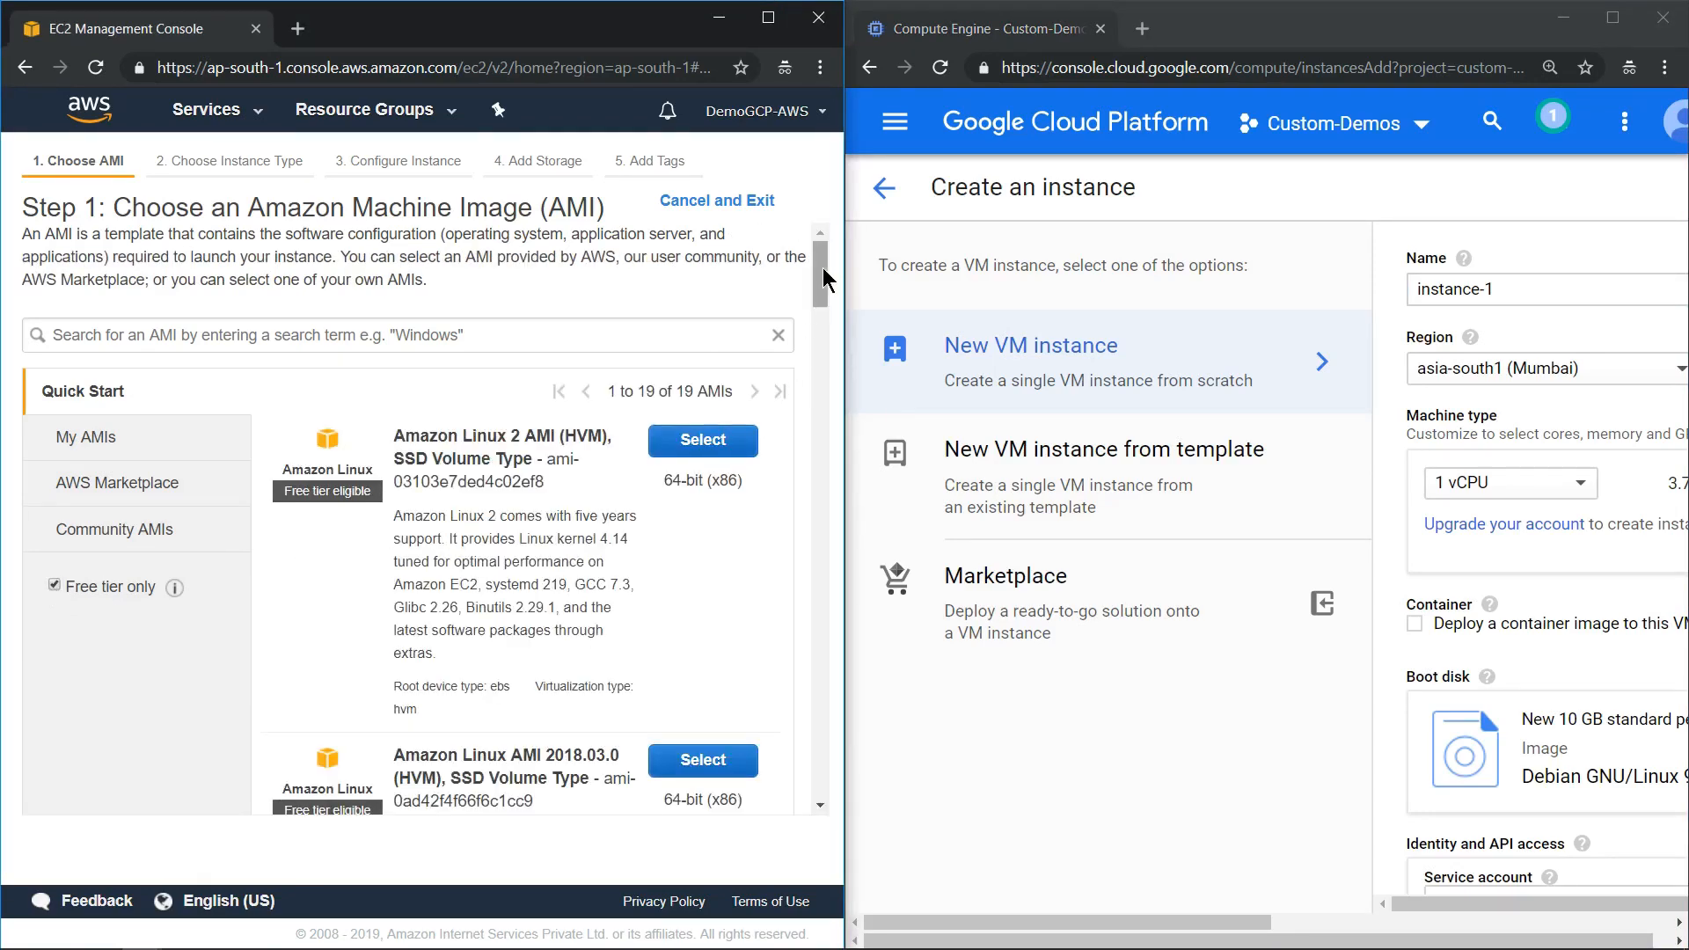
{"action": "scroll", "scroll_direction": "down", "scroll_amount": 3}
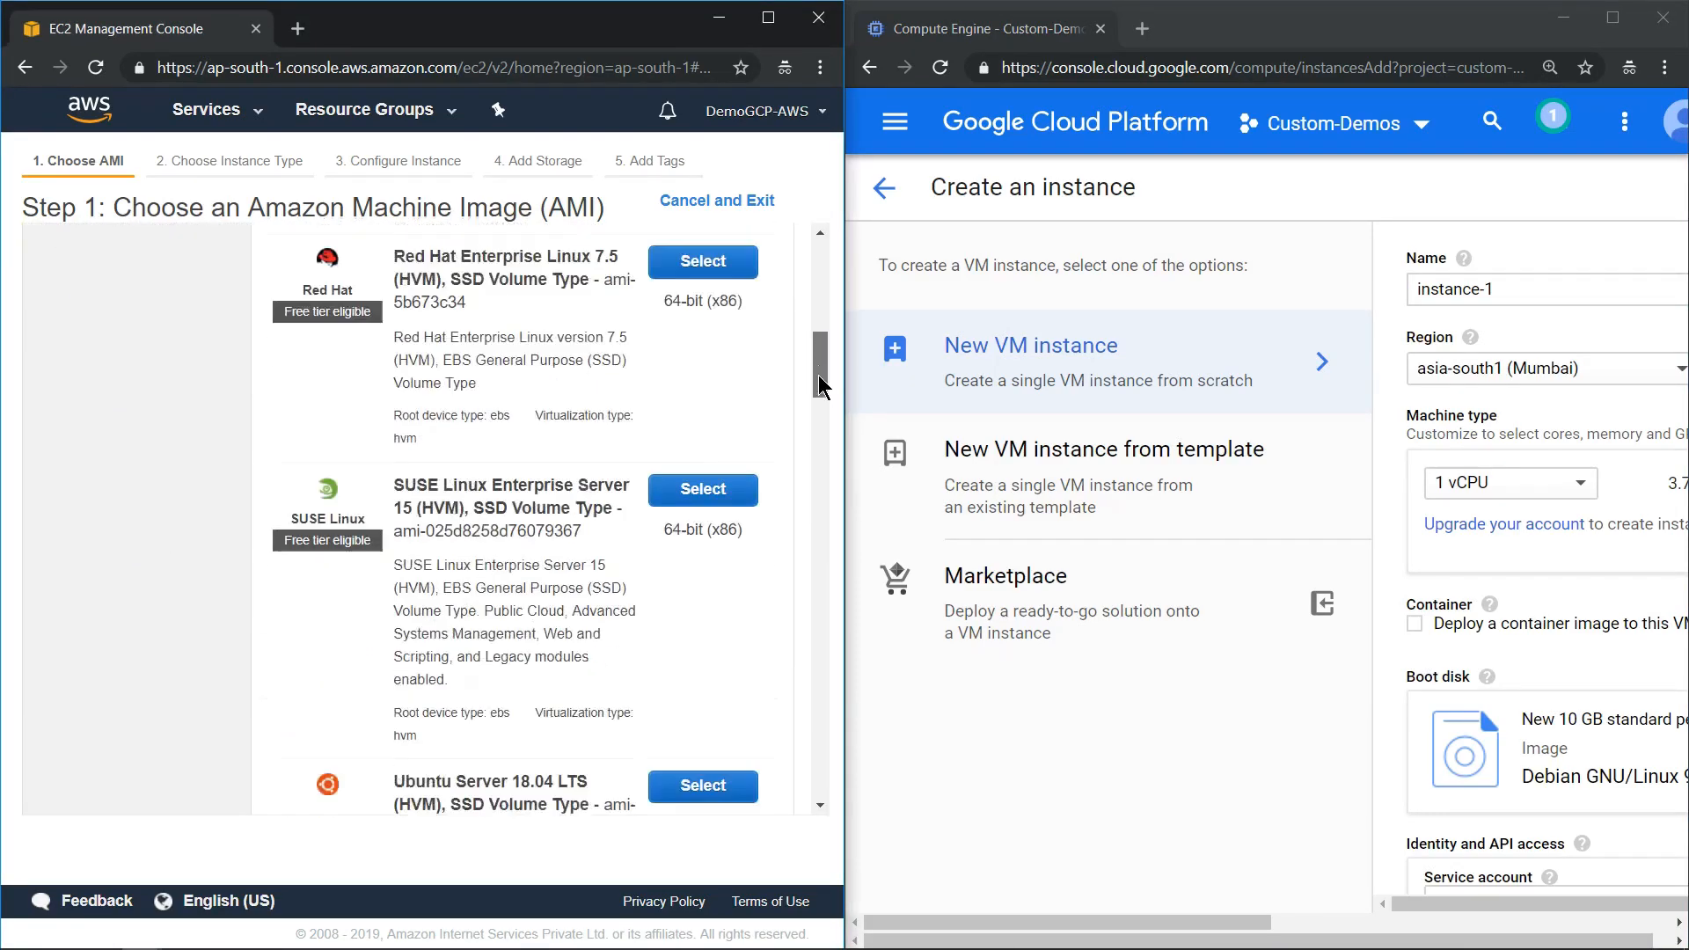
{"action": "scroll", "scroll_direction": "down", "scroll_amount": 3}
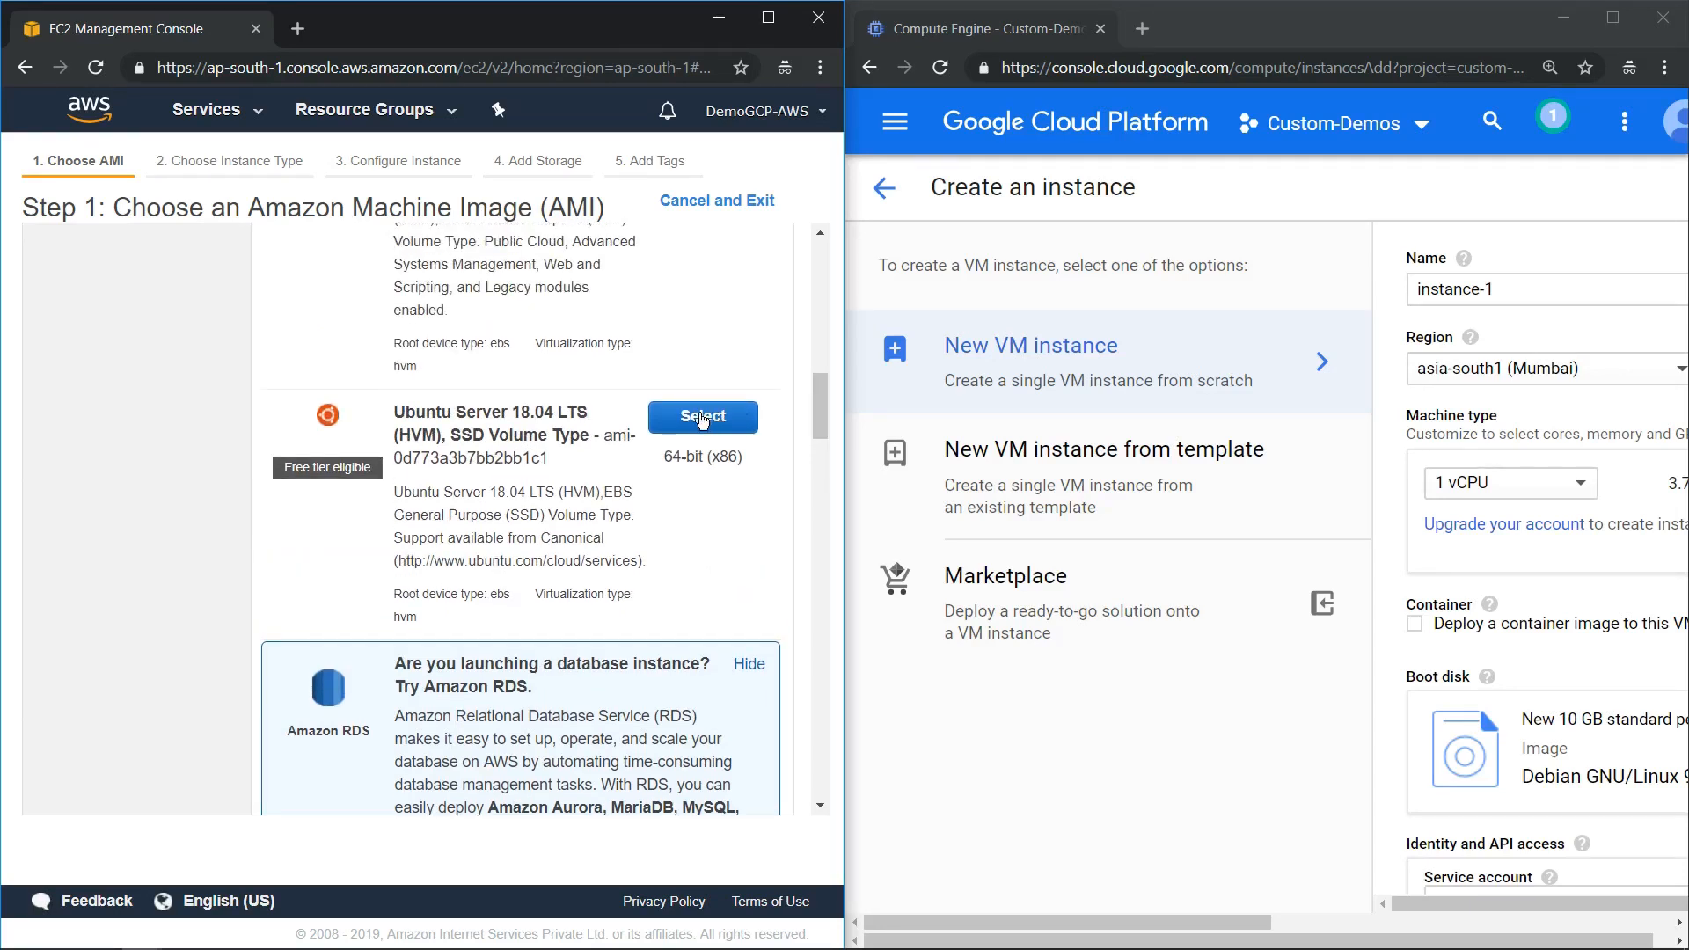
{"action": "left_click", "coordinate": [702, 417]}
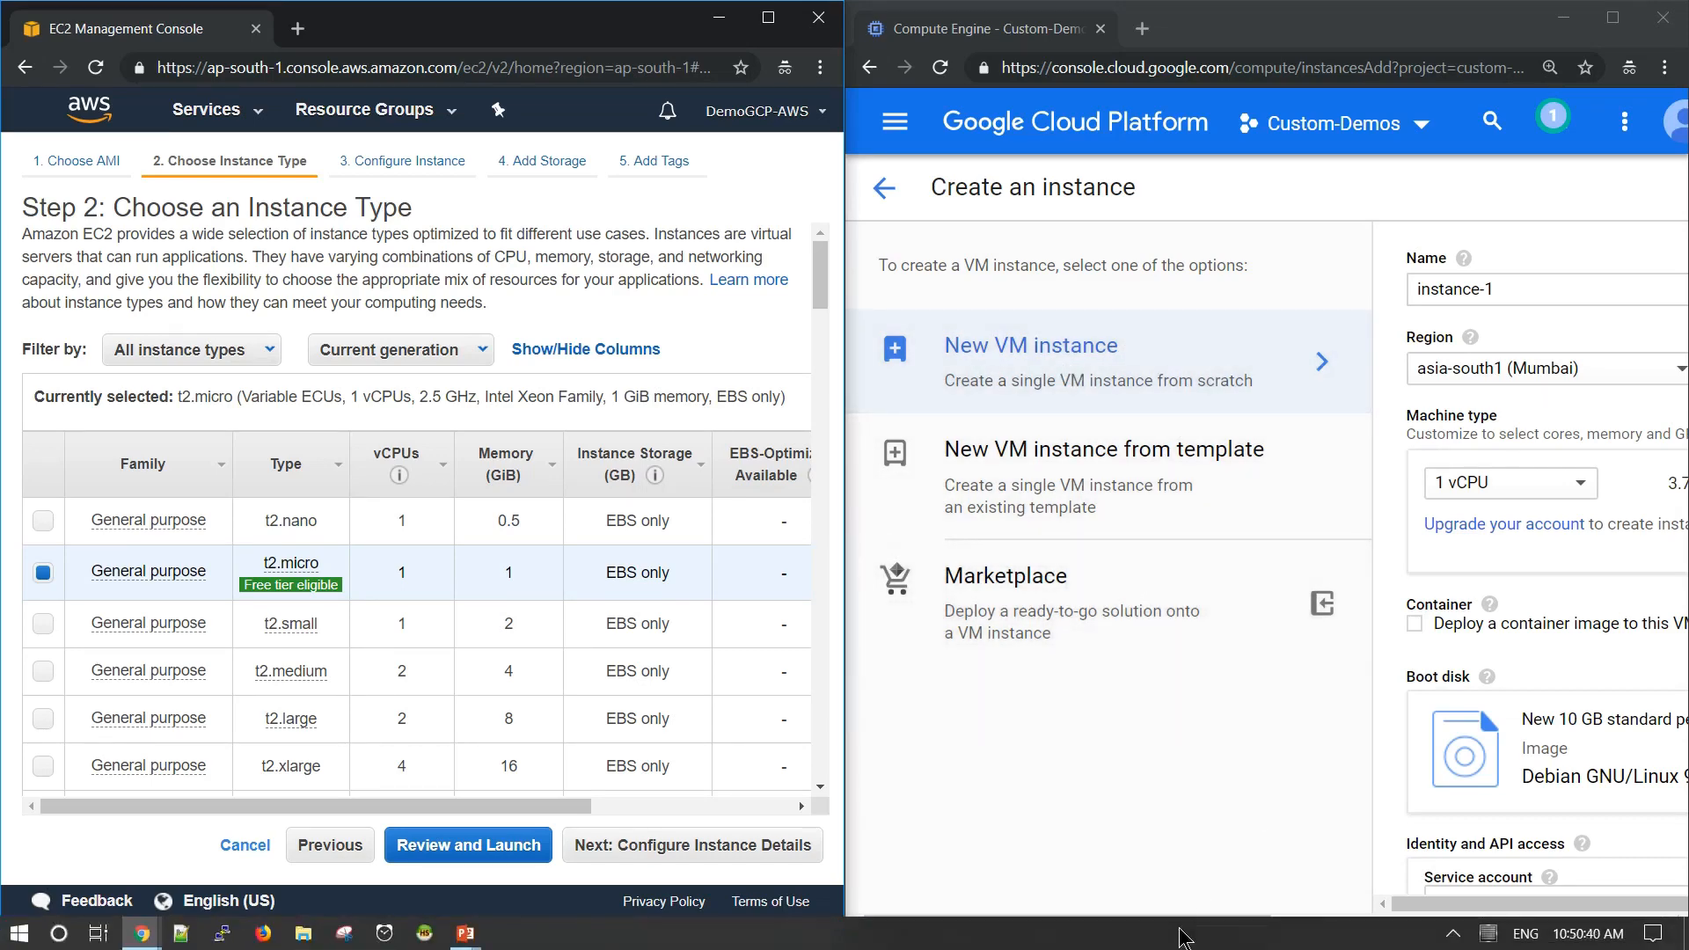
- Change the GCP instance's boot disk to Ubuntu 18.04 LTS
{"action": "scroll", "scroll_direction": "right", "scroll_amount": 3}
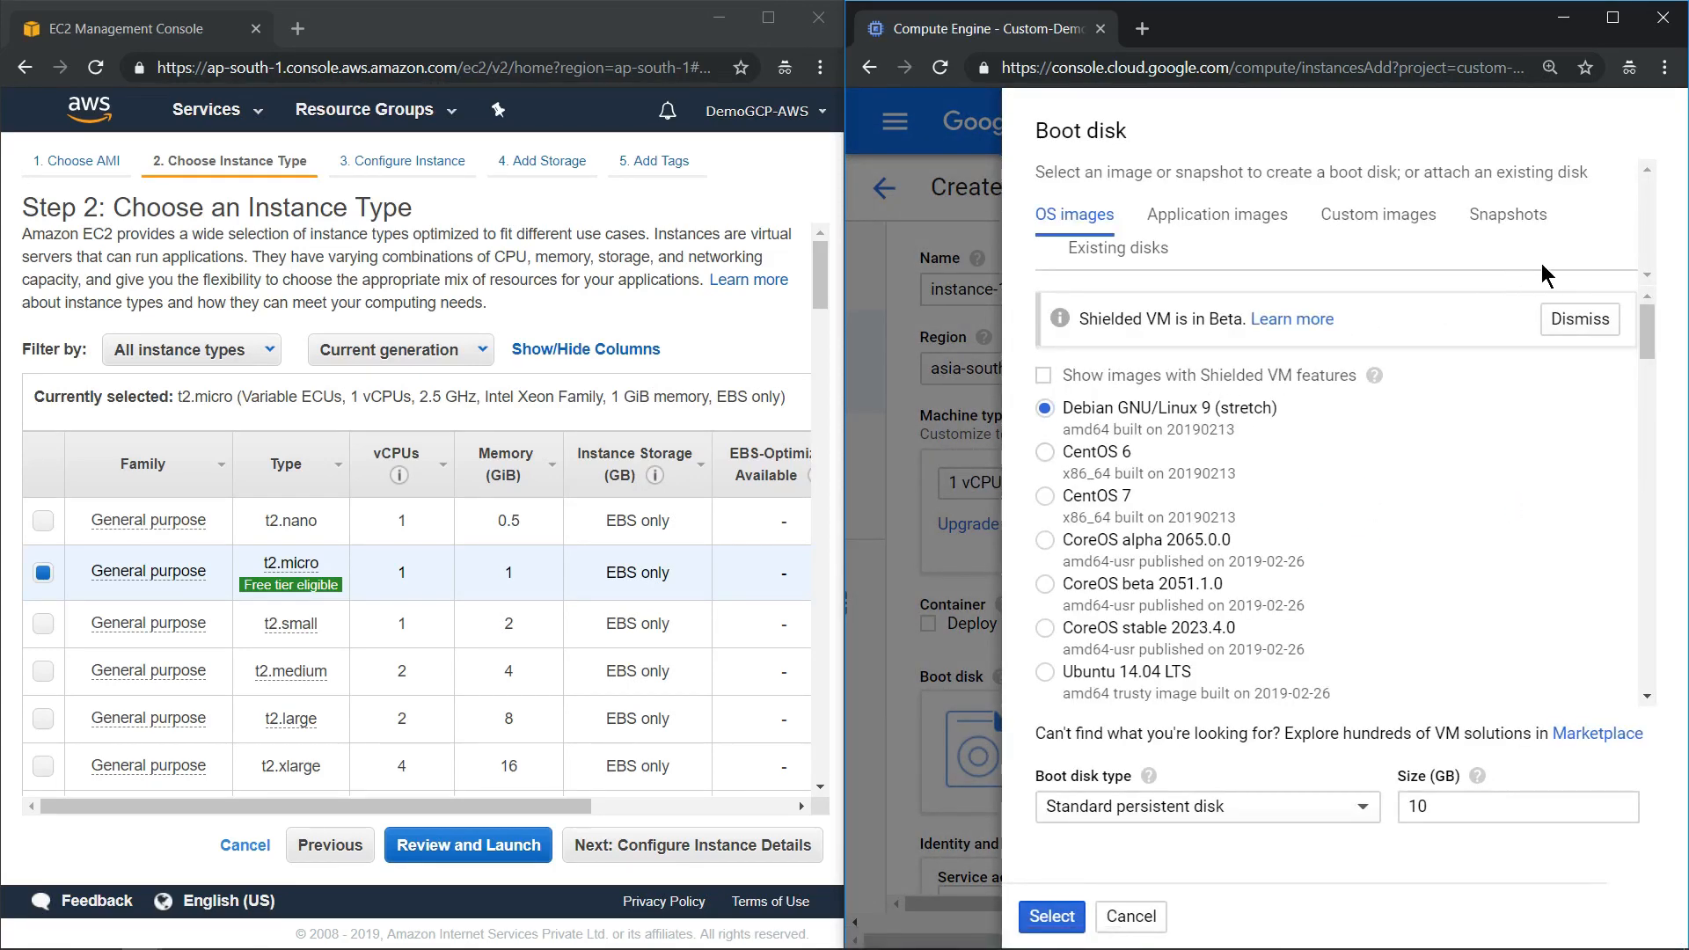
{"action": "scroll", "scroll_direction": "down", "scroll_amount": 3}
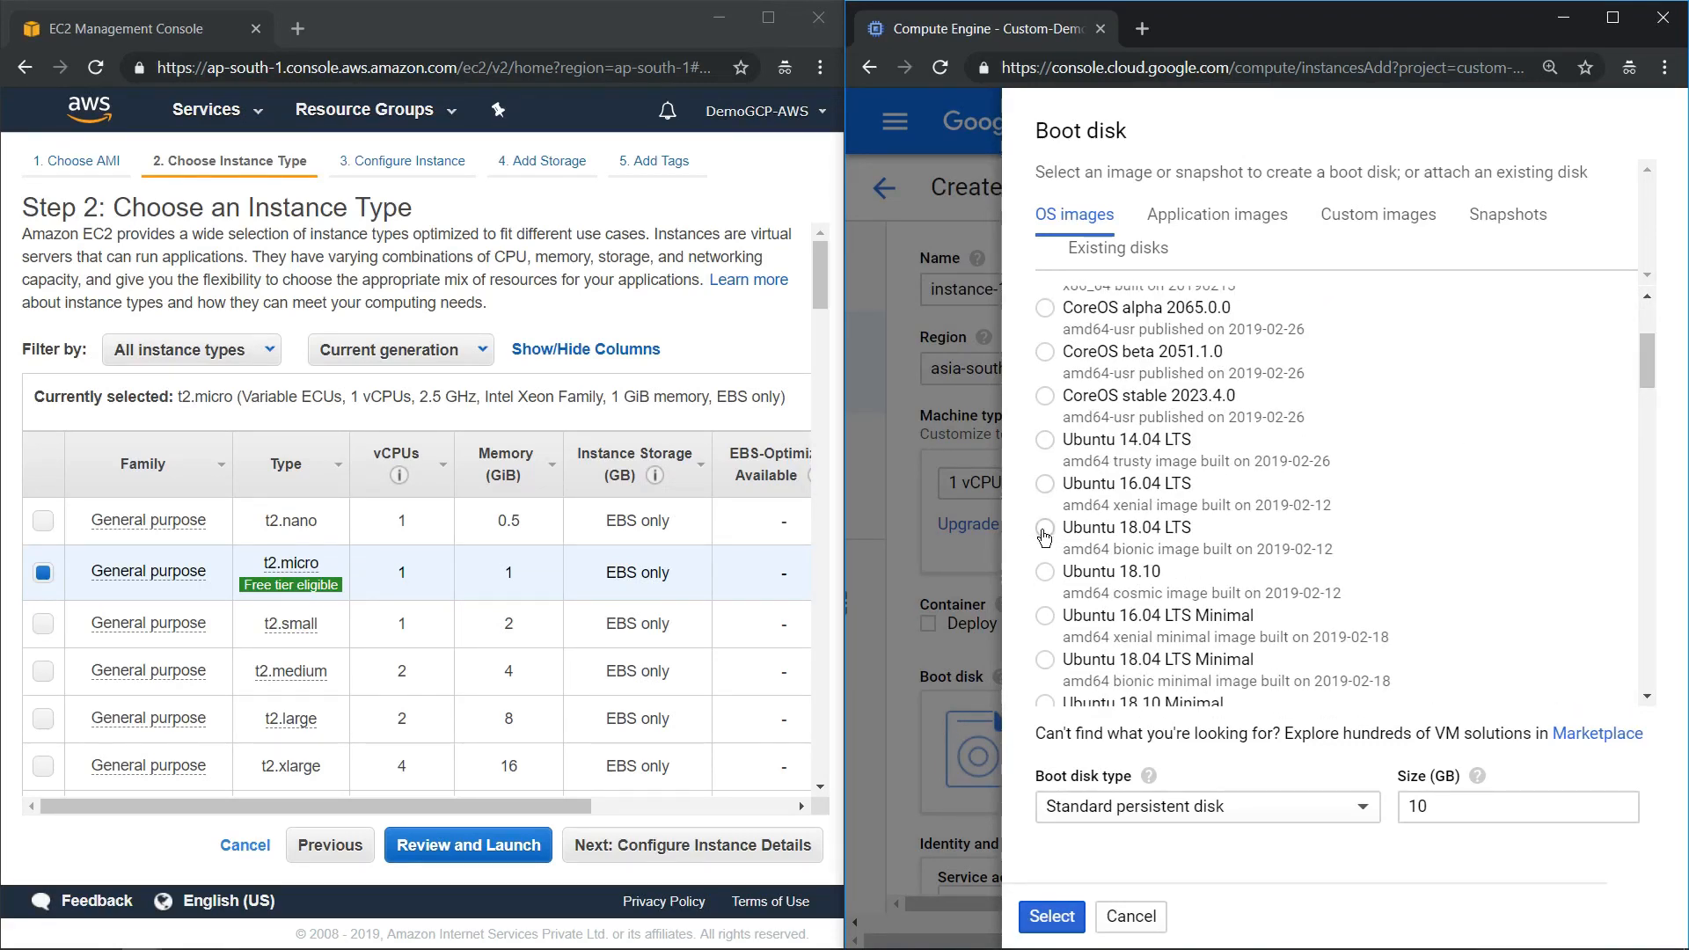
{"action": "left_click", "coordinate": [1043, 536]}
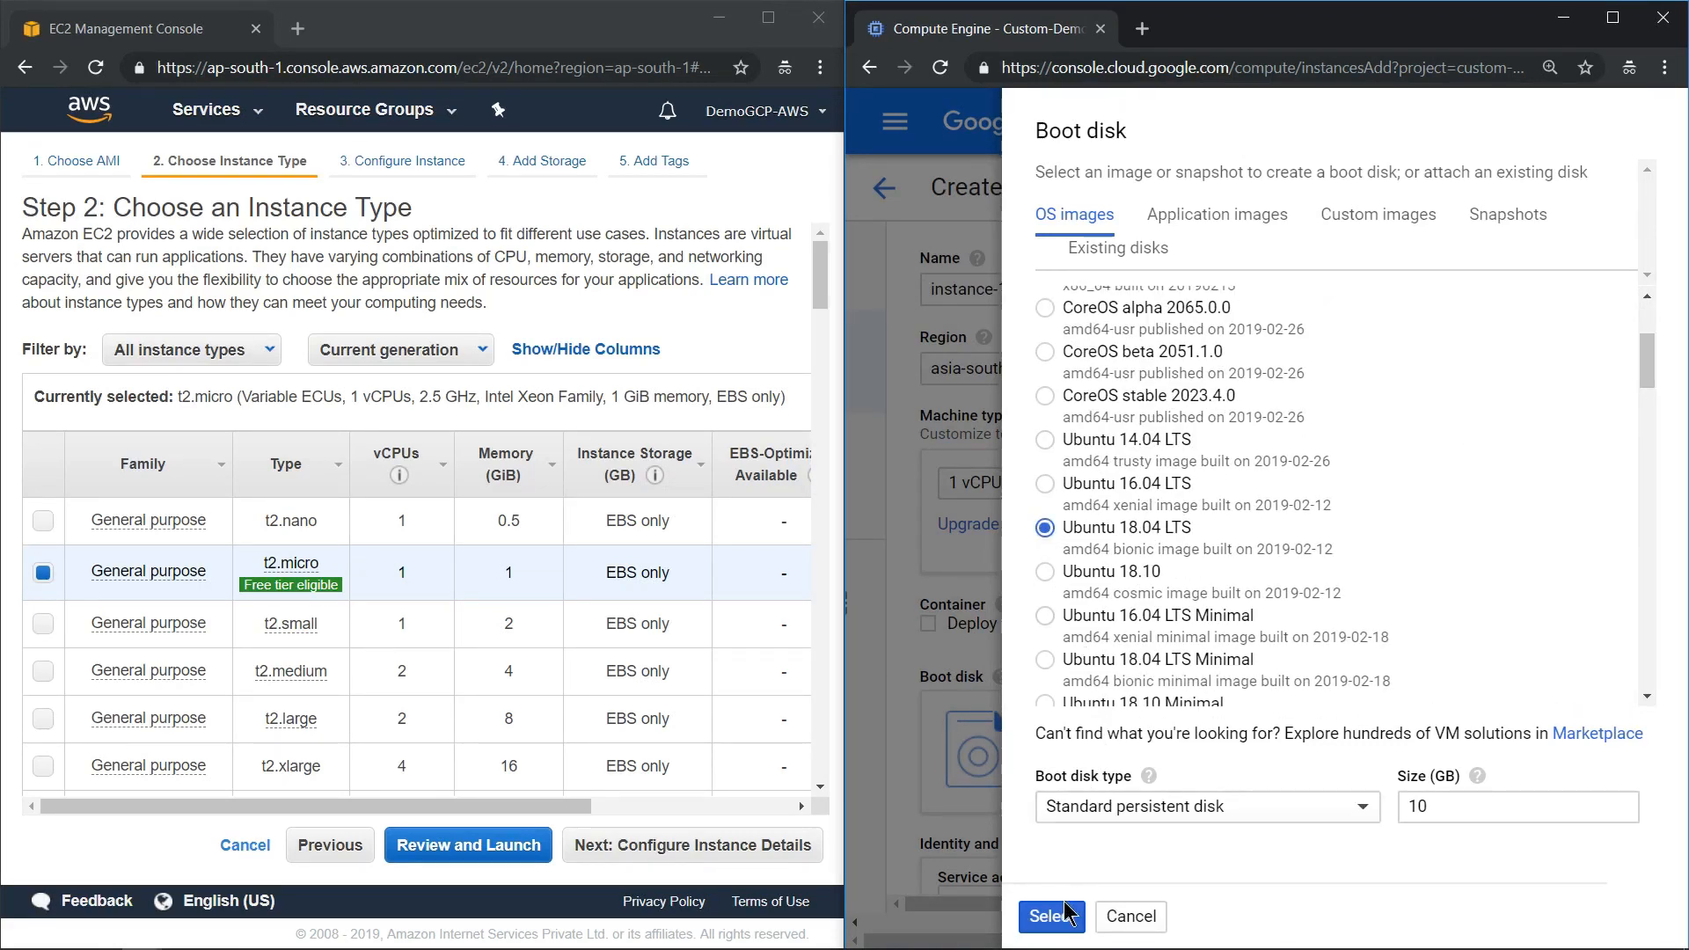
{"action": "left_click", "coordinate": [1047, 917]}
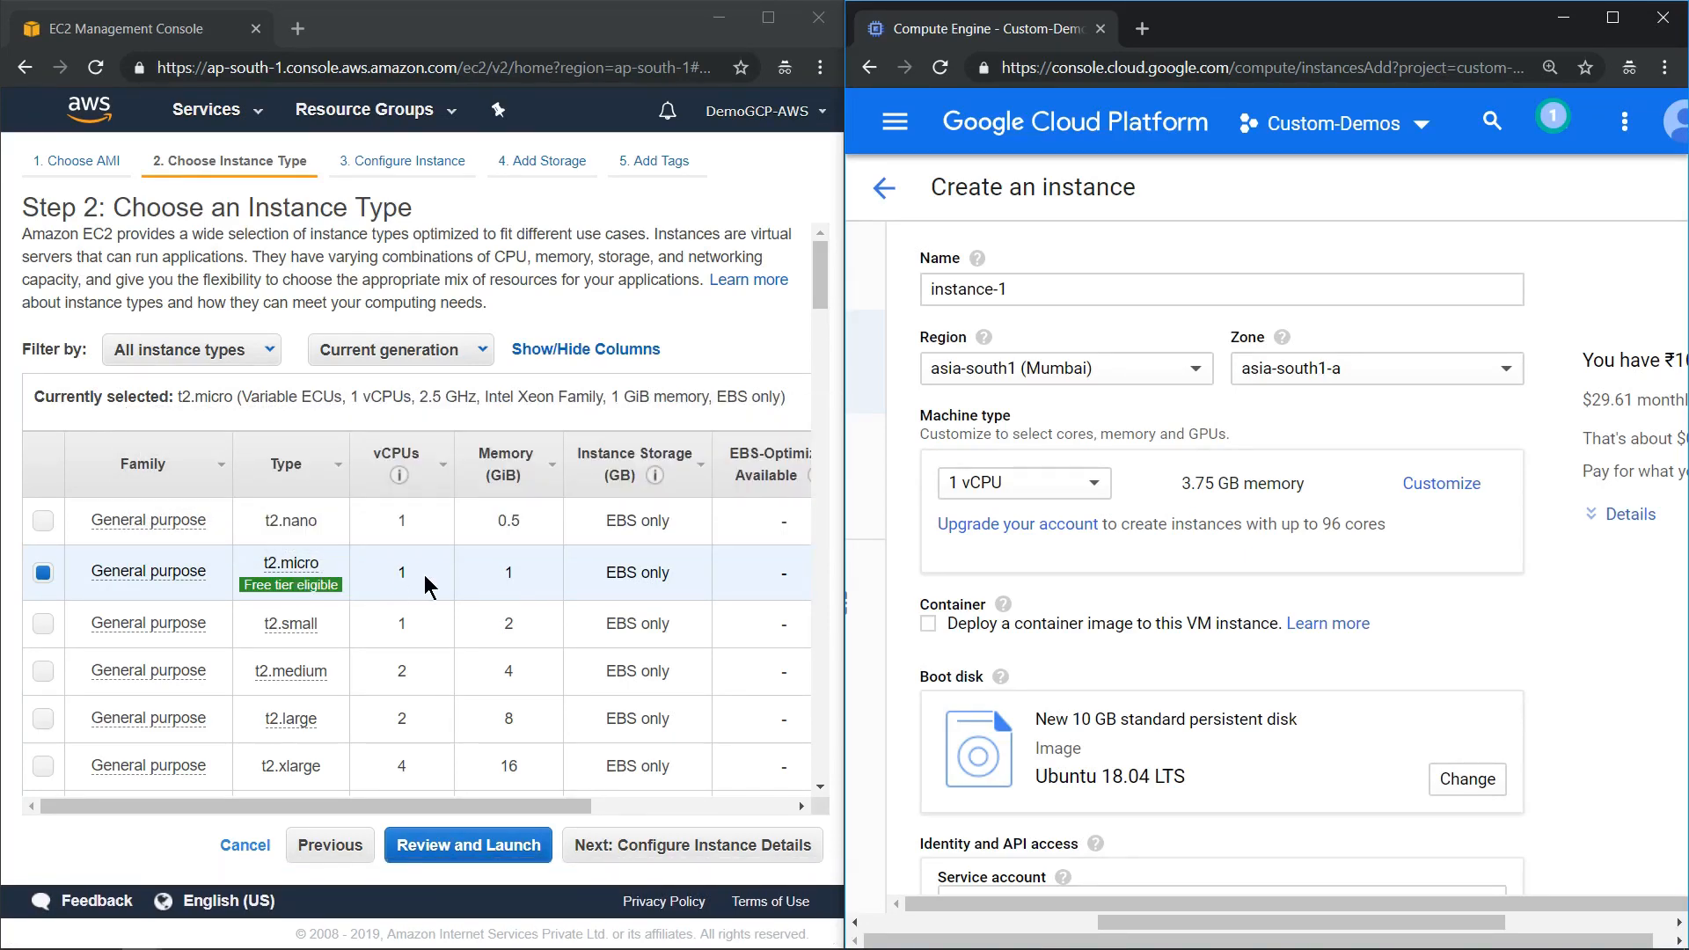
{"action": "mouse_move", "coordinate": [1067, 565]}
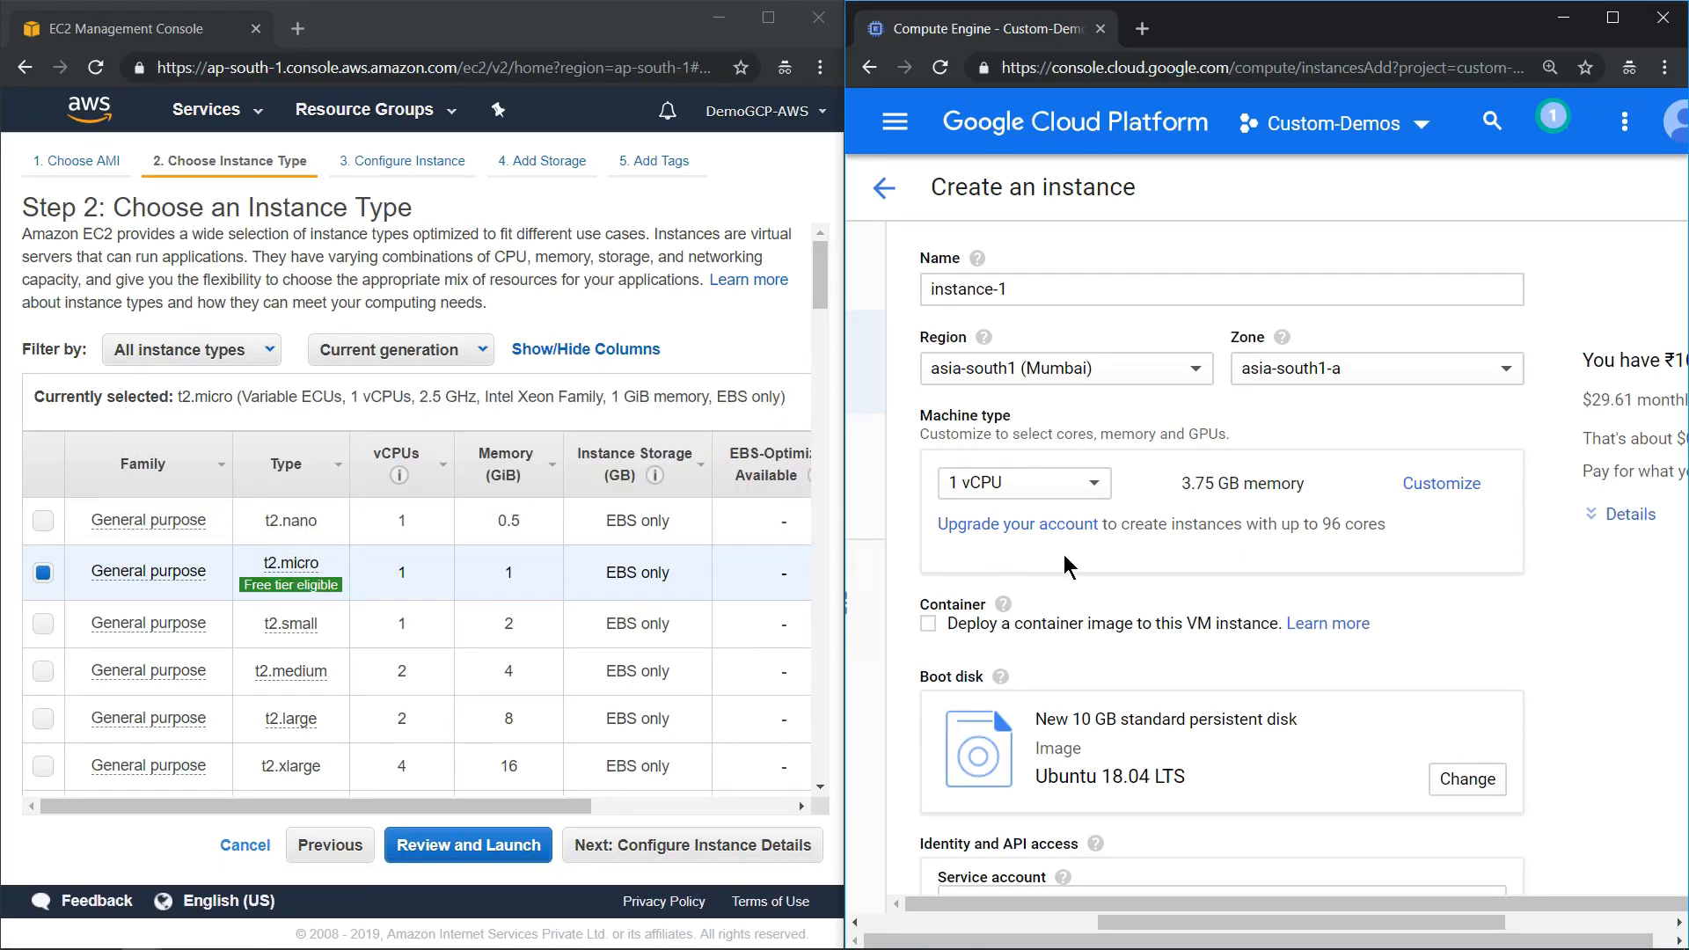
{"action": "mouse_move", "coordinate": [1099, 561]}
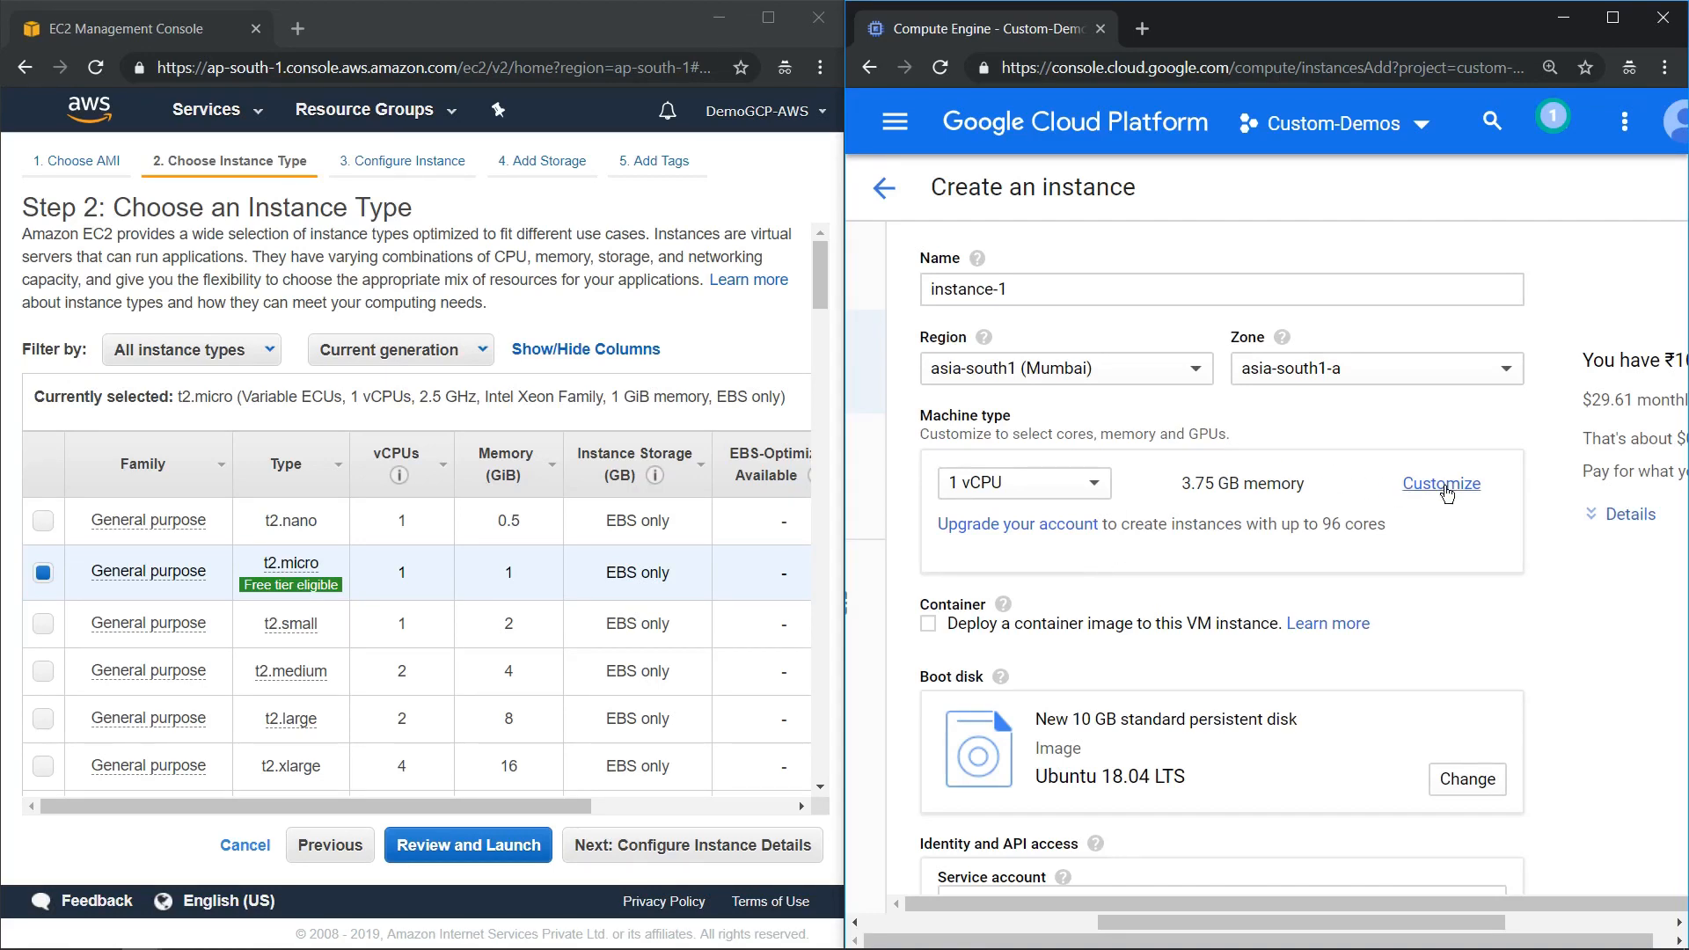
- Customize the GCP machine type to 1 vCPU with 1 GB memory, matching t2.micro
{"action": "left_click", "coordinate": [1441, 482]}
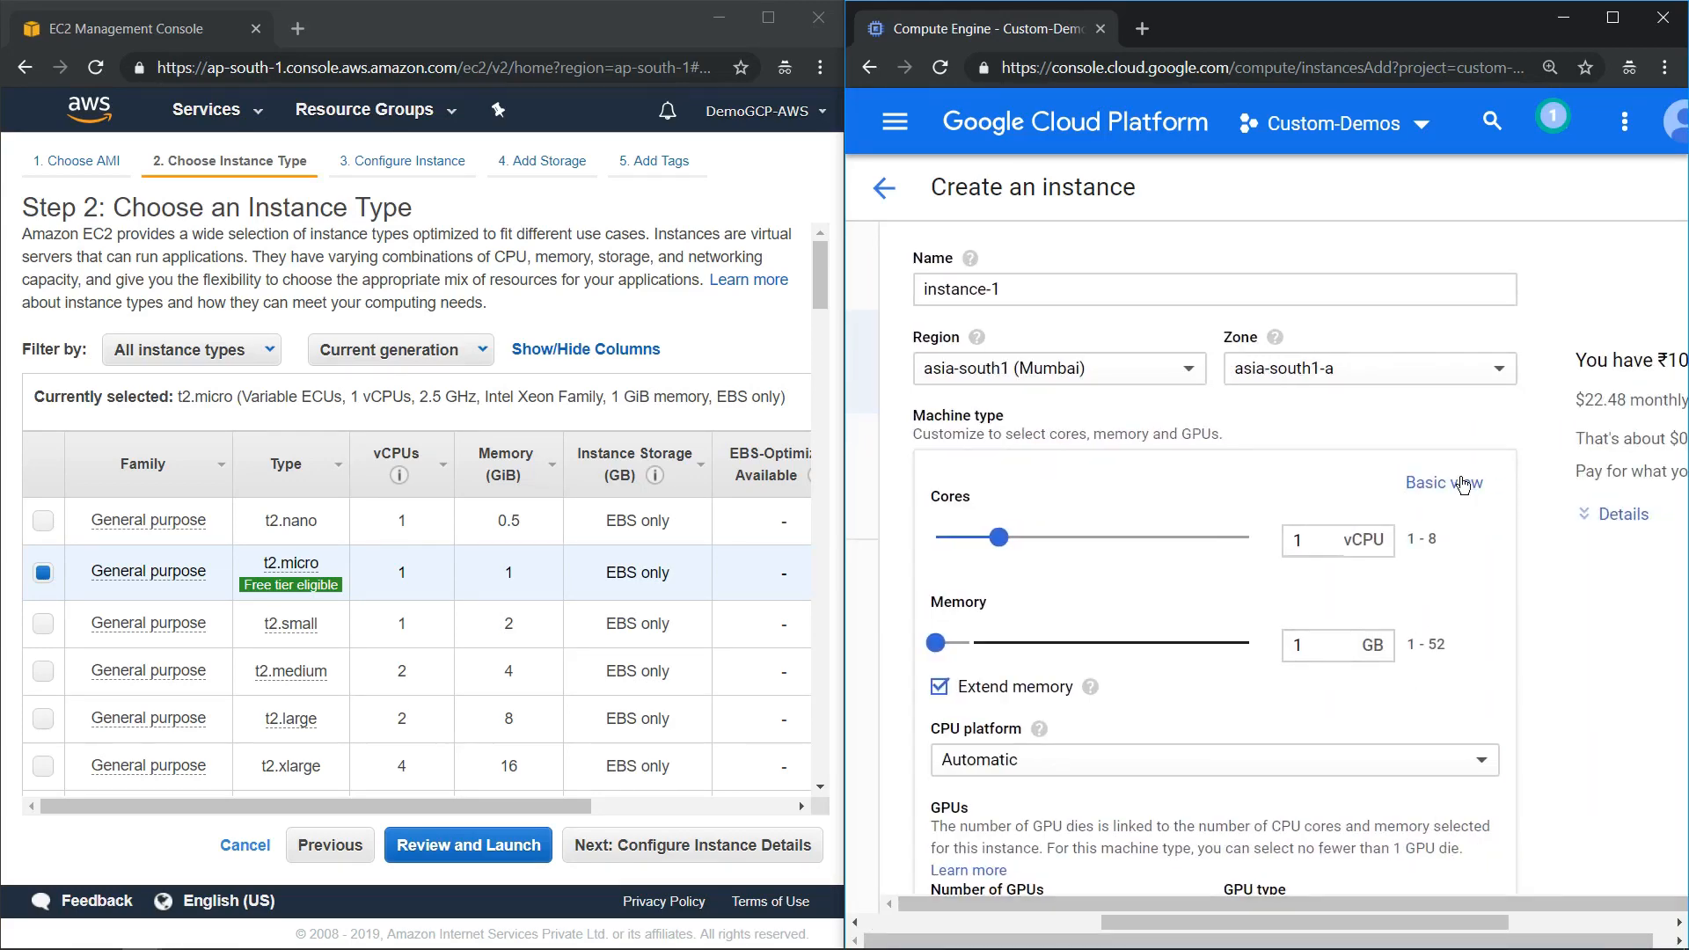
{"action": "left_click", "coordinate": [1434, 483]}
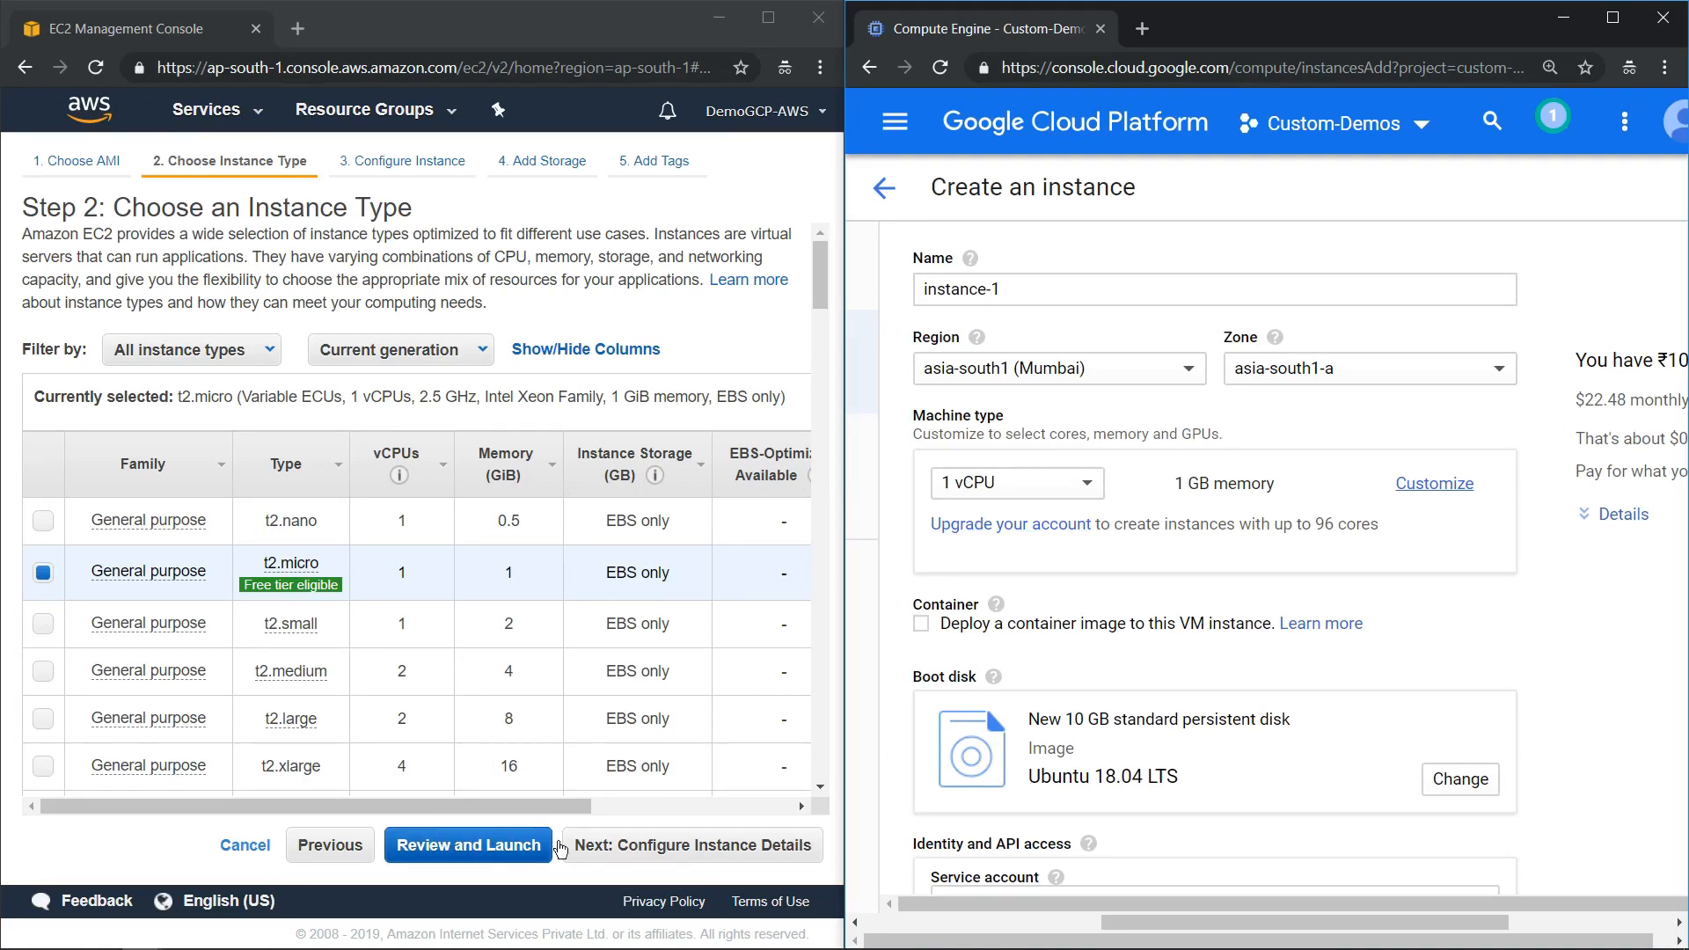
{"action": "mouse_move", "coordinate": [646, 852]}
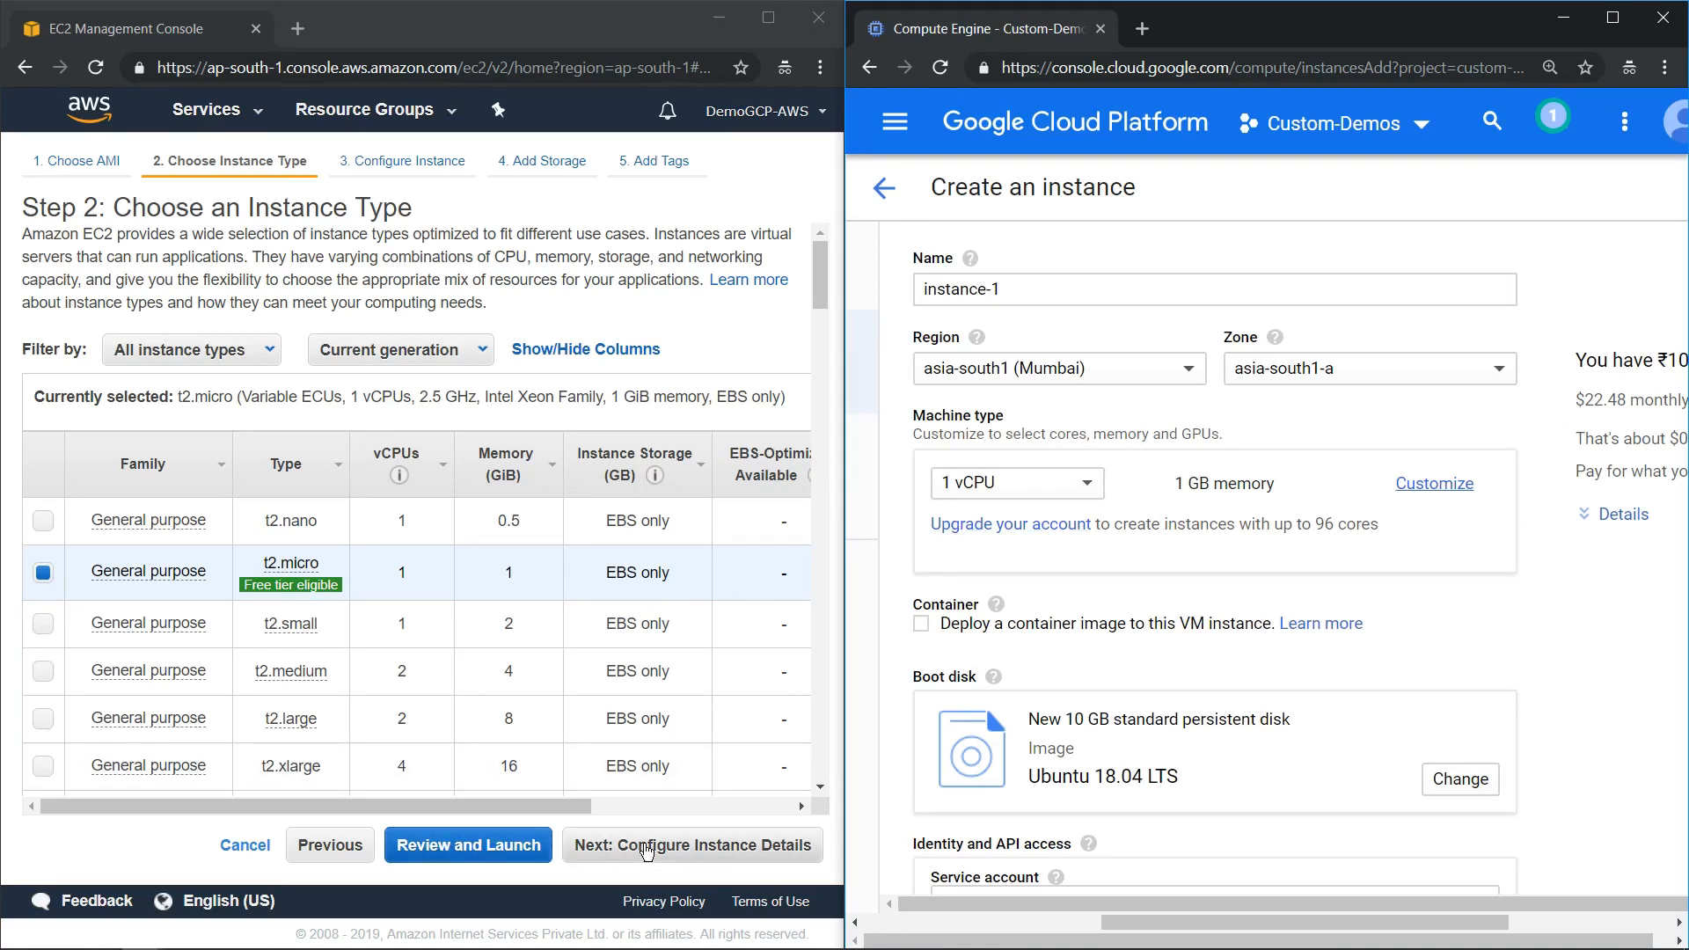
- Advance EC2 to Configure Instance Details and try the Request Spot instances option
{"action": "left_click", "coordinate": [690, 845]}
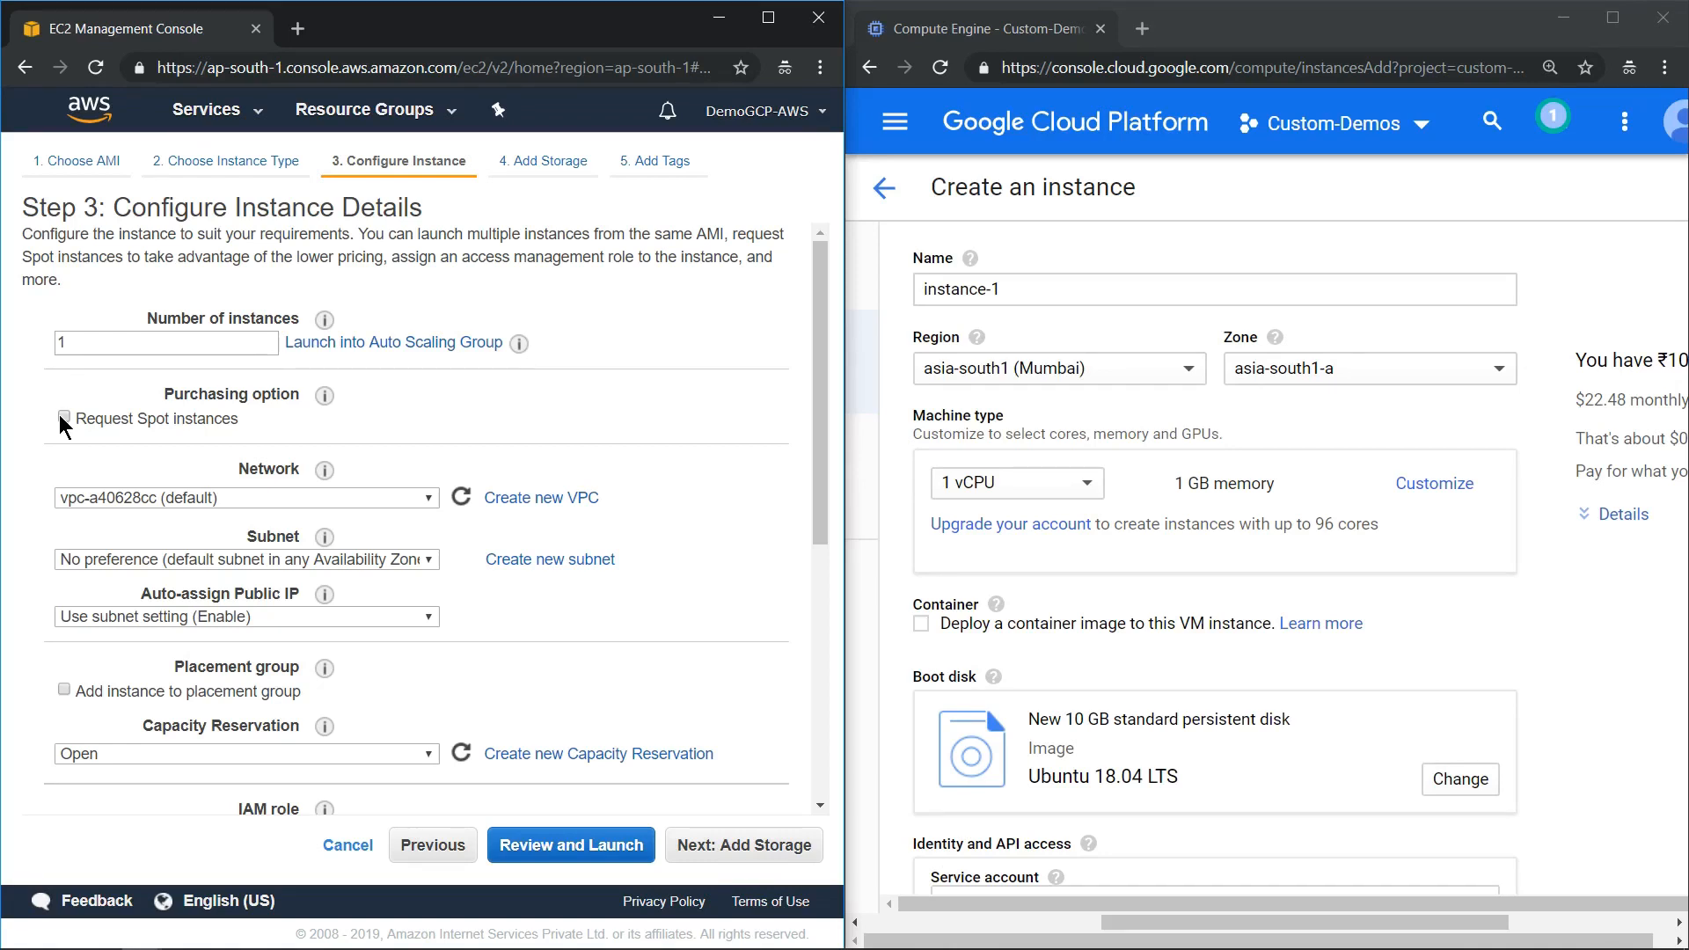
{"action": "left_click", "coordinate": [65, 419]}
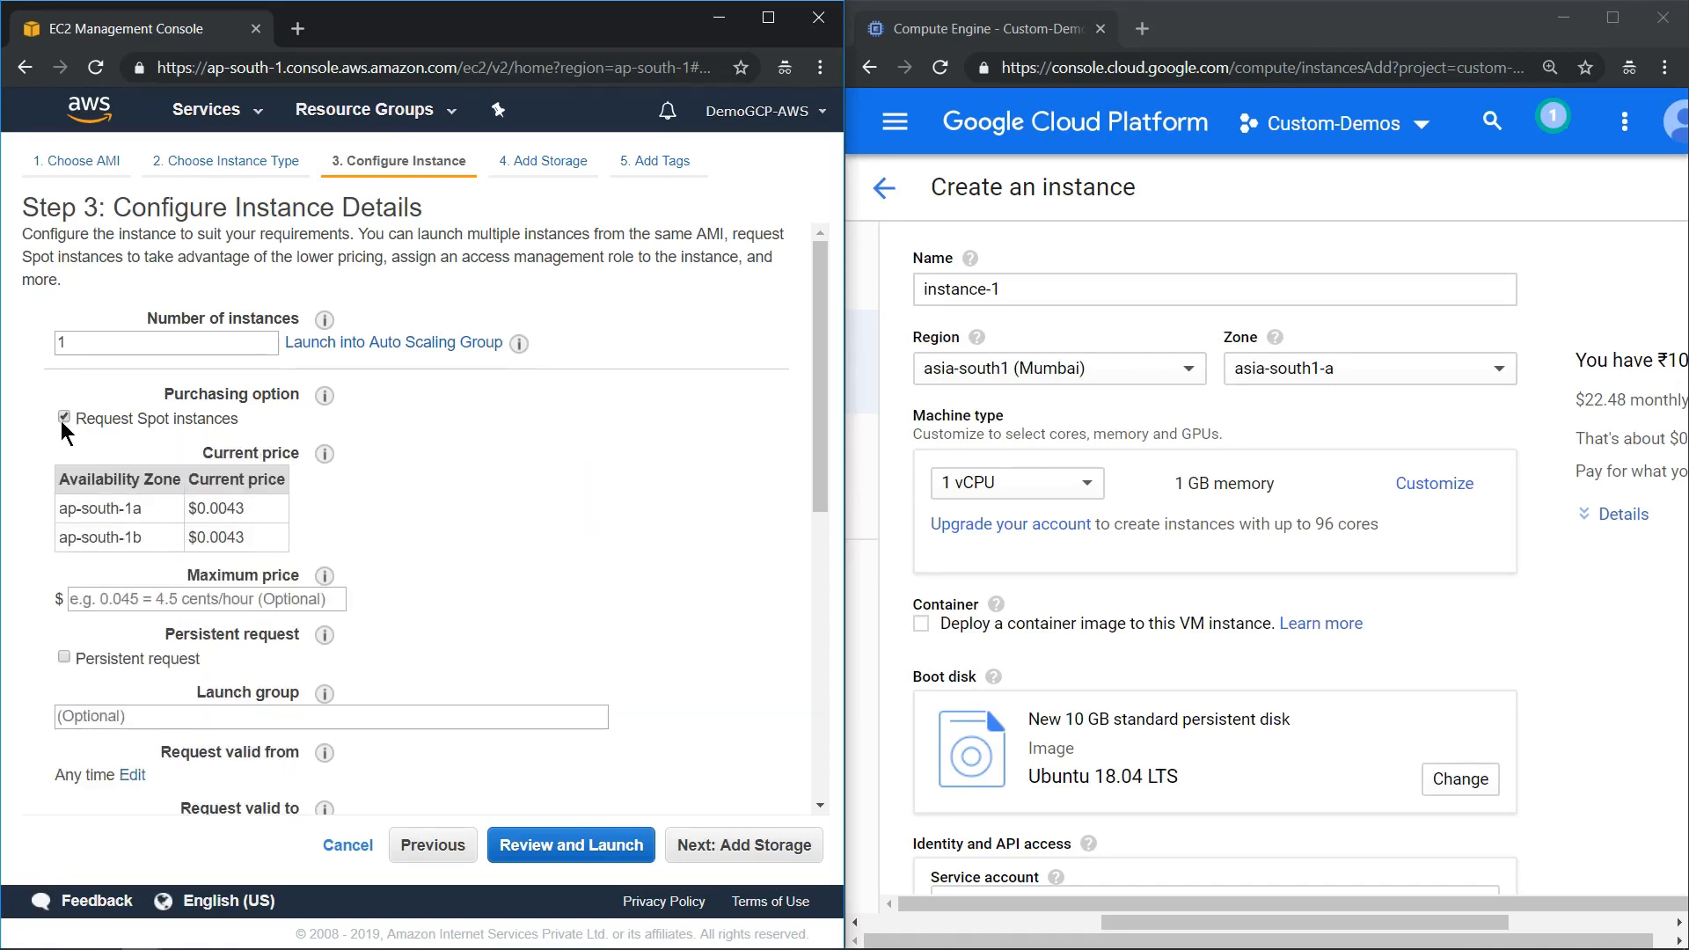
{"action": "left_click", "coordinate": [63, 419]}
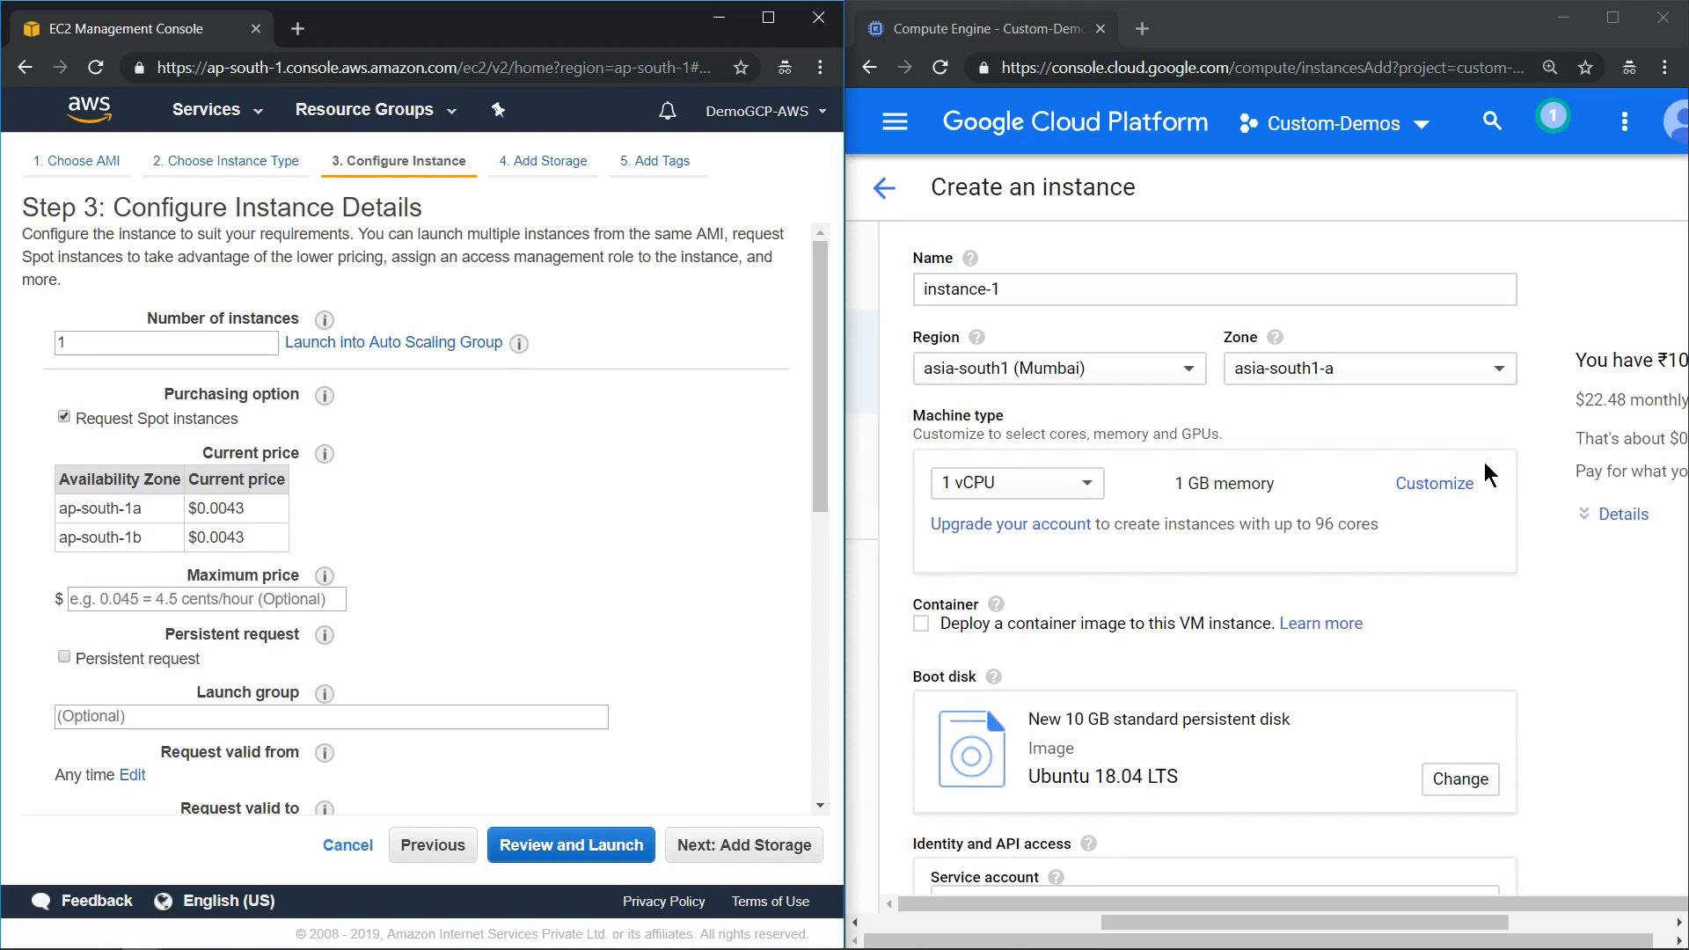
{"action": "scroll", "scroll_direction": "down", "scroll_amount": 3}
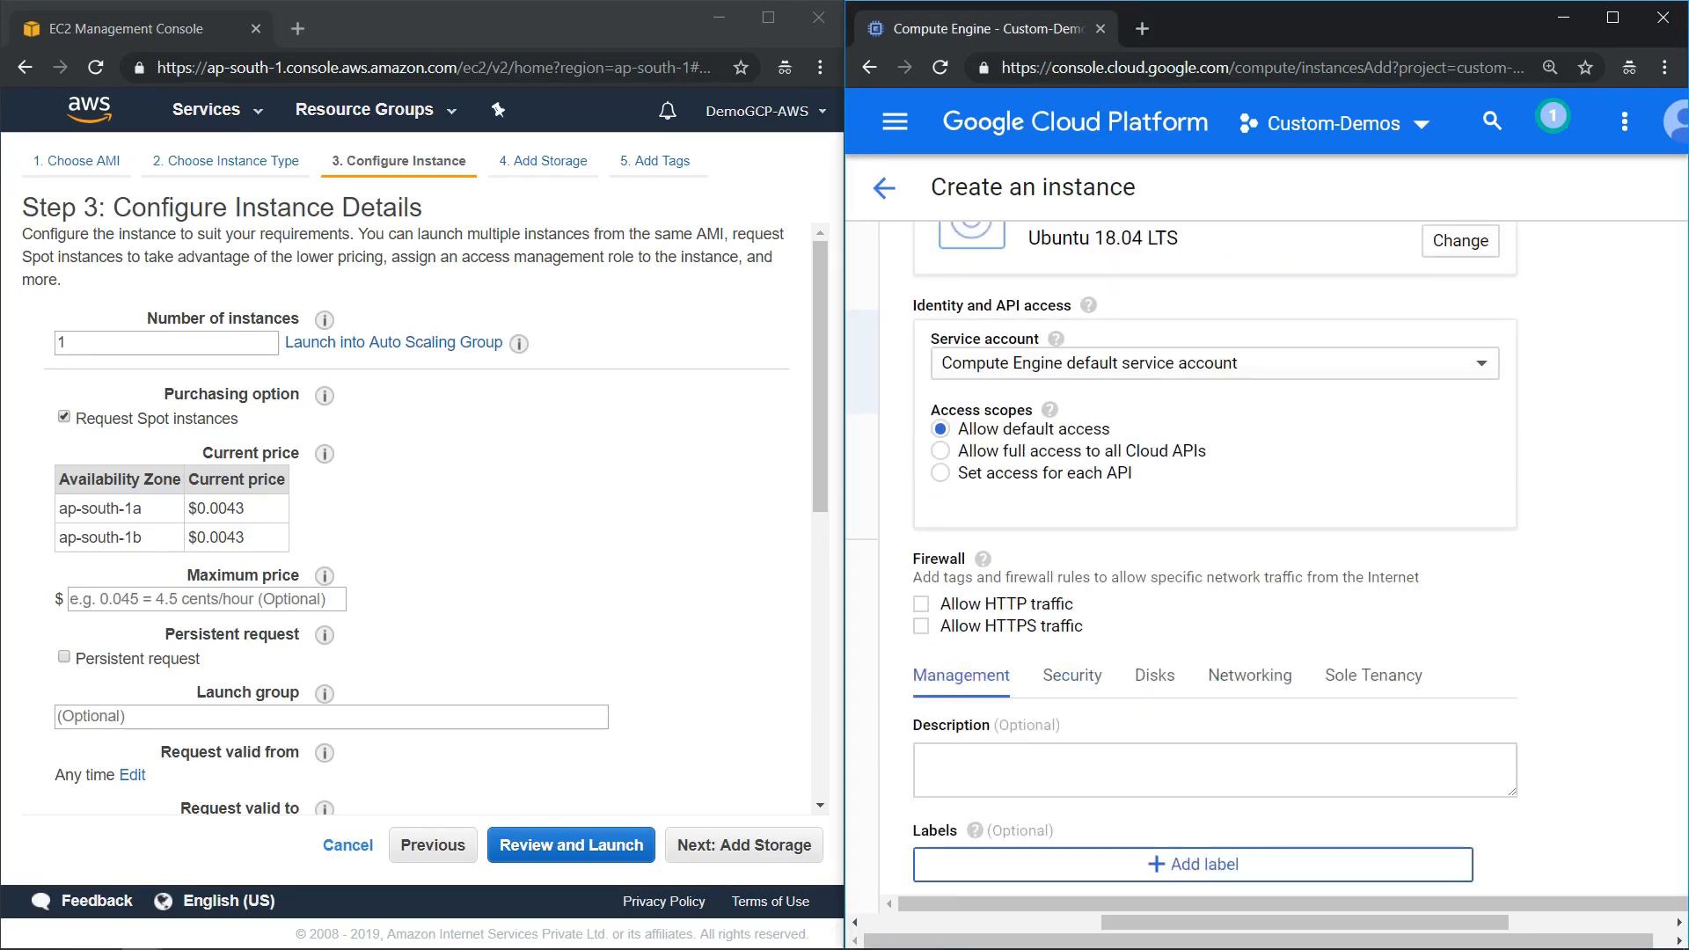
{"action": "scroll", "scroll_direction": "down", "scroll_amount": 3}
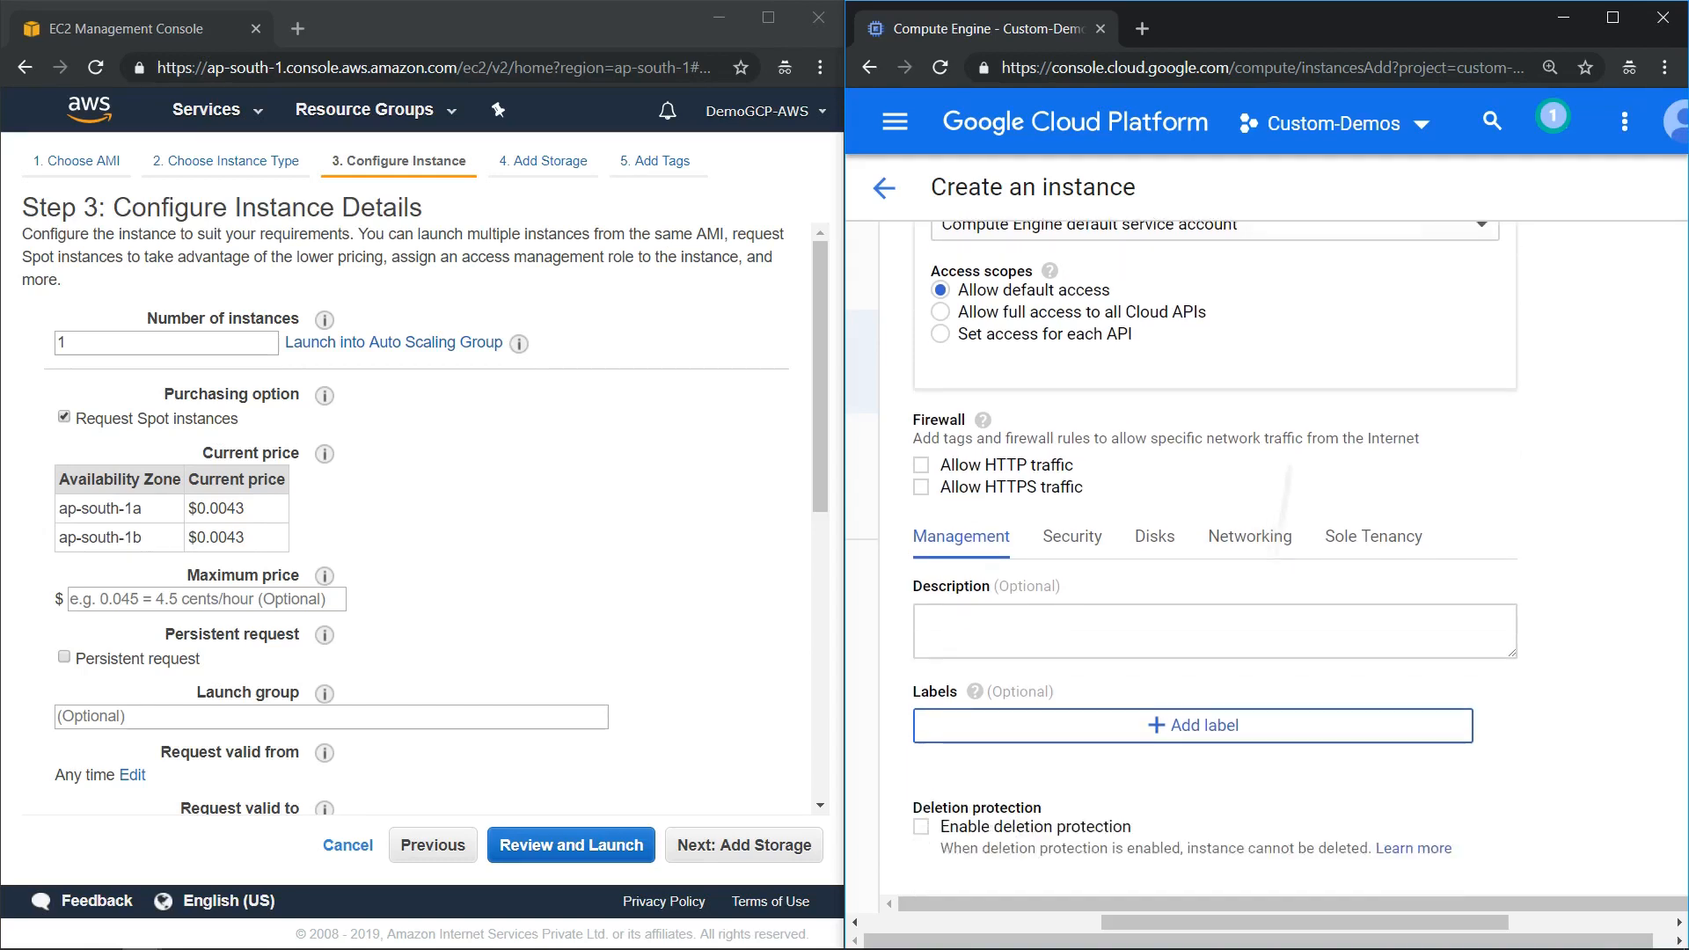
{"action": "scroll", "scroll_direction": "down", "scroll_amount": 3}
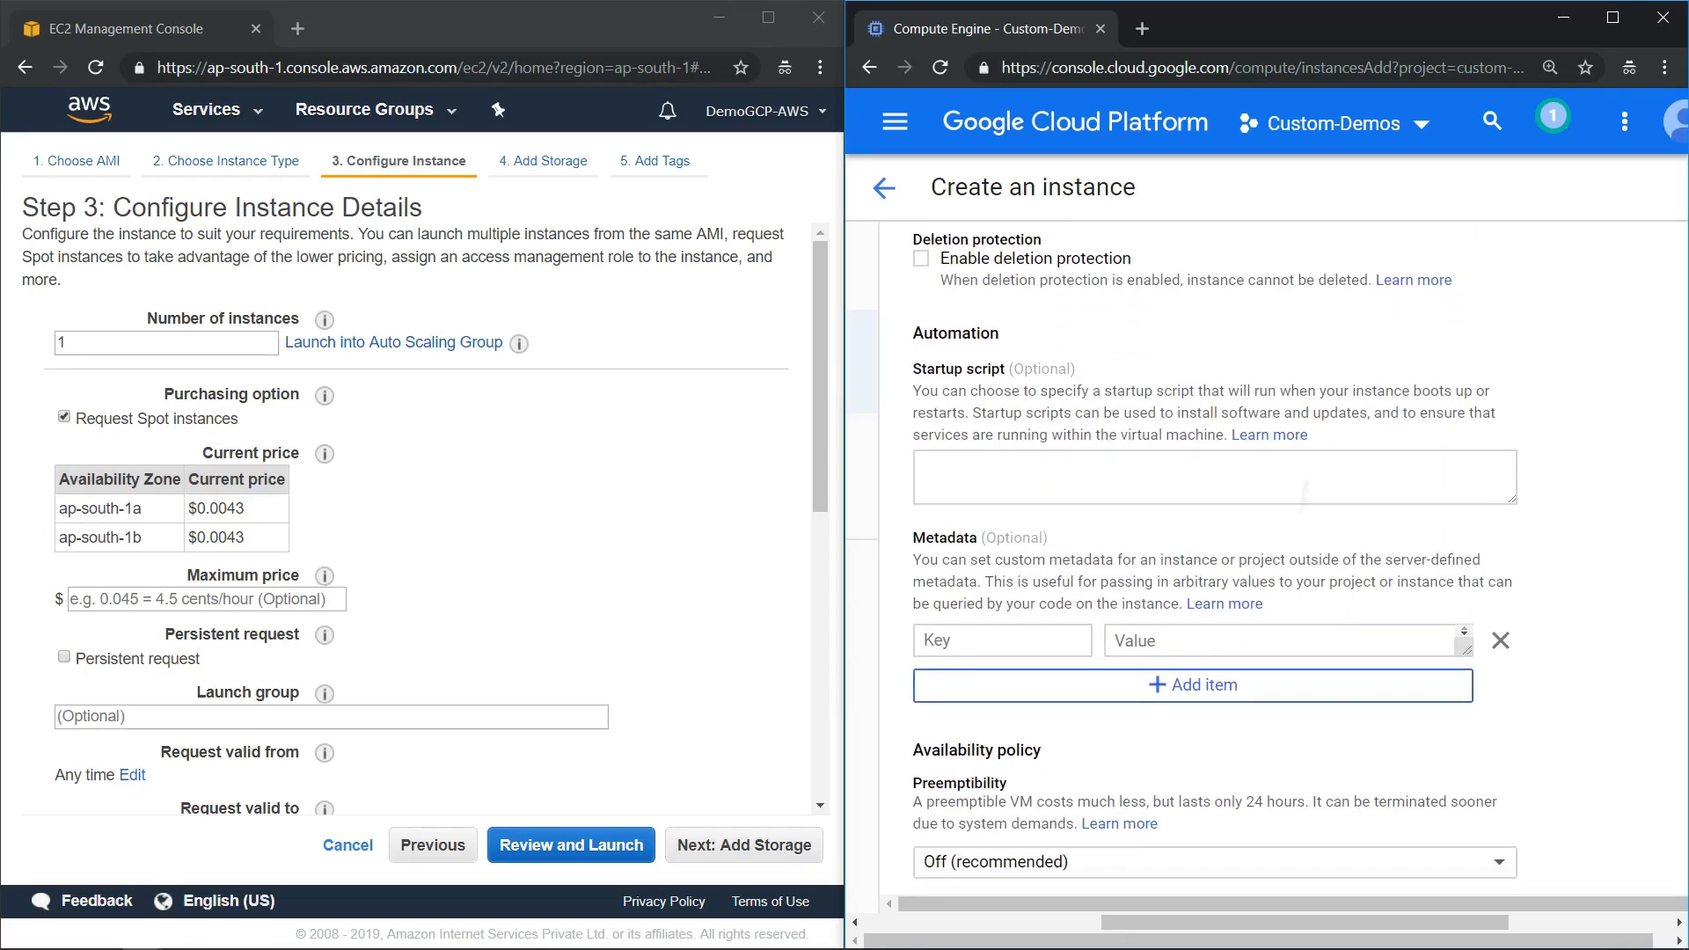
{"action": "scroll", "scroll_direction": "down", "scroll_amount": 3}
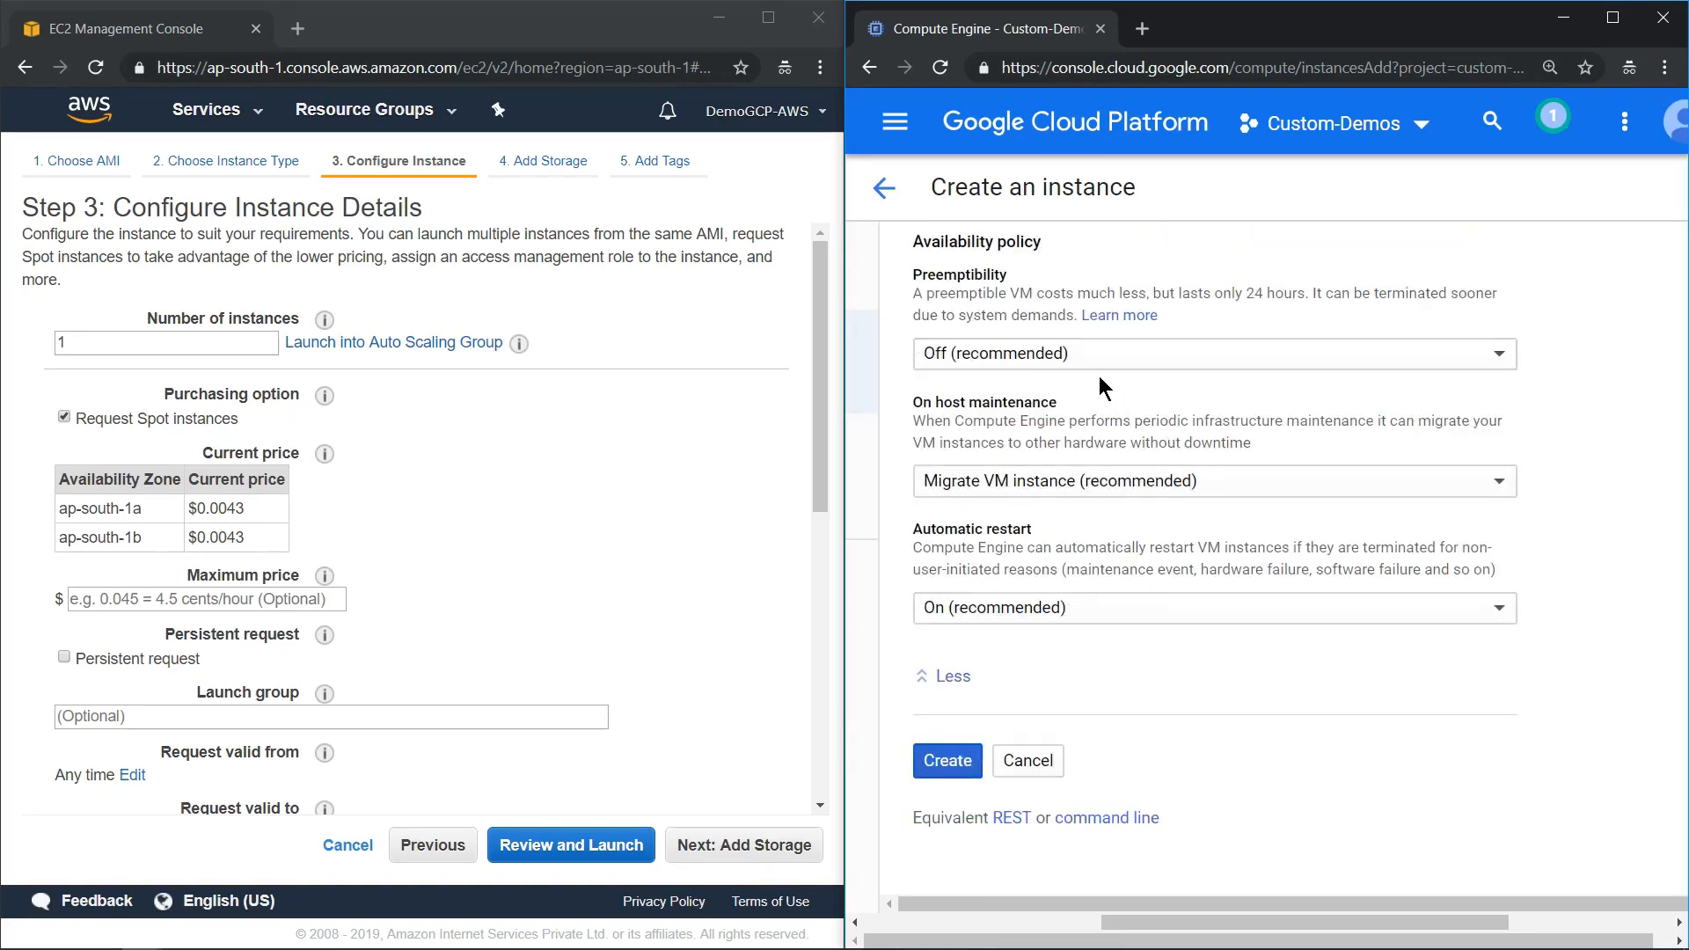
- Set the GCP instance's preemptibility to On and leave EC2 Spot requests unchecked
{"action": "left_click", "coordinate": [1213, 354]}
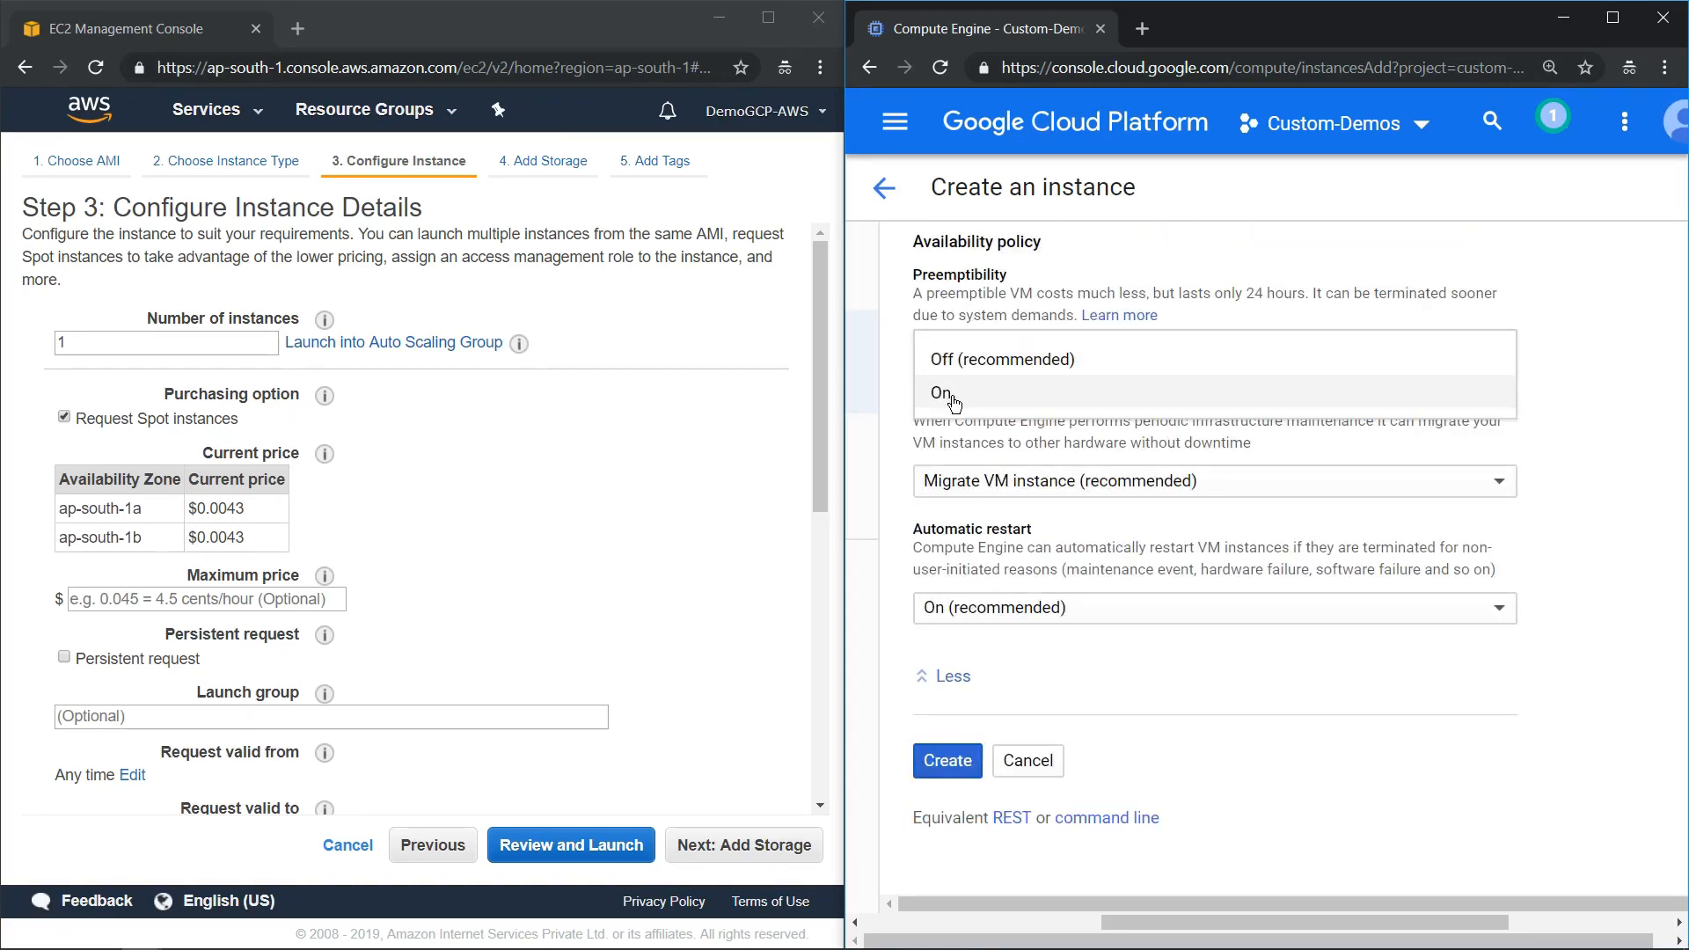
{"action": "left_click", "coordinate": [943, 390]}
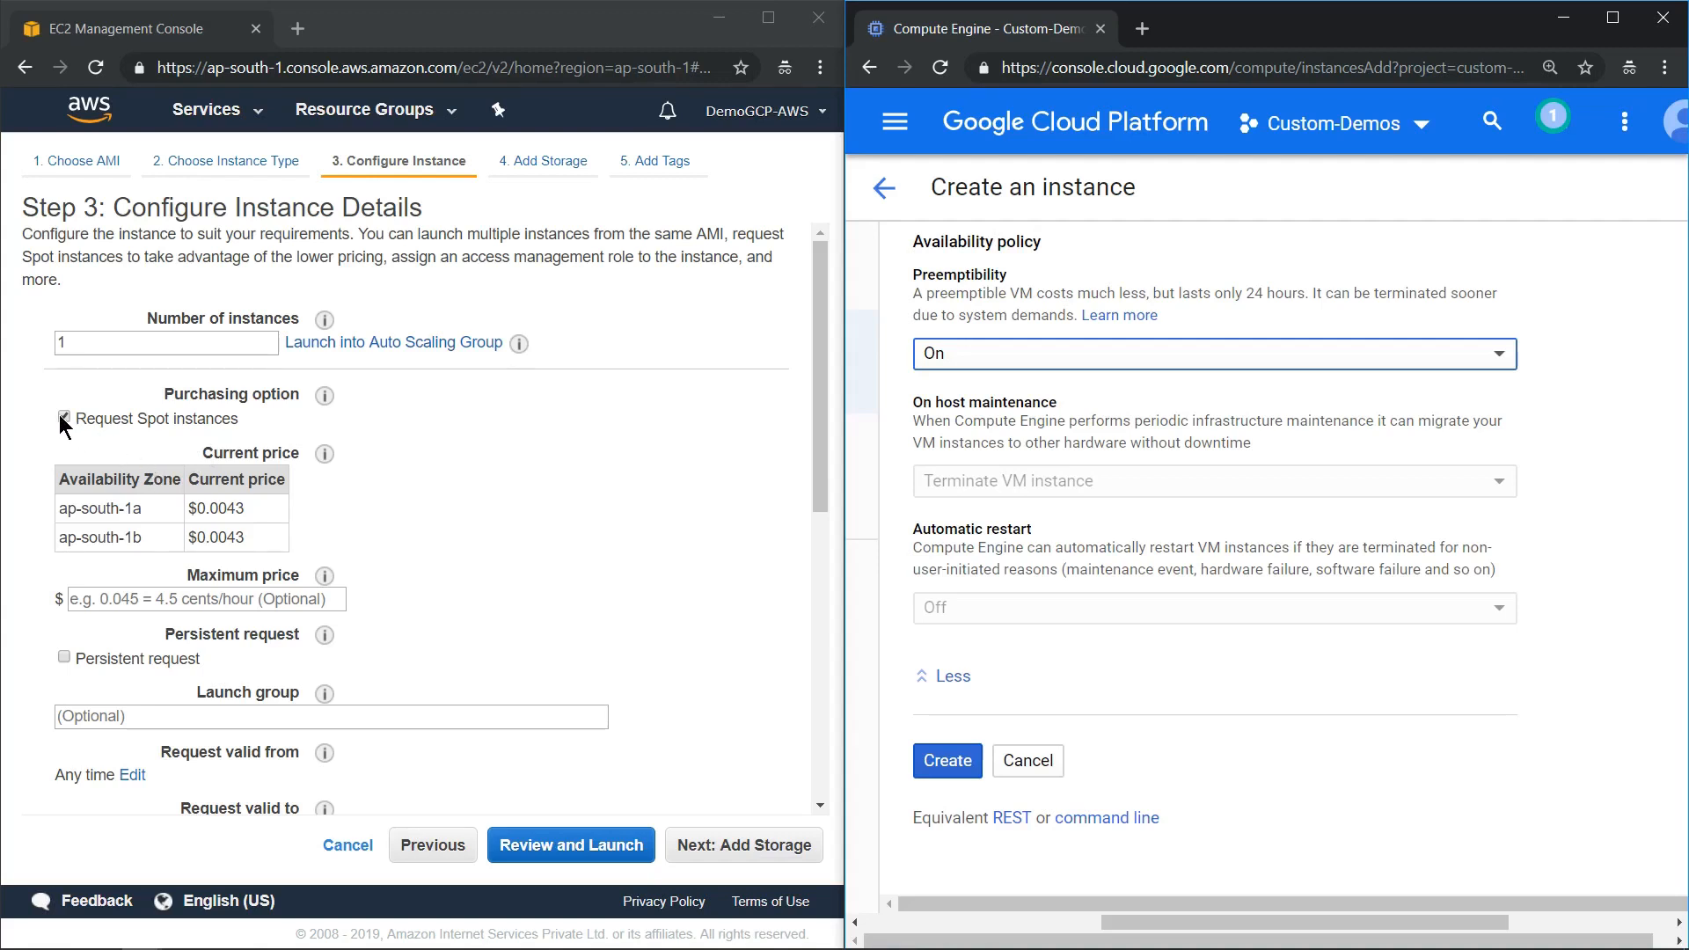
{"action": "left_click", "coordinate": [64, 419]}
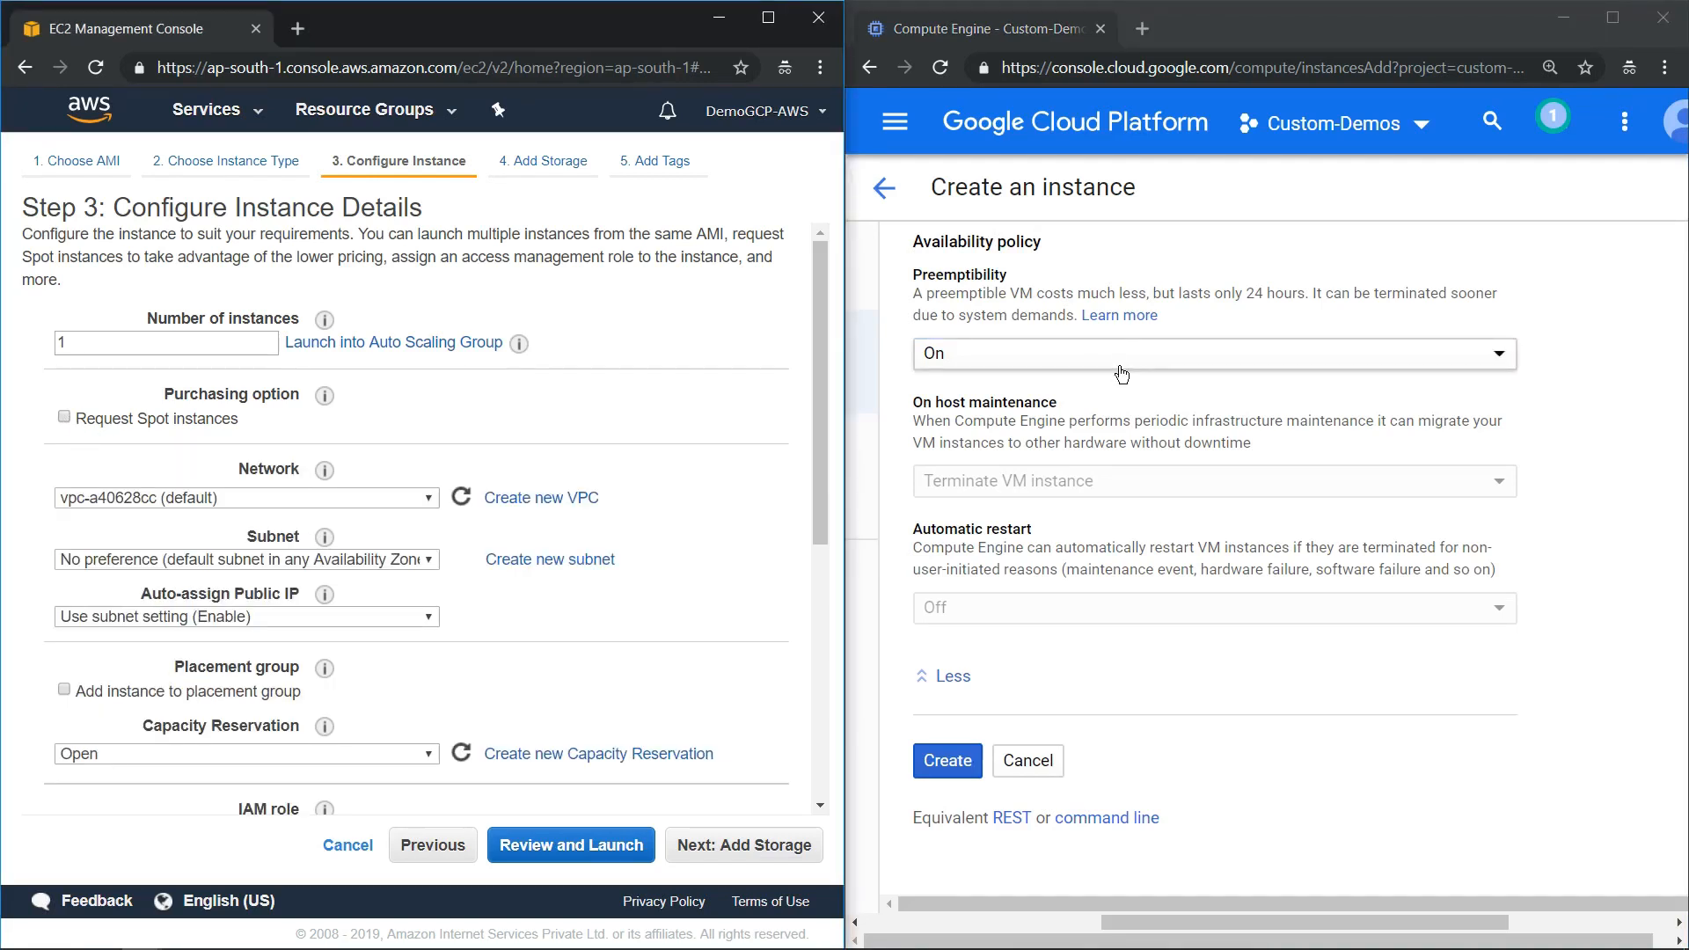
- Show the GCP instance's Networking settings with its default network interface
{"action": "left_click", "coordinate": [1212, 354]}
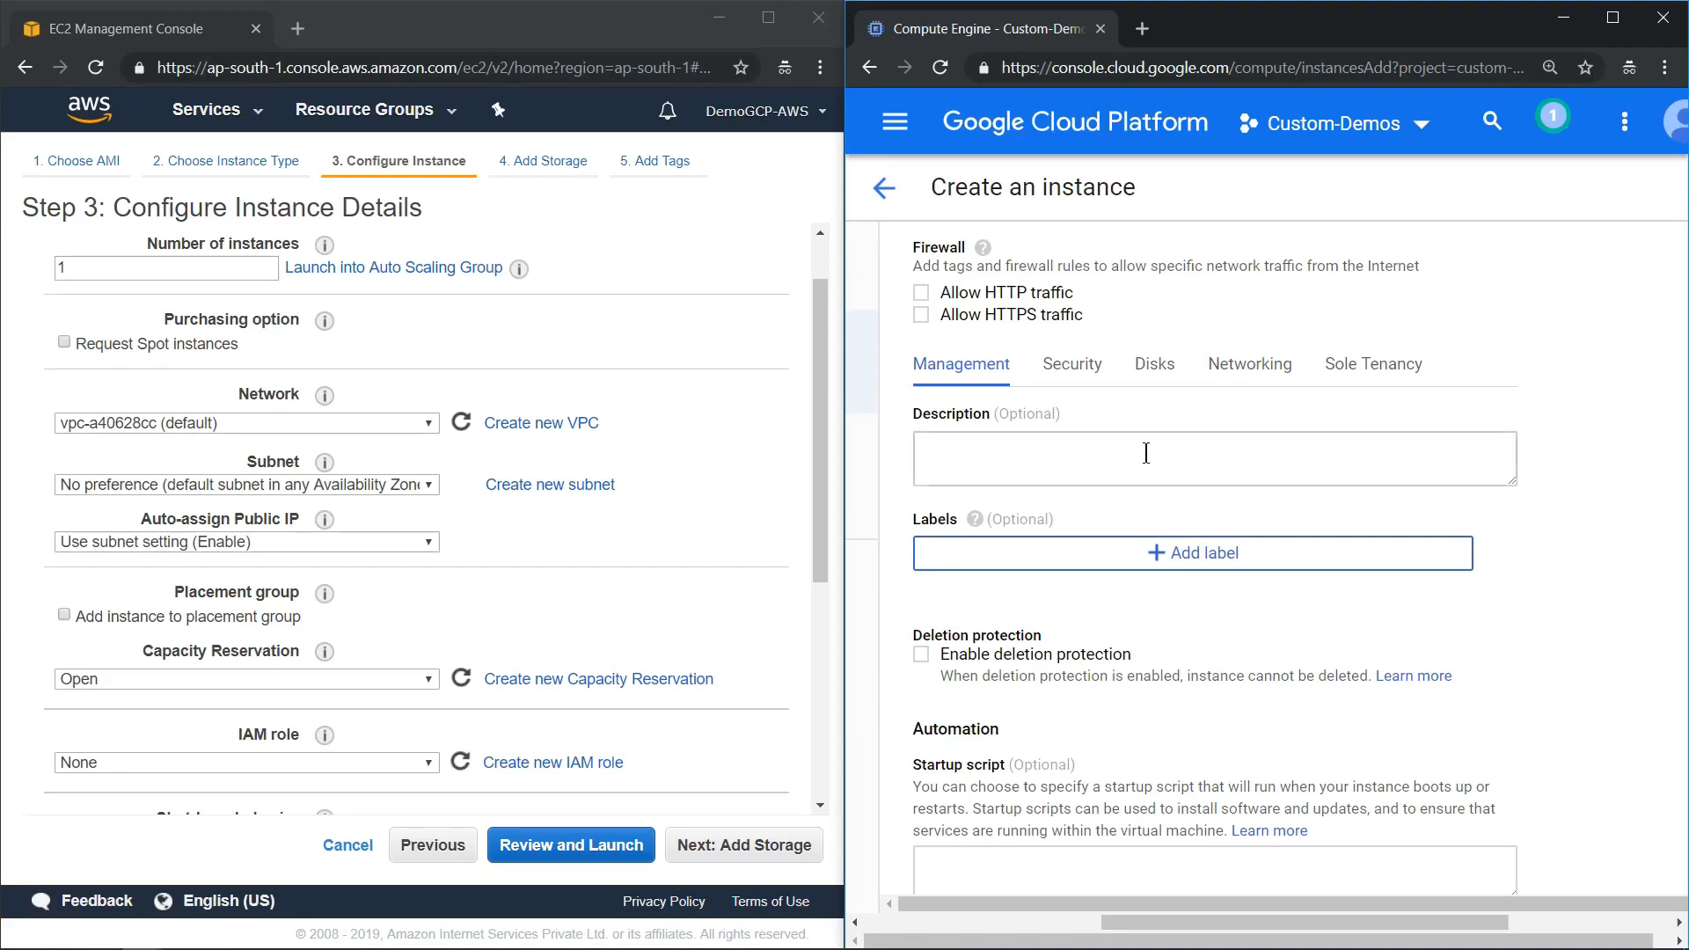
{"action": "left_click", "coordinate": [1249, 362]}
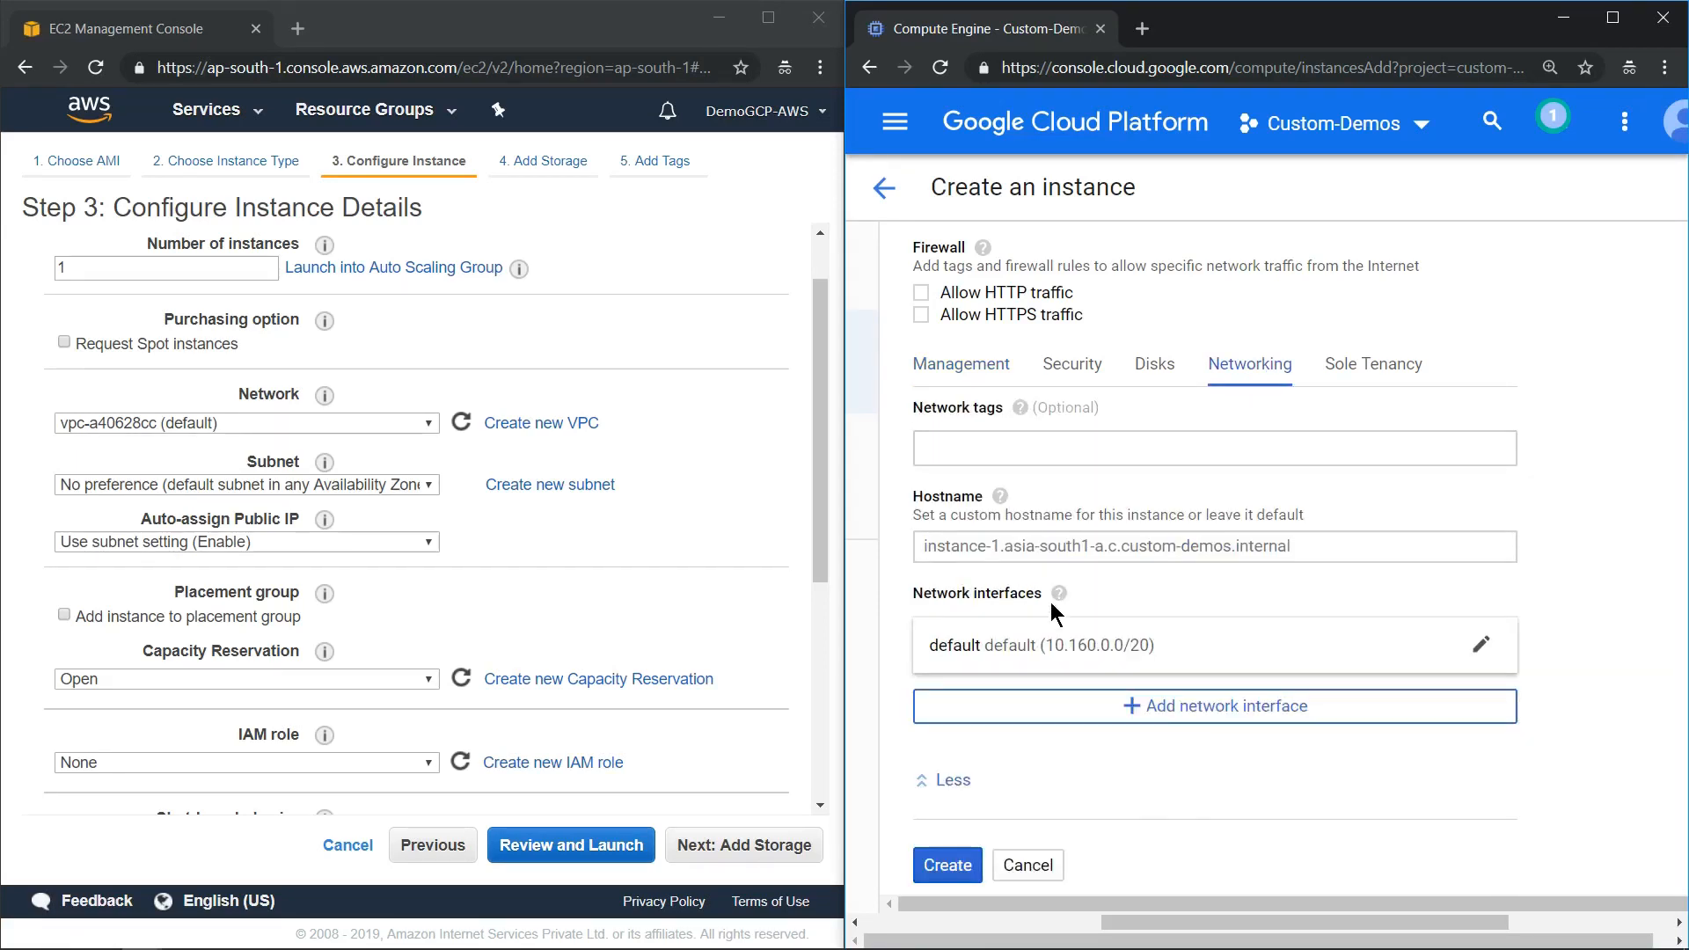
{"action": "mouse_move", "coordinate": [1119, 660]}
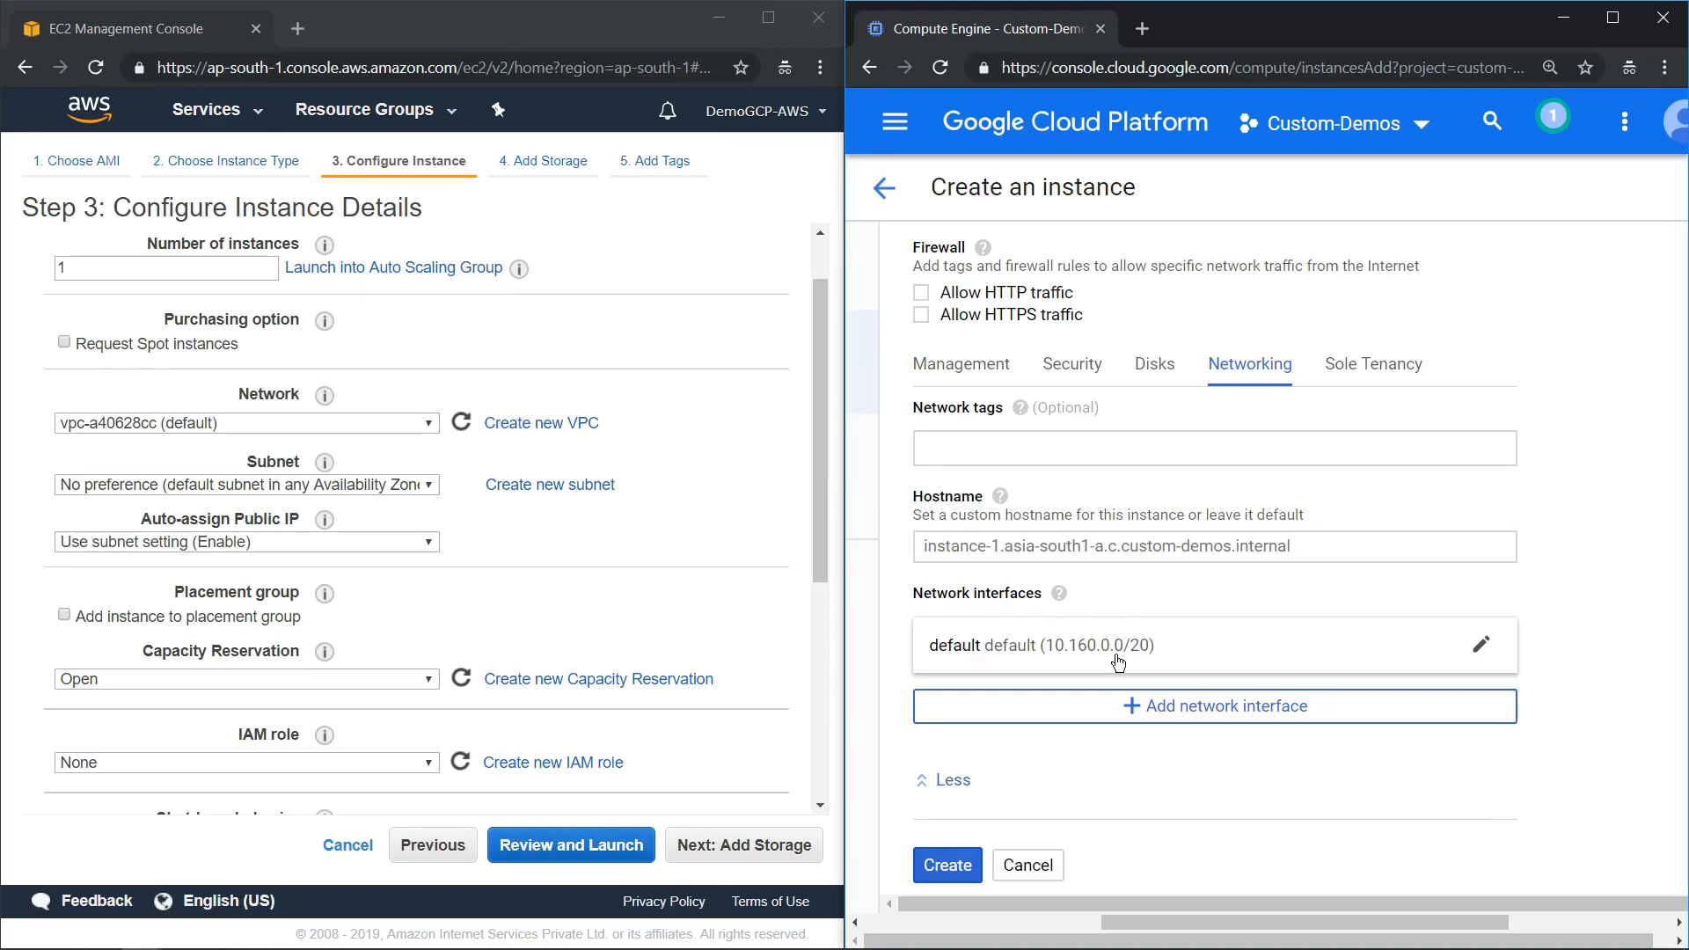
{"action": "mouse_move", "coordinate": [1216, 640]}
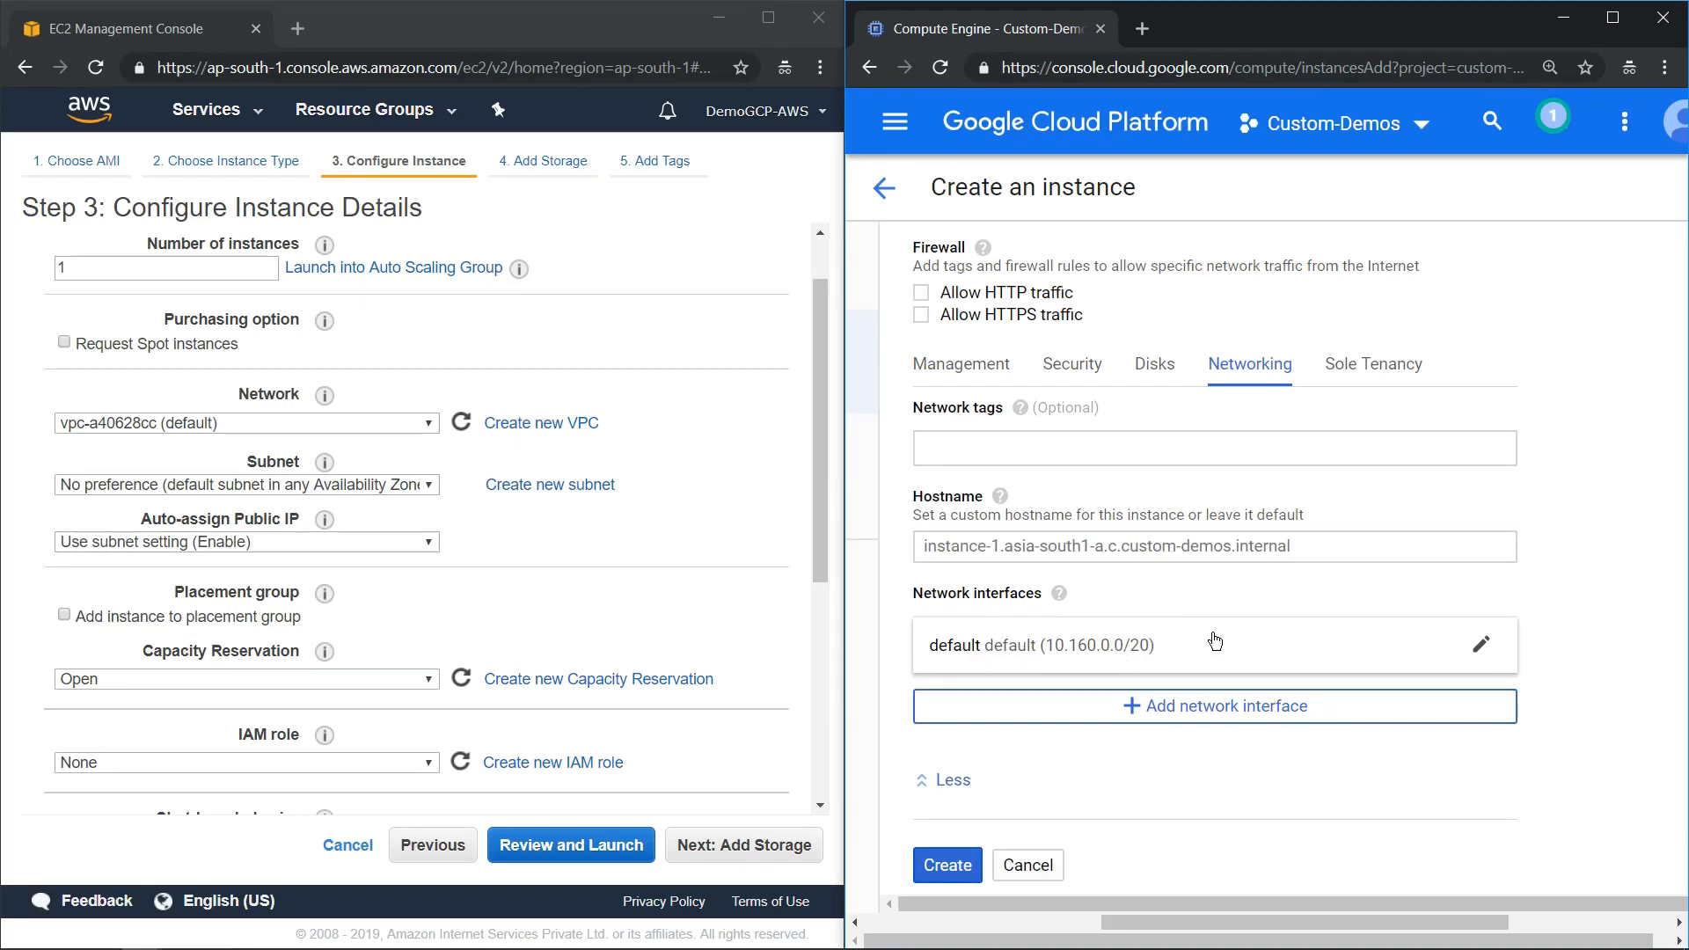
{"action": "scroll", "scroll_direction": "down", "scroll_amount": 3}
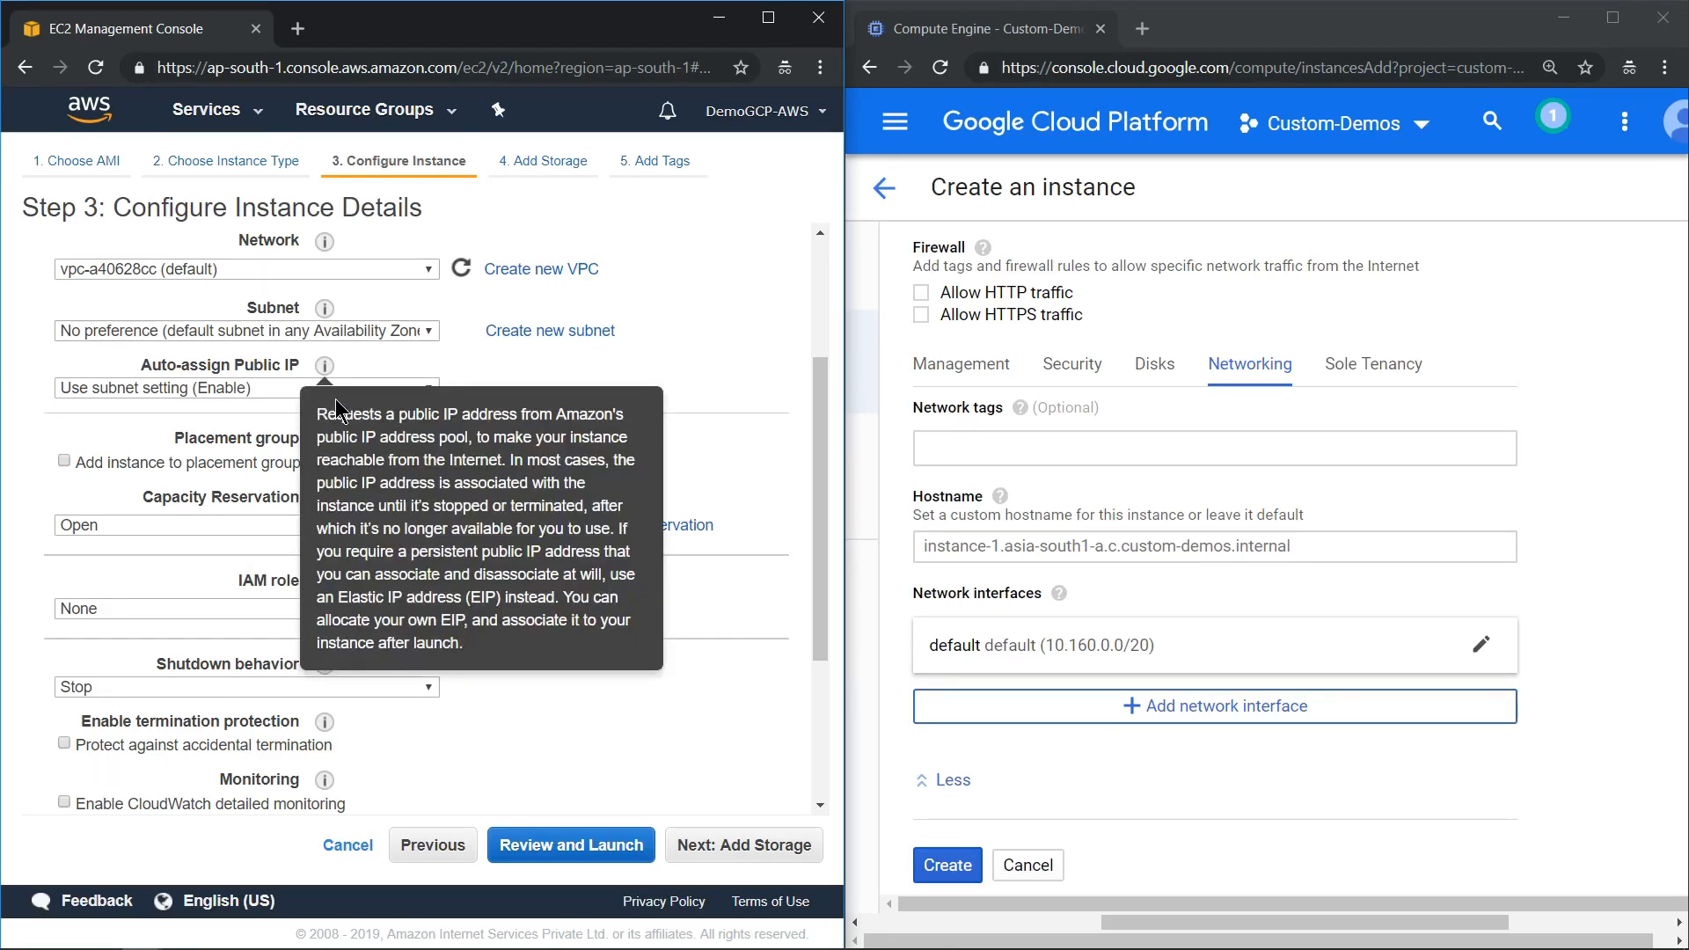
{"action": "mouse_move", "coordinate": [116, 399]}
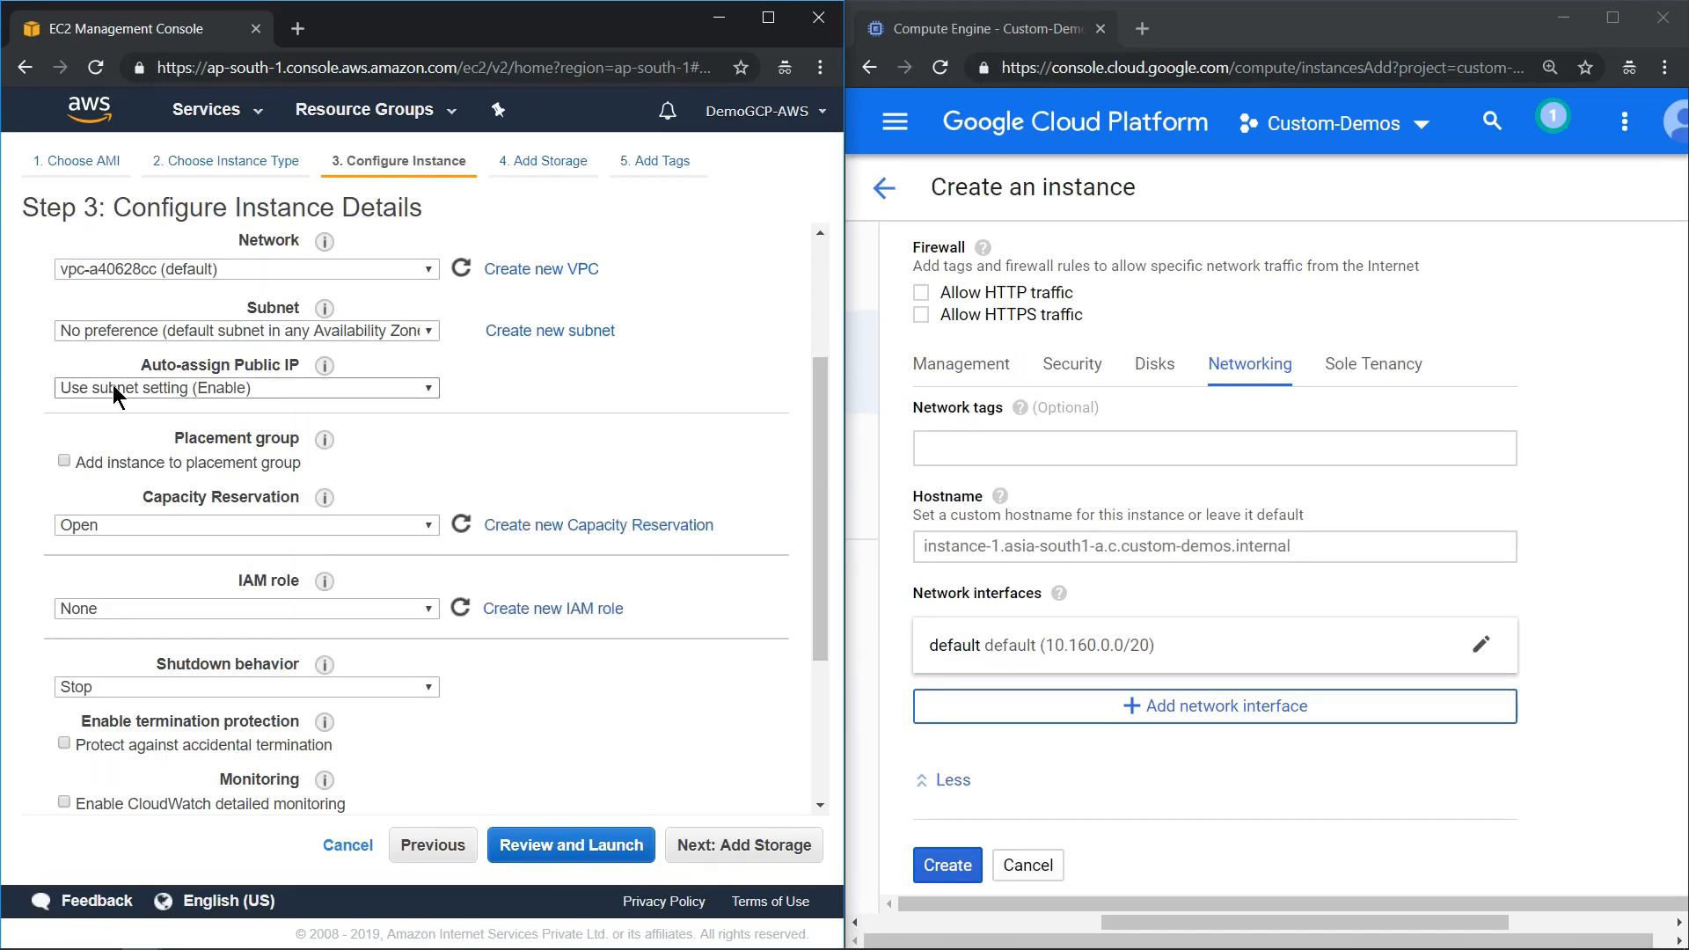
{"action": "mouse_move", "coordinate": [948, 659]}
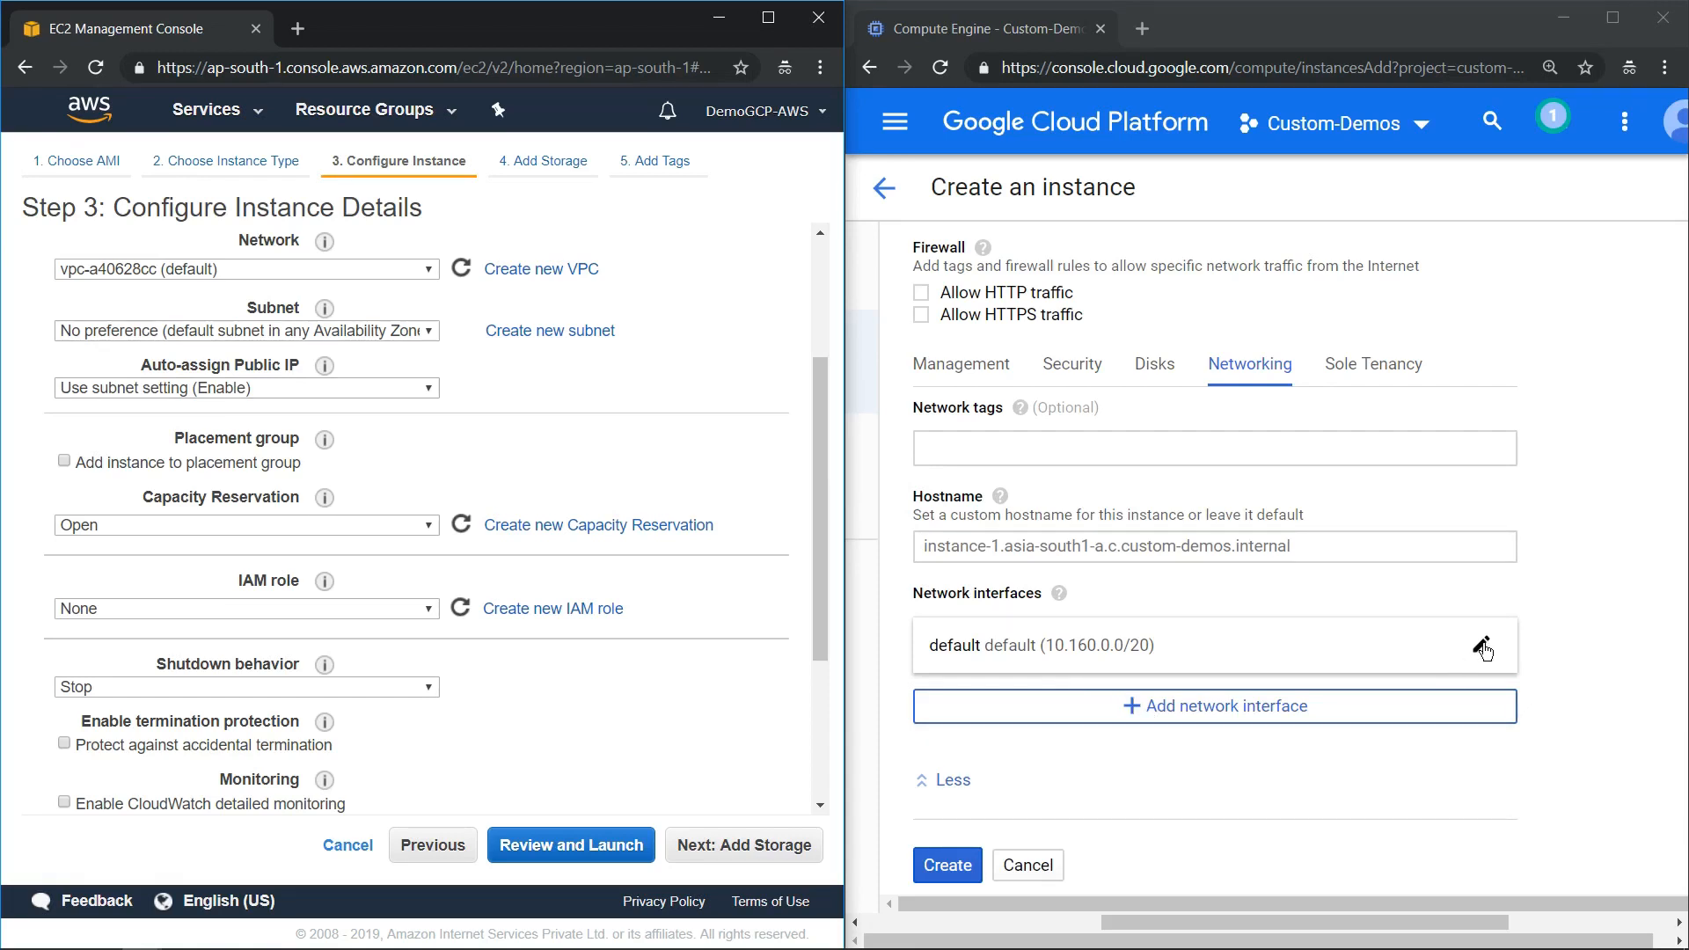
- Edit the default network interface, keeping an Ephemeral external IP and EC2's subnet public IP setting
{"action": "left_click", "coordinate": [1484, 651]}
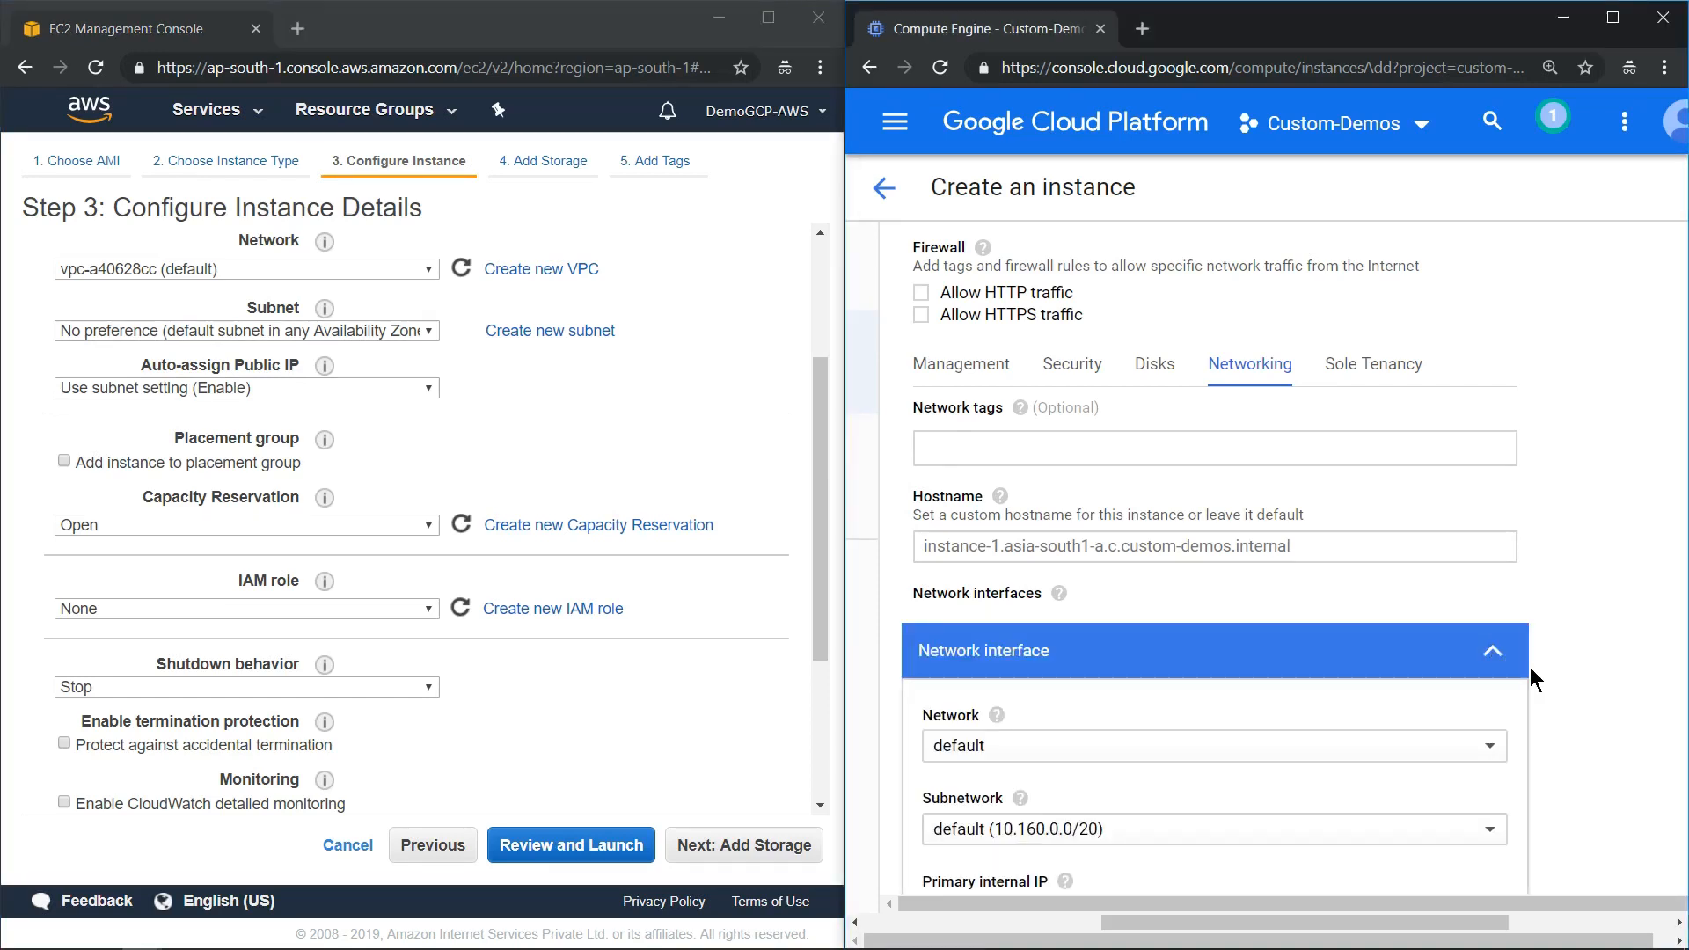
{"action": "scroll", "scroll_direction": "down", "scroll_amount": 3}
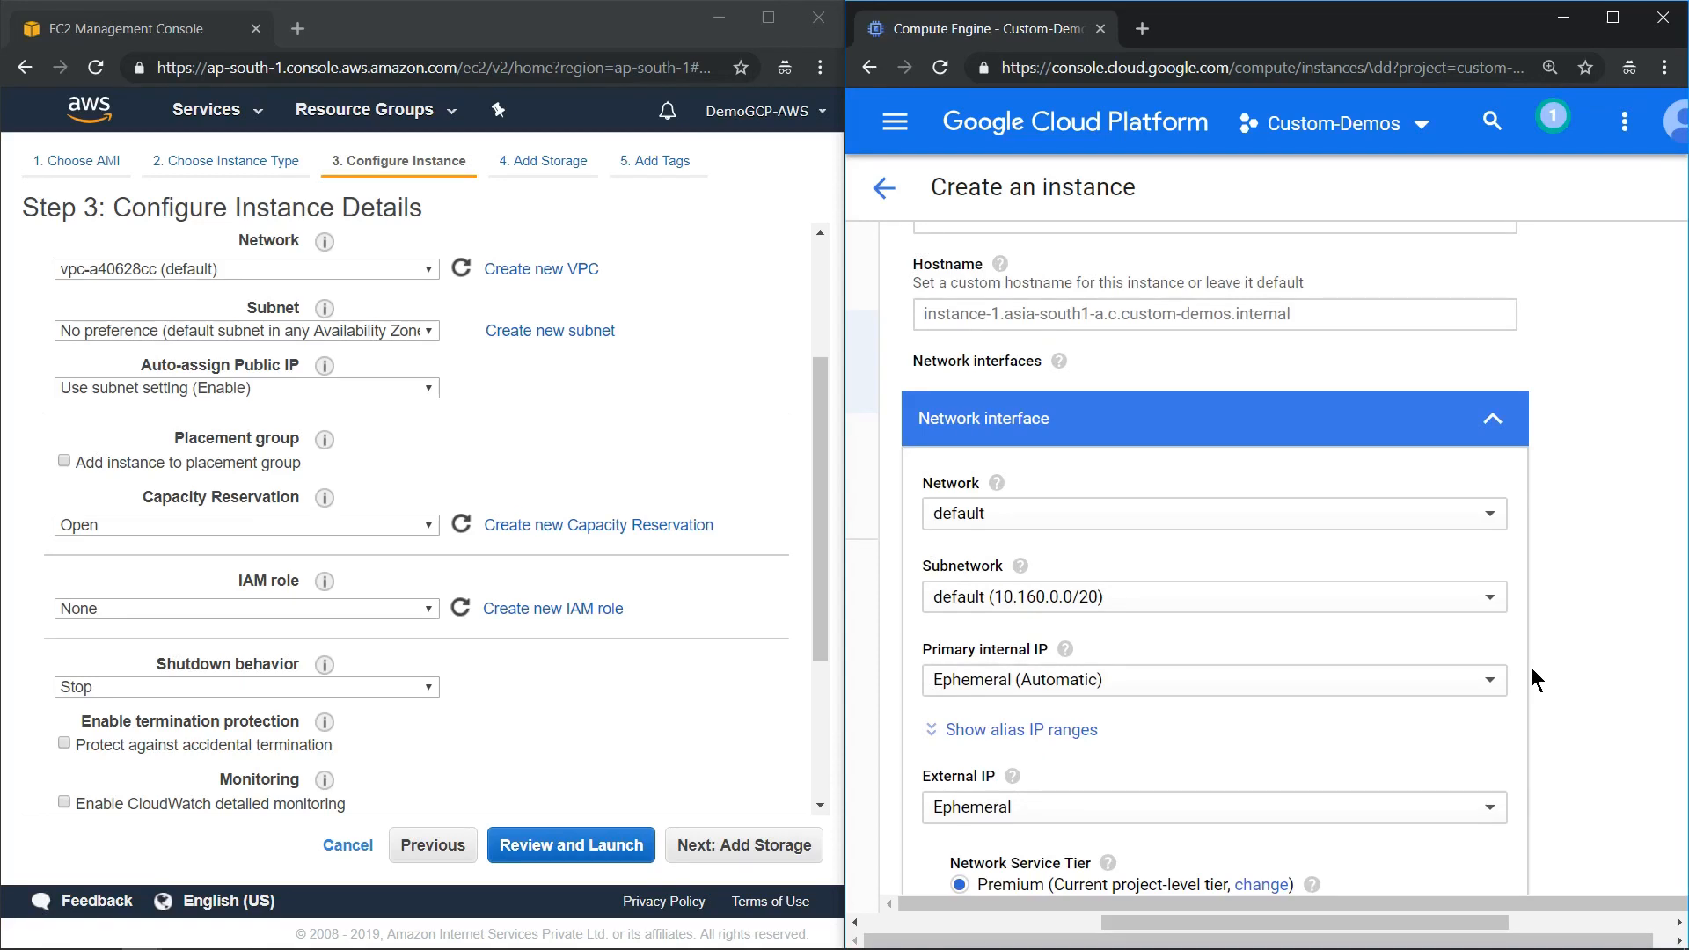
{"action": "scroll", "scroll_direction": "down", "scroll_amount": 3}
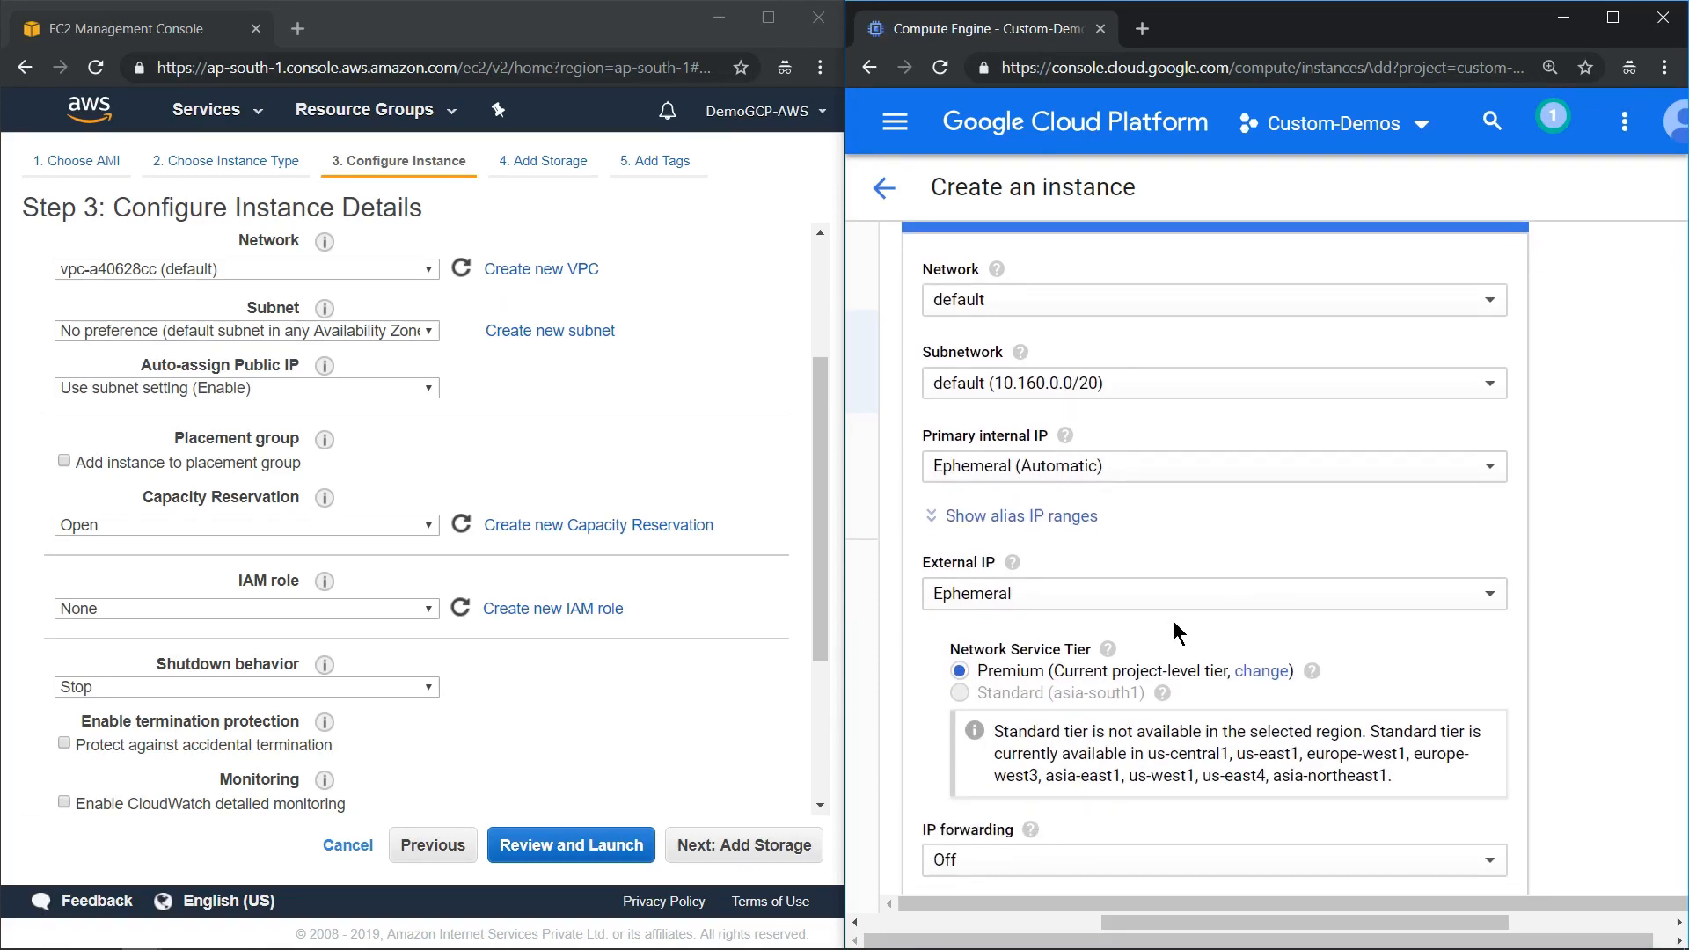
{"action": "left_click", "coordinate": [1210, 593]}
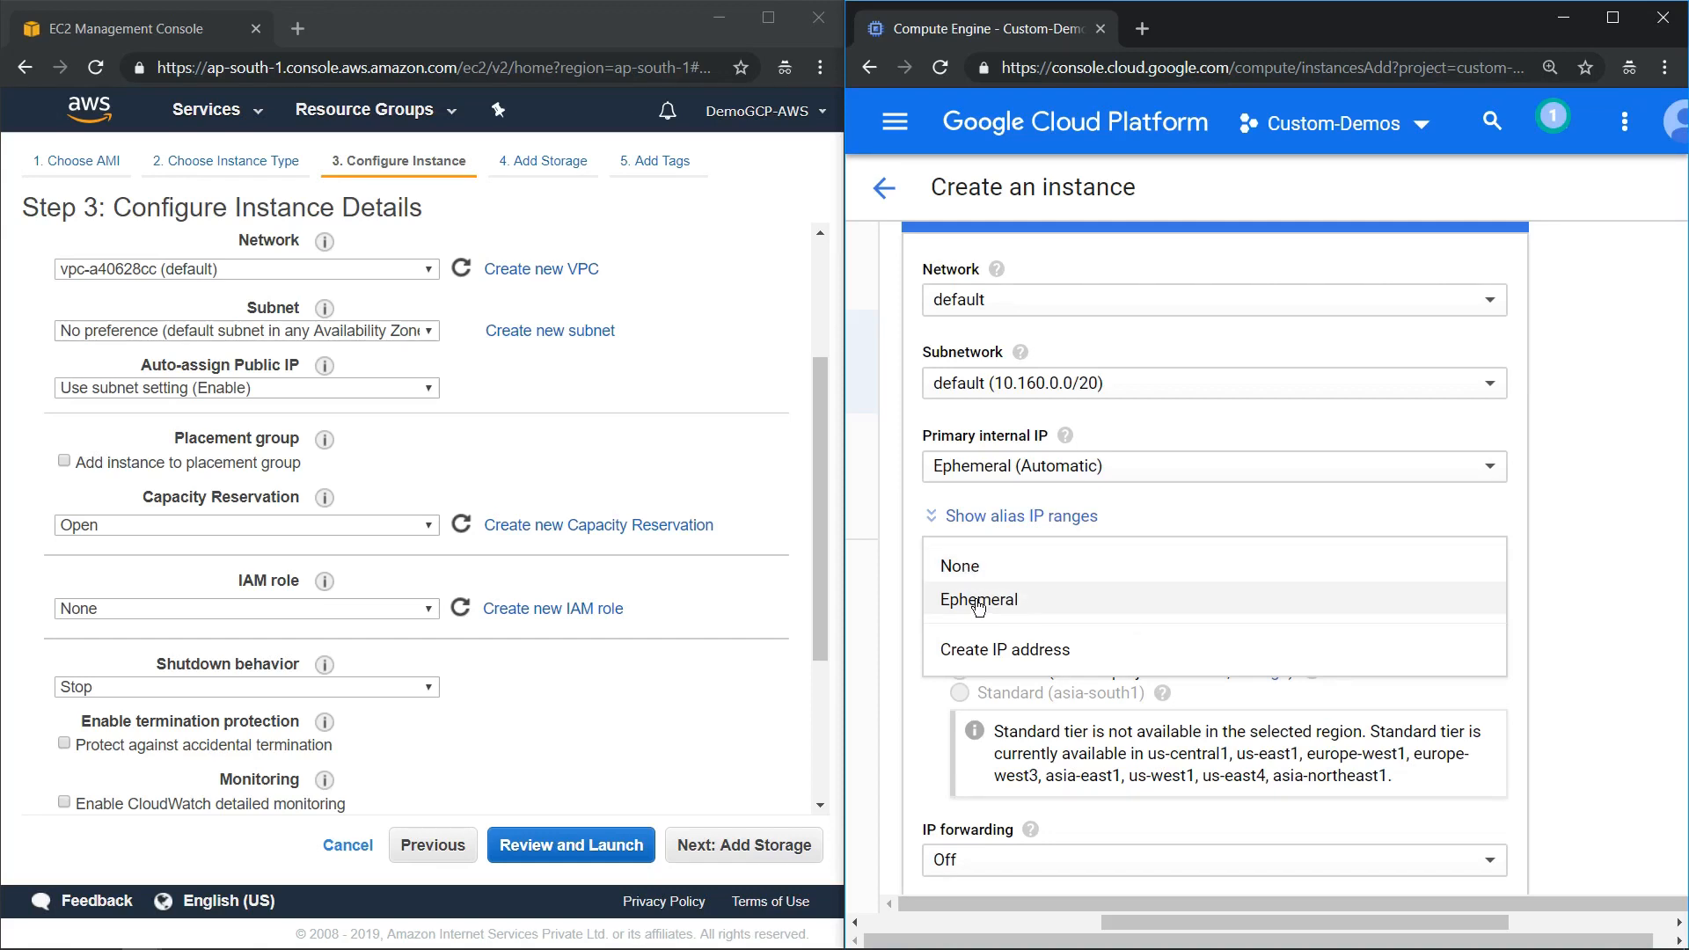
{"action": "left_click", "coordinate": [977, 599]}
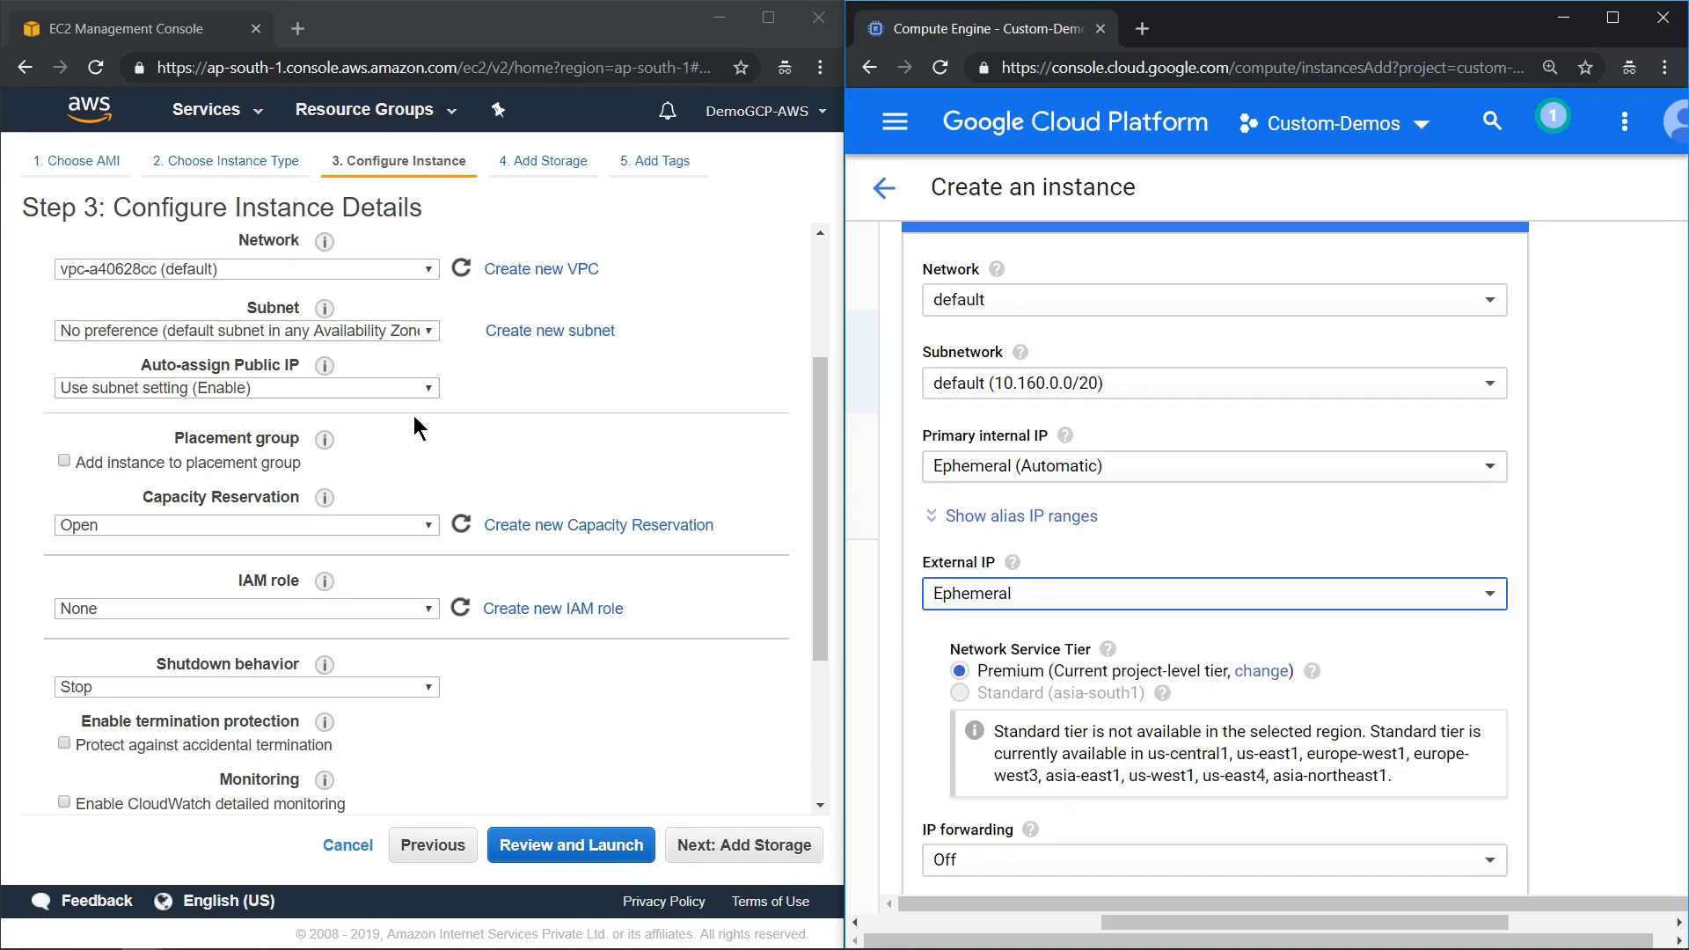
{"action": "left_click", "coordinate": [245, 387]}
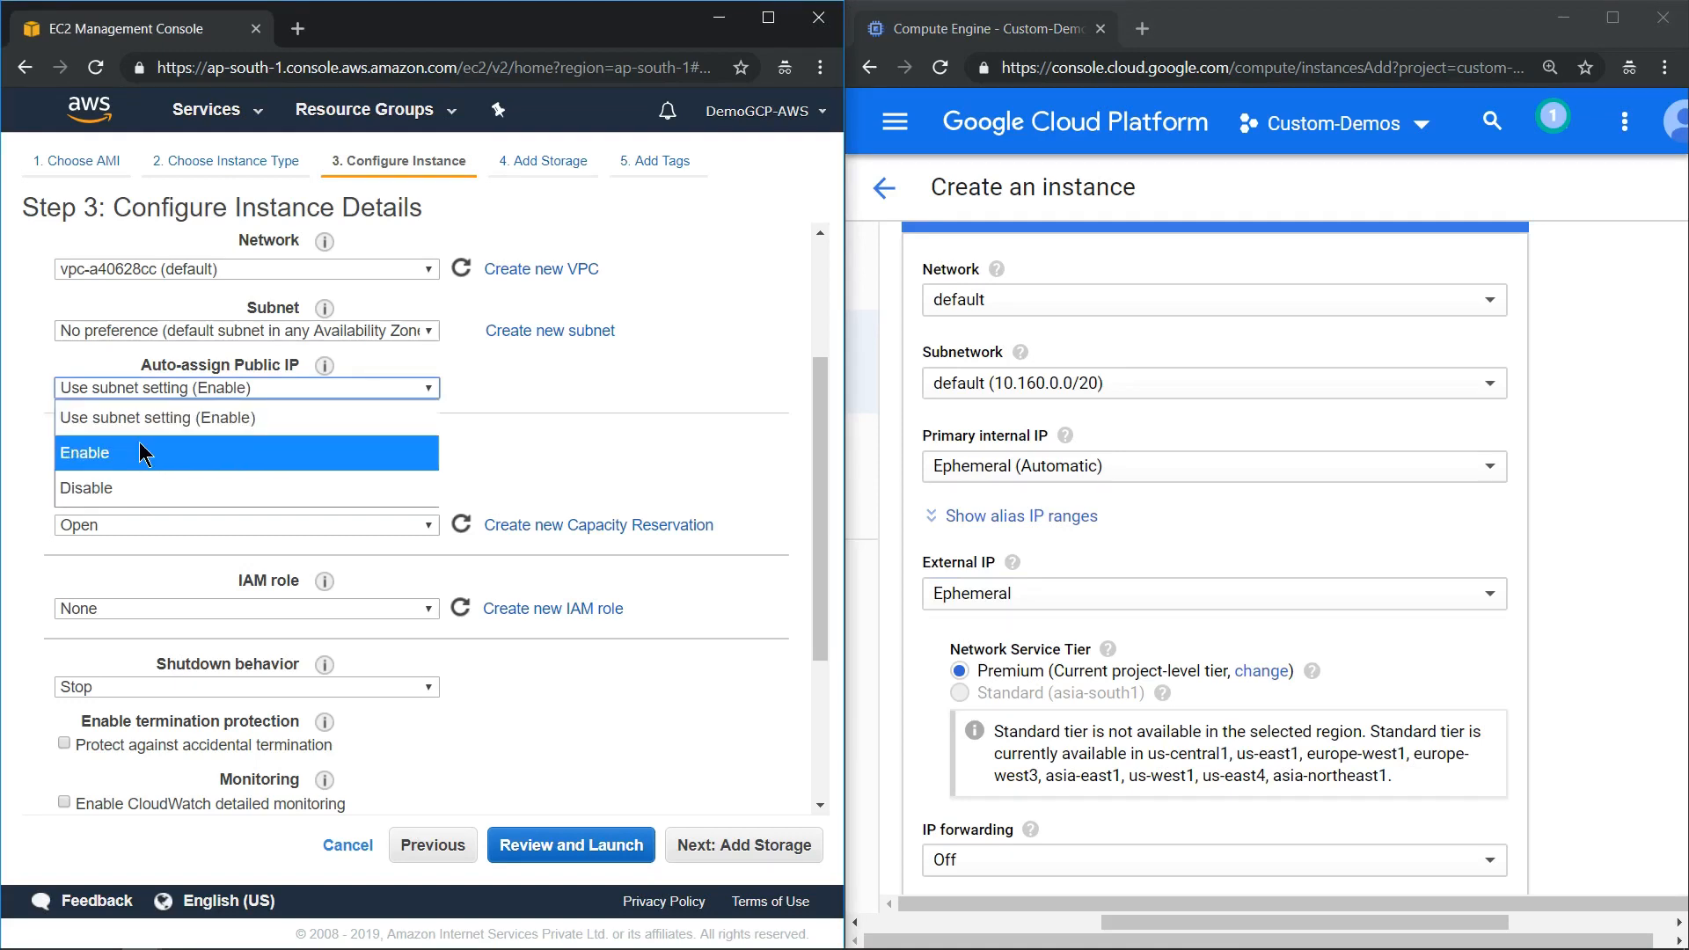
{"action": "left_click", "coordinate": [245, 387]}
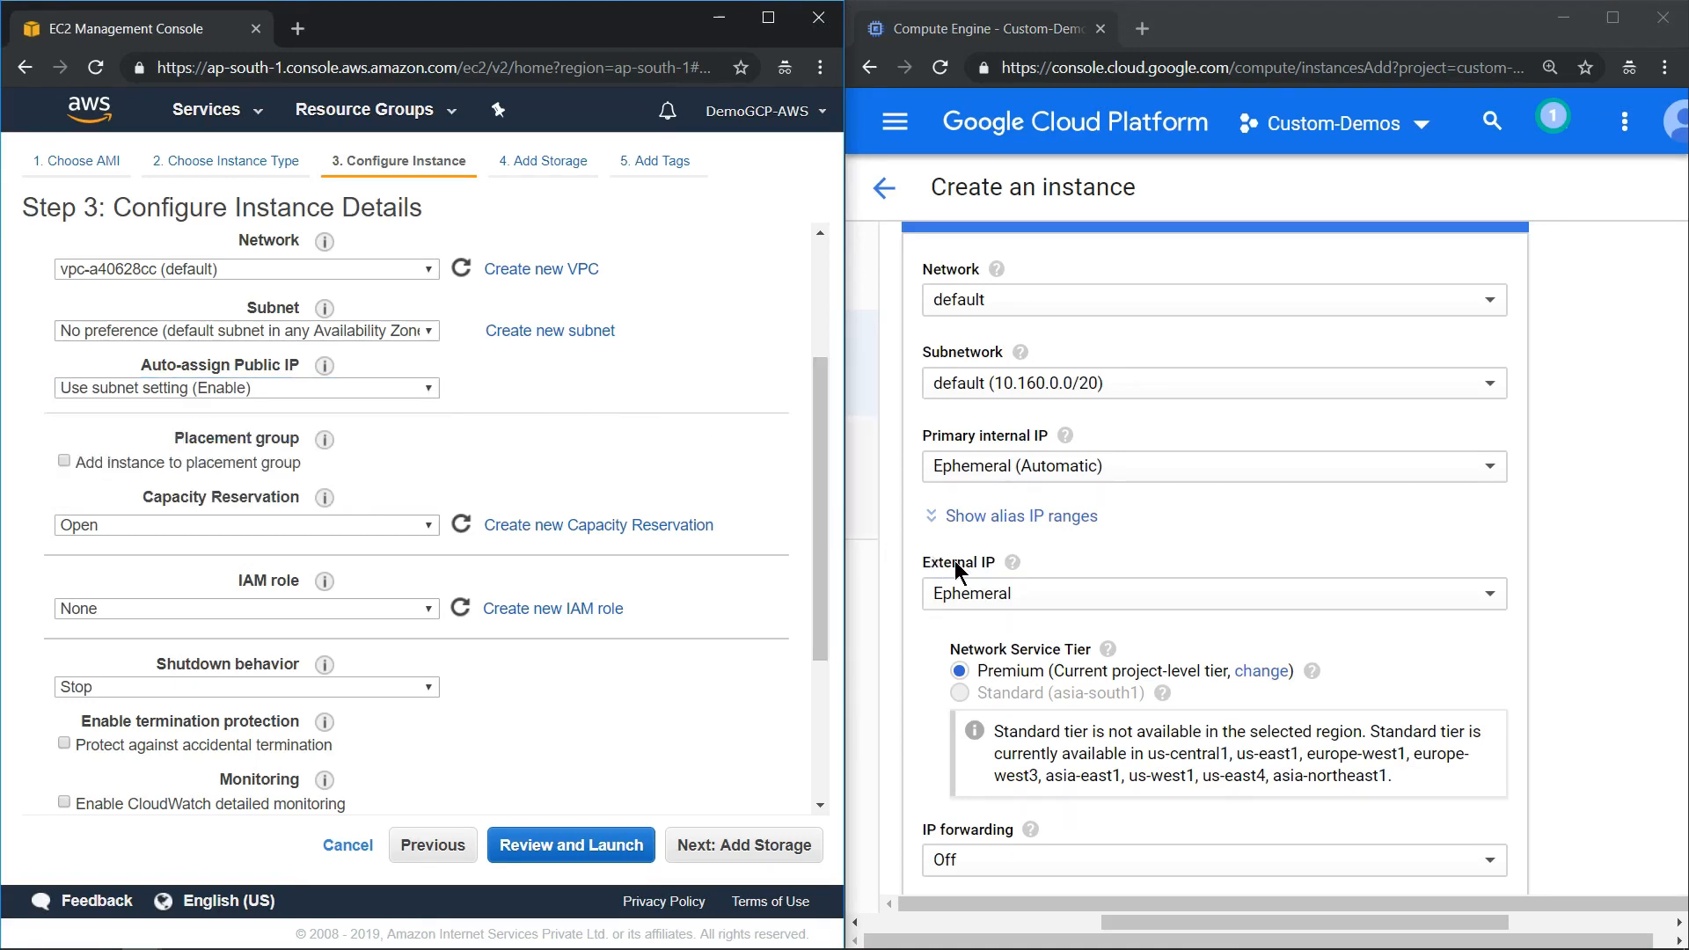
- Try no external IP and disabled public IP, then restore Ephemeral and Use subnet setting
{"action": "left_click", "coordinate": [1210, 593]}
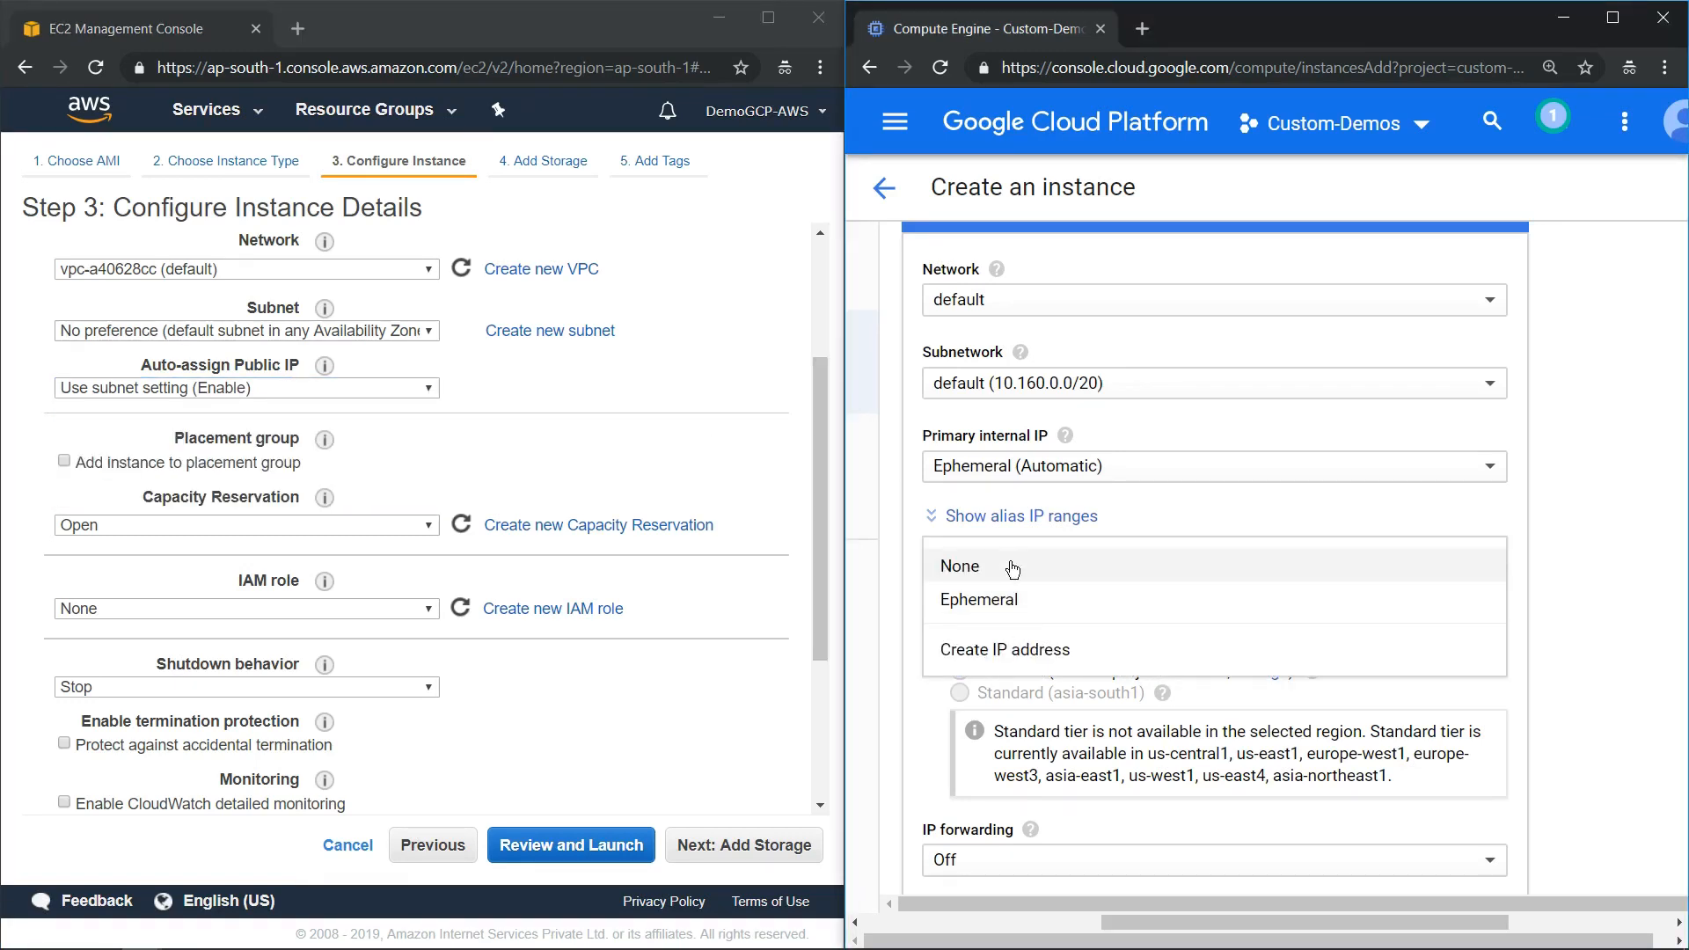
{"action": "left_click", "coordinate": [960, 565]}
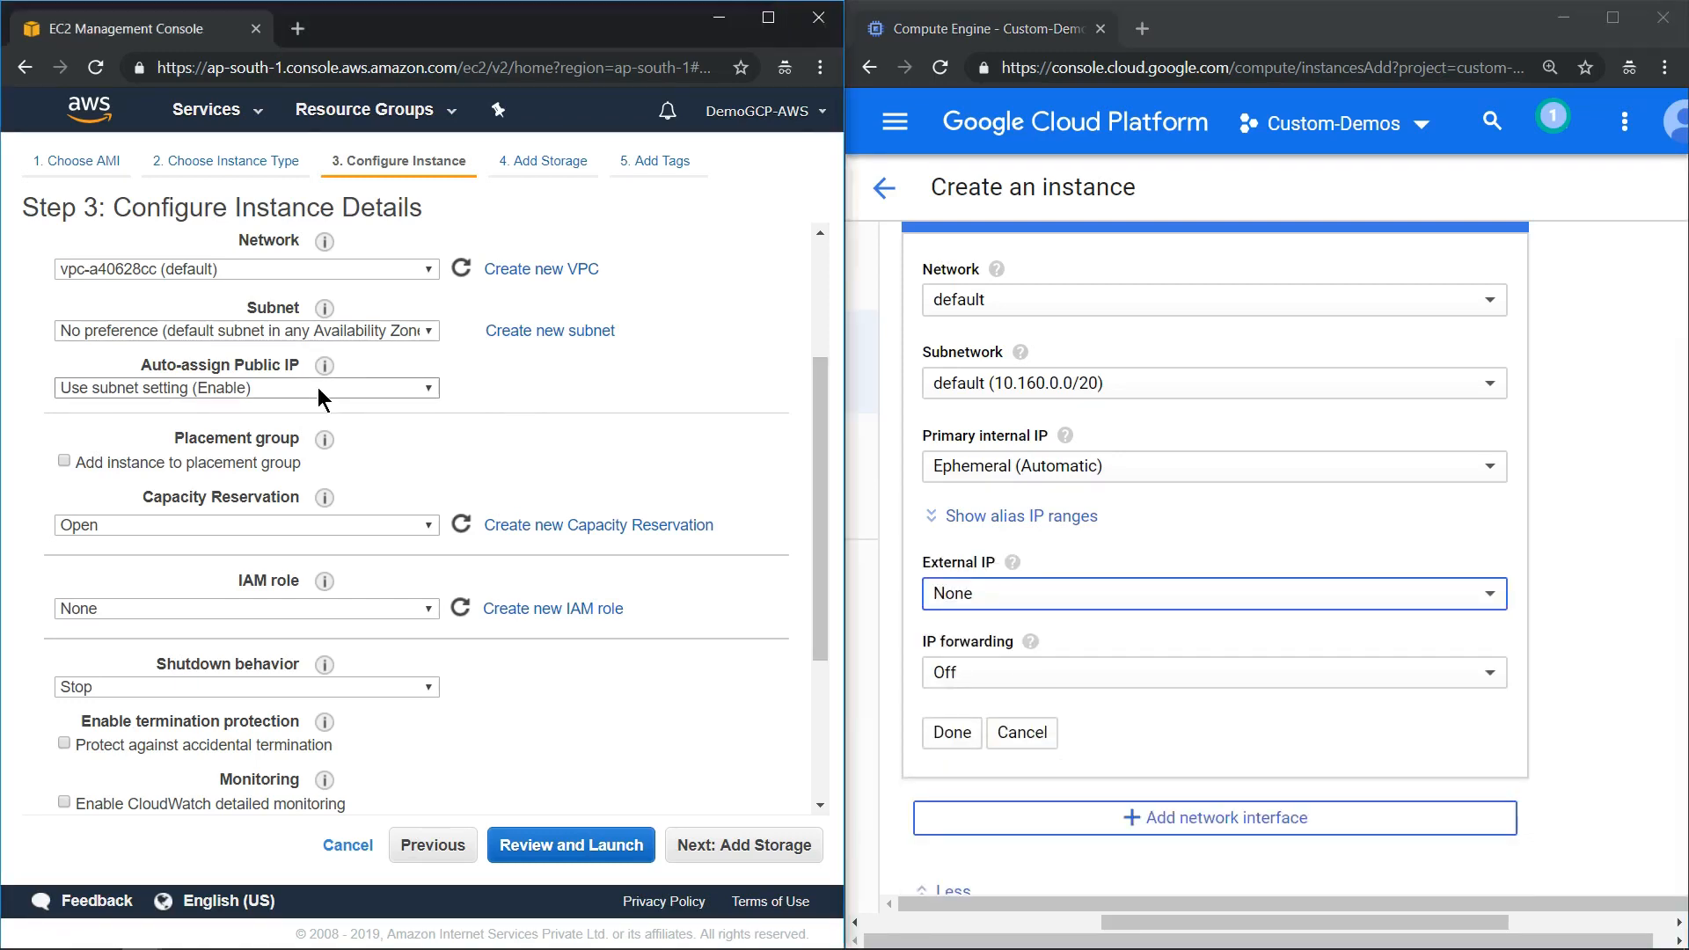
{"action": "left_click", "coordinate": [245, 388]}
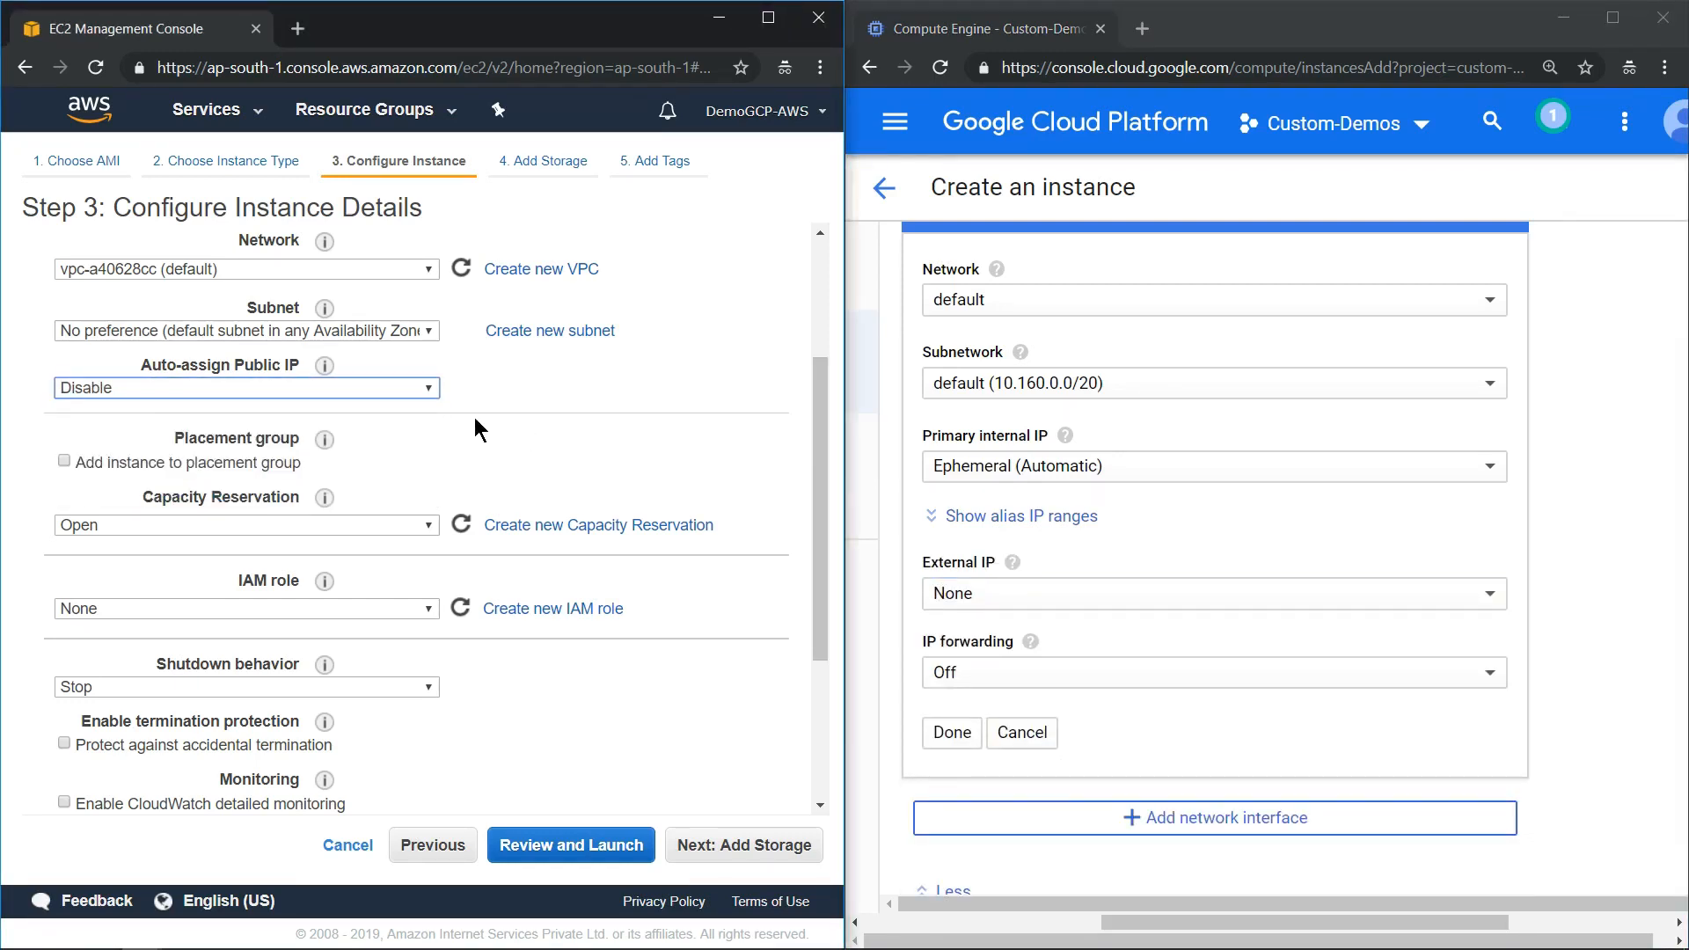
{"action": "left_click", "coordinate": [247, 387]}
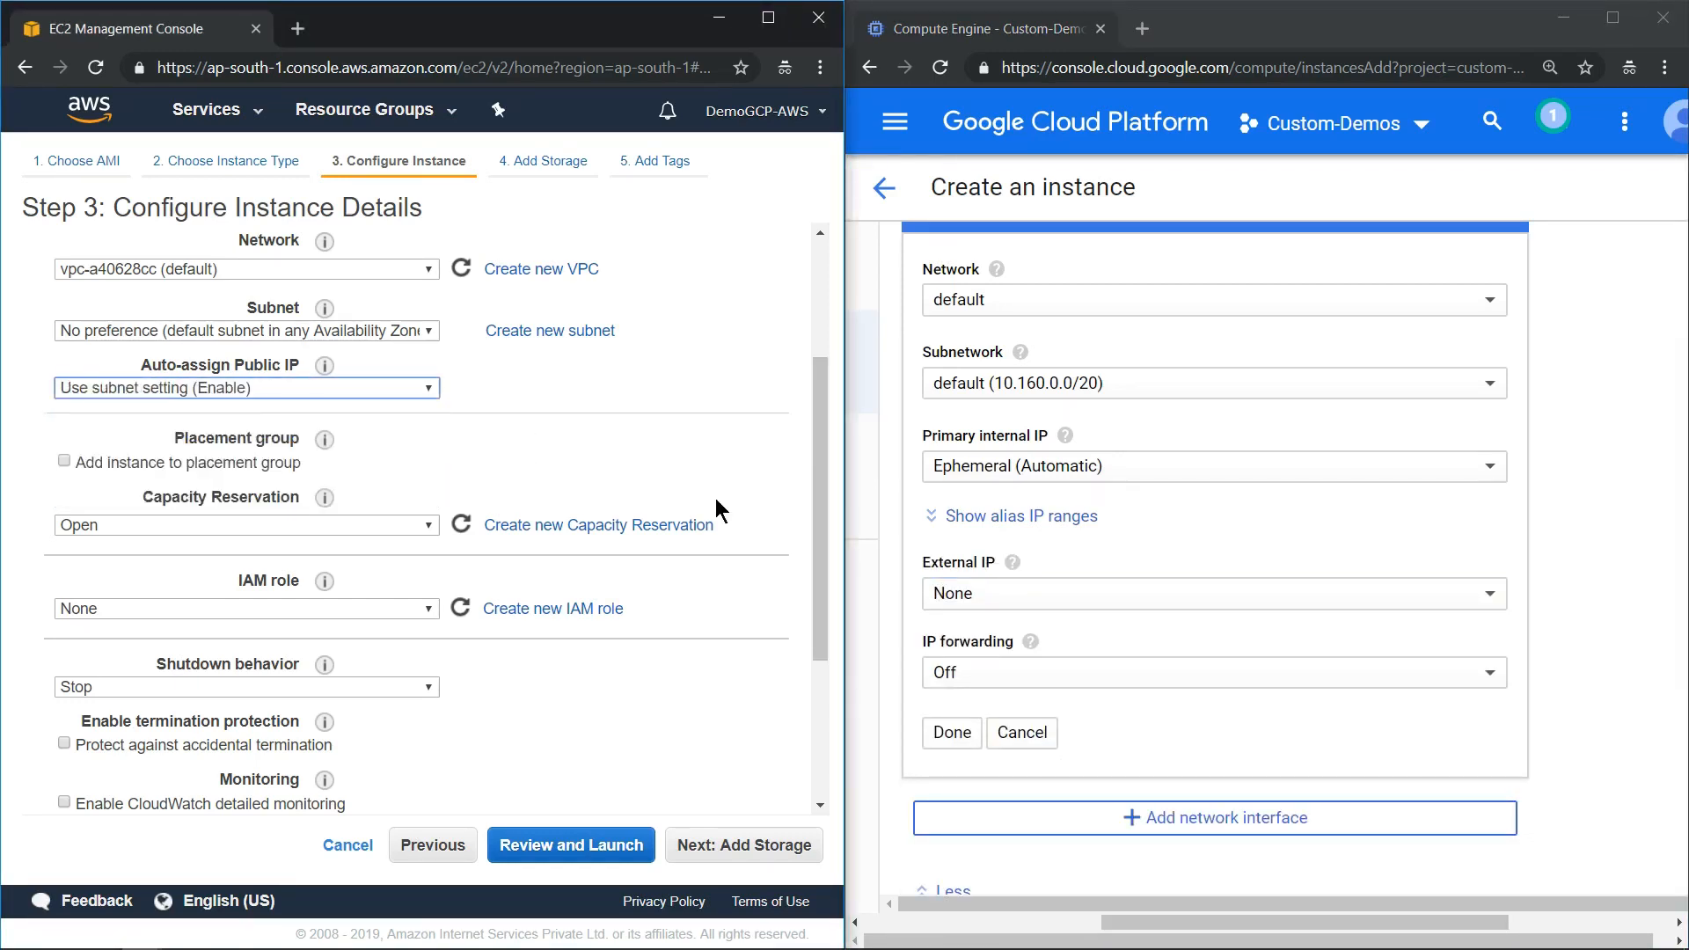
{"action": "left_click", "coordinate": [1213, 593]}
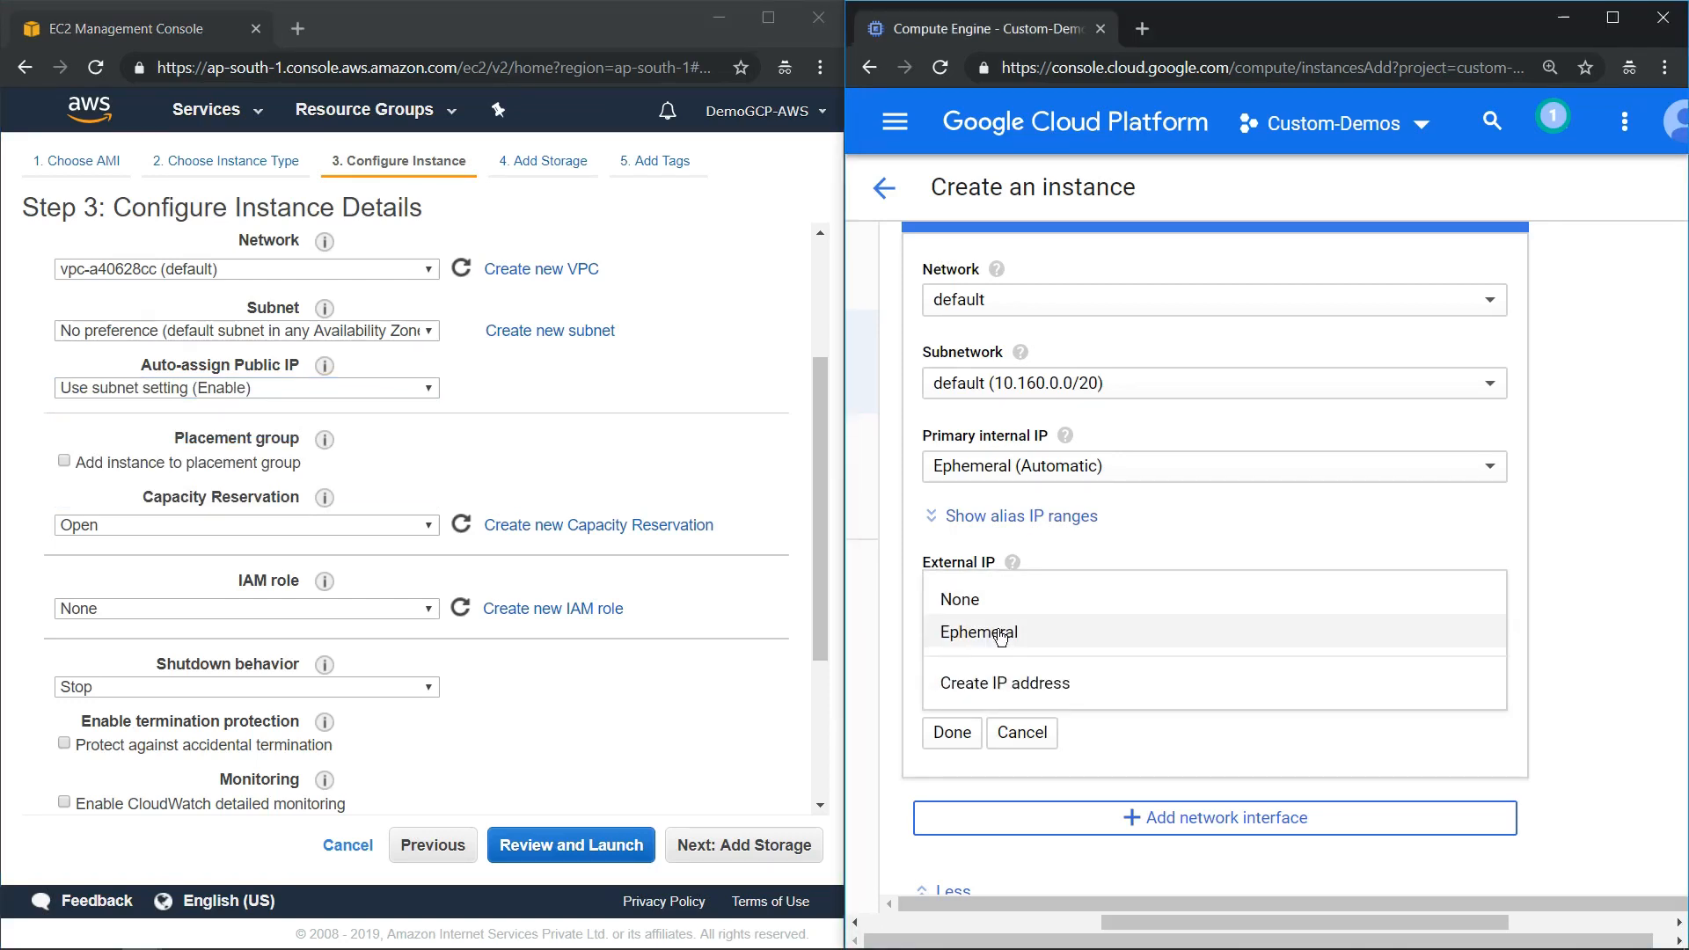
{"action": "left_click", "coordinate": [978, 632]}
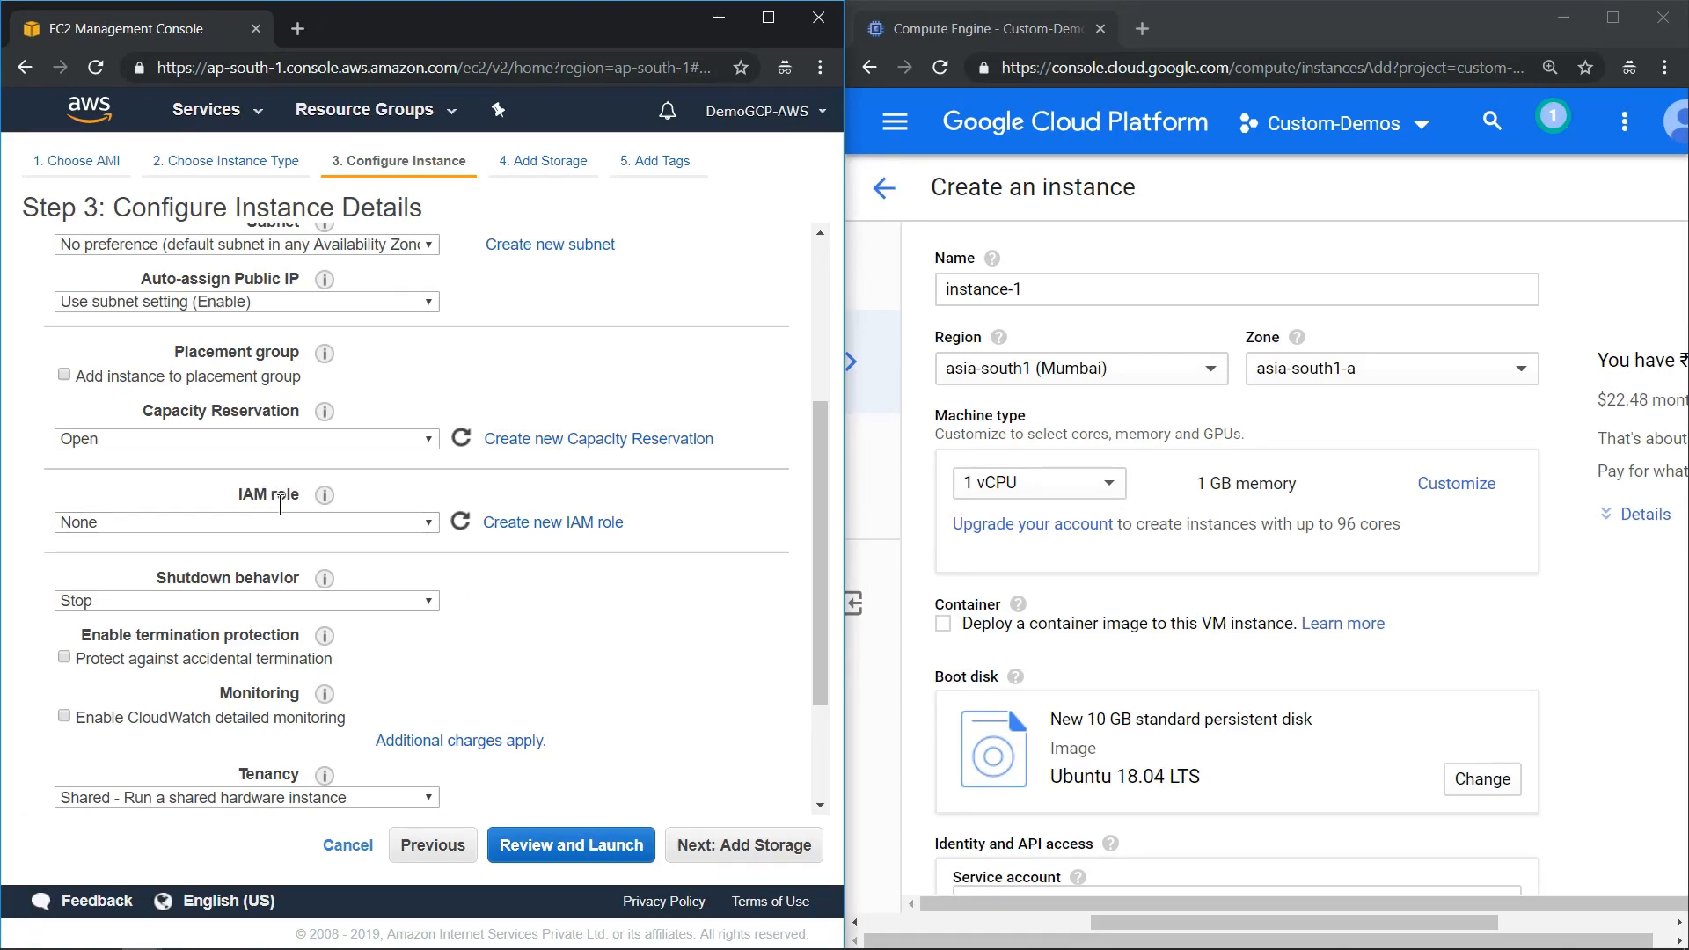
{"action": "mouse_move", "coordinate": [329, 536]}
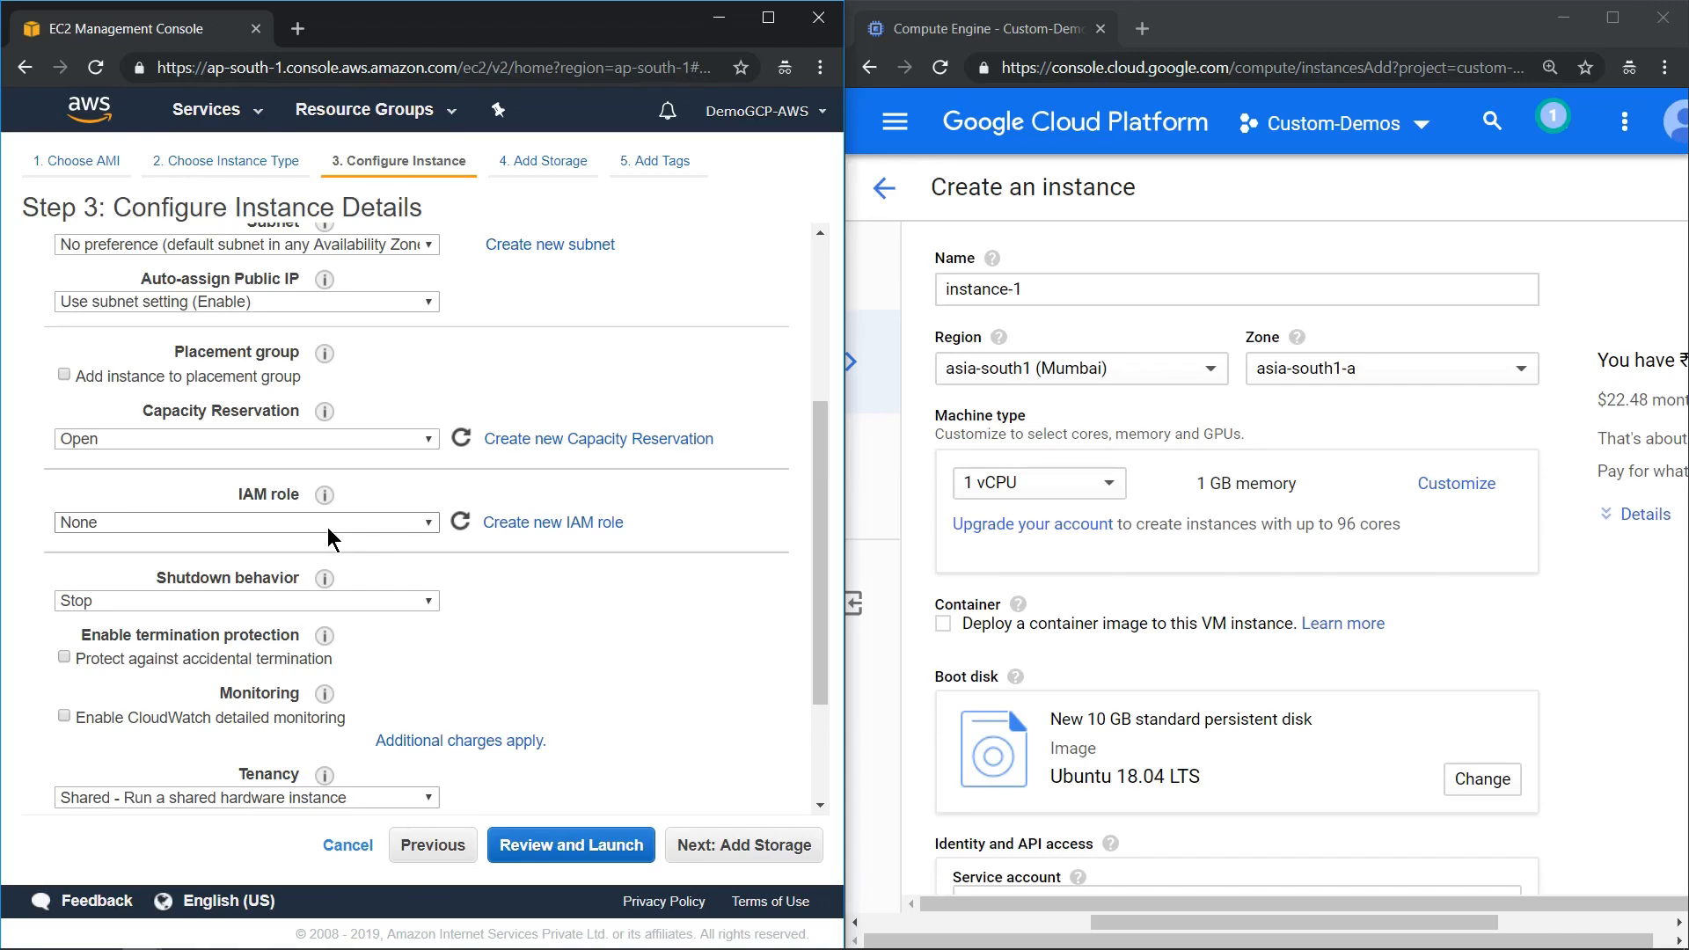
{"action": "mouse_move", "coordinate": [445, 567]}
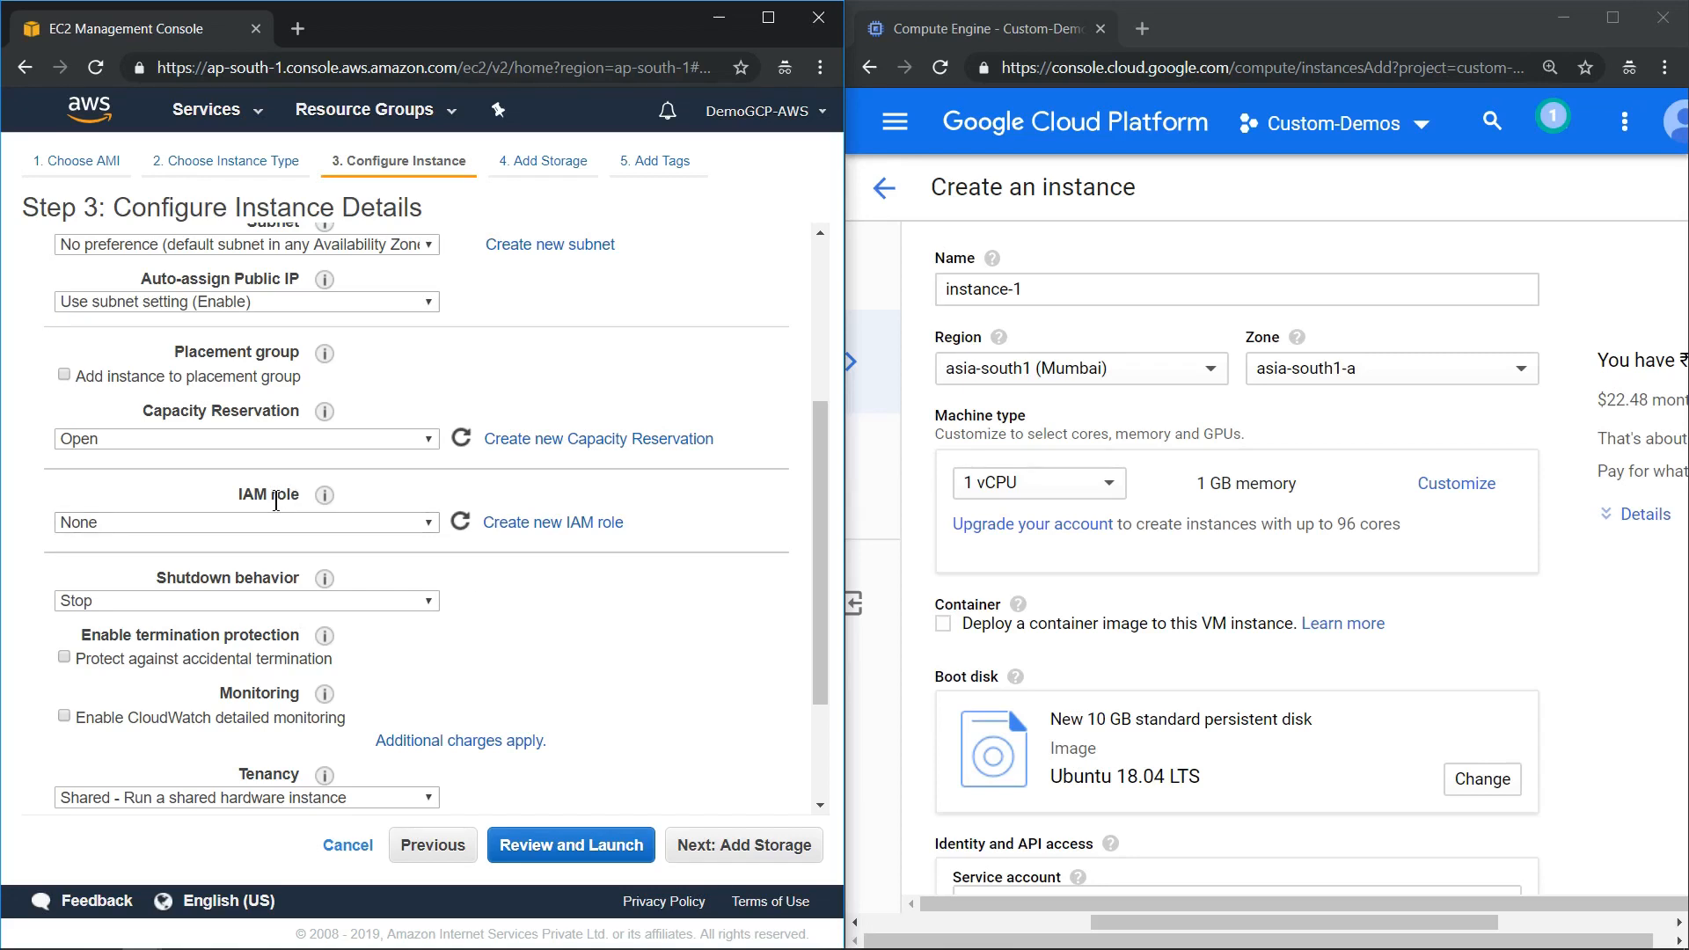
{"action": "mouse_move", "coordinate": [1517, 603]}
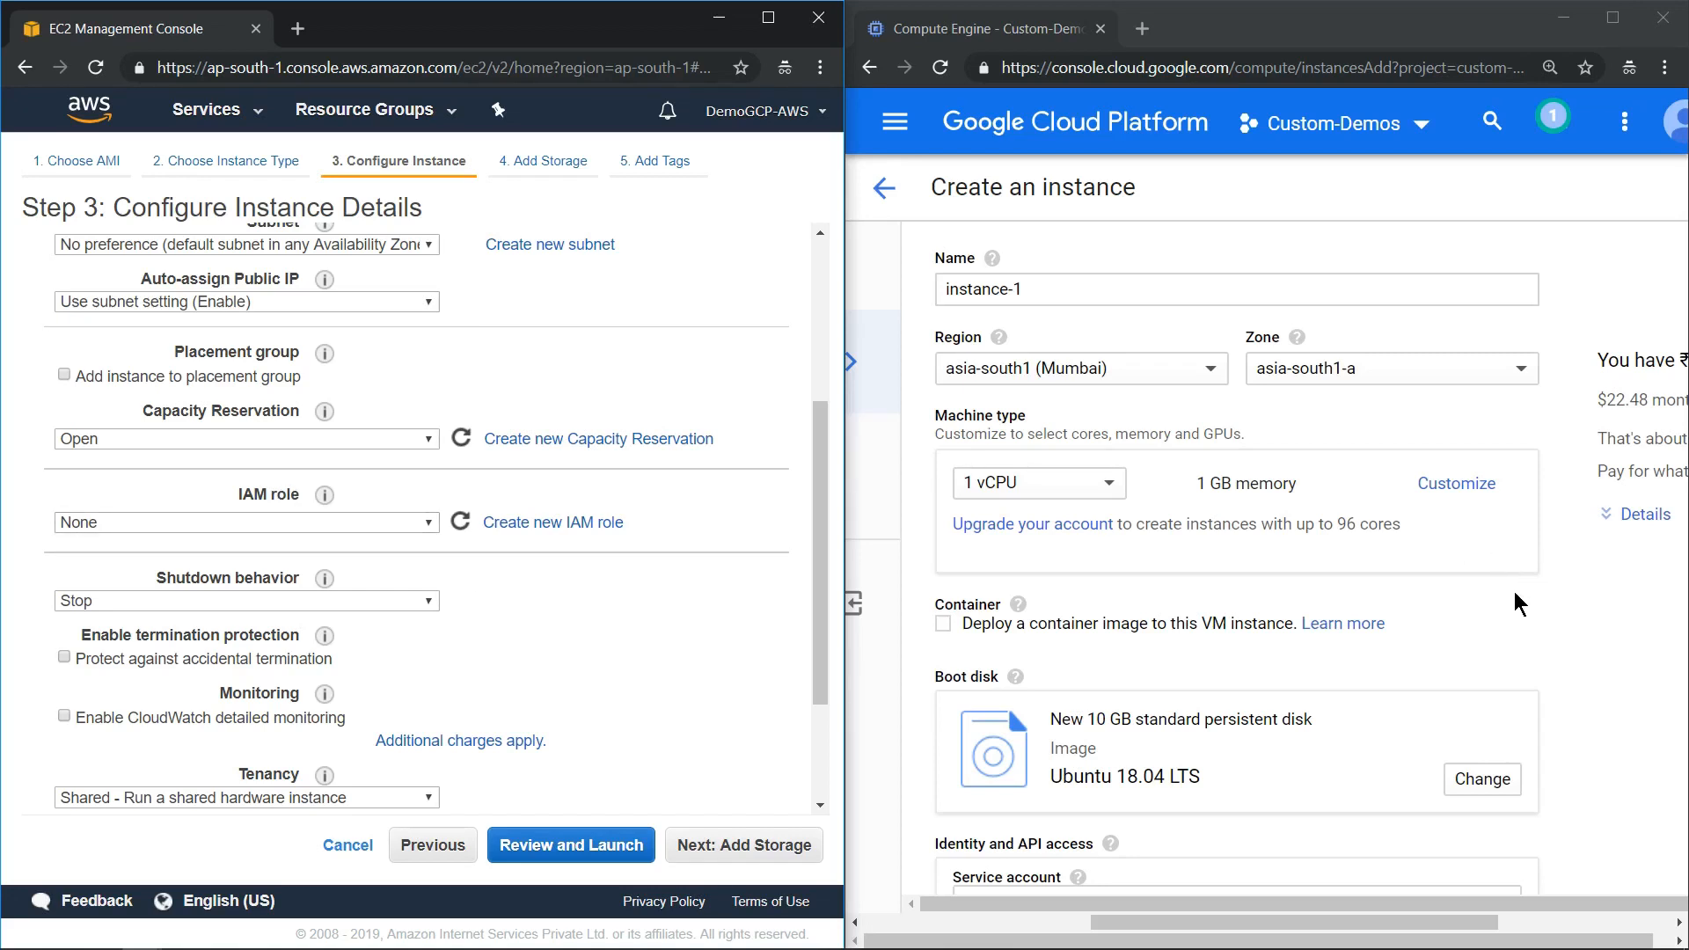
{"action": "scroll", "scroll_direction": "down", "scroll_amount": 3}
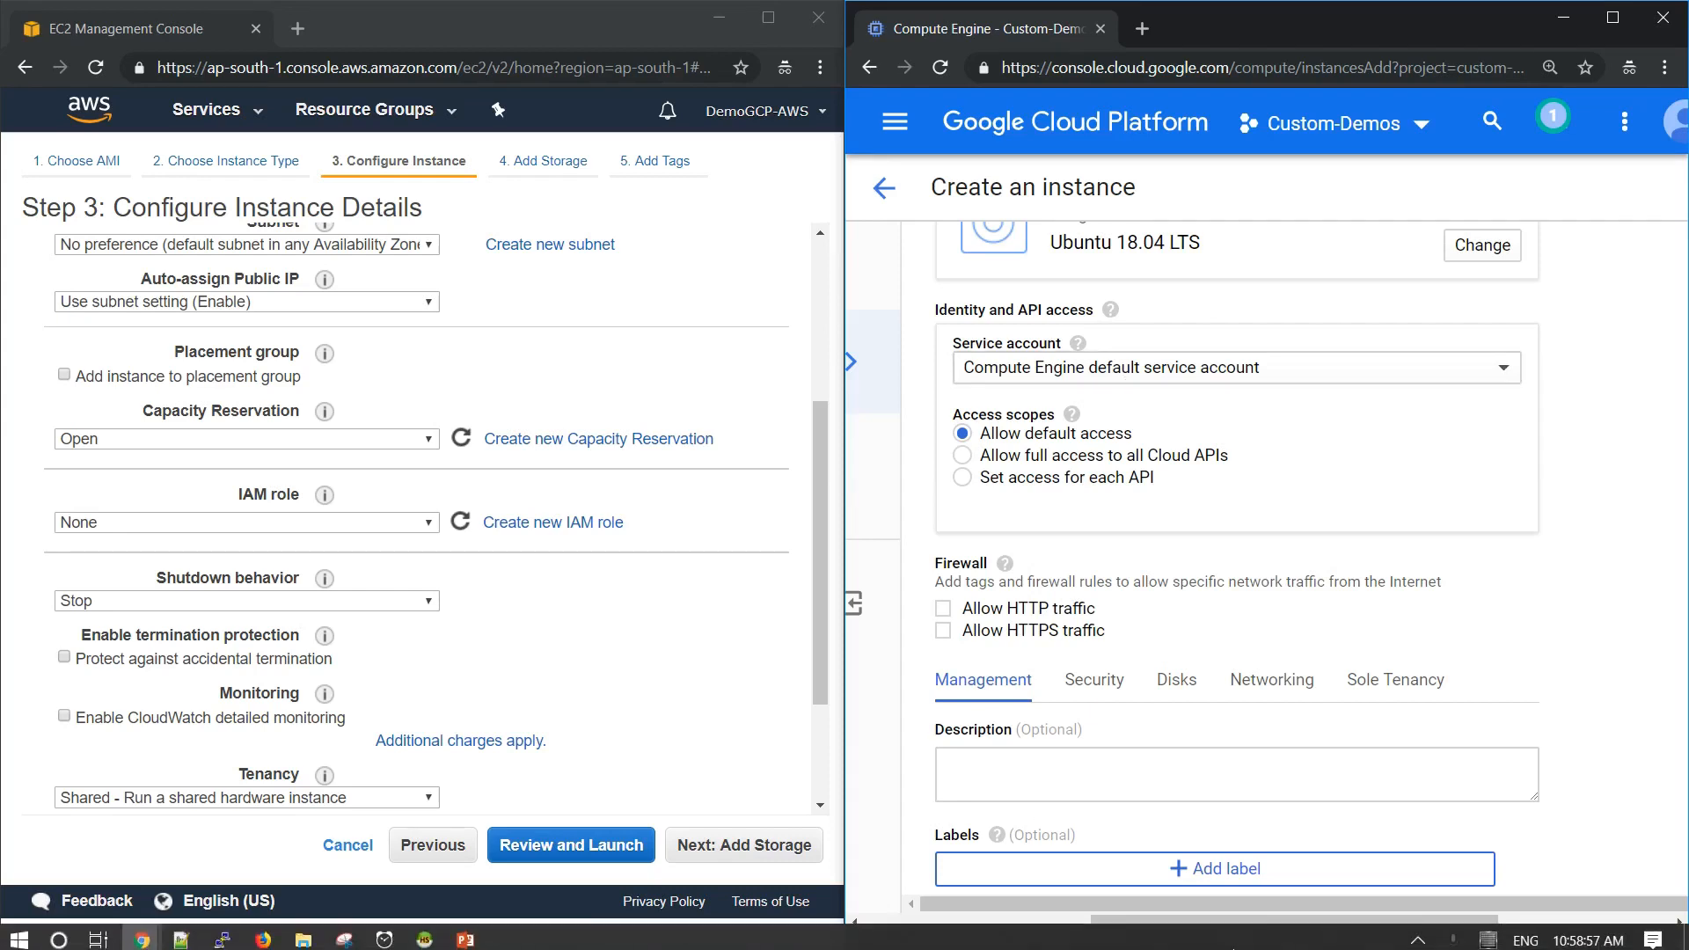
{"action": "left_click", "coordinate": [1236, 368]}
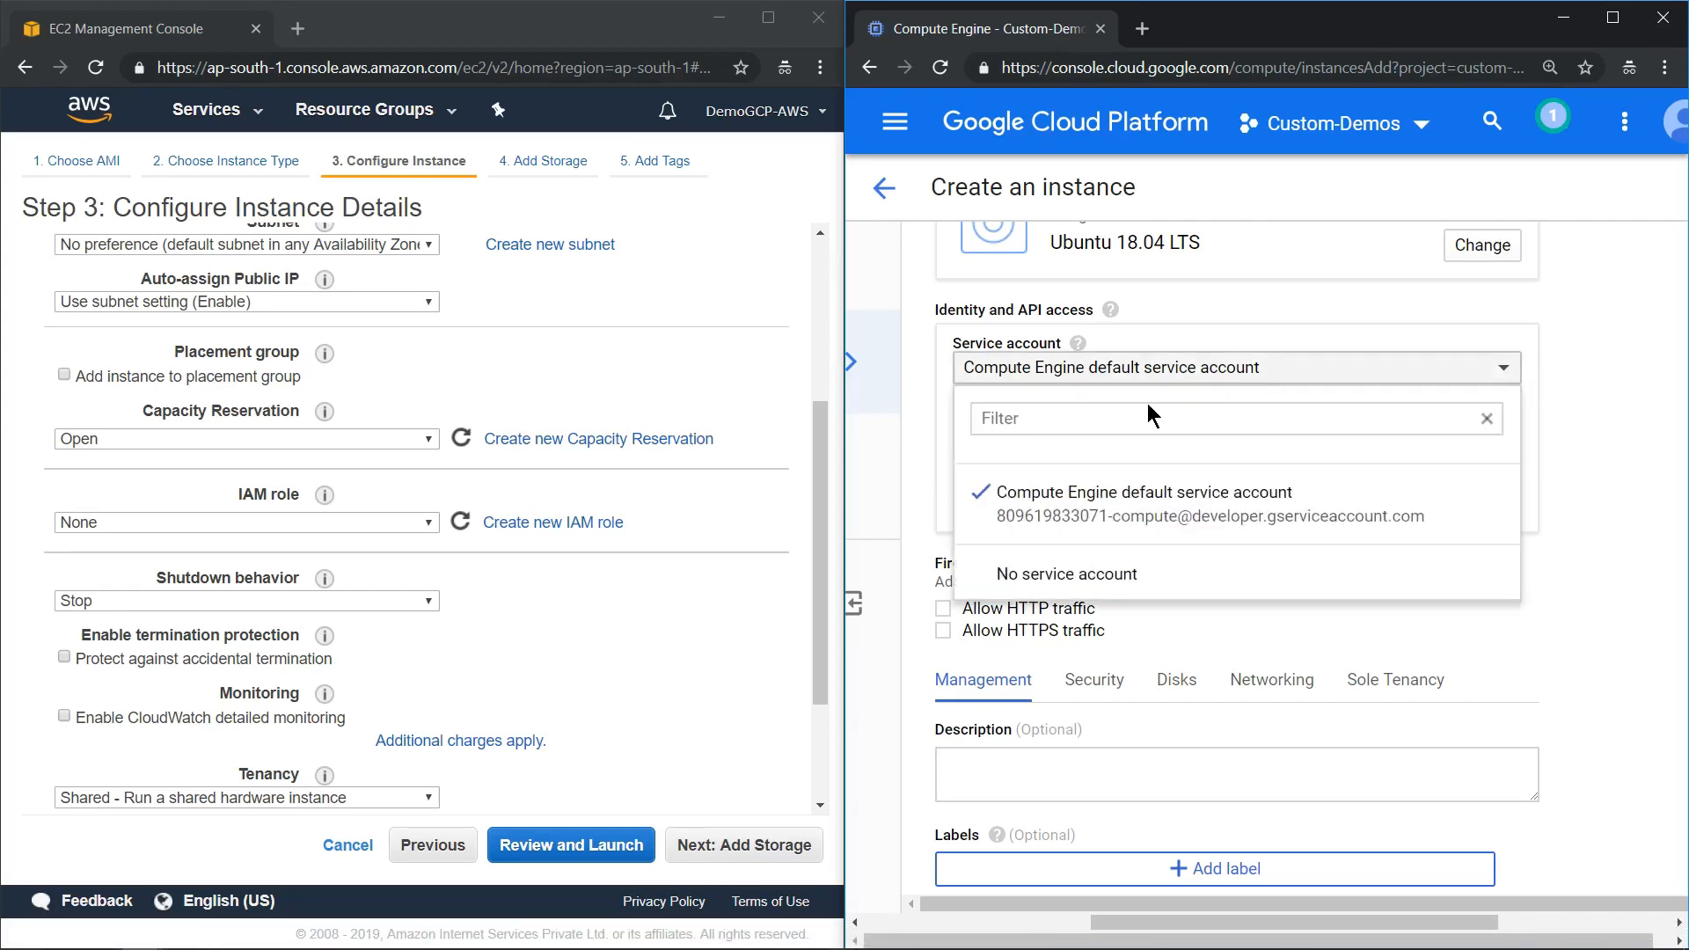
{"action": "mouse_move", "coordinate": [1107, 499]}
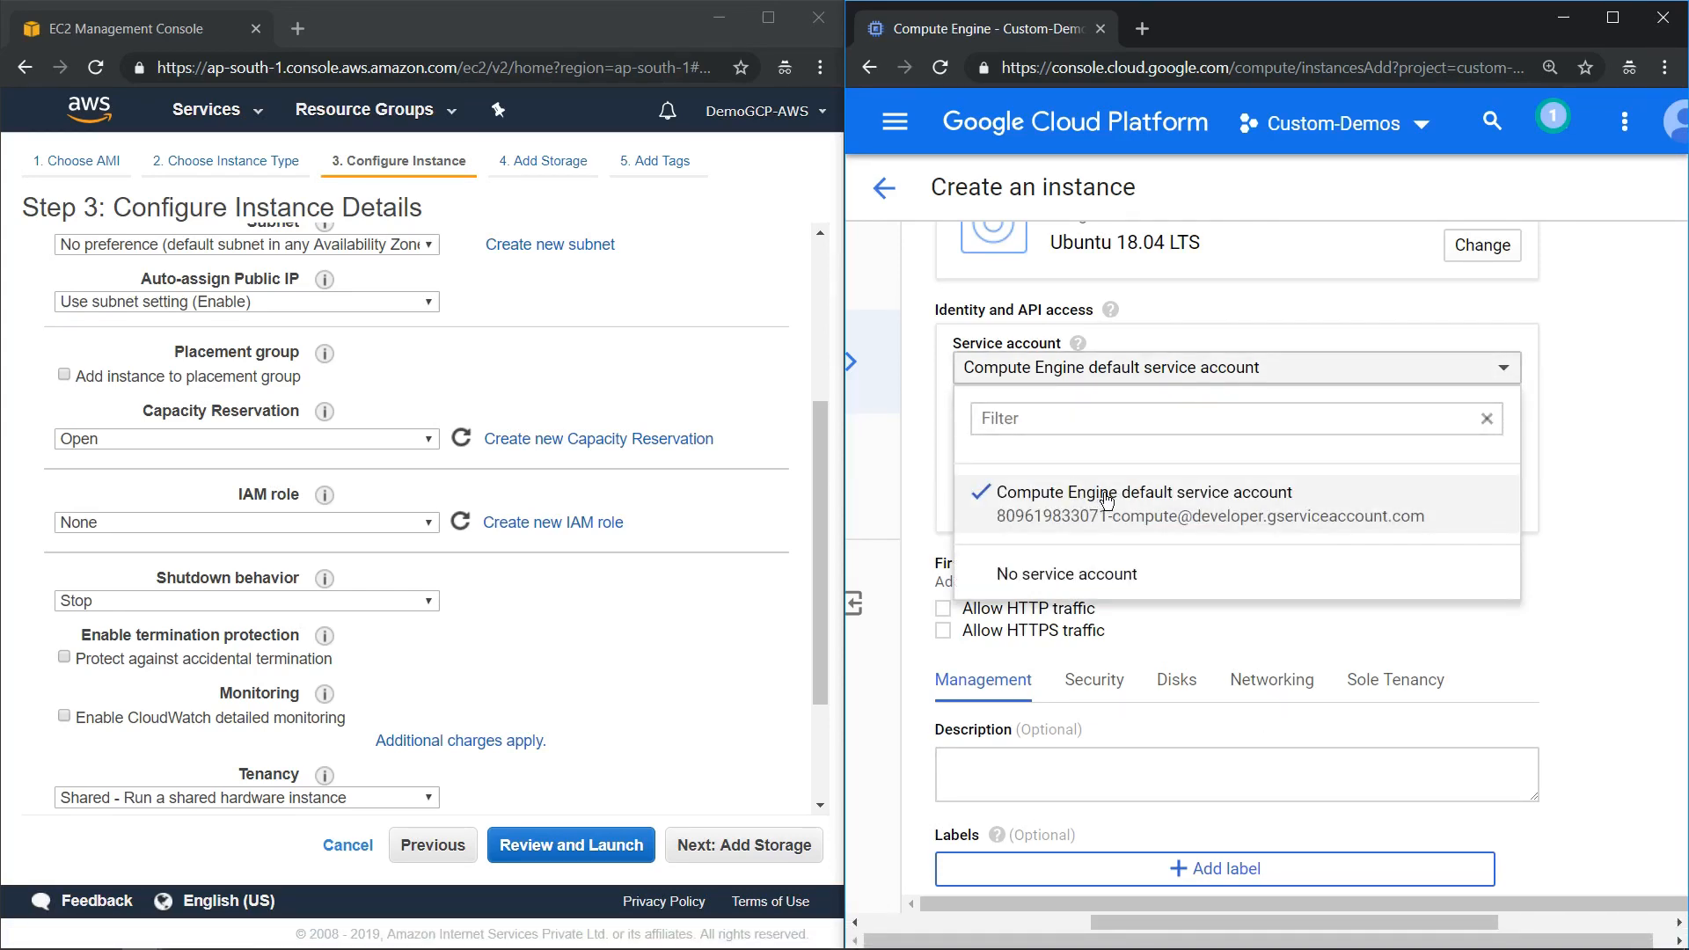
{"action": "left_click", "coordinate": [1140, 493]}
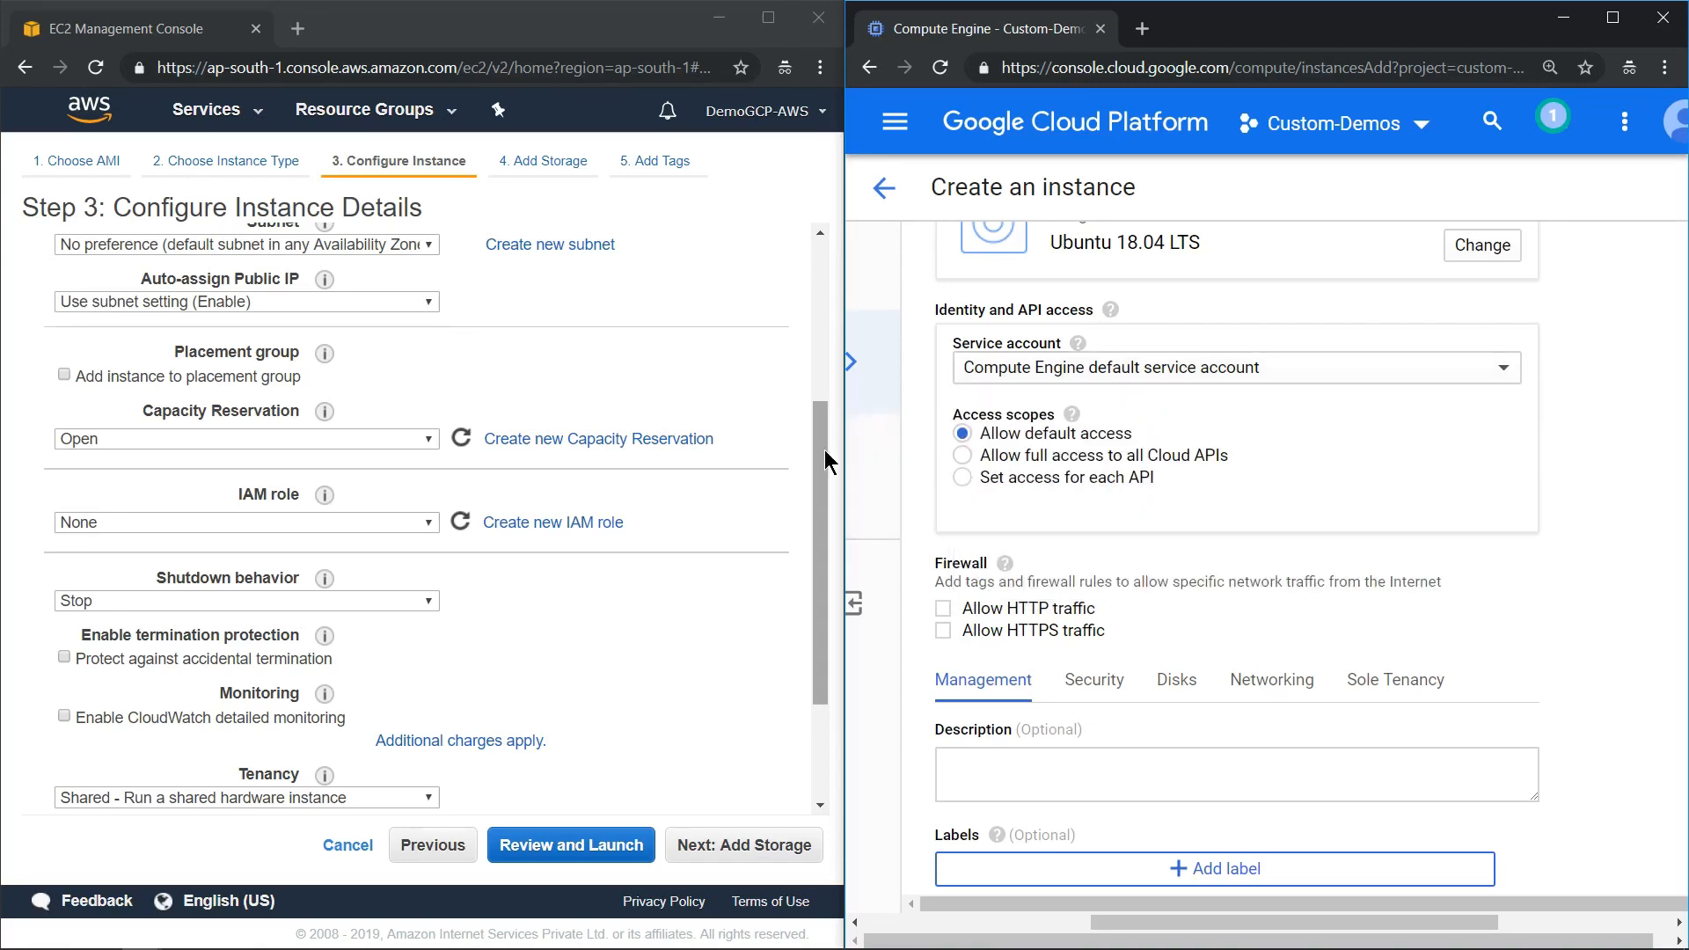
- Enable EC2 termination protection and CloudWatch detailed monitoring
{"action": "scroll", "scroll_direction": "down", "scroll_amount": 3}
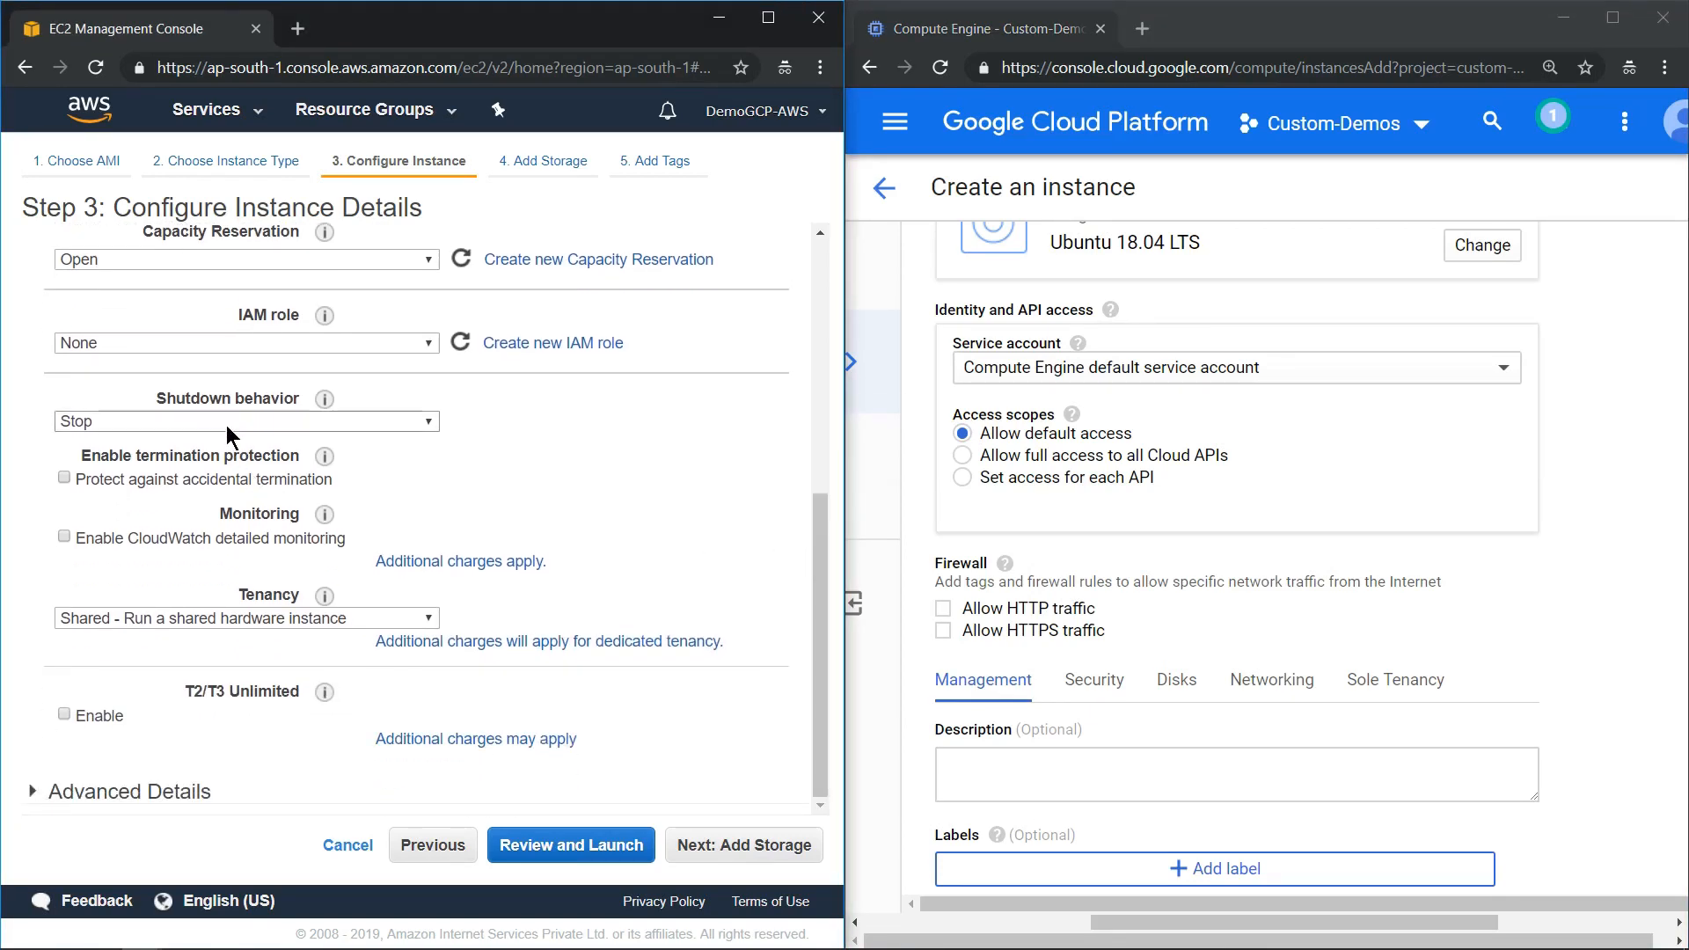
{"action": "left_click", "coordinate": [245, 421]}
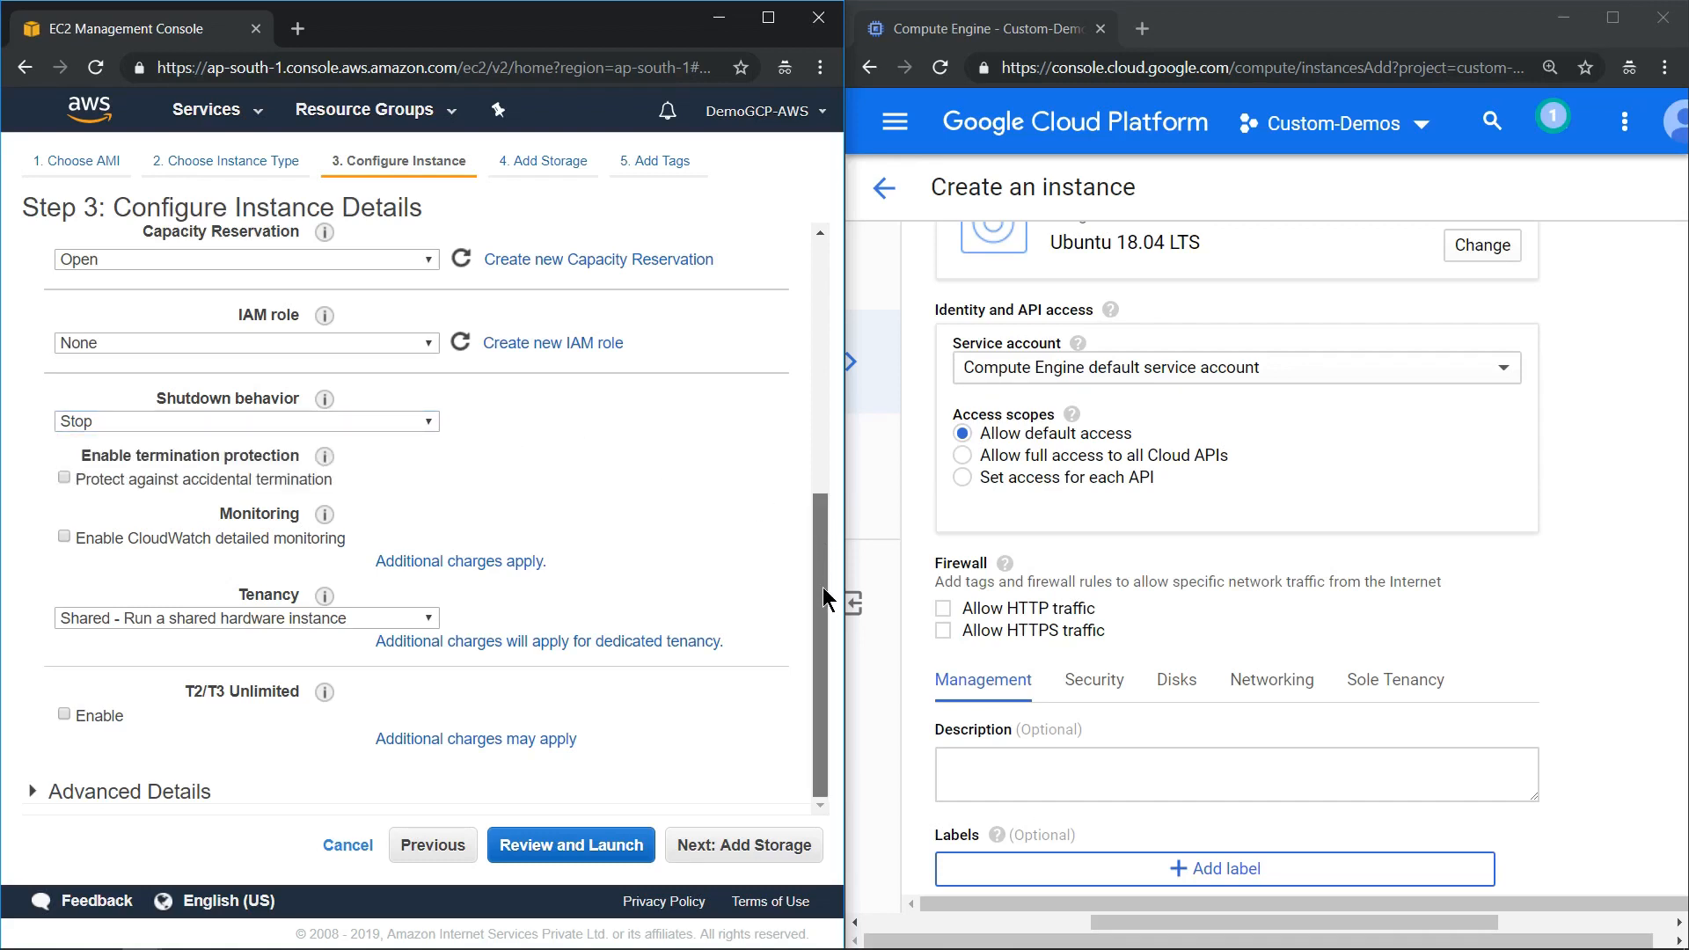
{"action": "mouse_move", "coordinate": [703, 583]}
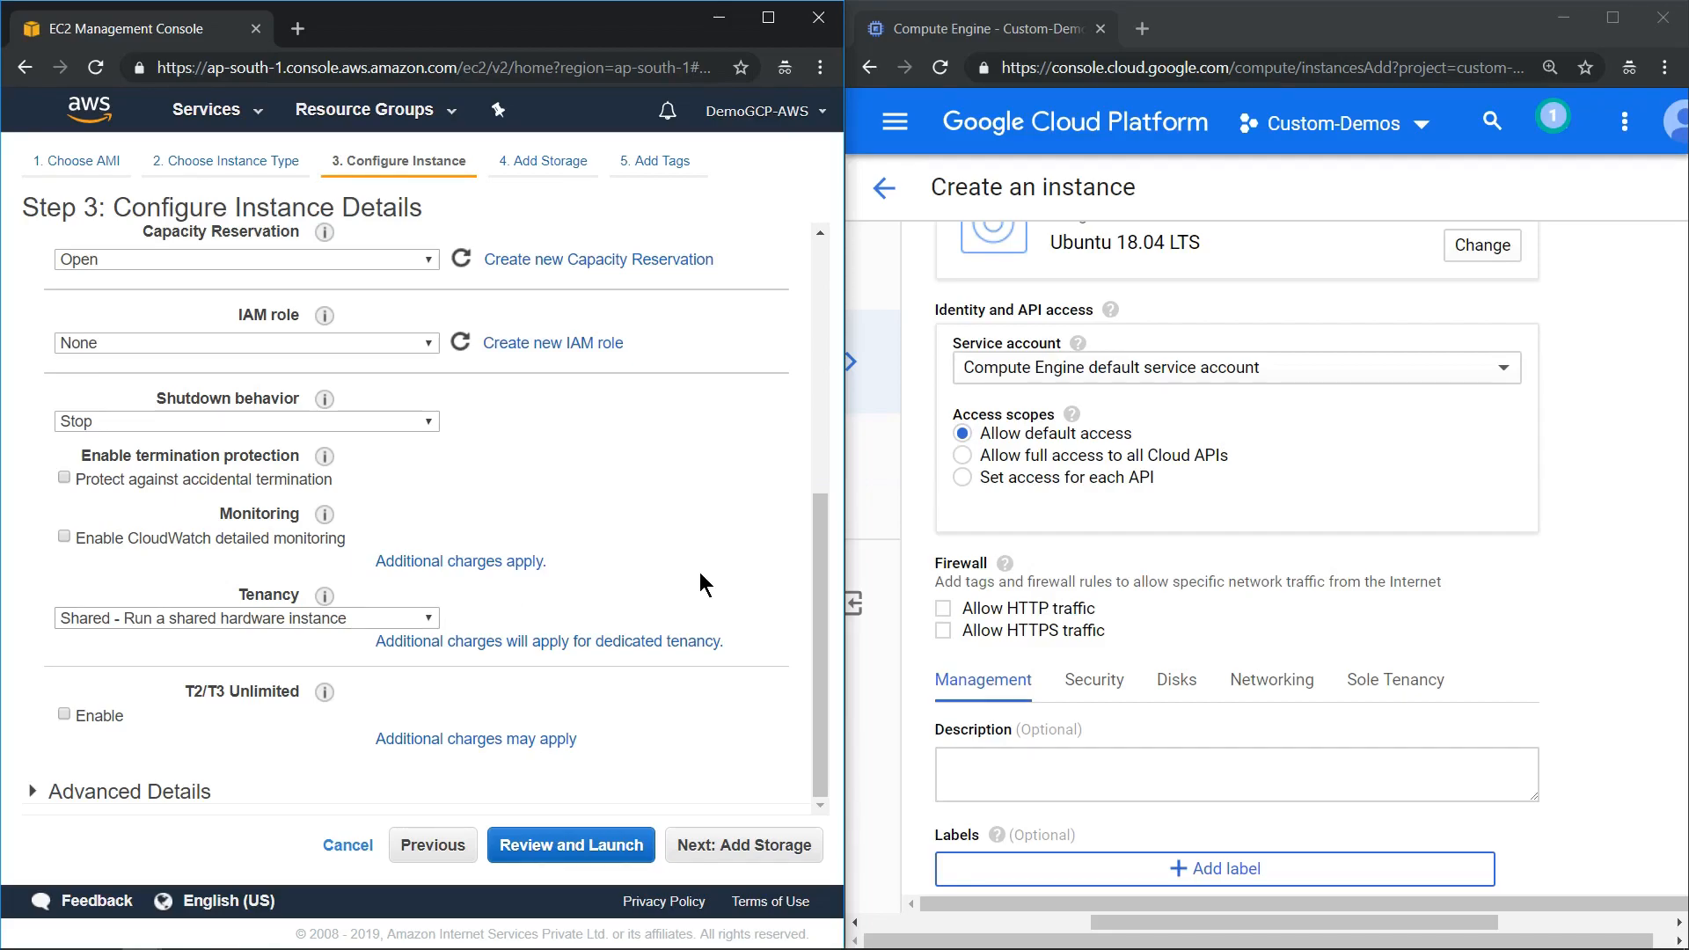
{"action": "scroll", "scroll_direction": "down", "scroll_amount": 3}
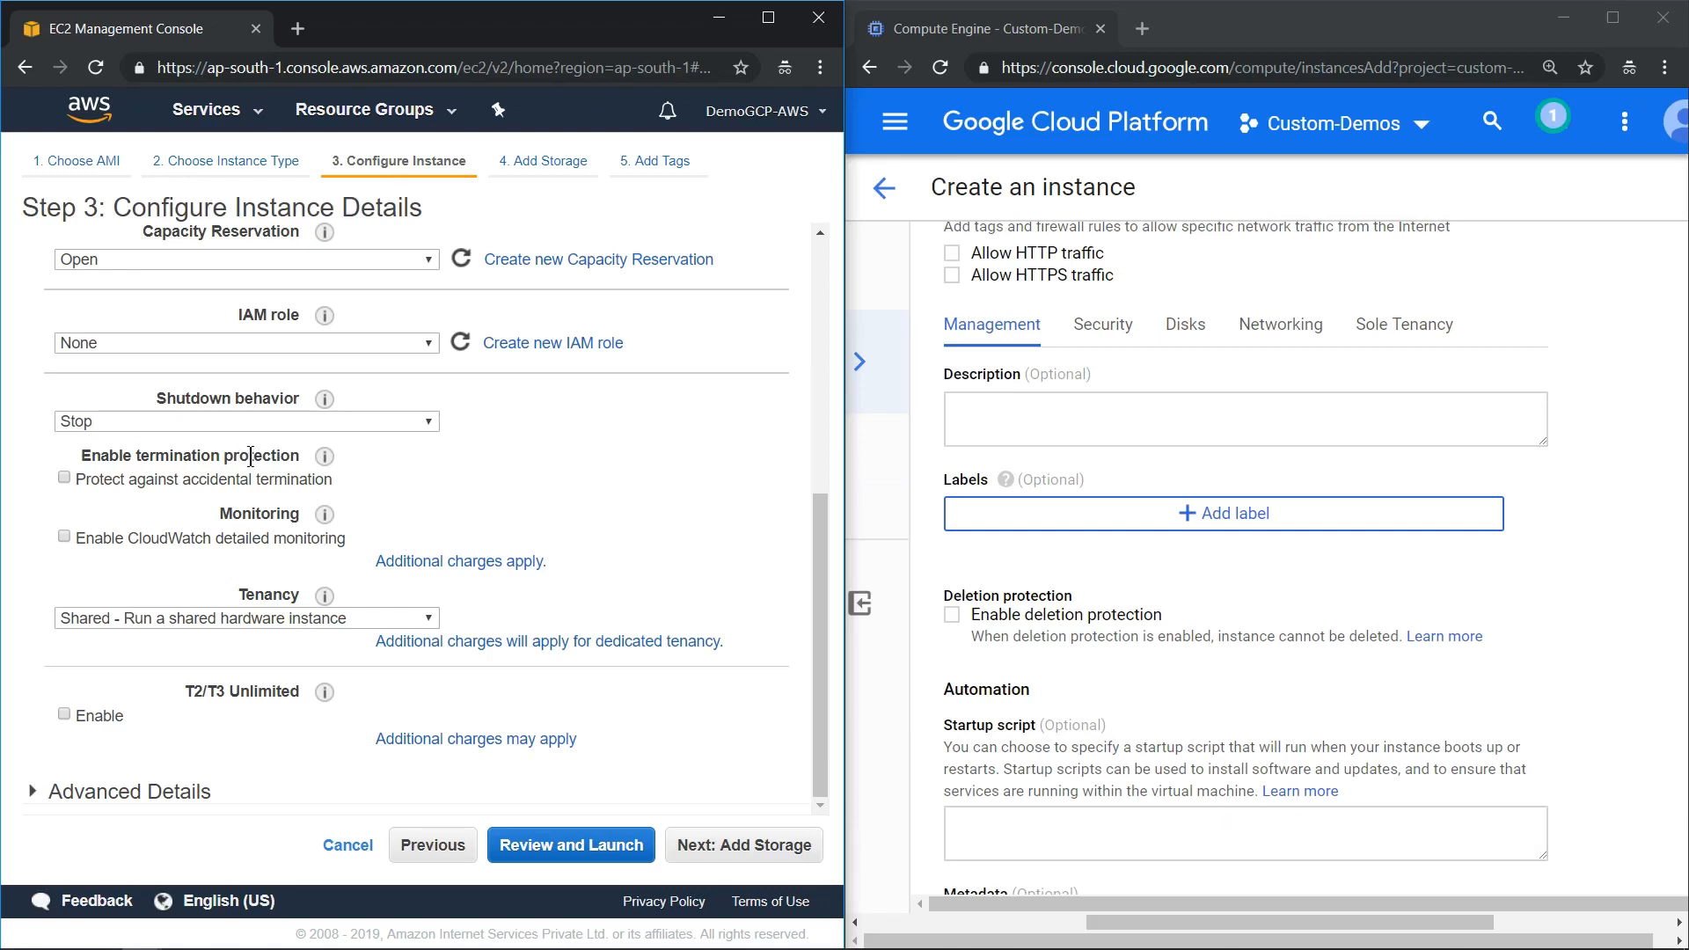
{"action": "left_click", "coordinate": [64, 477]}
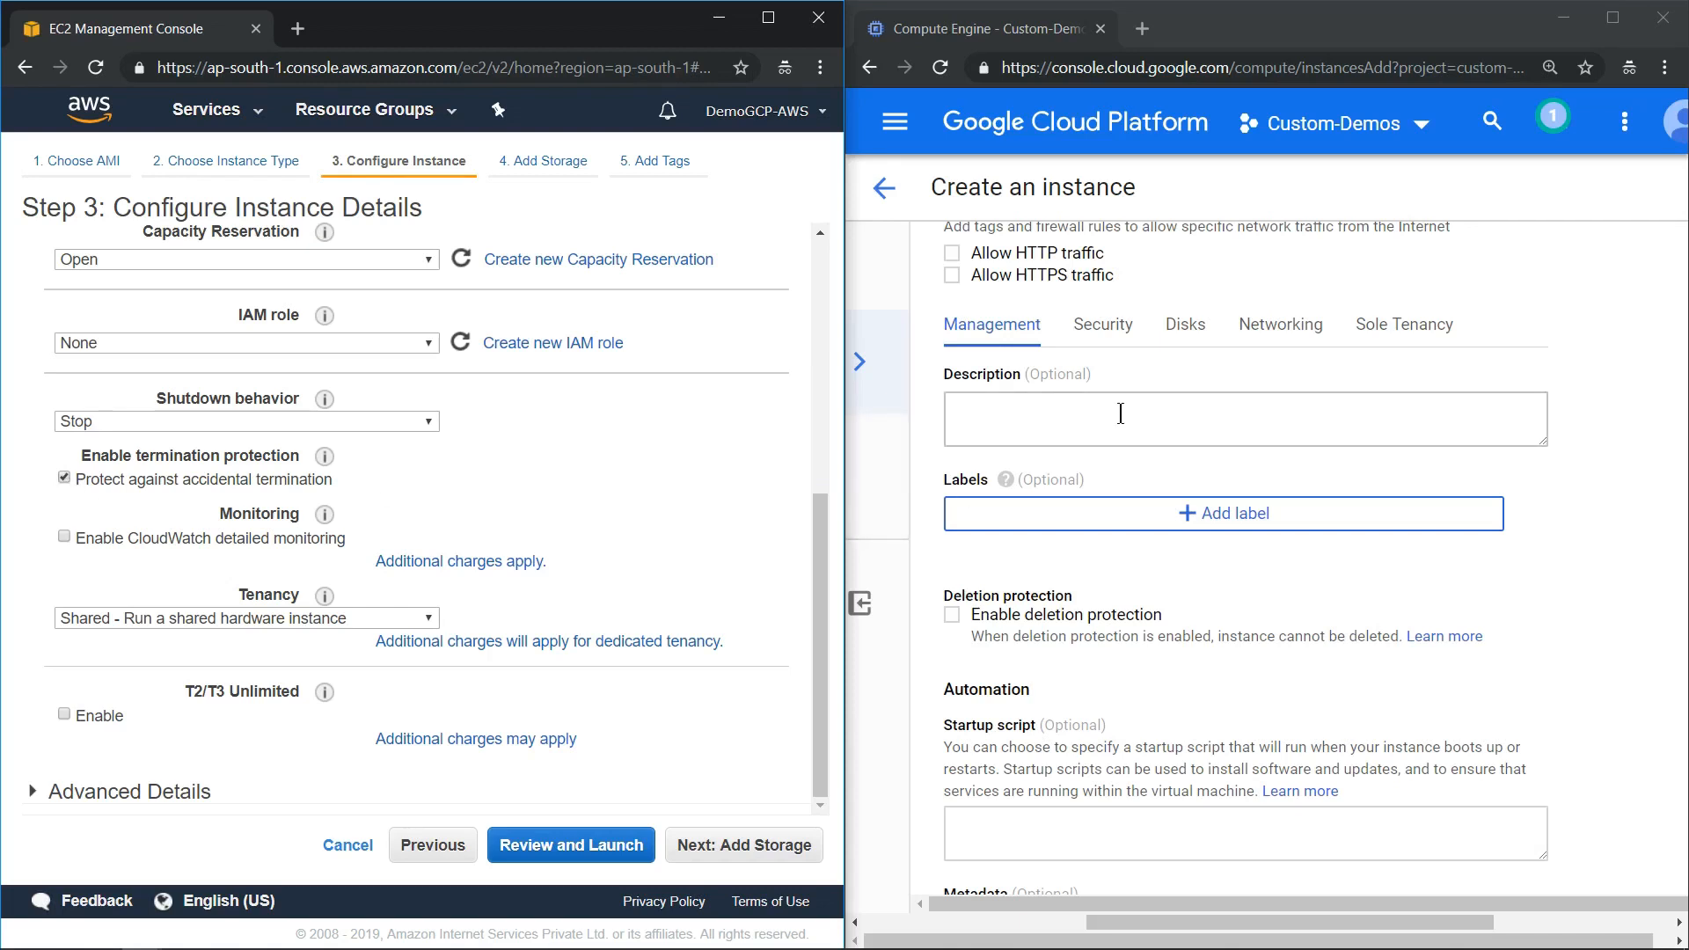
{"action": "mouse_move", "coordinate": [973, 408]}
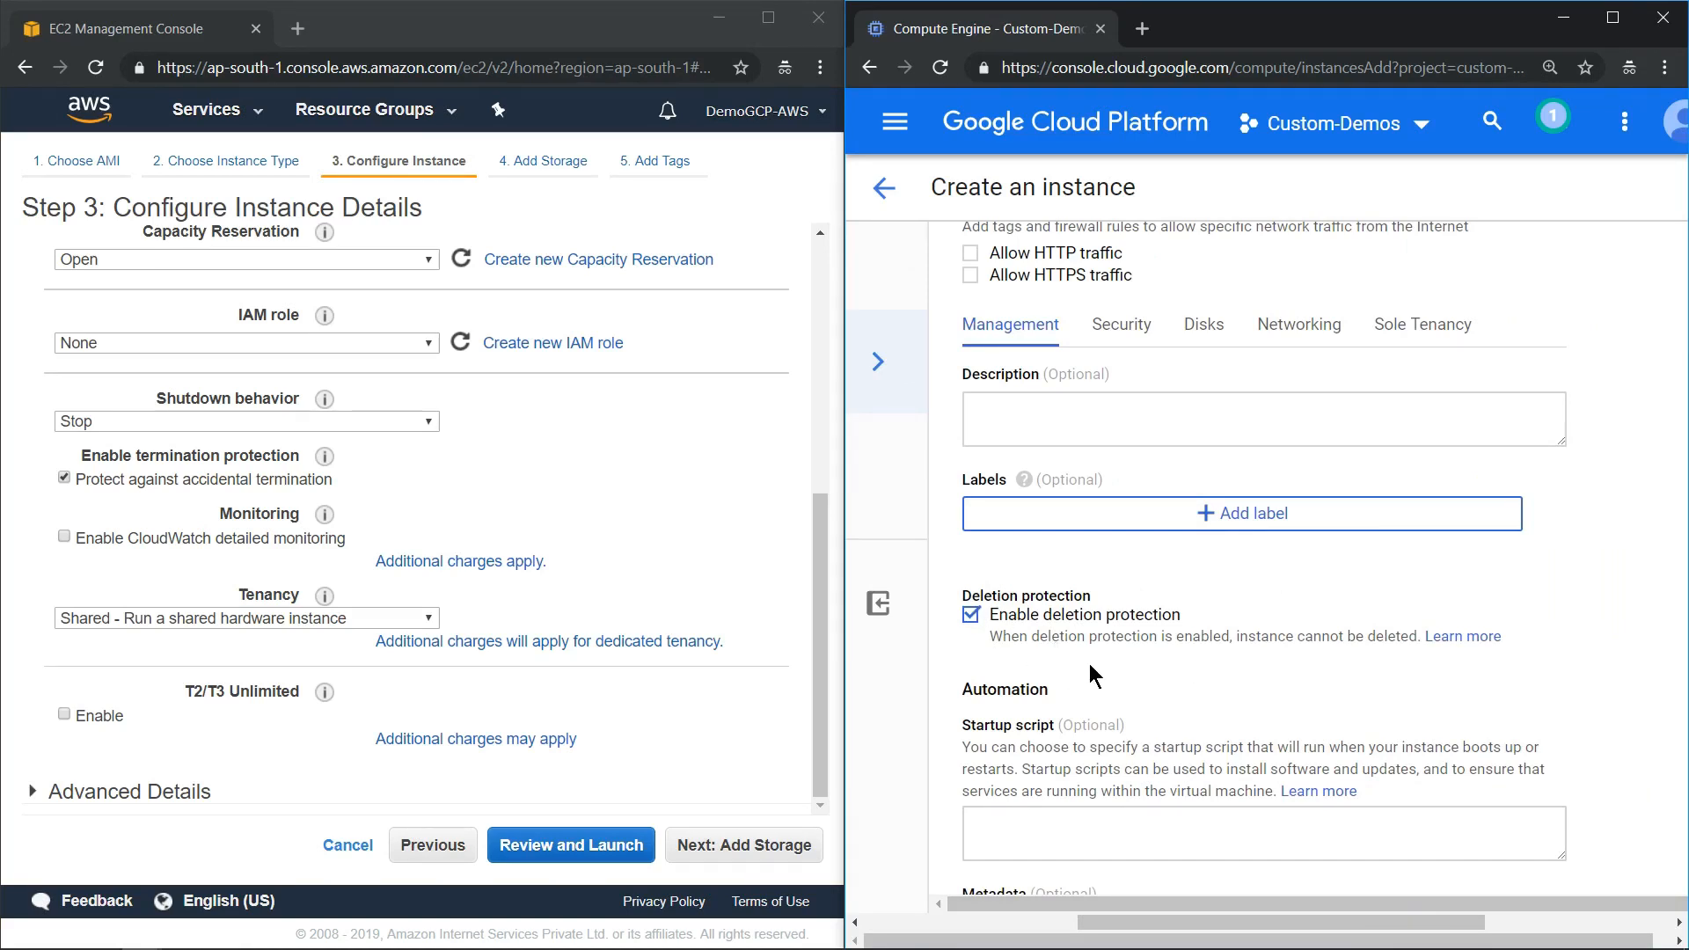
{"action": "mouse_move", "coordinate": [227, 526]}
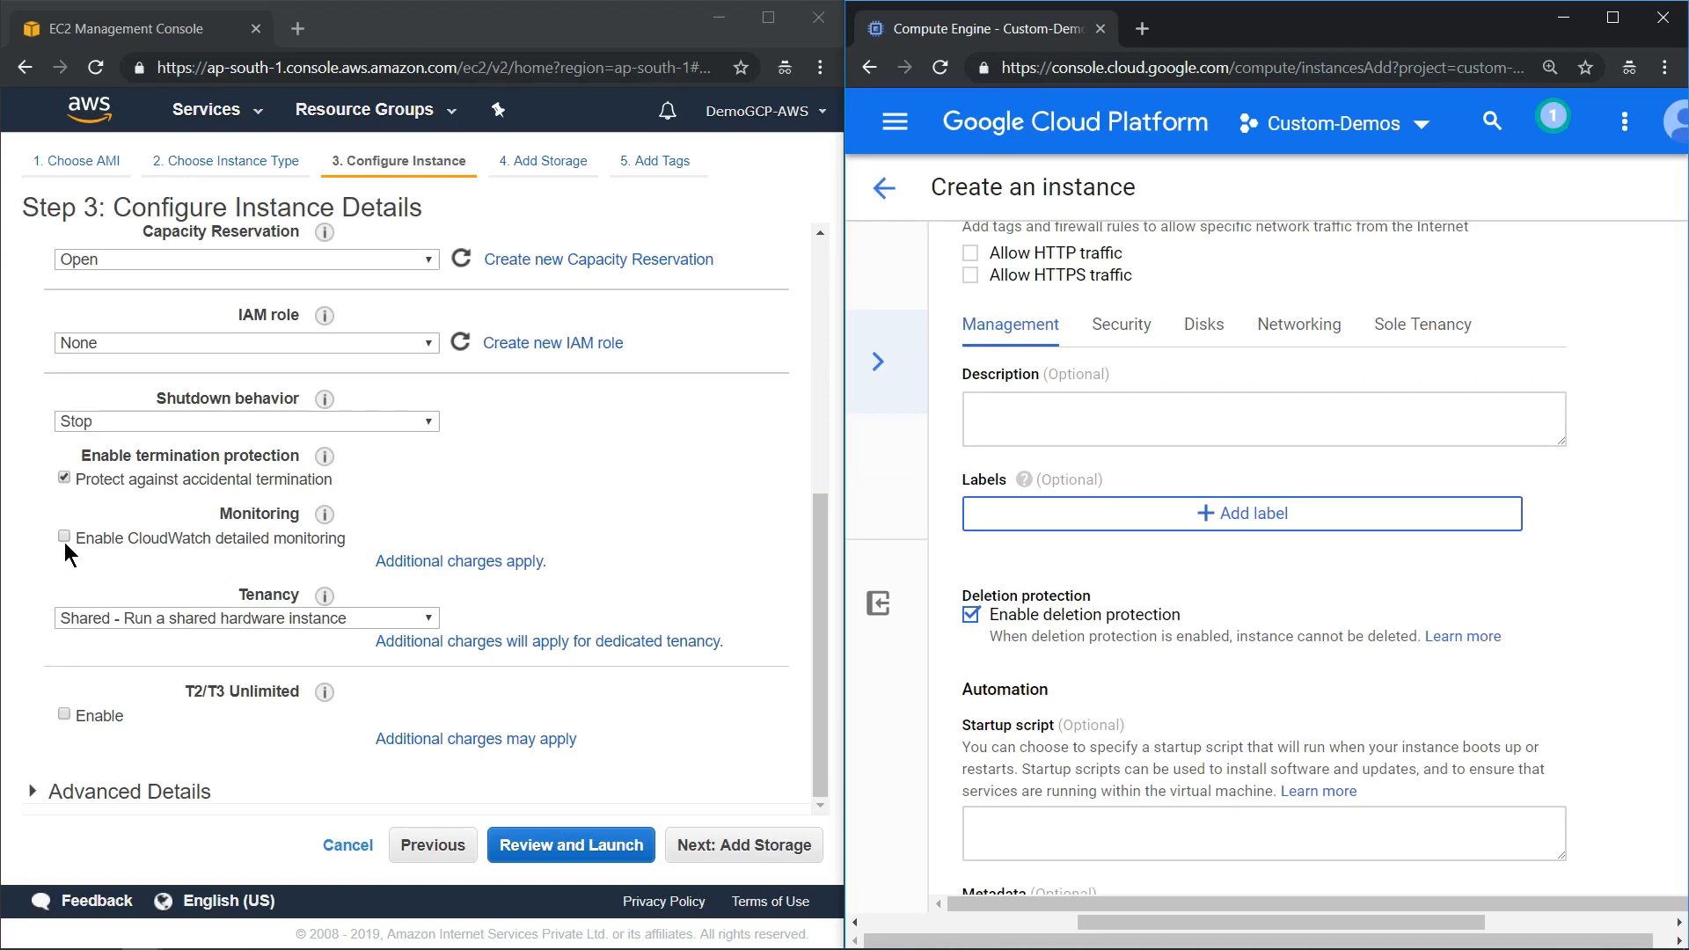
{"action": "left_click", "coordinate": [66, 537]}
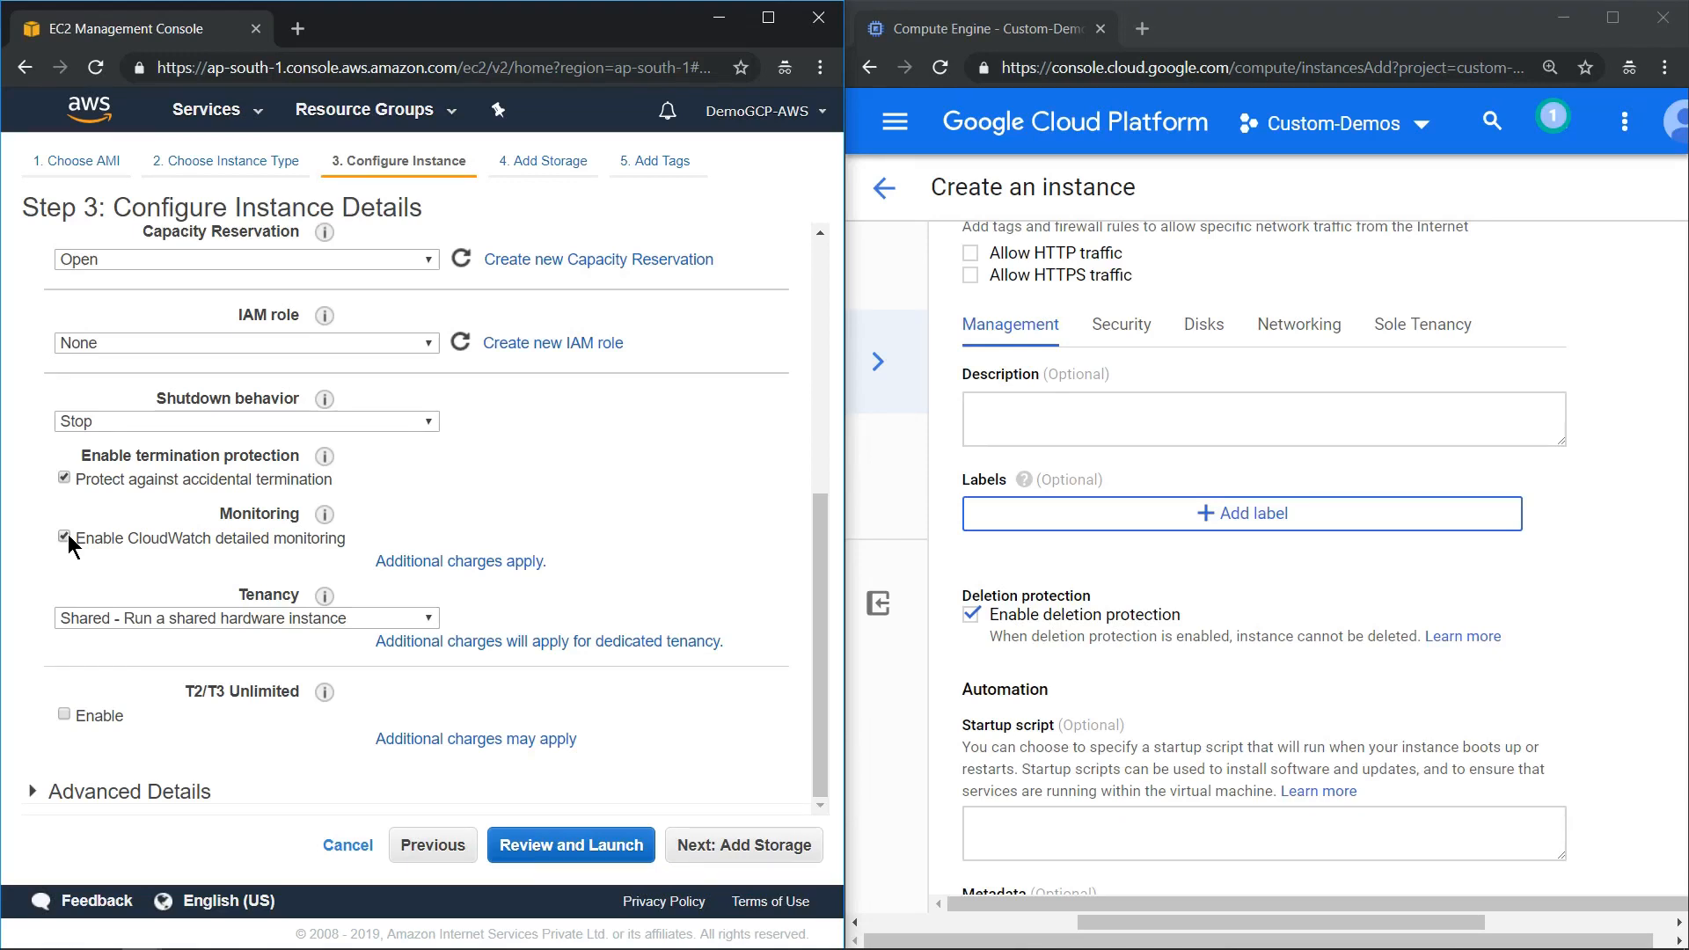
{"action": "left_click", "coordinate": [63, 537]}
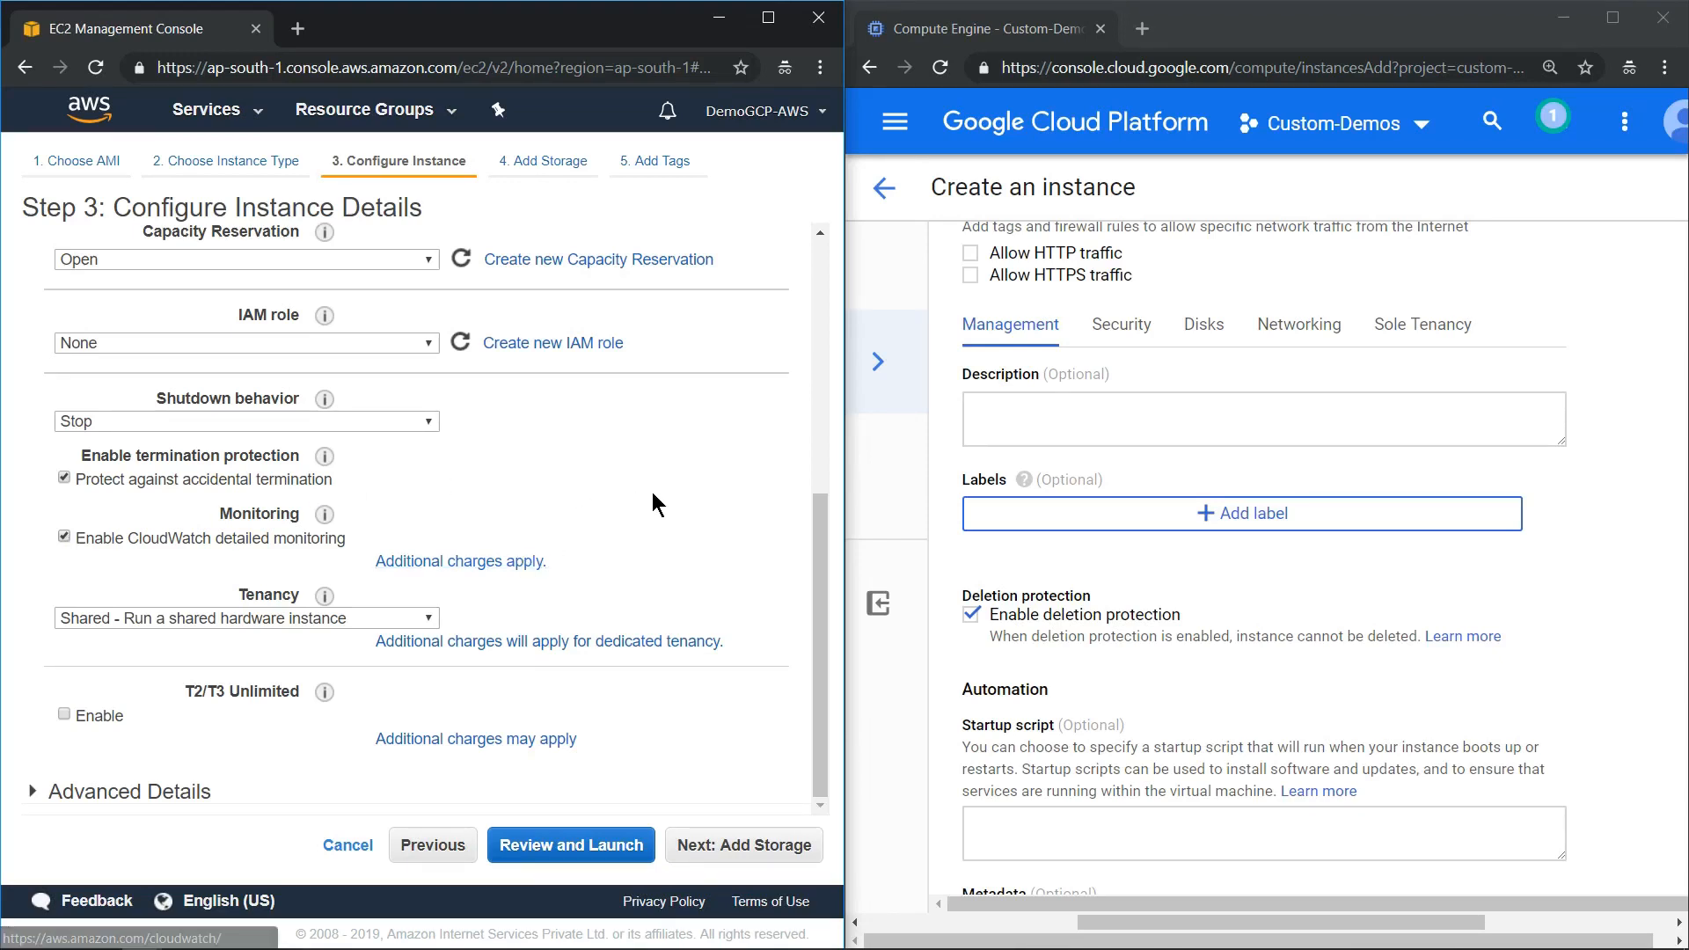
{"action": "mouse_move", "coordinate": [1436, 683]}
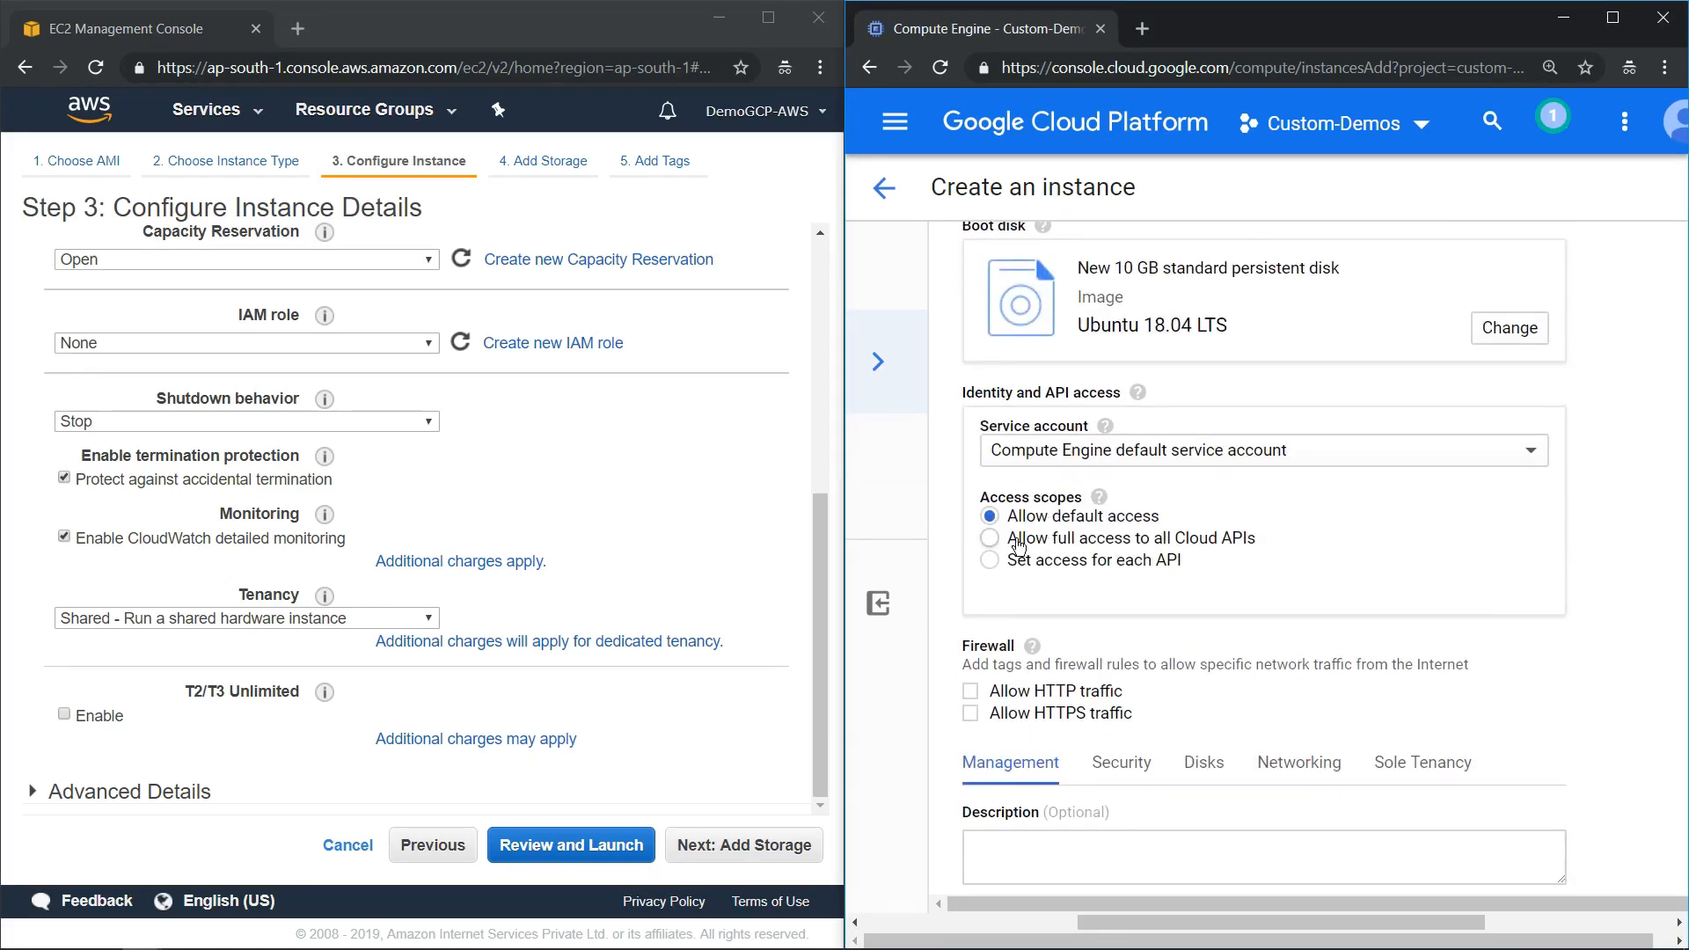
{"action": "mouse_move", "coordinate": [989, 572]}
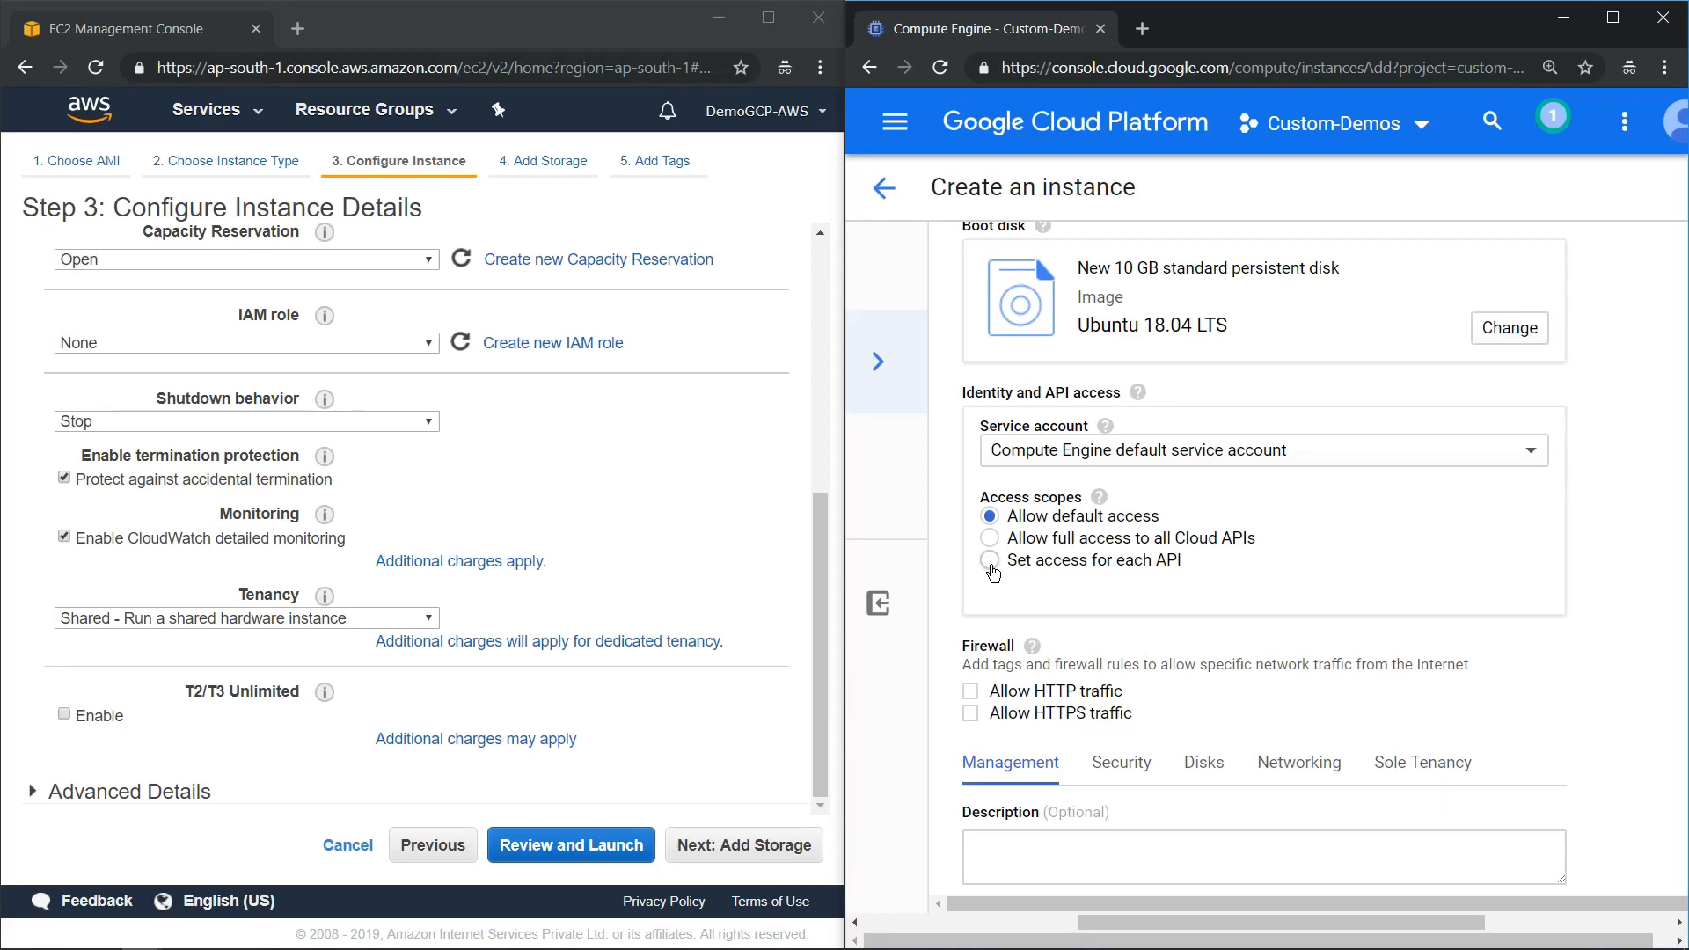
- Set the GCP VM's access scopes per API and review the individual API settings
{"action": "left_click", "coordinate": [989, 560]}
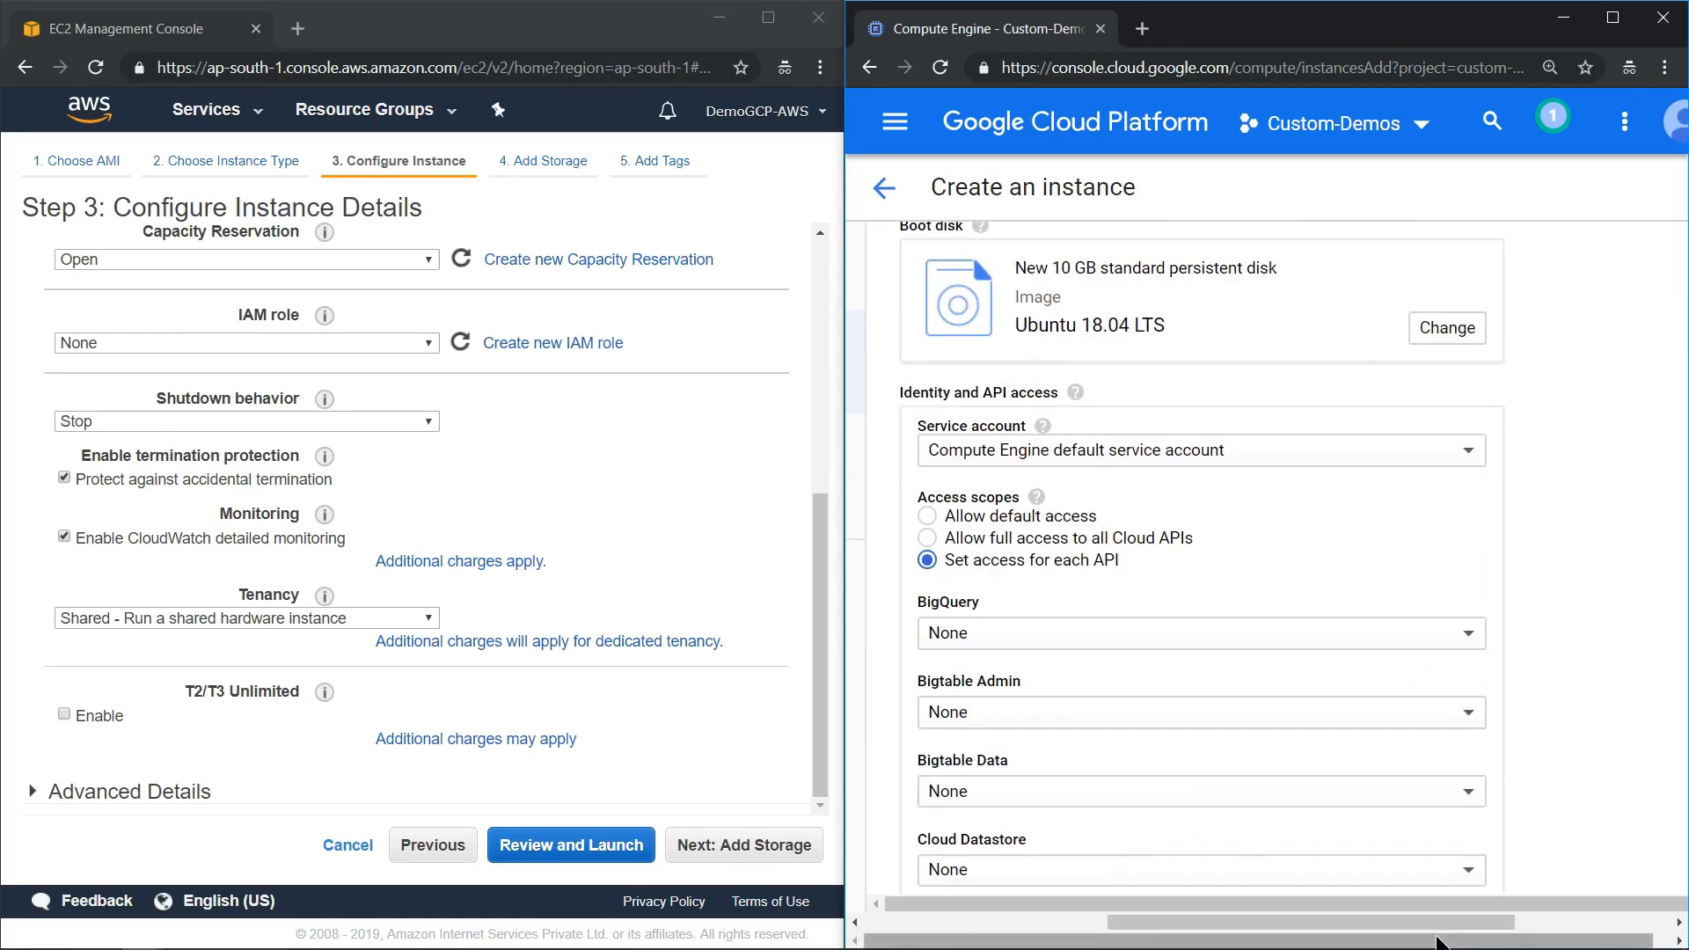
{"action": "scroll", "scroll_direction": "down", "scroll_amount": 3}
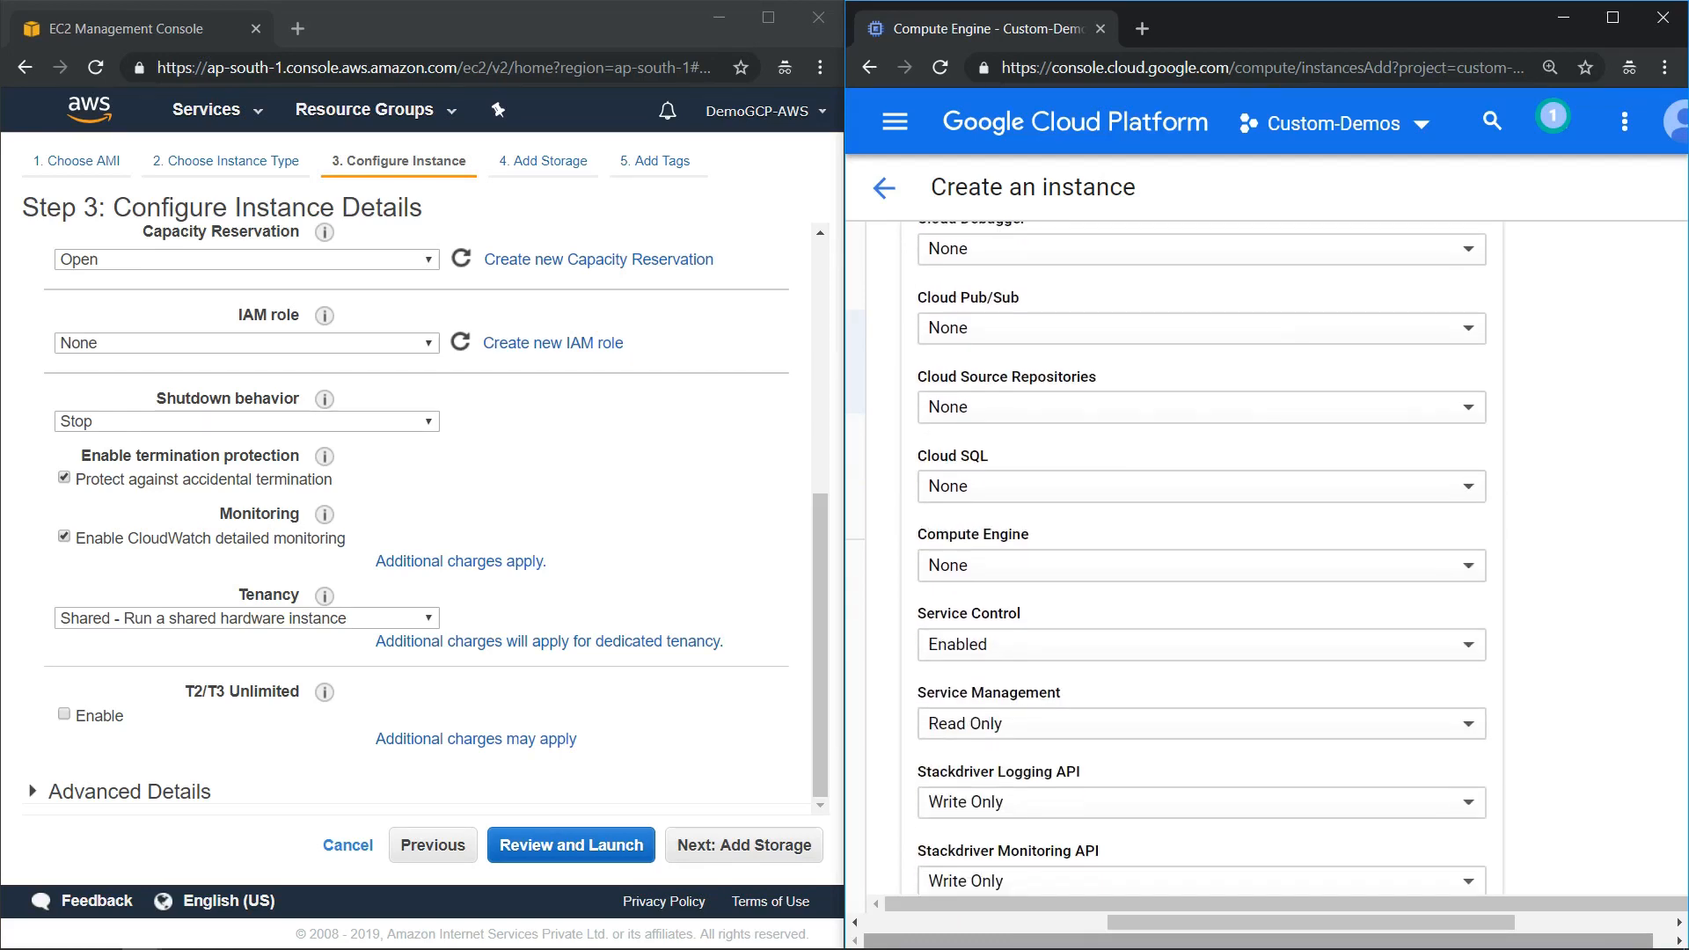
{"action": "scroll", "scroll_direction": "down", "scroll_amount": 3}
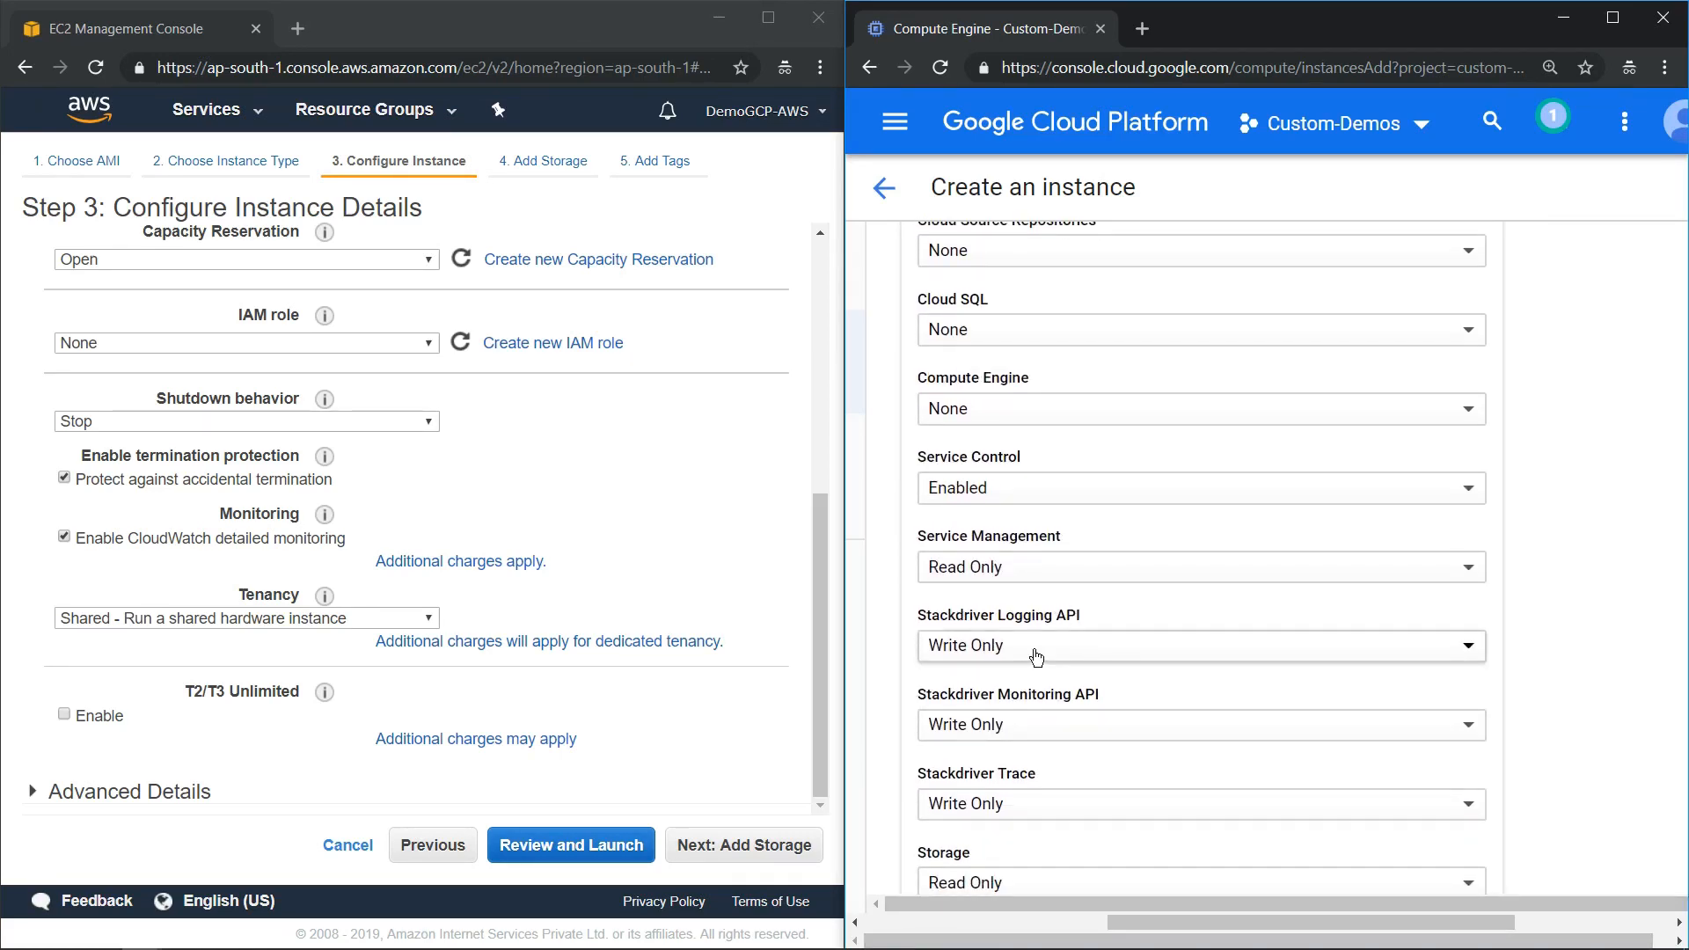
{"action": "mouse_move", "coordinate": [624, 549]}
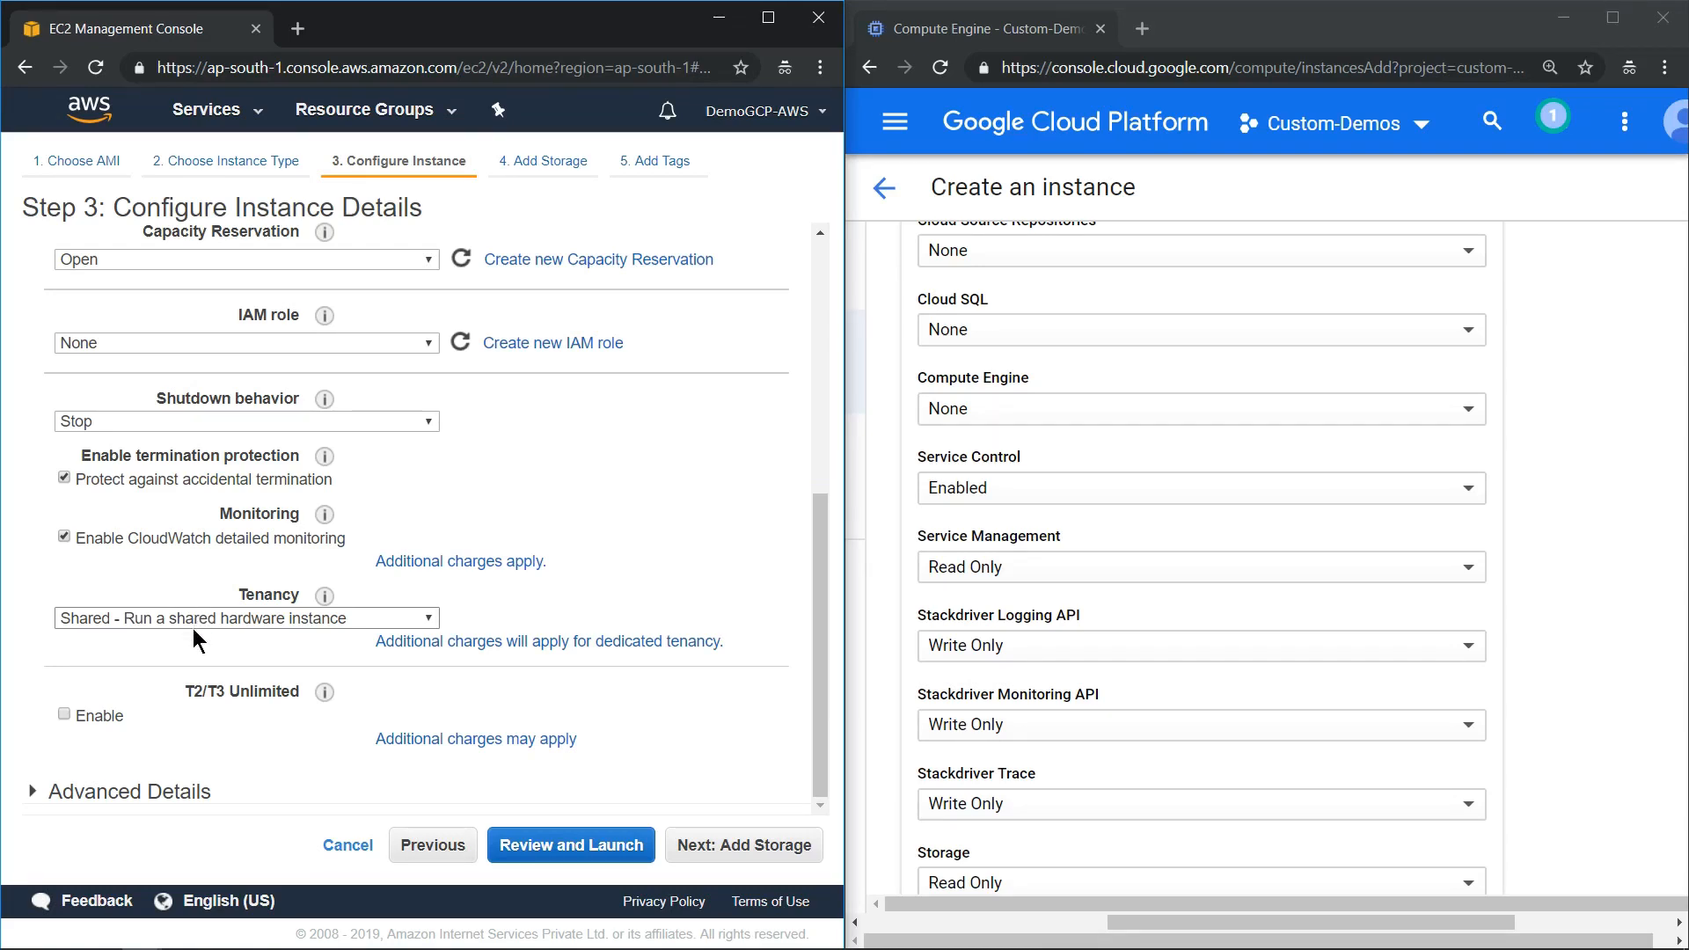
{"action": "mouse_move", "coordinate": [651, 582]}
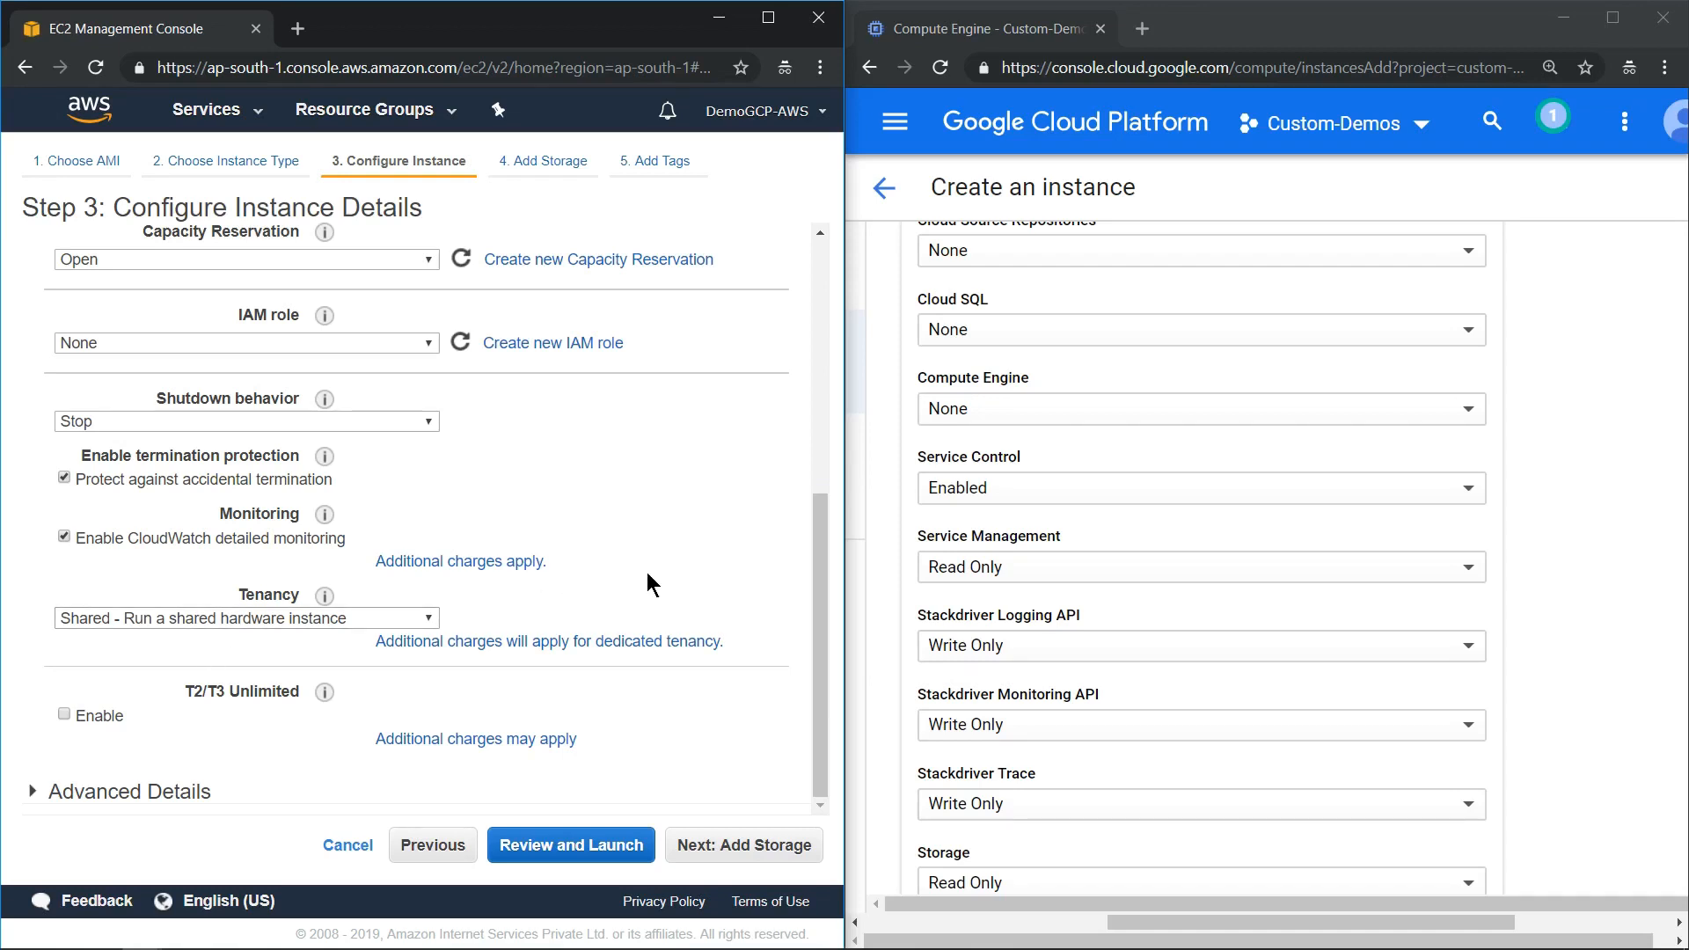
{"action": "mouse_move", "coordinate": [151, 787]}
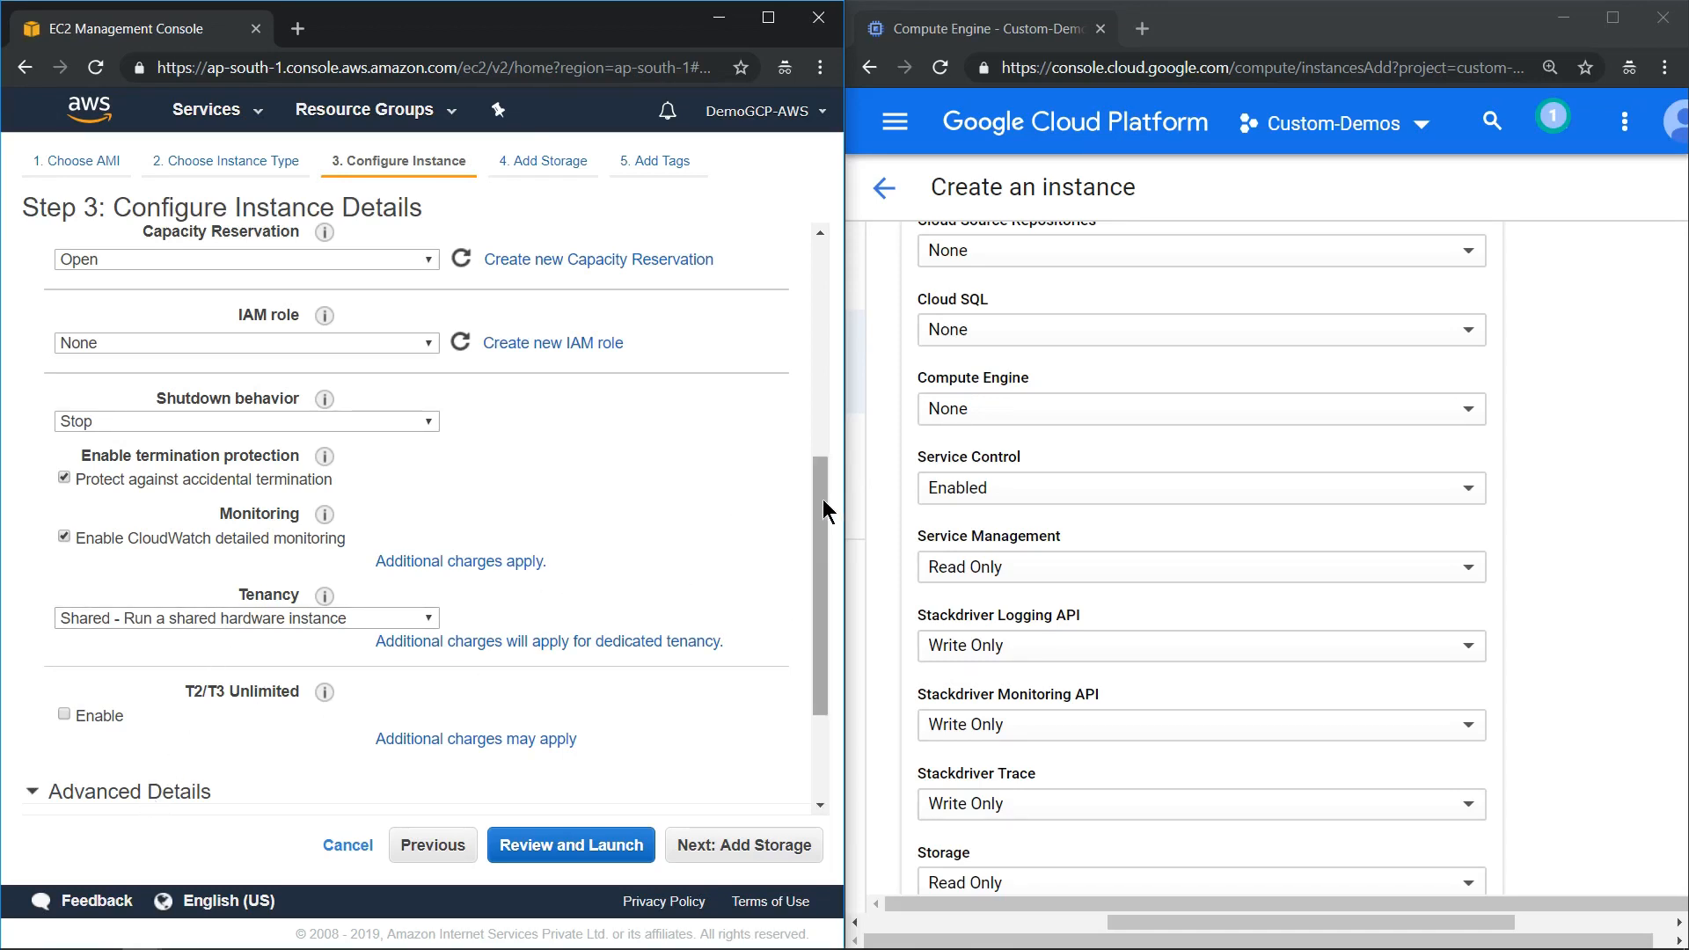
- Enter the '#! /bin/bash' startup script installing apache2 in EC2 user data and GCP's startup script
{"action": "scroll", "scroll_direction": "down", "scroll_amount": 3}
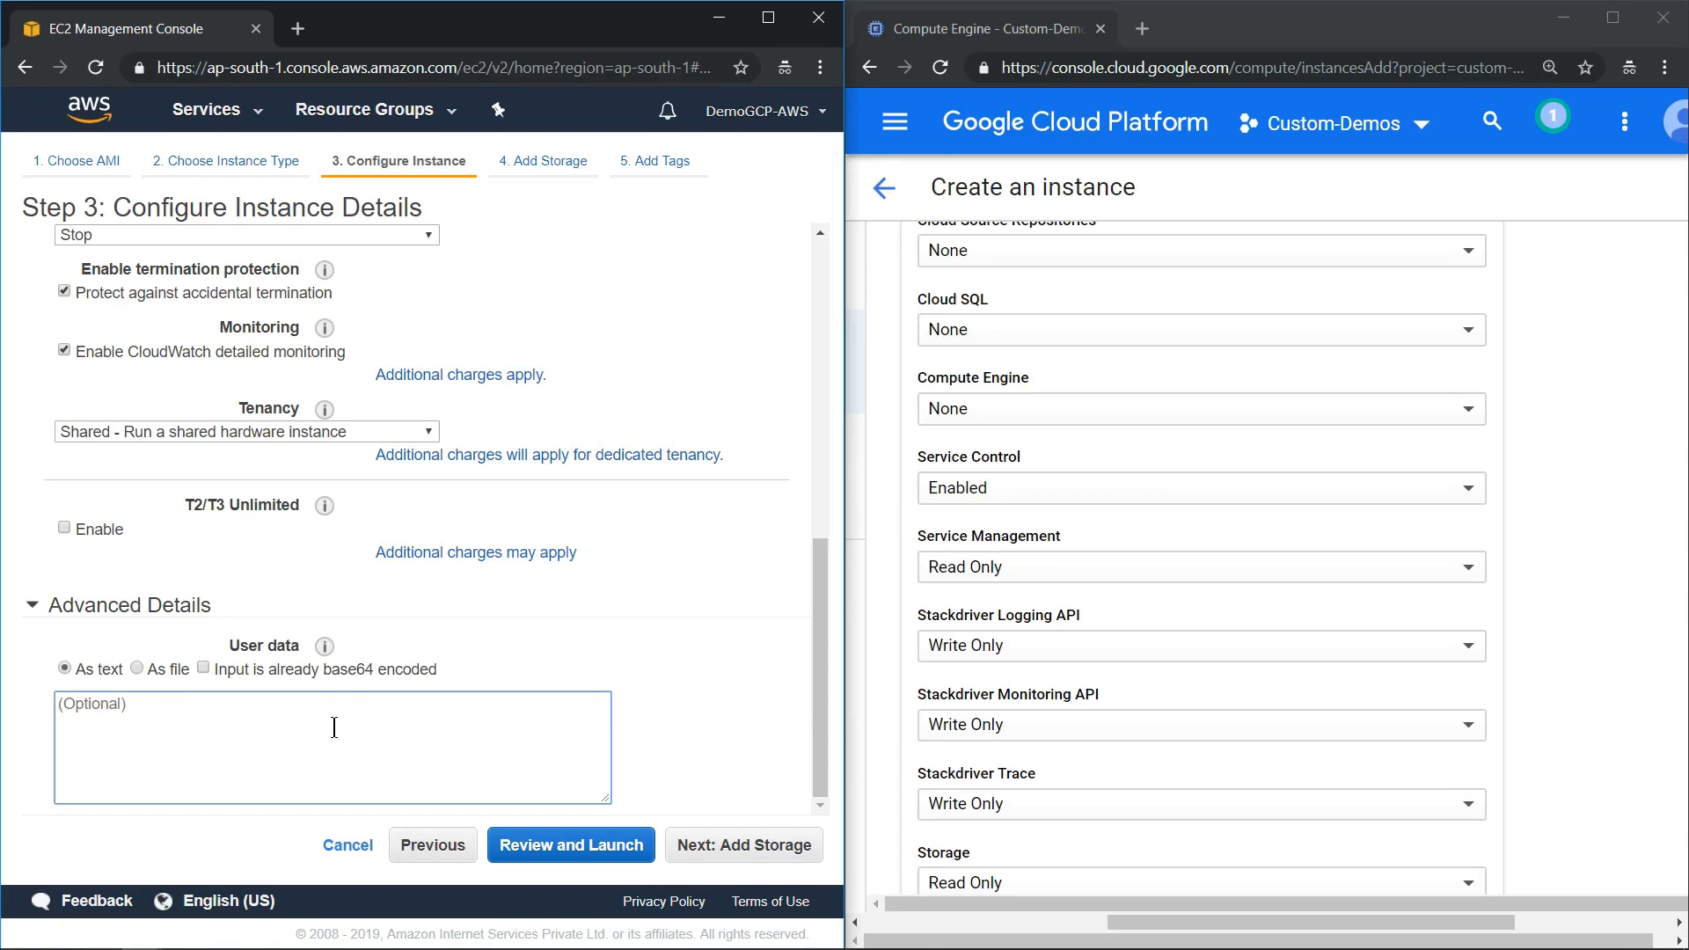
{"action": "type", "text": "#! /bin/bash"}
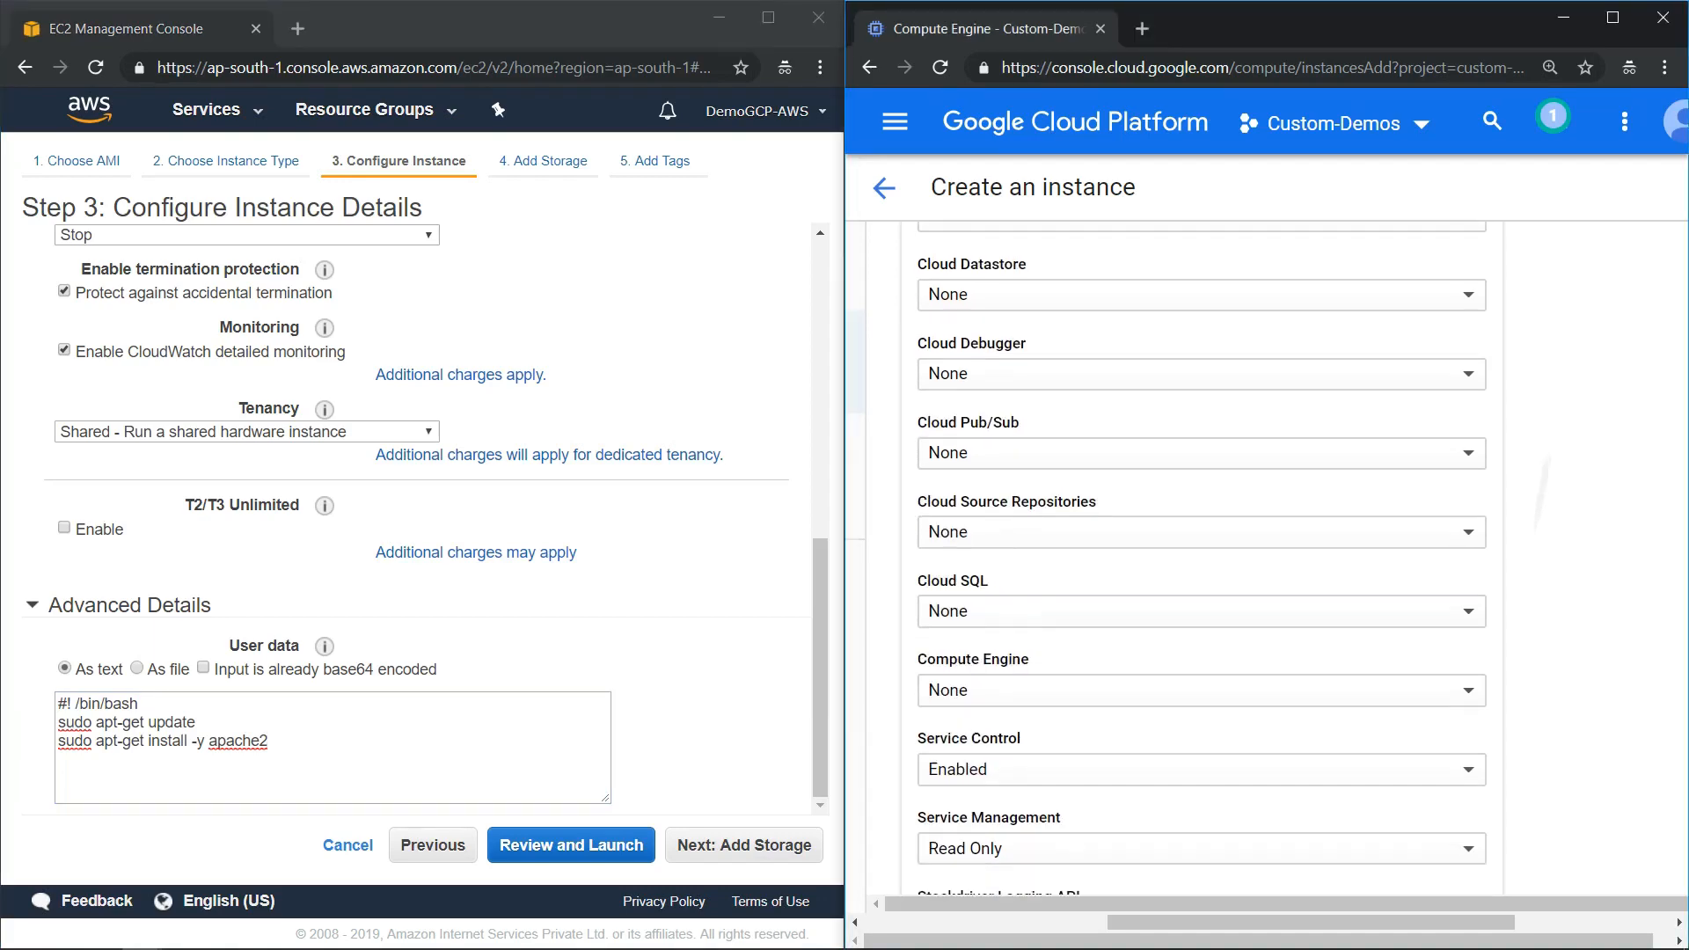
{"action": "scroll", "scroll_direction": "down", "scroll_amount": 3}
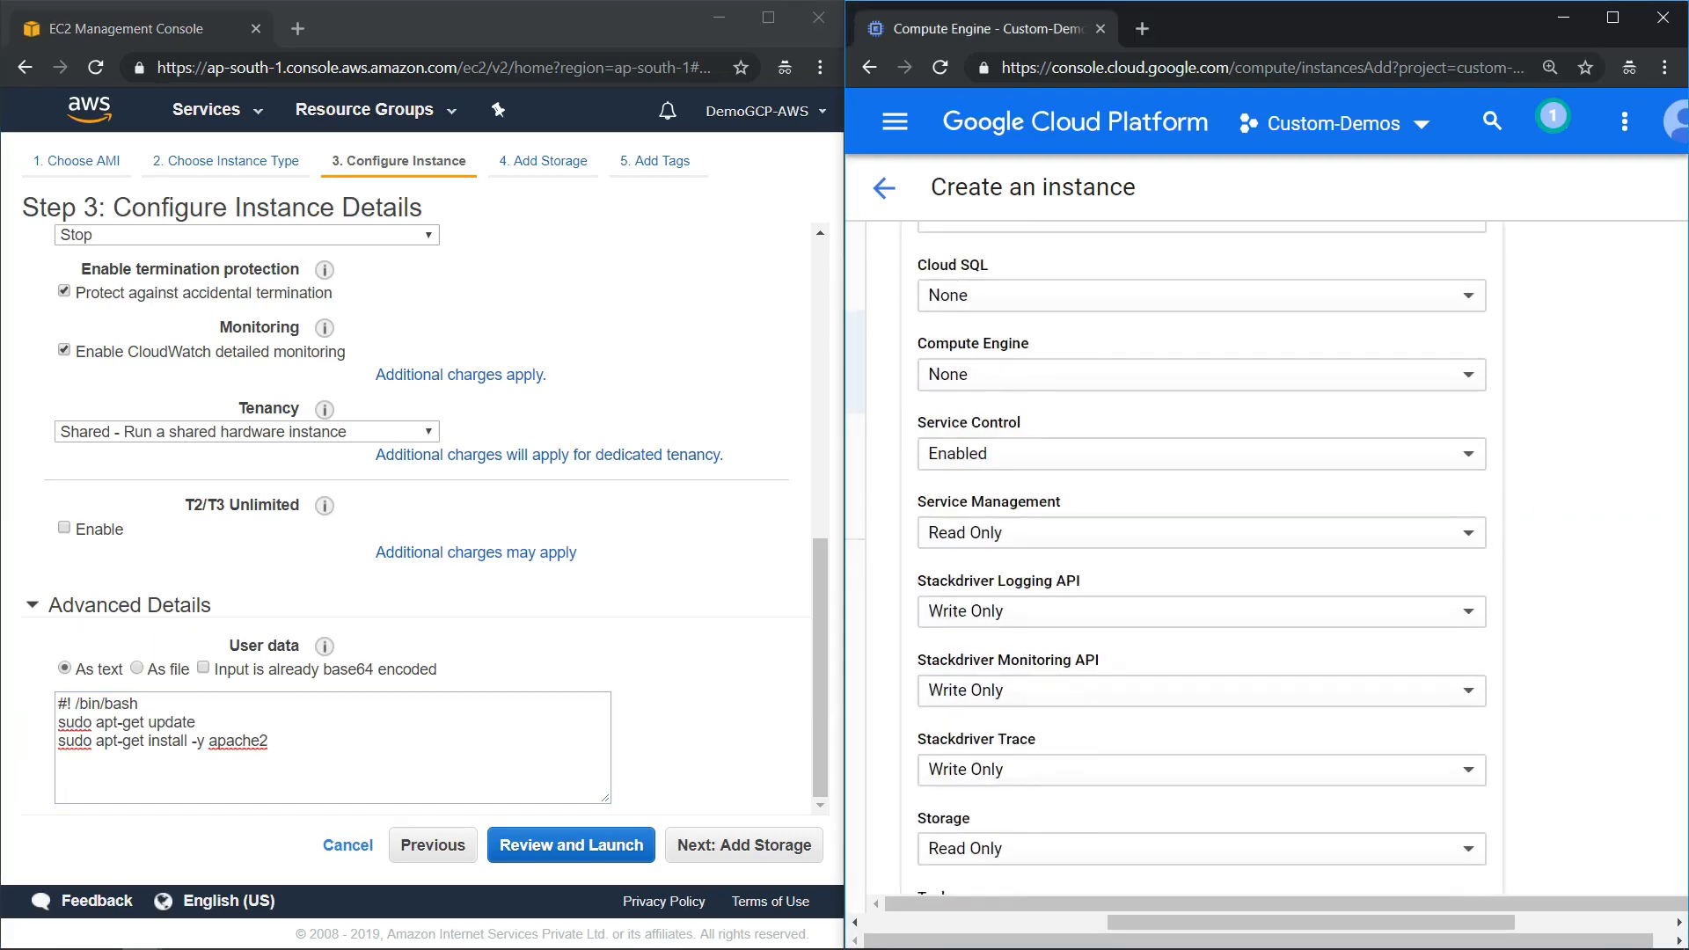
{"action": "scroll", "scroll_direction": "down", "scroll_amount": 3}
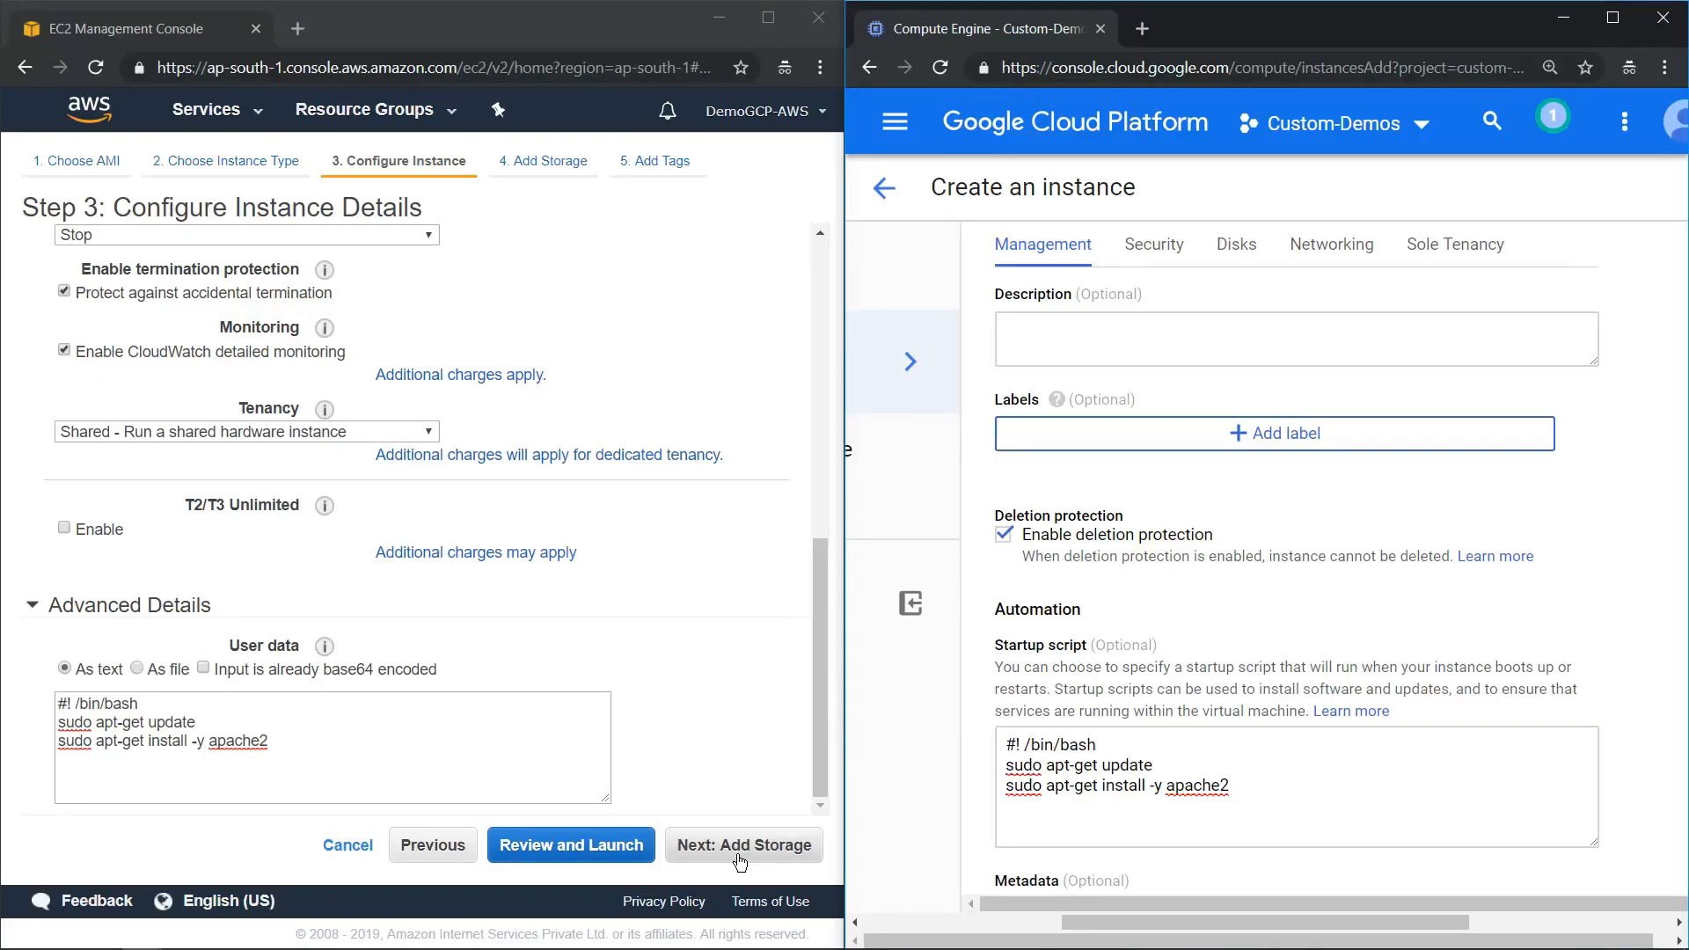
- Advance EC2 to Add Storage, keeping the 8 GiB General Purpose SSD root volume
{"action": "left_click", "coordinate": [742, 844]}
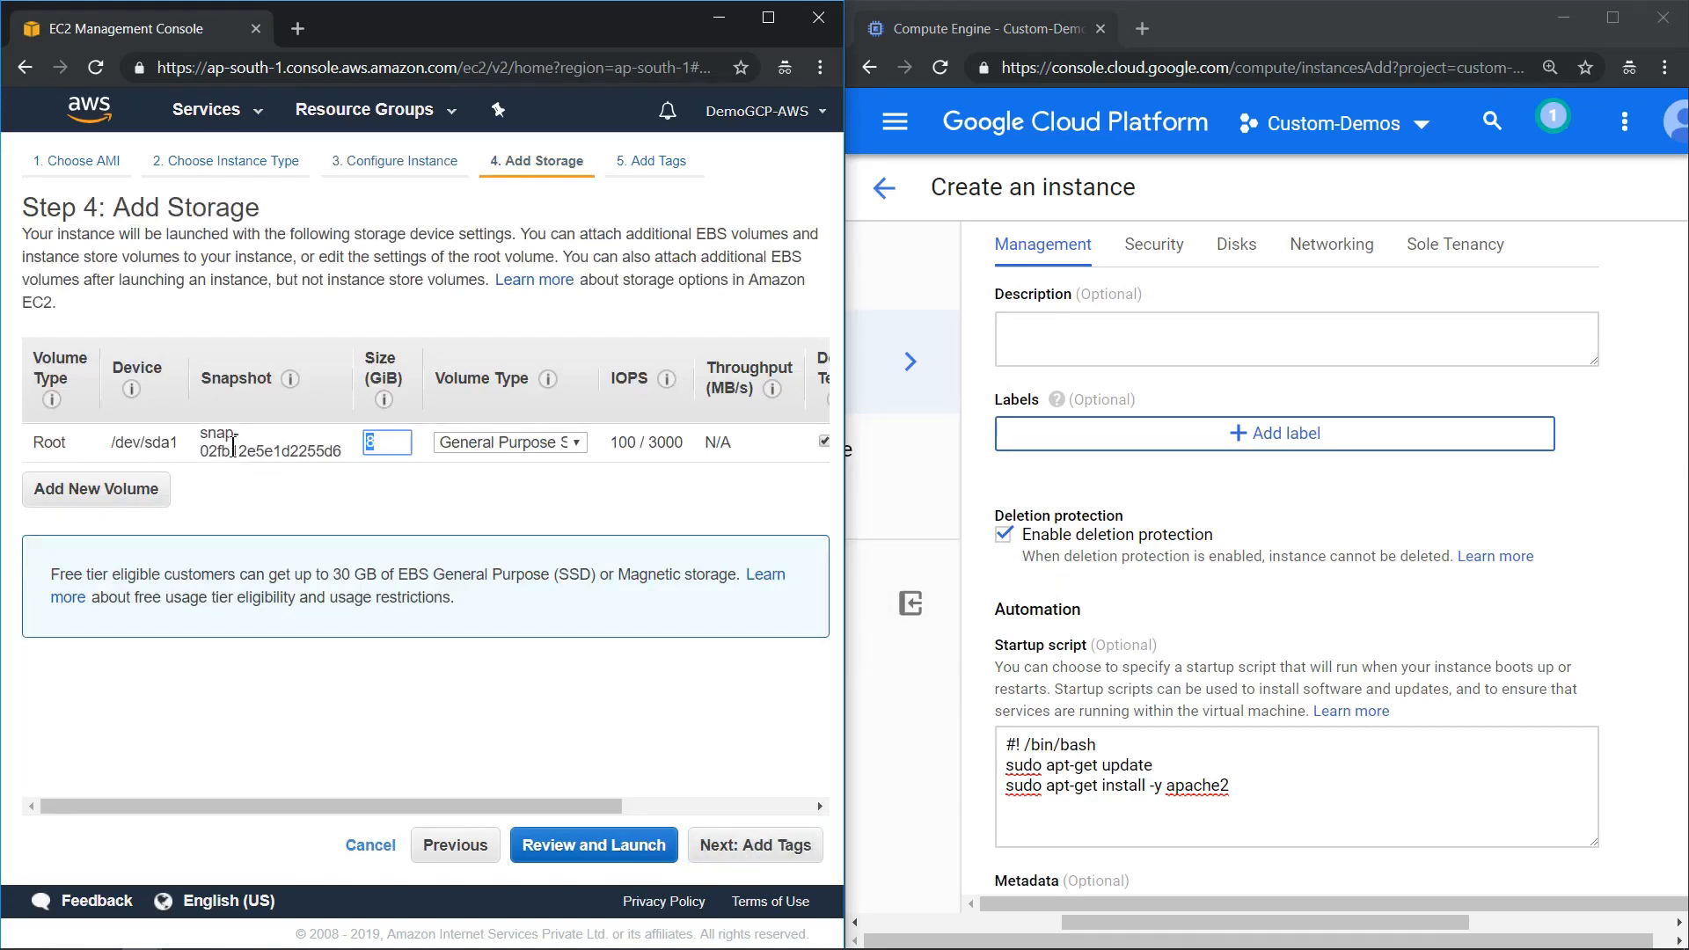
{"action": "mouse_move", "coordinate": [276, 510]}
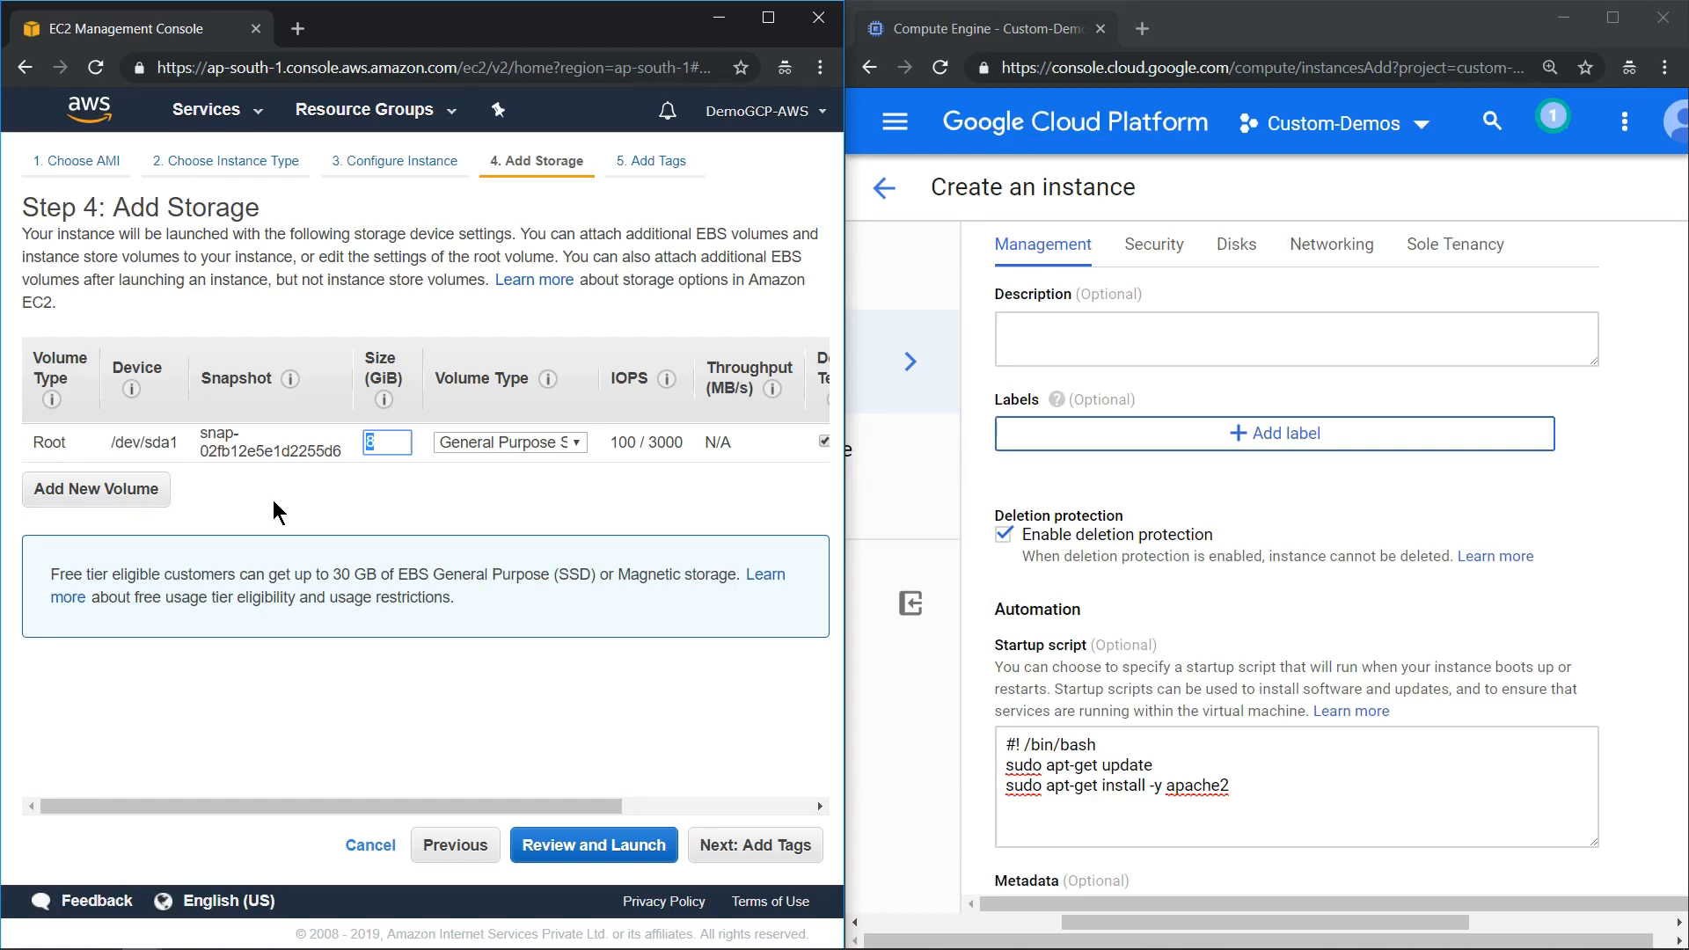
{"action": "mouse_move", "coordinate": [487, 493]}
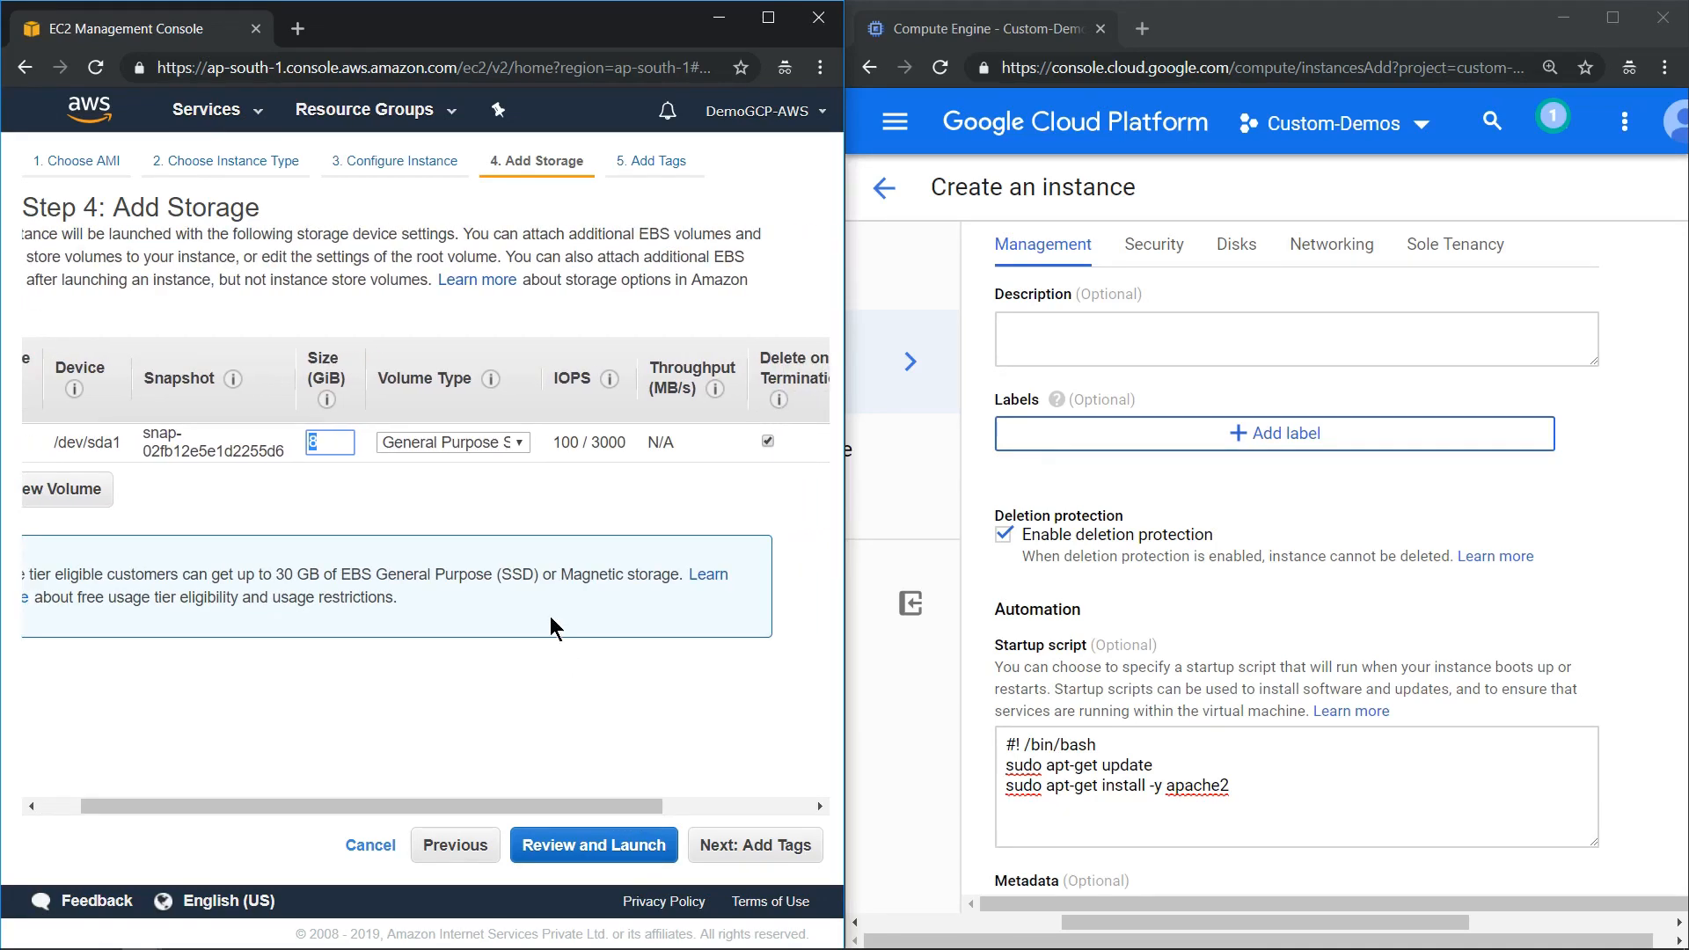
{"action": "left_click", "coordinate": [452, 442]}
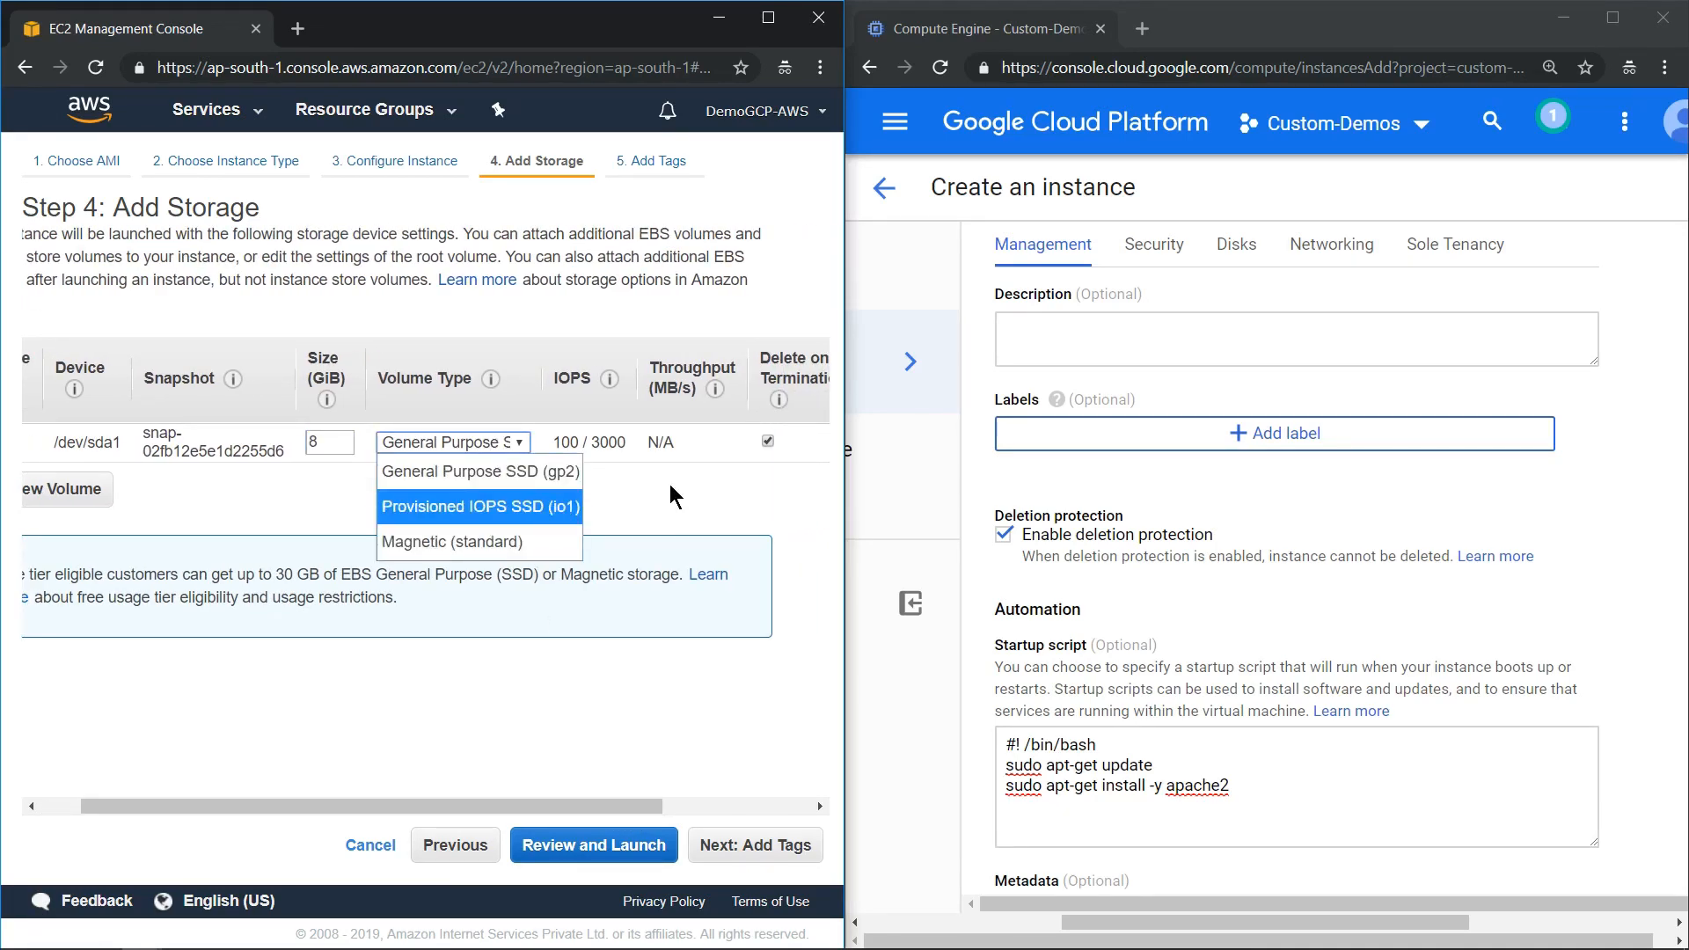
{"action": "left_click", "coordinate": [452, 441]}
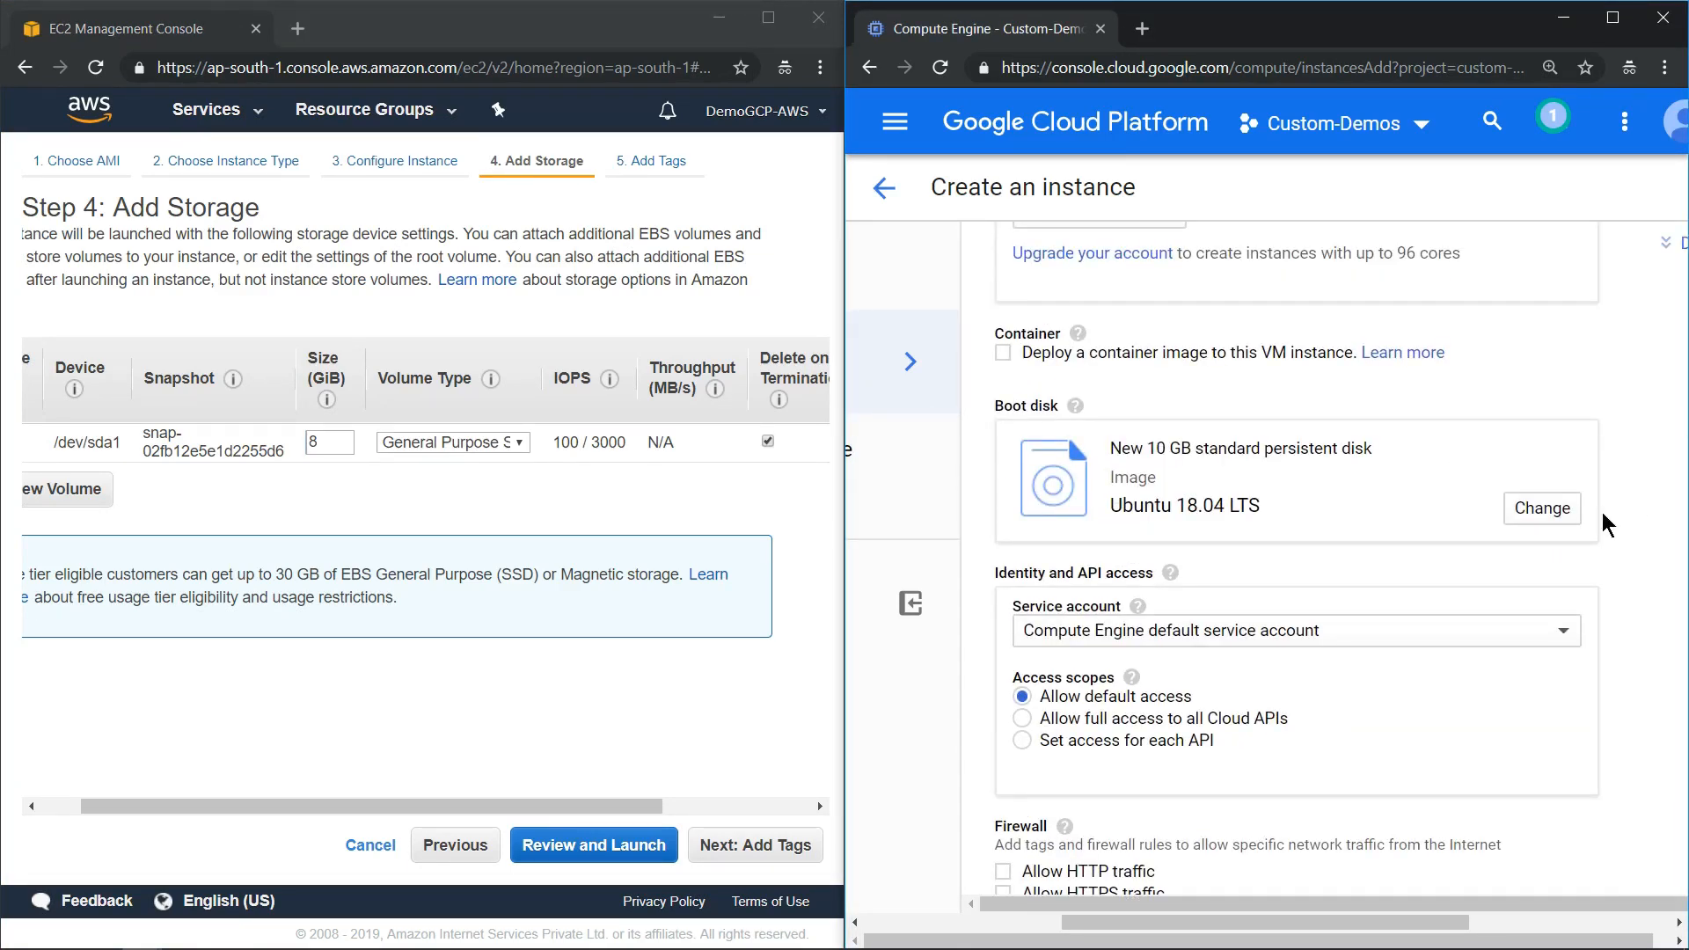
- Review the GCP boot disk options and keep the 10 GB Ubuntu disk
{"action": "left_click", "coordinate": [1541, 507]}
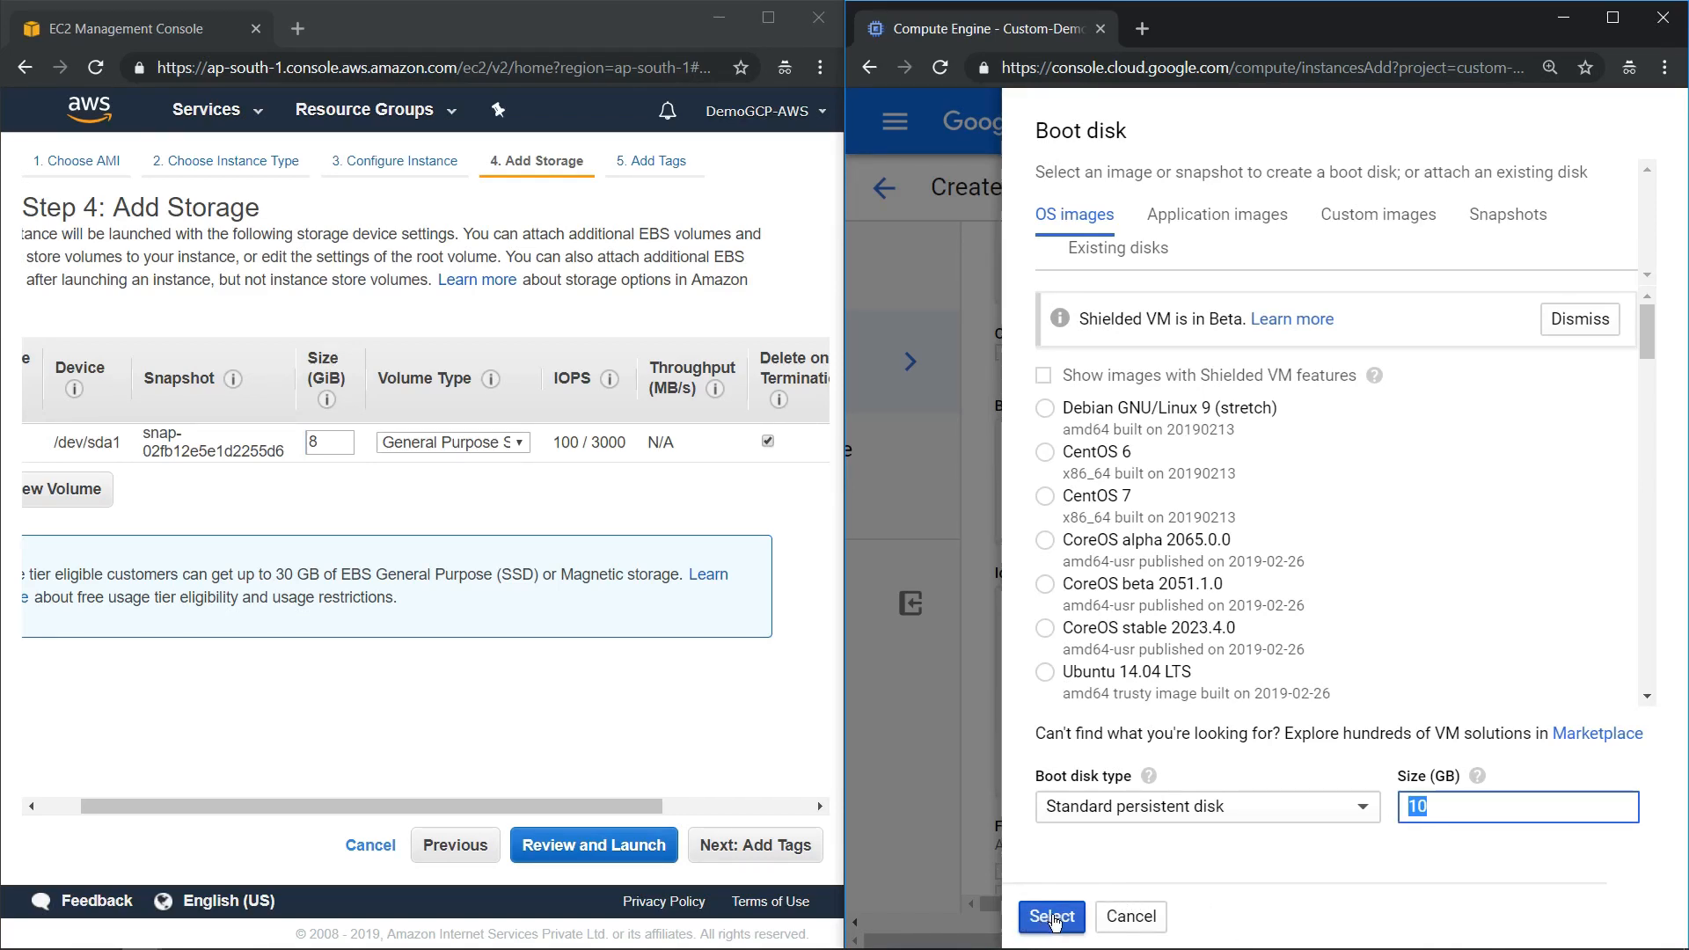
{"action": "left_click", "coordinate": [1049, 917]}
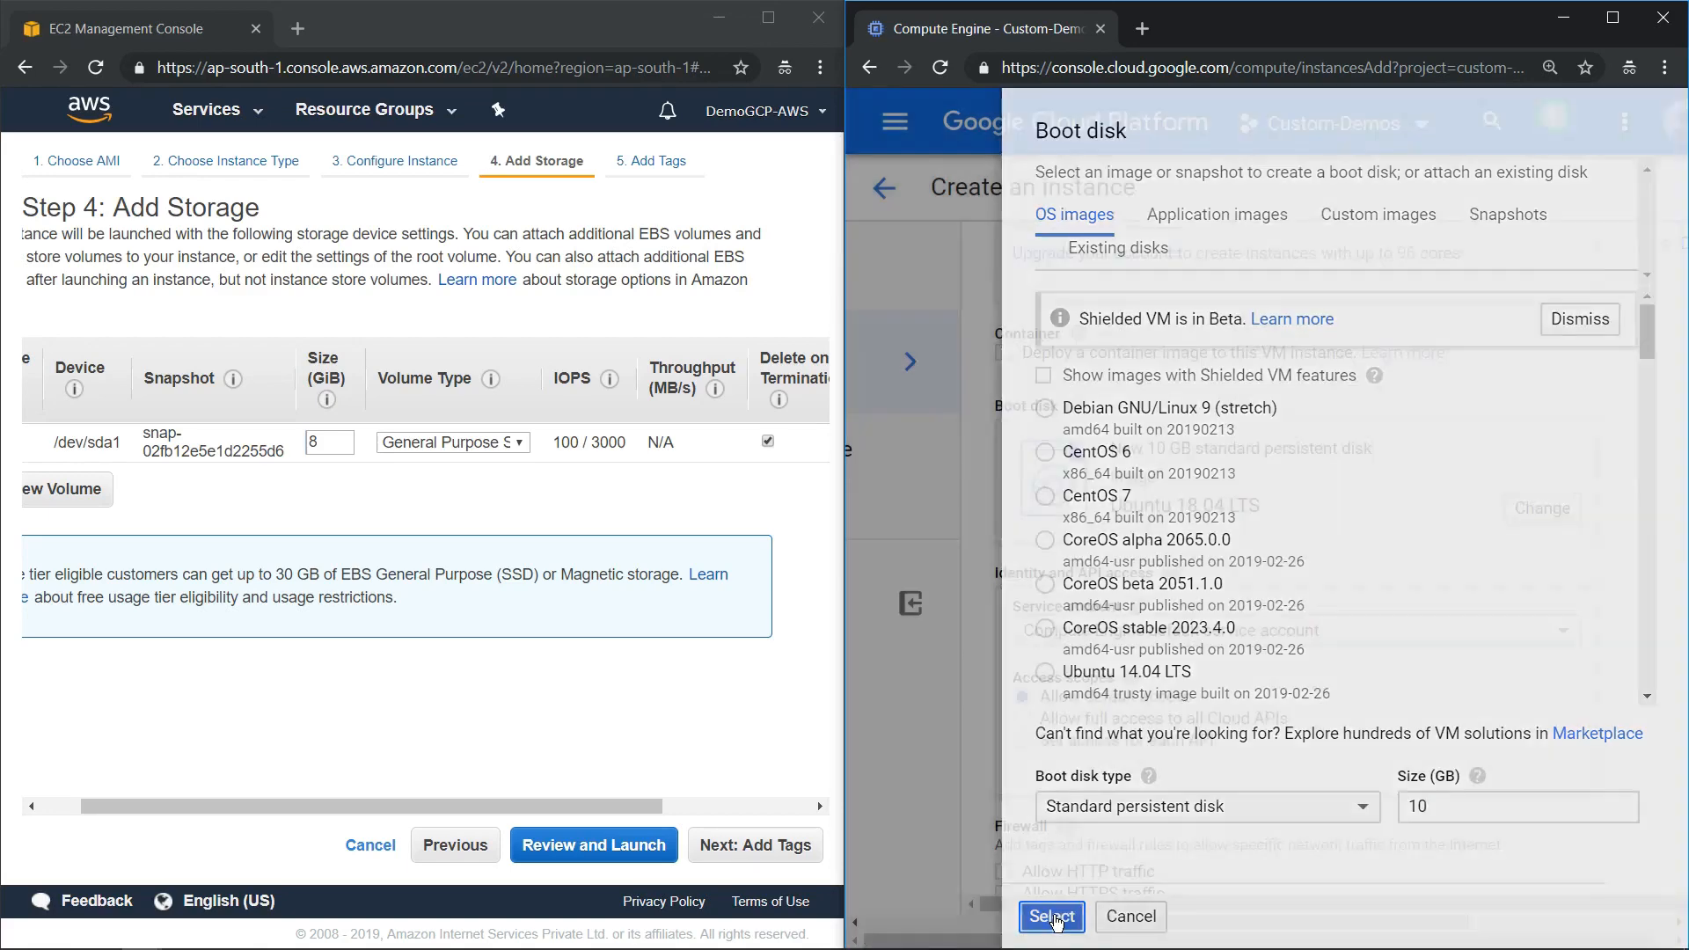
{"action": "left_click", "coordinate": [1048, 917]}
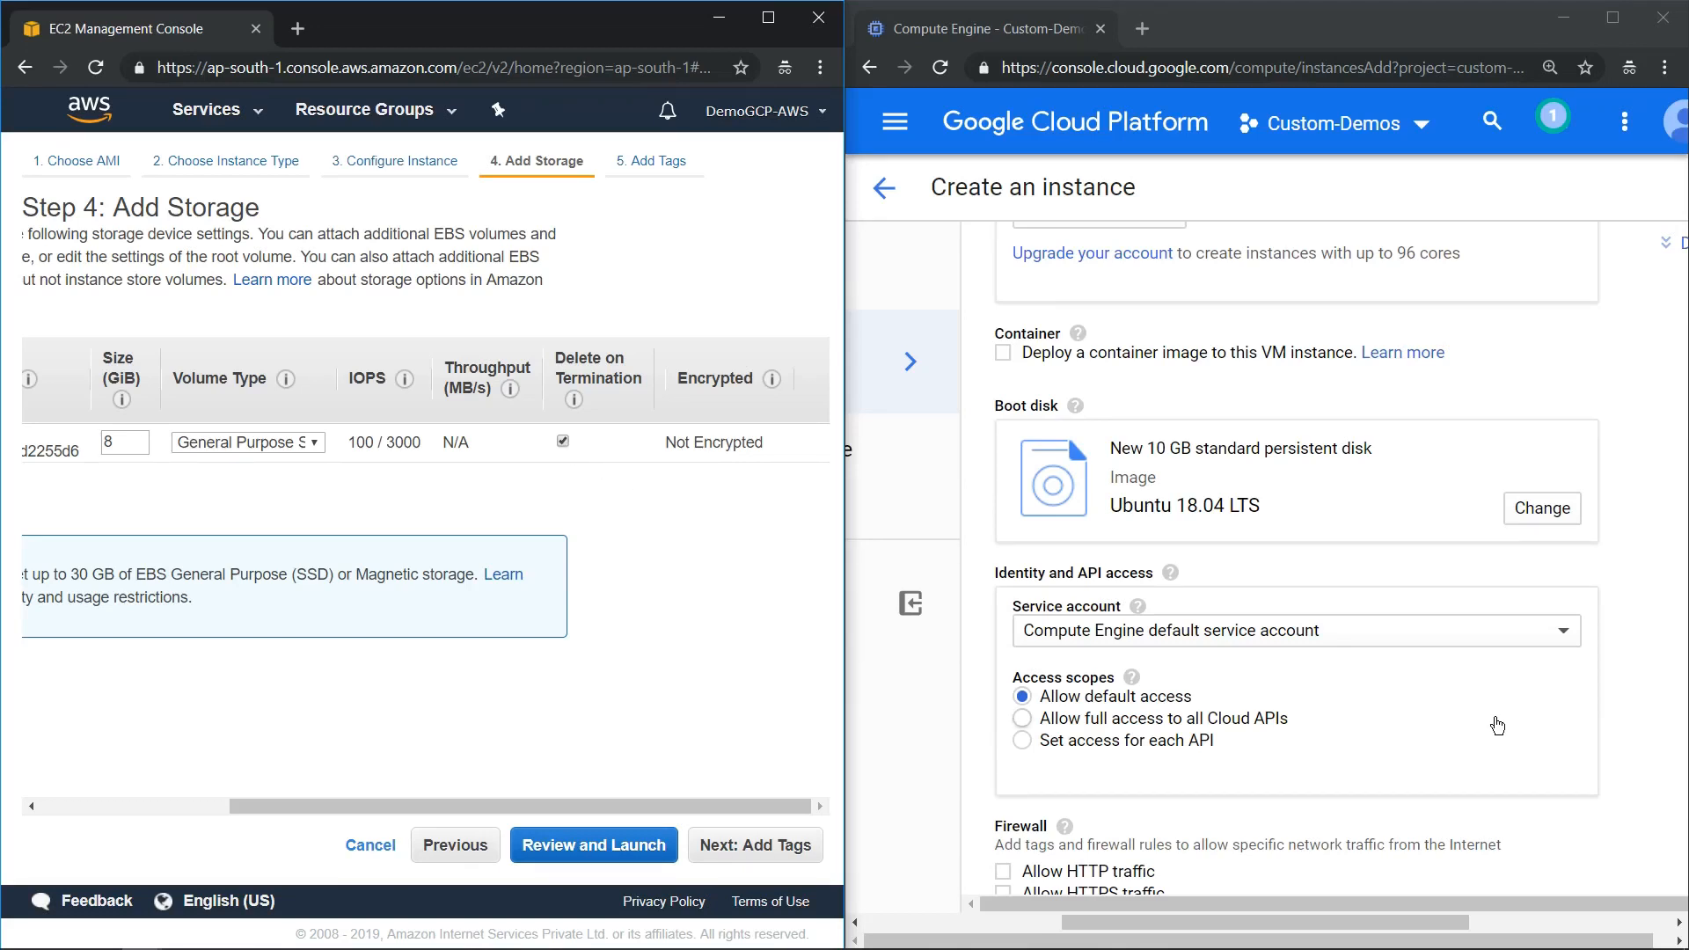
- Review the EC2 root volume table and scroll GCP's Disks tab down to Additional disks
{"action": "scroll", "scroll_direction": "down", "scroll_amount": 3}
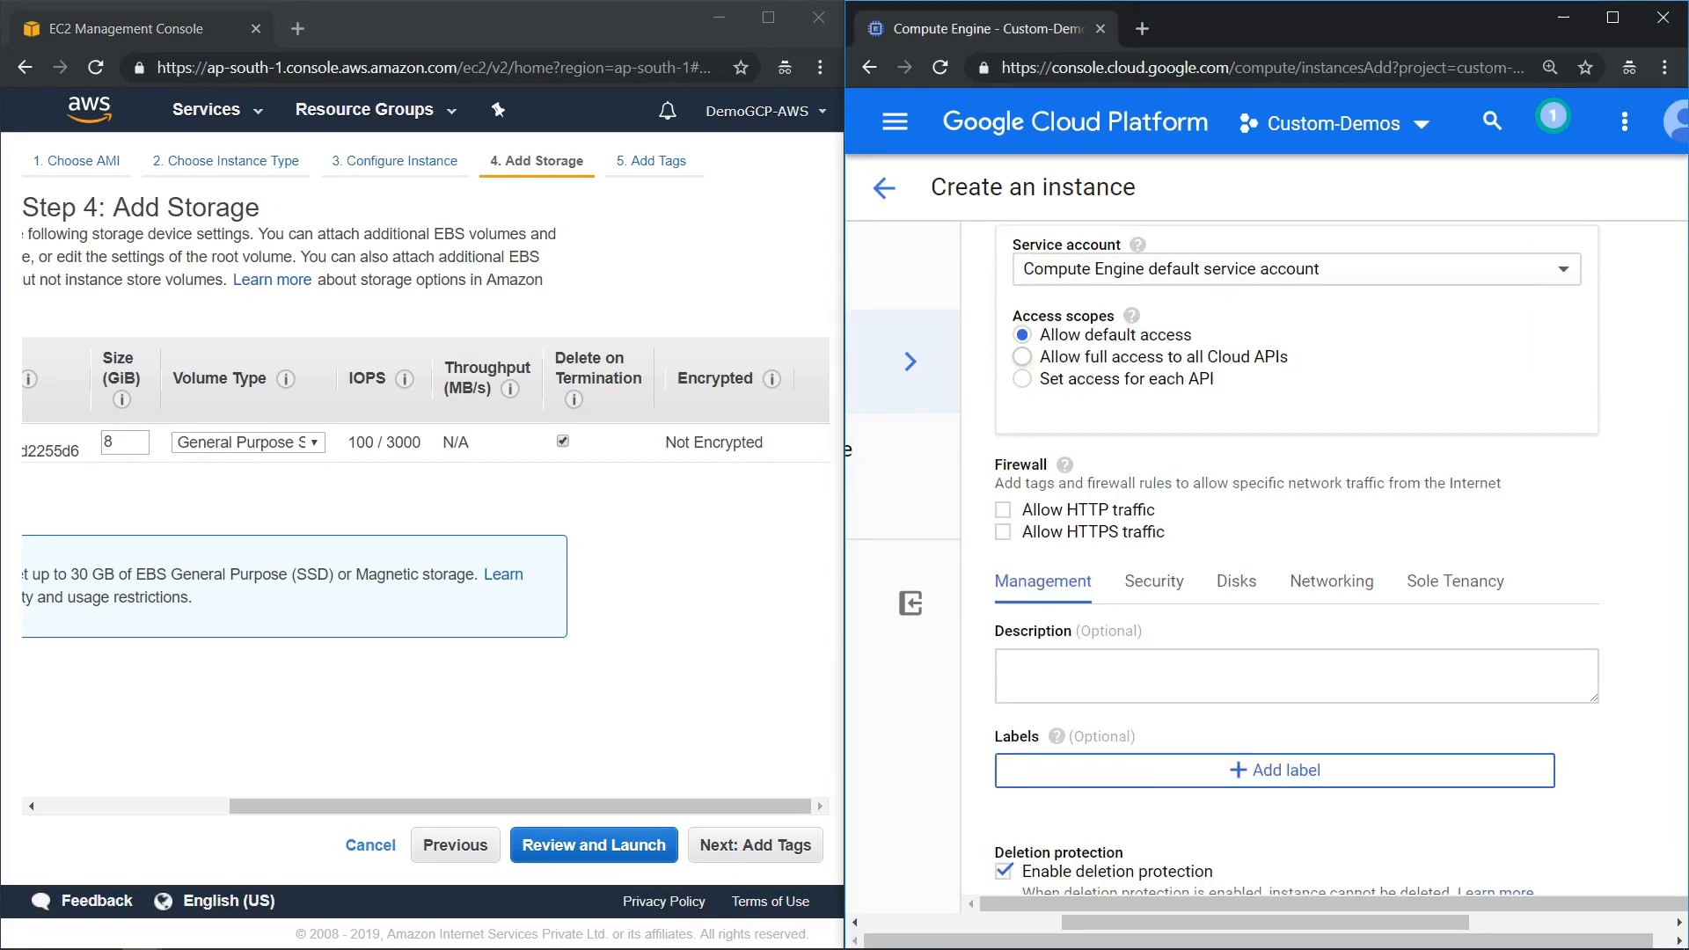
{"action": "left_click", "coordinate": [1235, 580]}
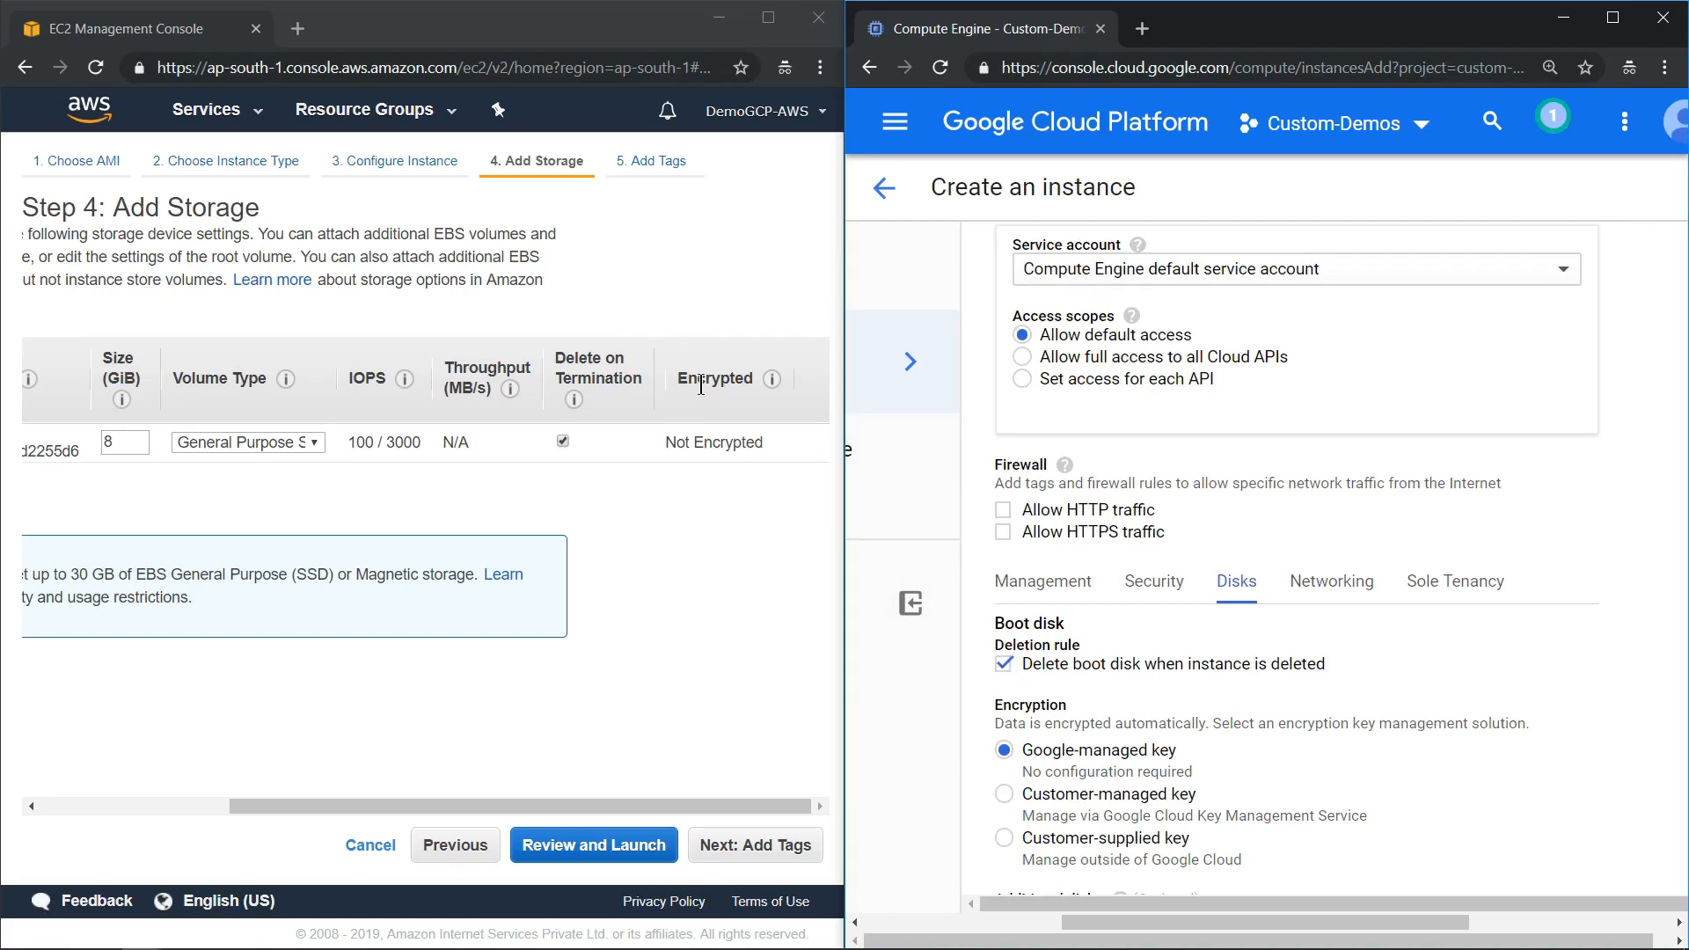
{"action": "mouse_move", "coordinate": [1394, 718]}
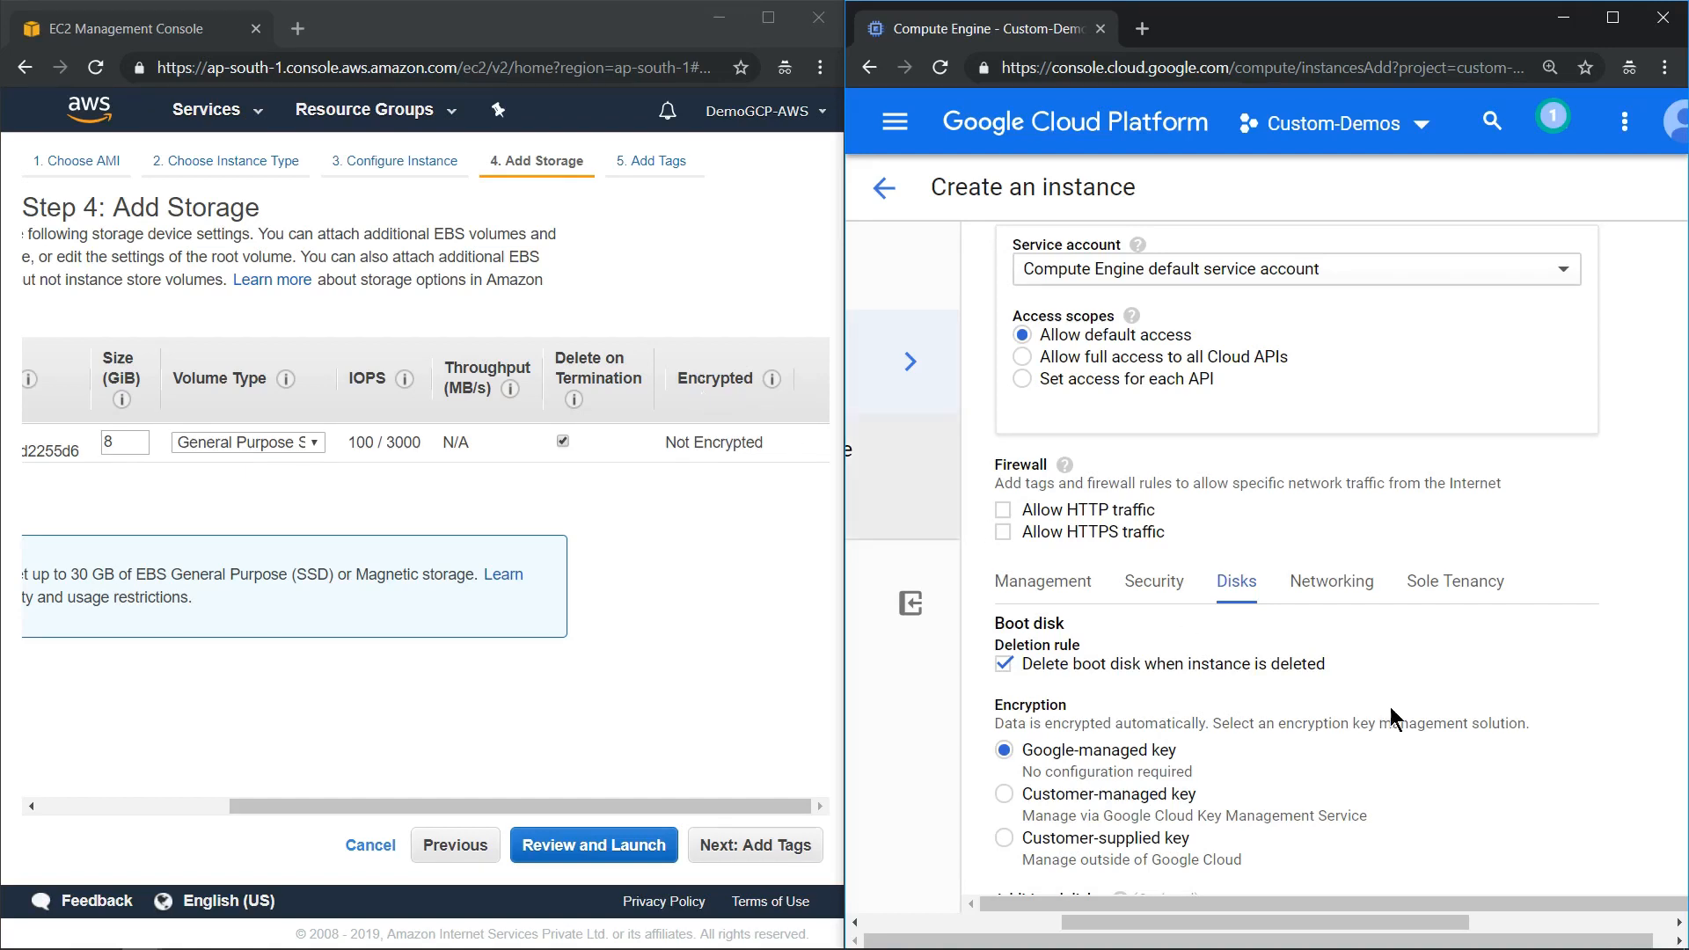
{"action": "scroll", "scroll_direction": "down", "scroll_amount": 3}
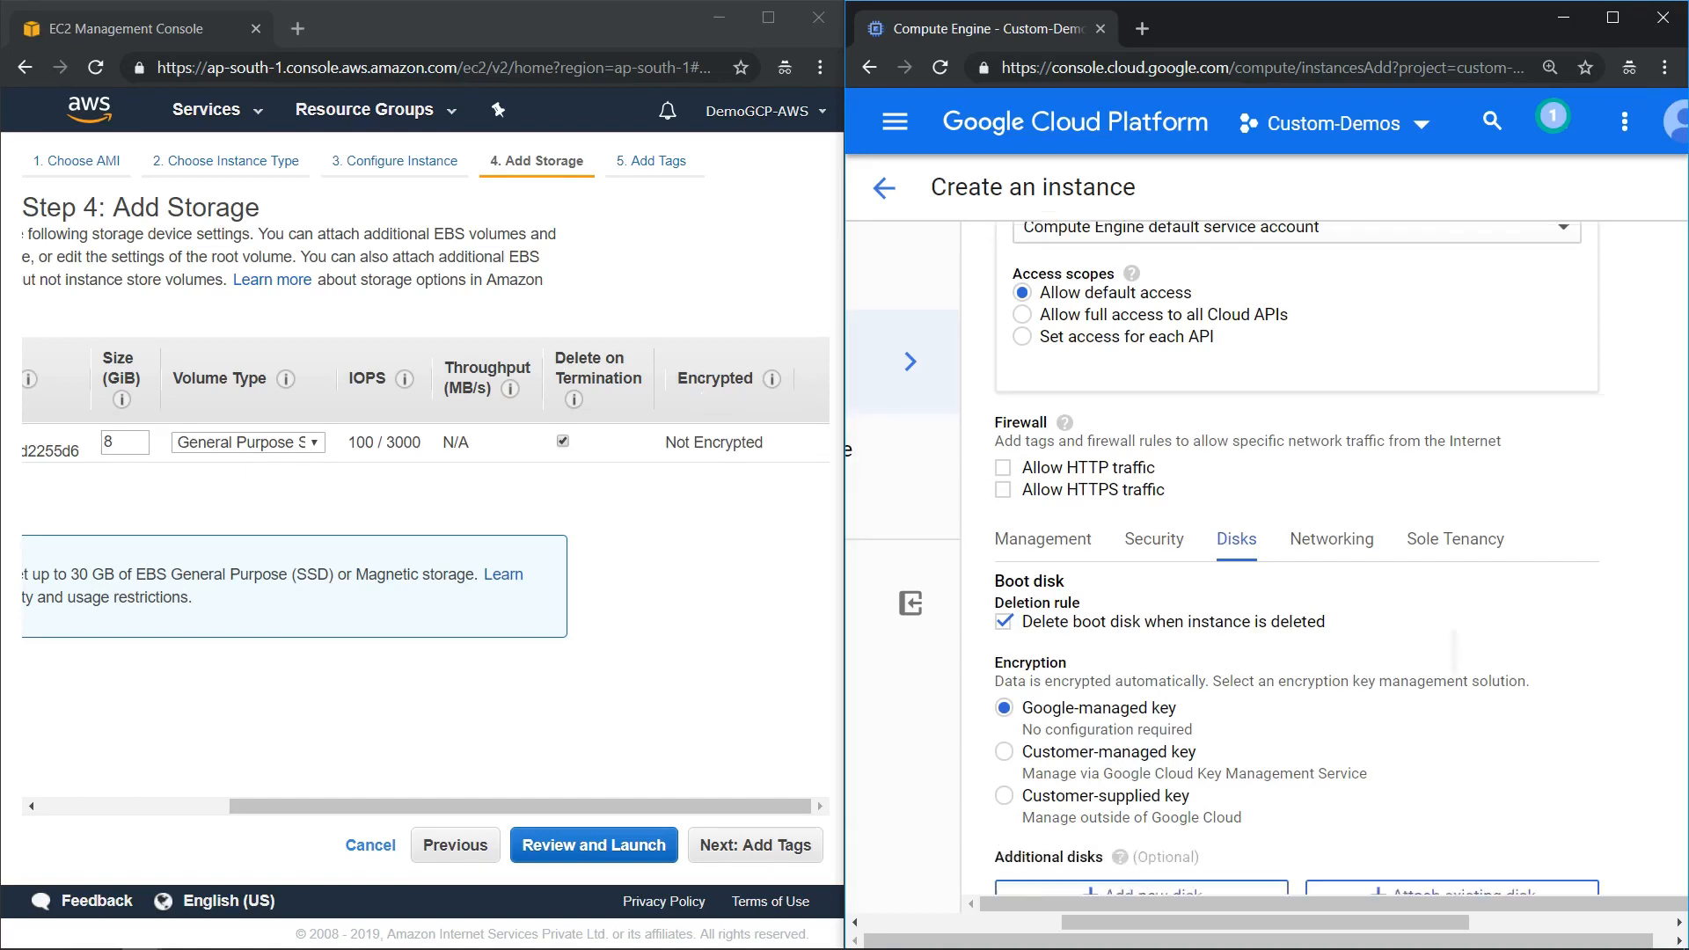
{"action": "scroll", "scroll_direction": "down", "scroll_amount": 3}
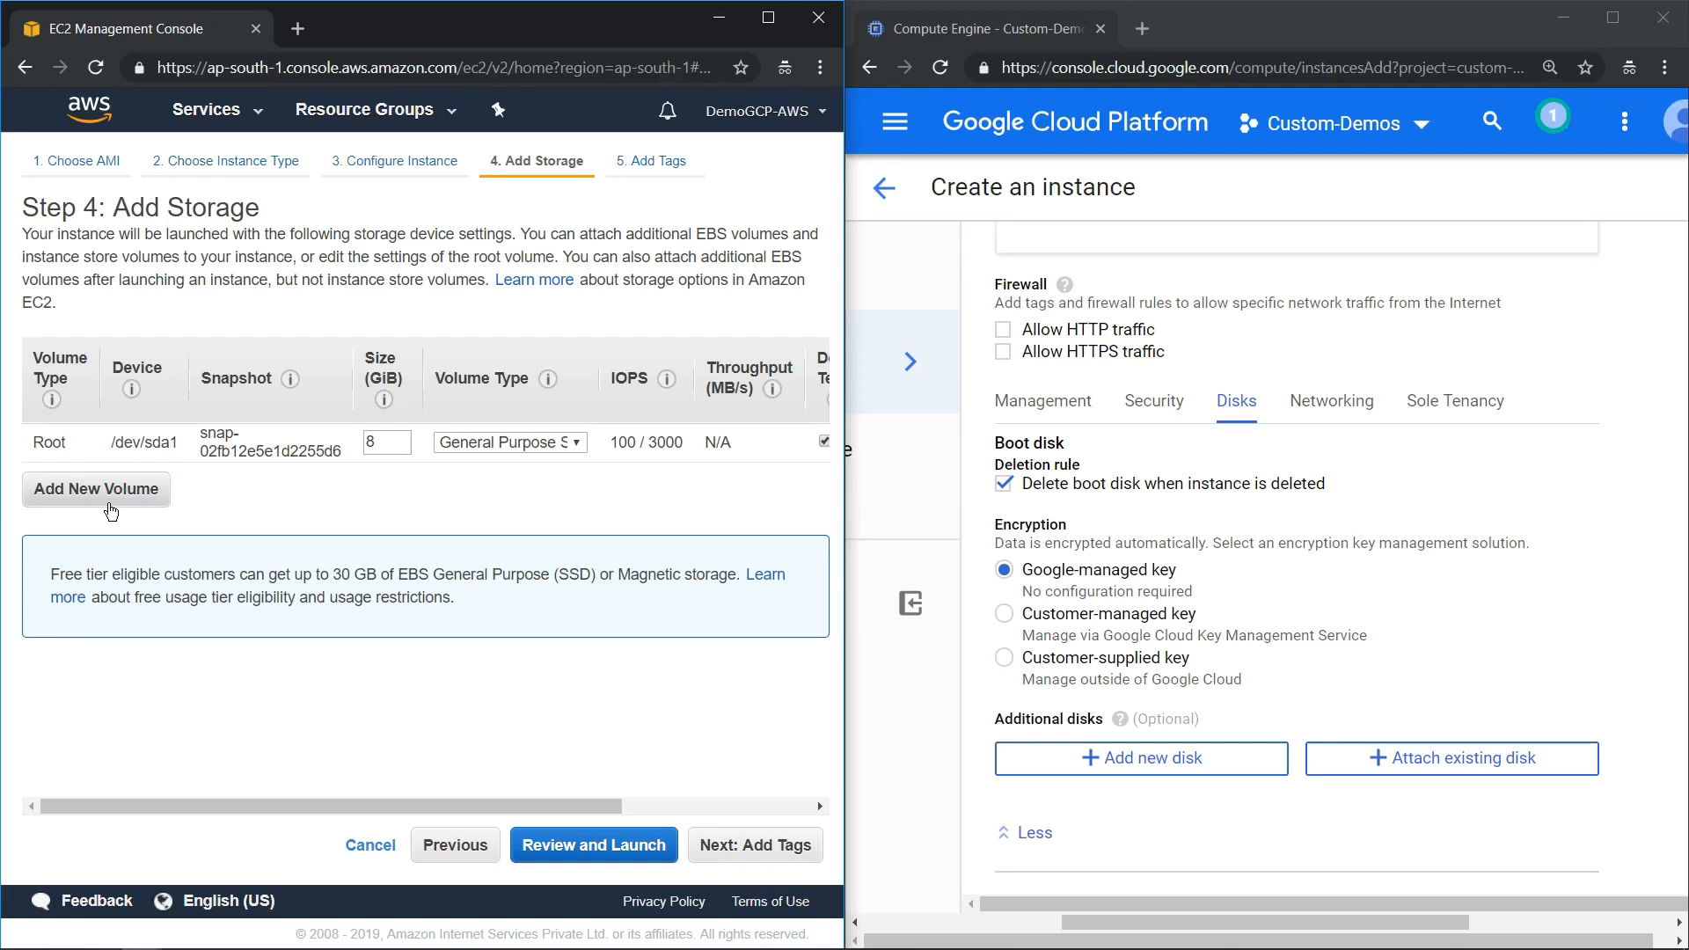
- Add a second EBS volume and set its size to 20 GiB
{"action": "left_click", "coordinate": [95, 488]}
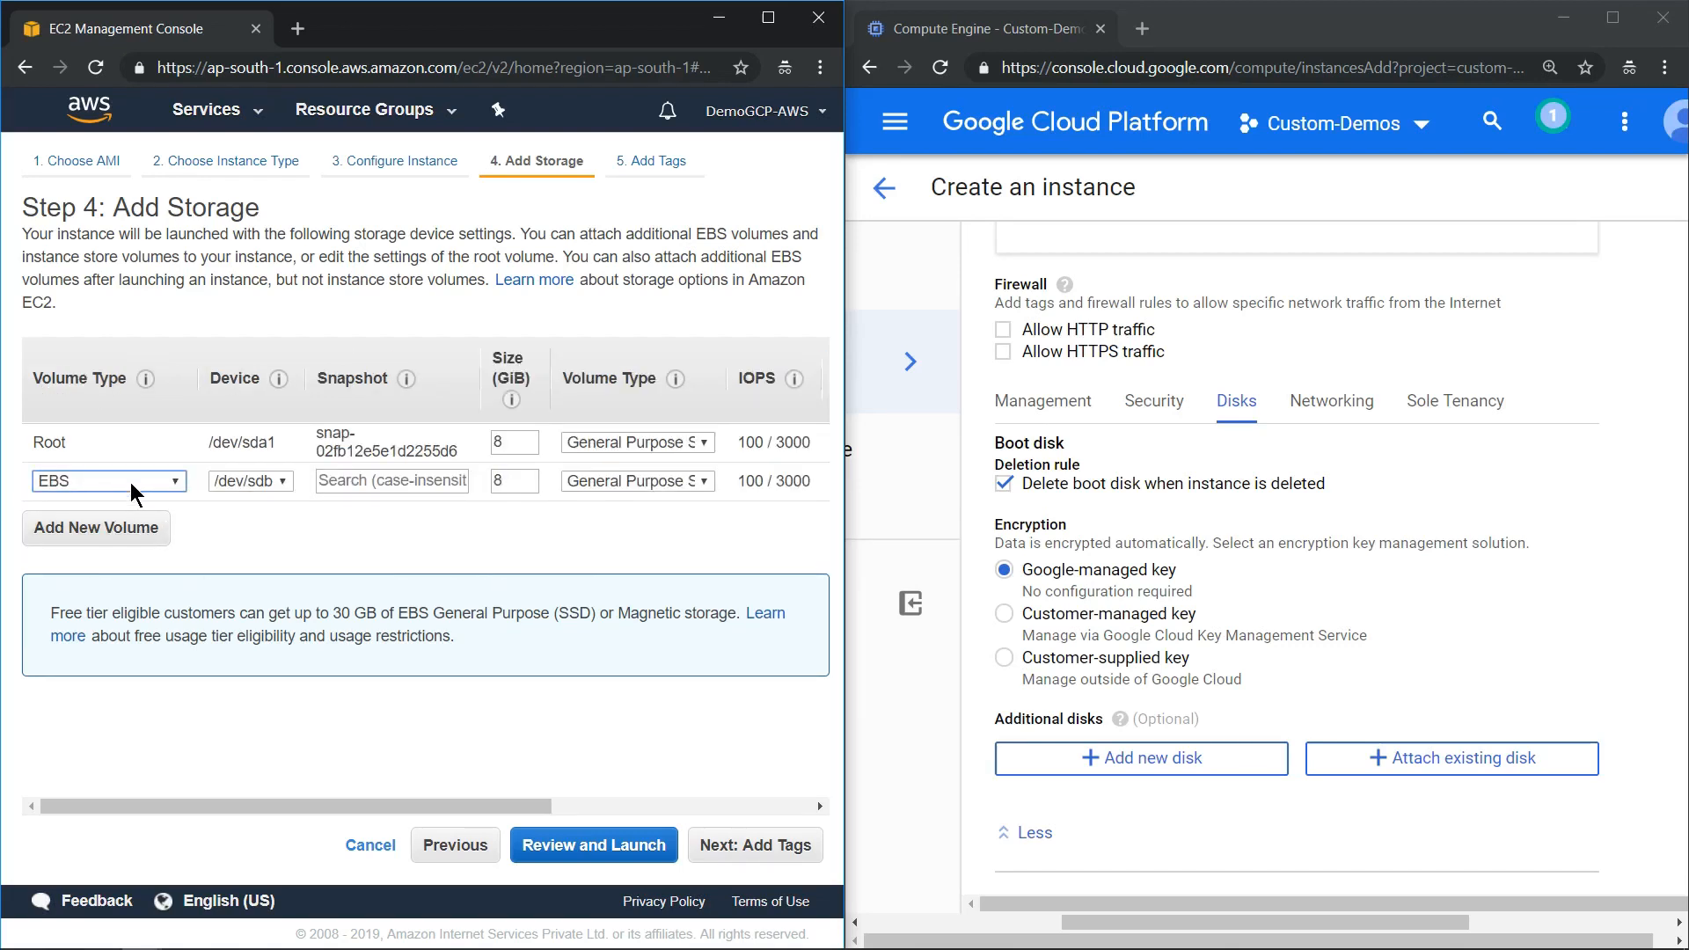
{"action": "left_click", "coordinate": [107, 480]}
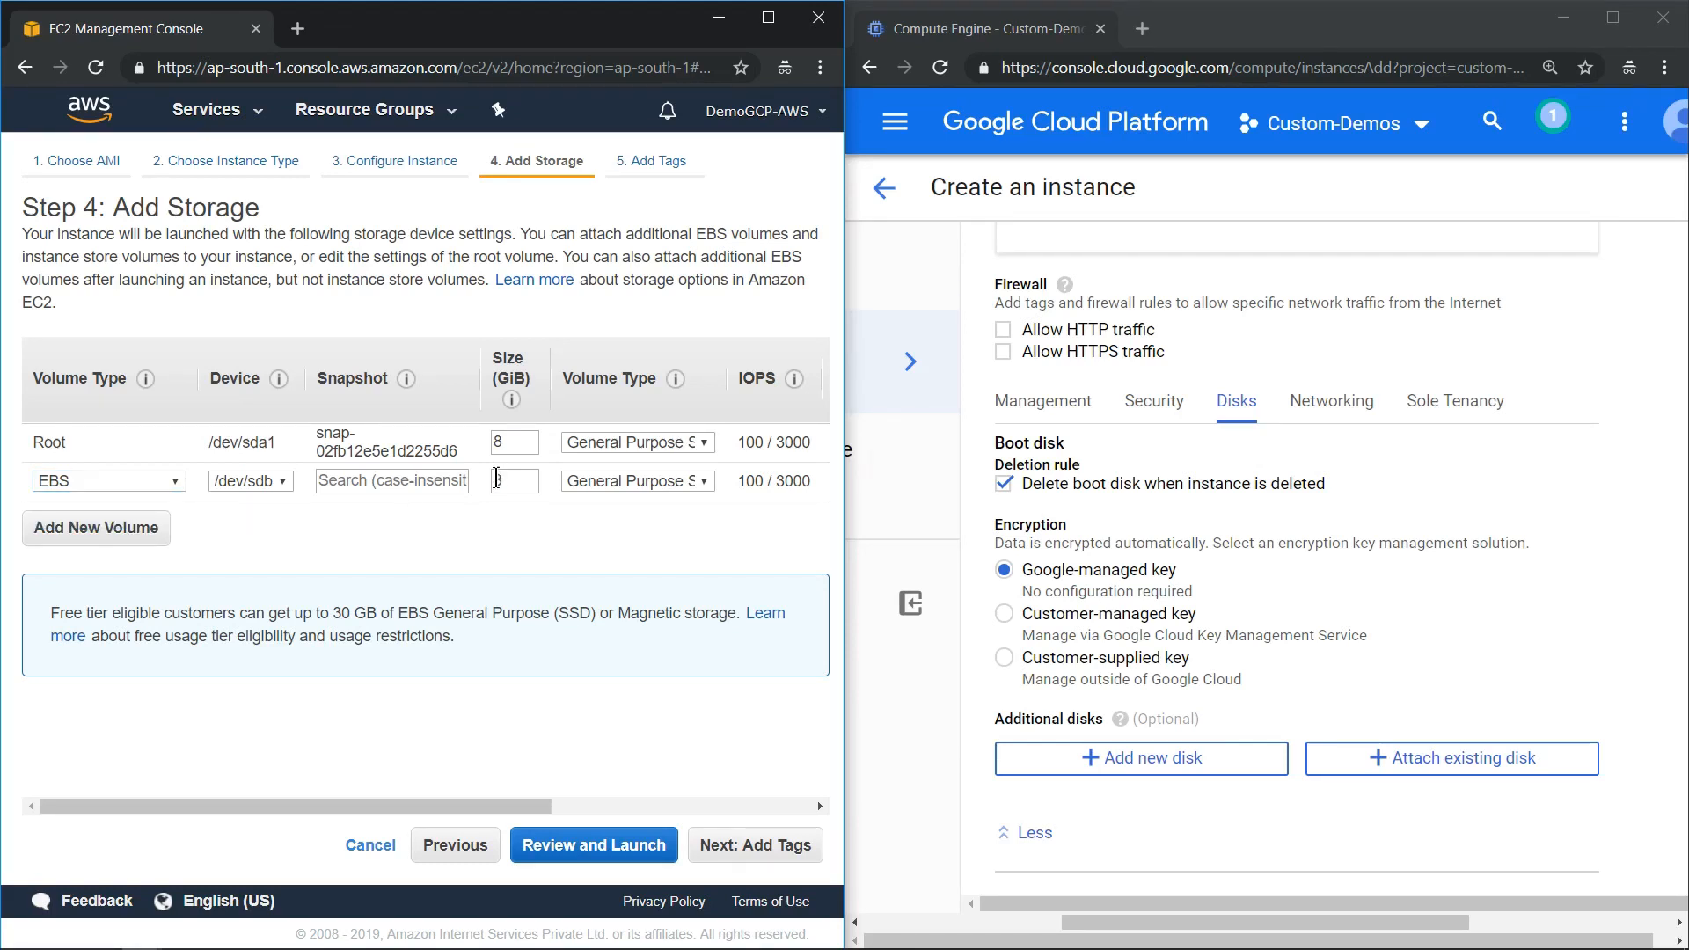
{"action": "left_click", "coordinate": [392, 480]}
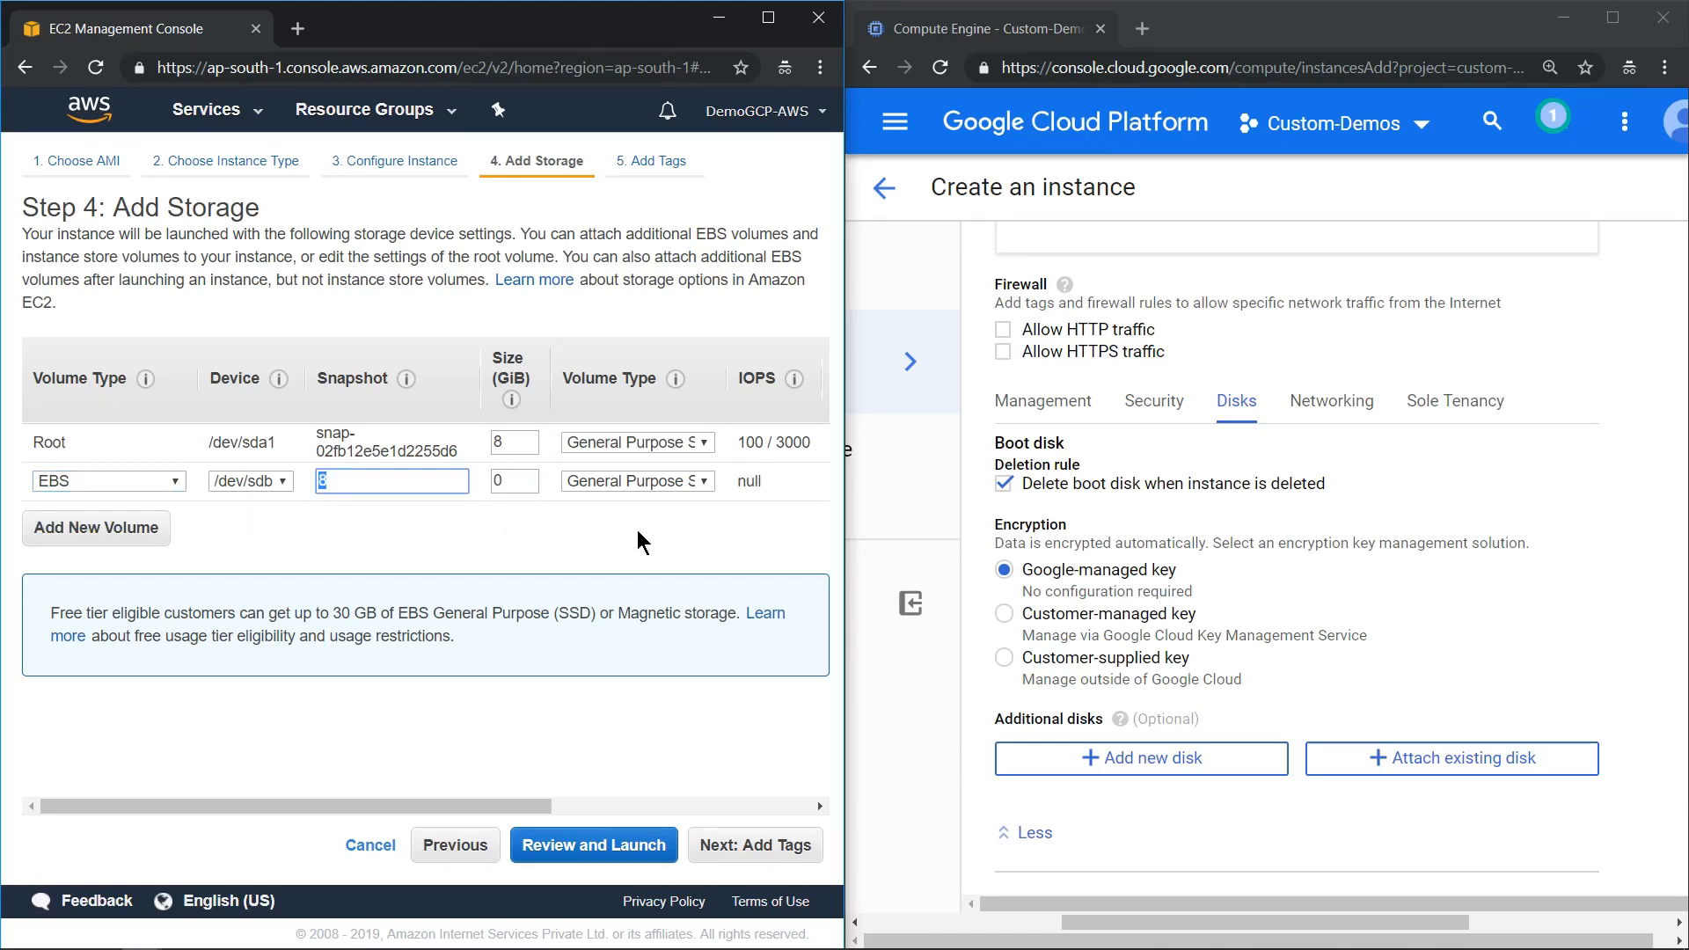
{"action": "type", "text": "1"}
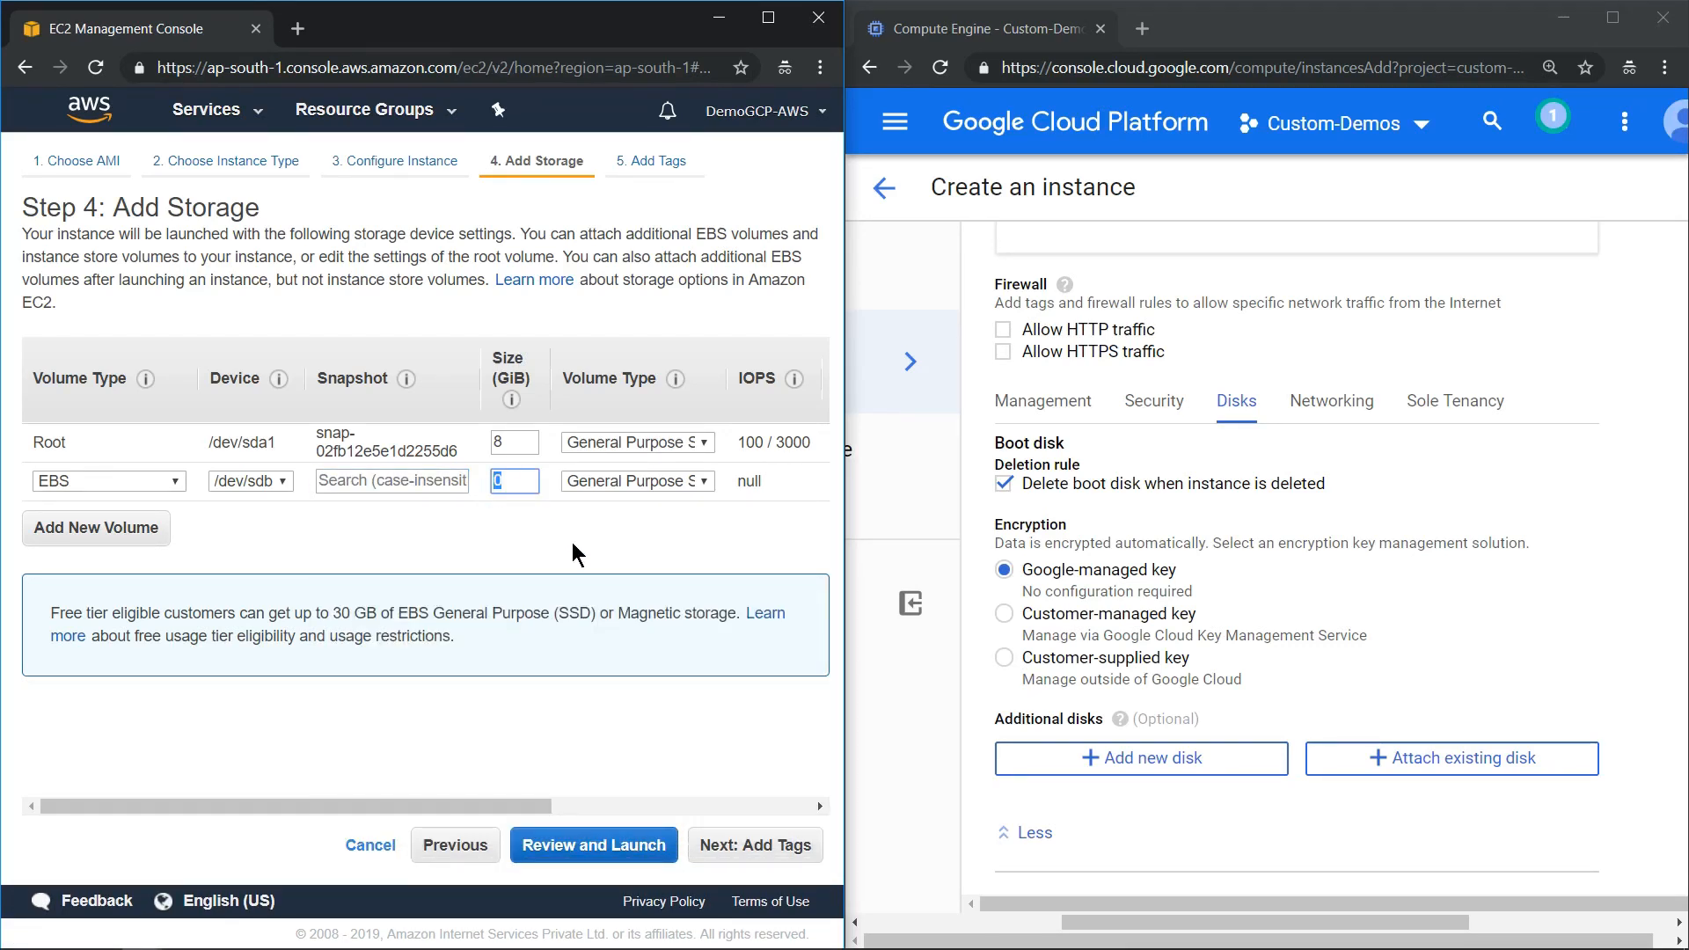
{"action": "type", "text": "20"}
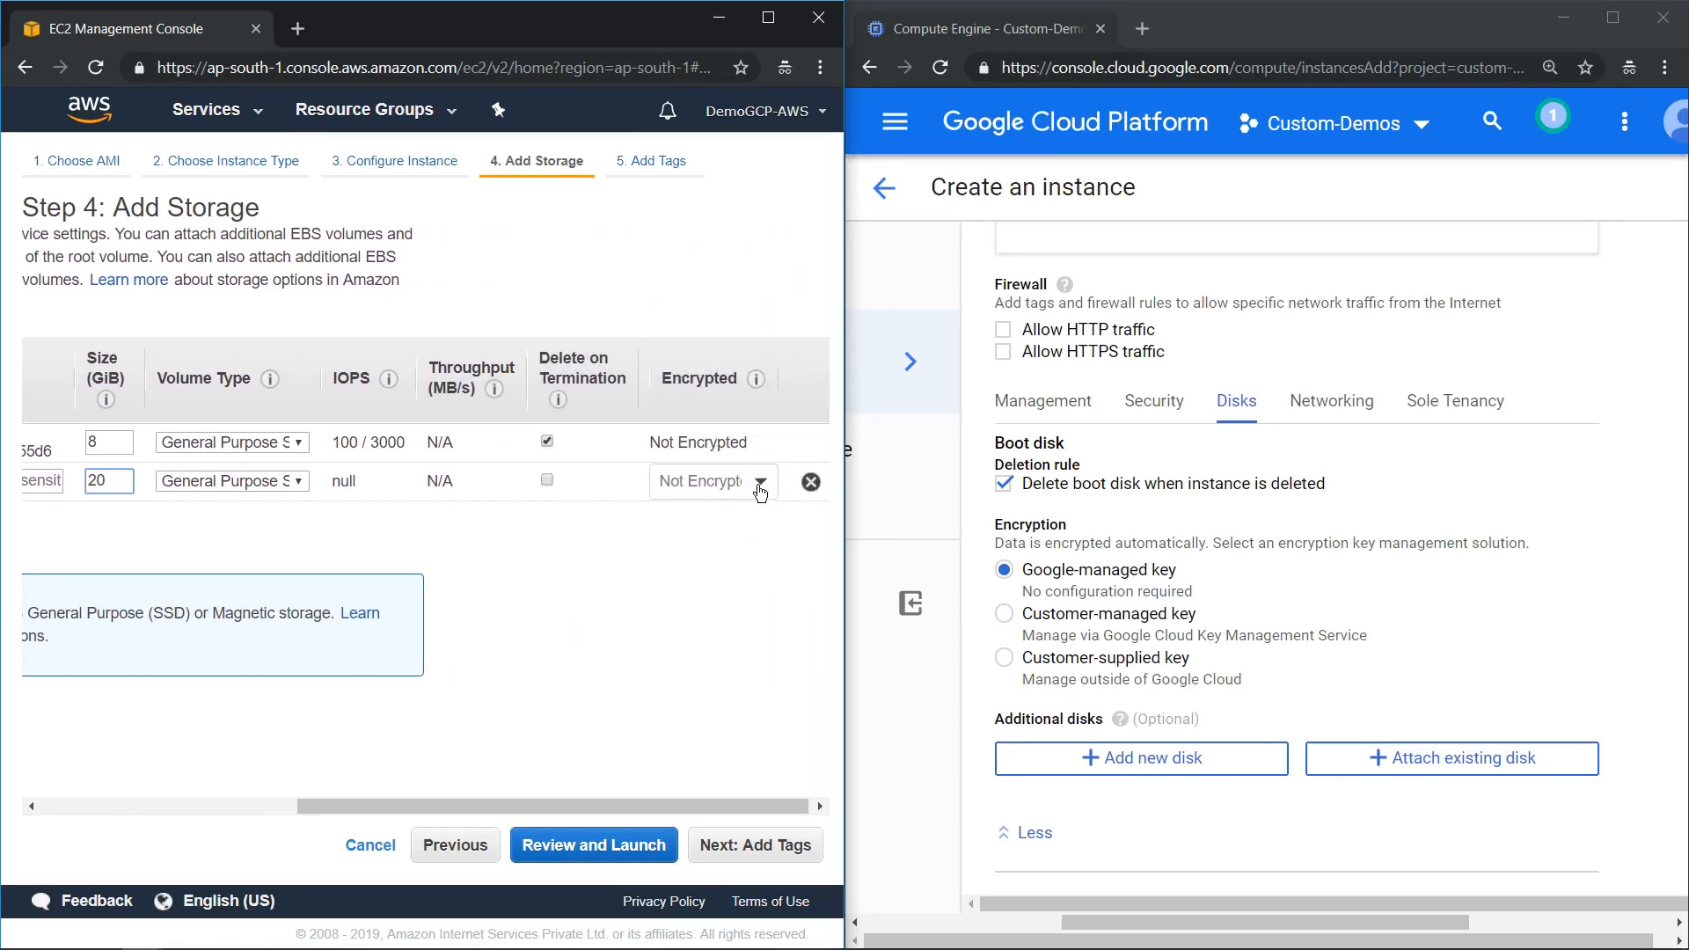
- Keep the new 20 GiB volume unencrypted and set it to delete on termination
{"action": "left_click", "coordinate": [760, 482]}
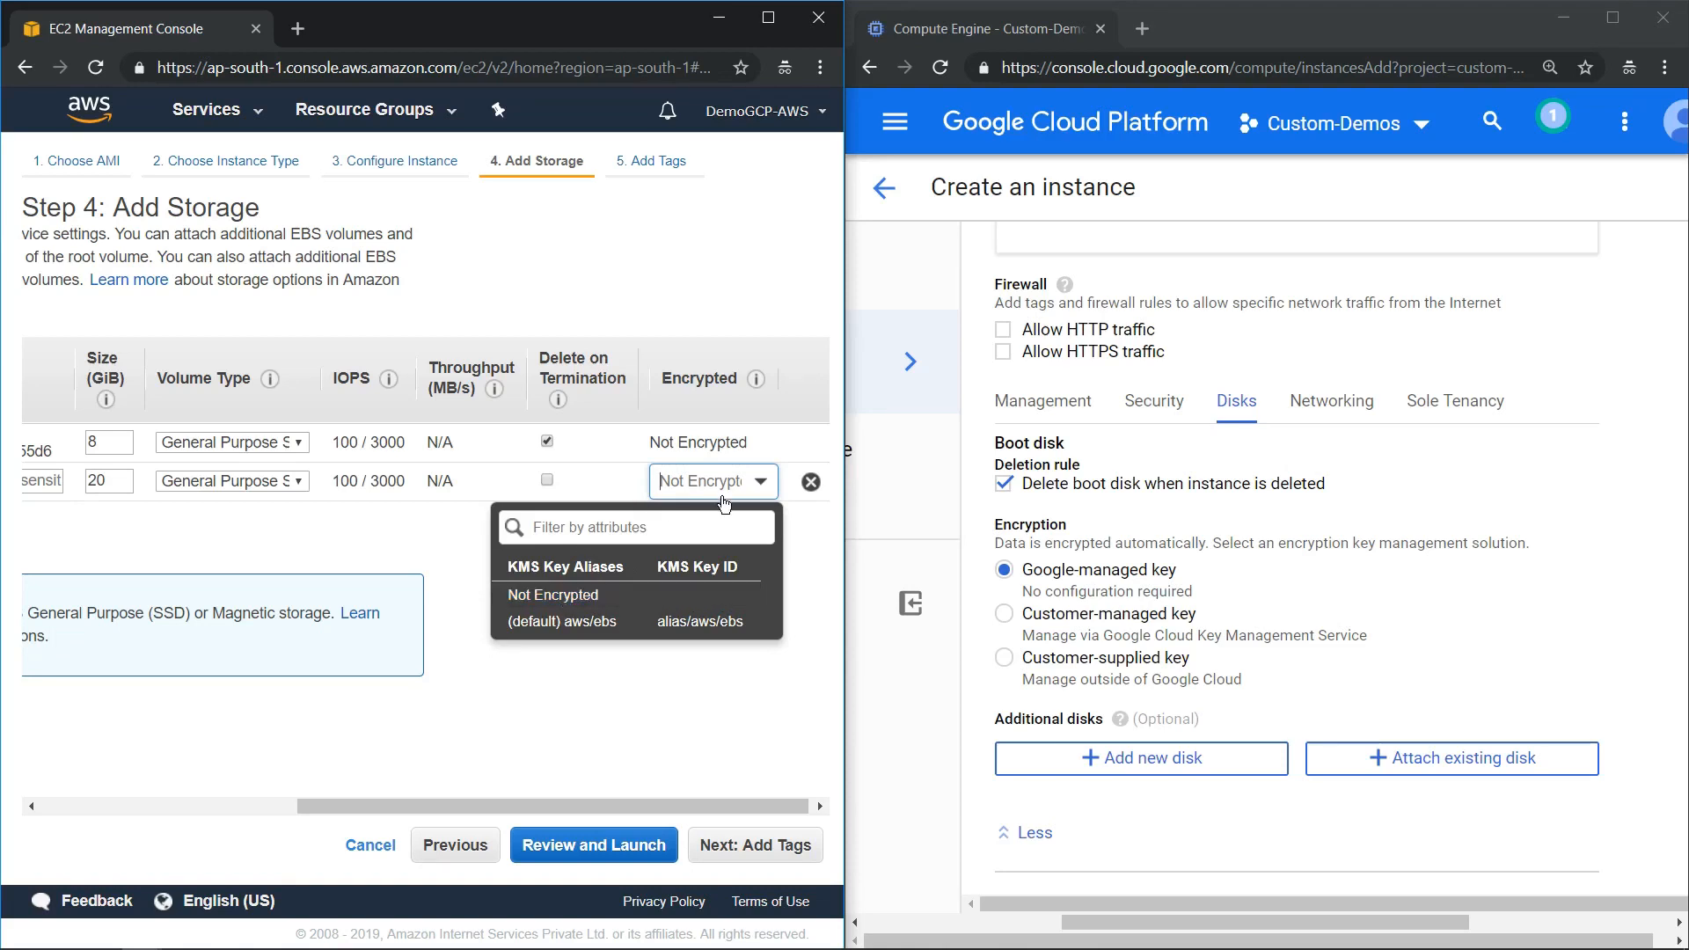
{"action": "left_click", "coordinate": [548, 481]}
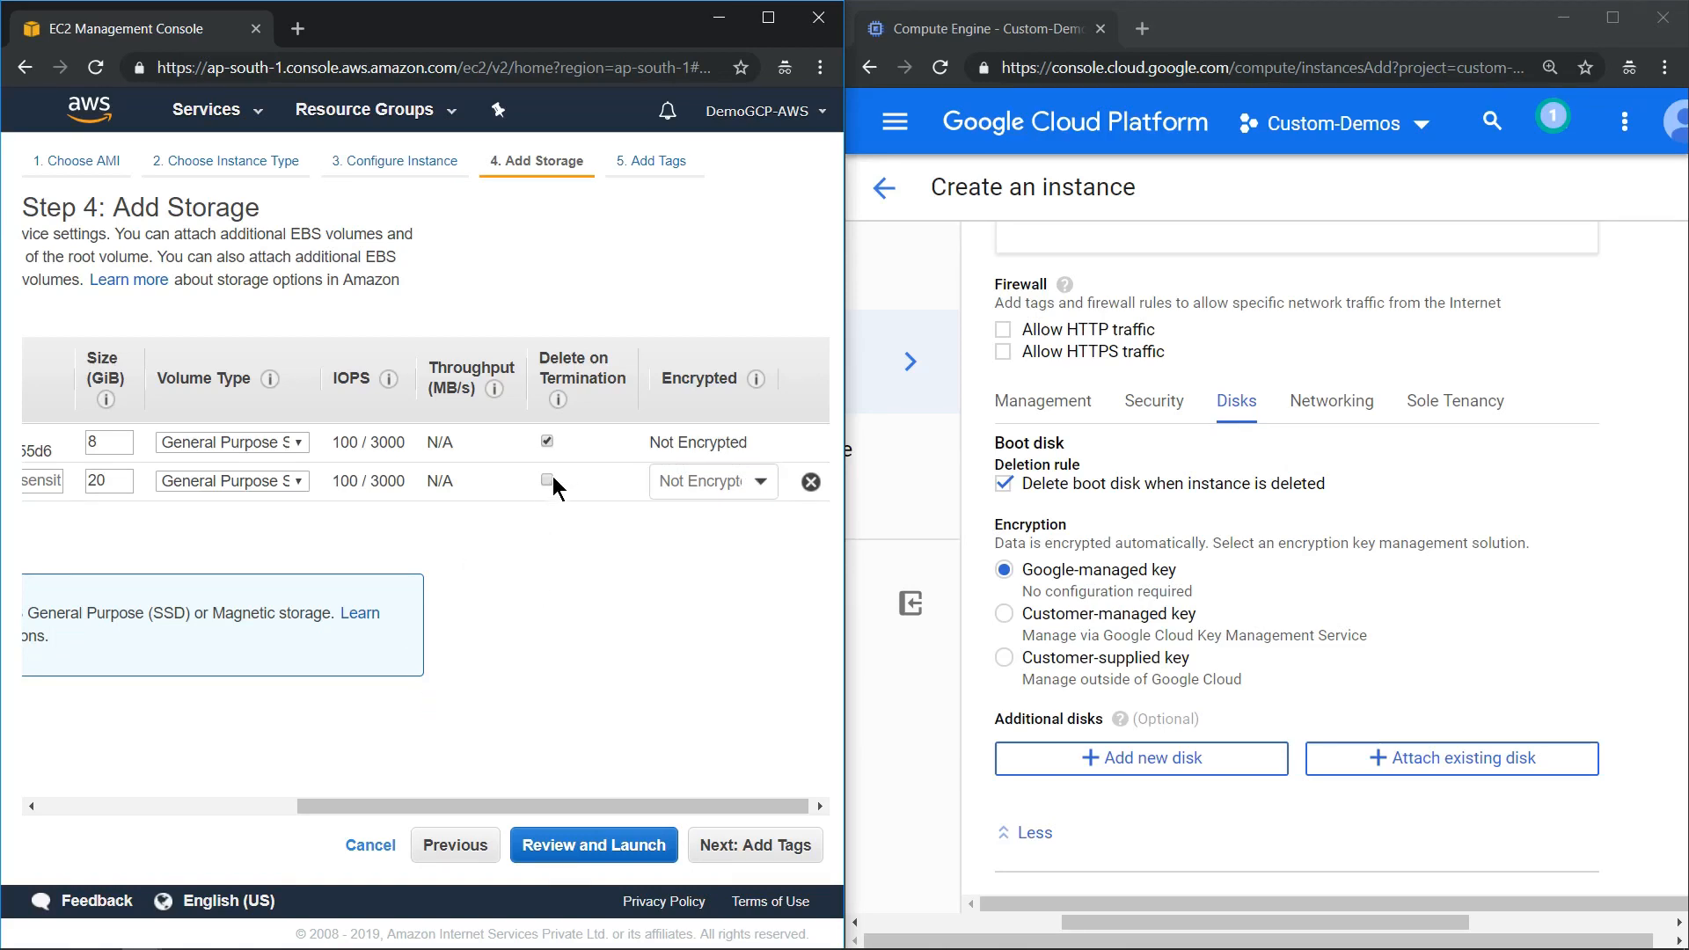
{"action": "left_click", "coordinate": [546, 479]}
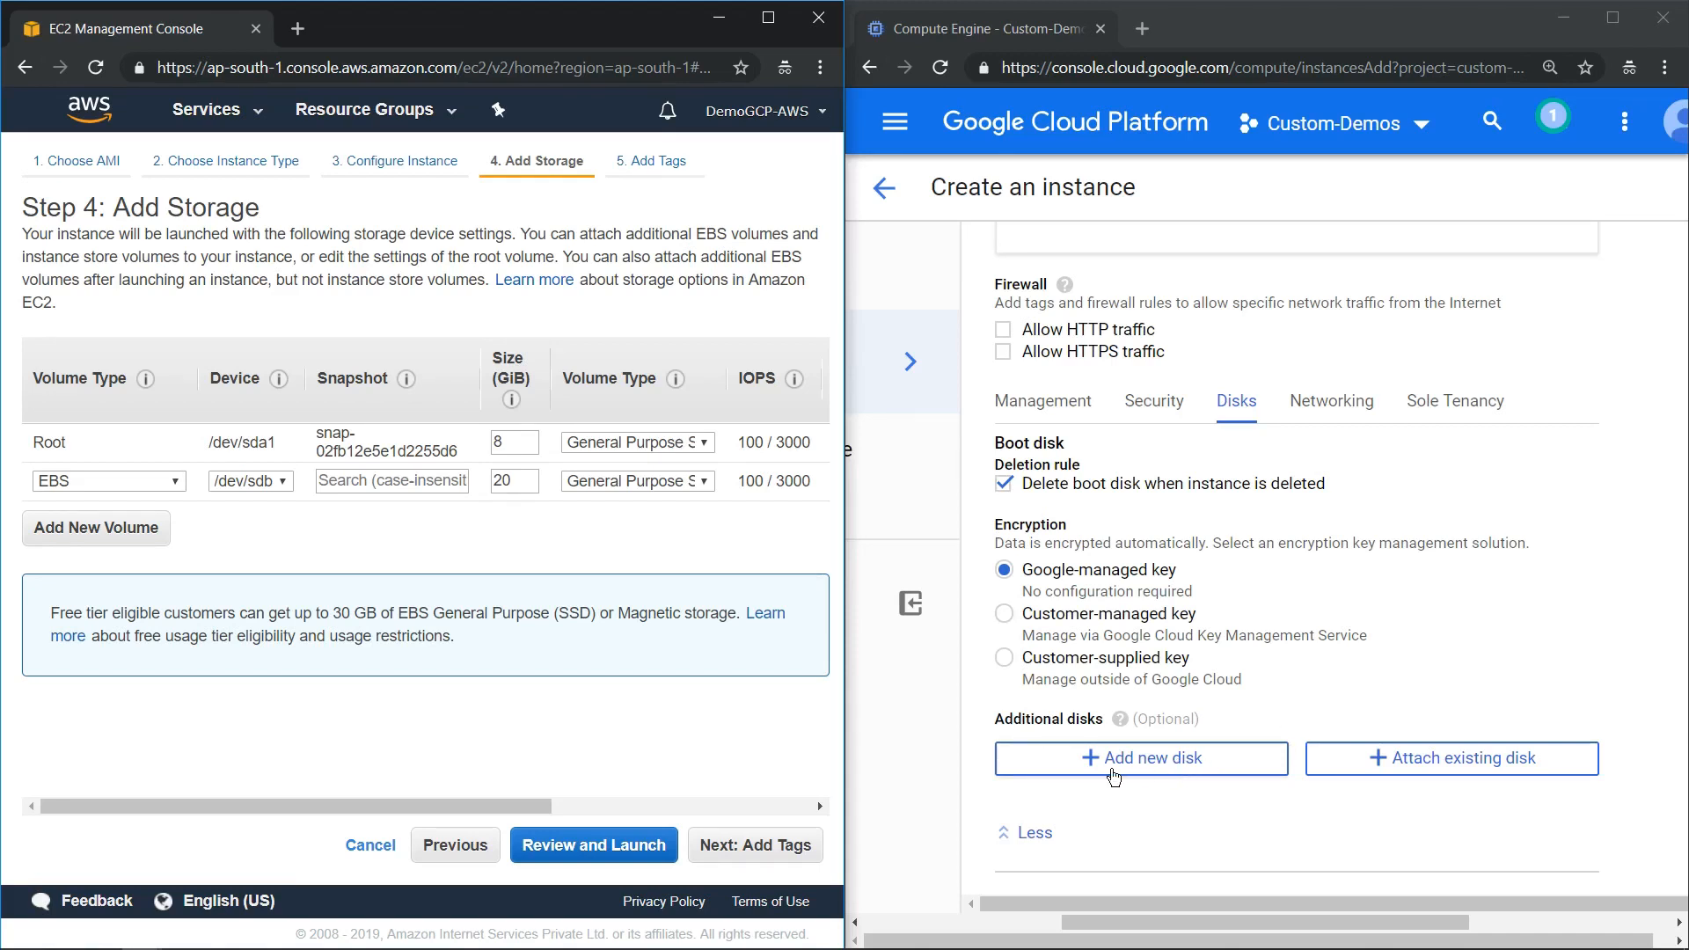
- Add an additional GCP disk named datadisk
{"action": "left_click", "coordinate": [1141, 757]}
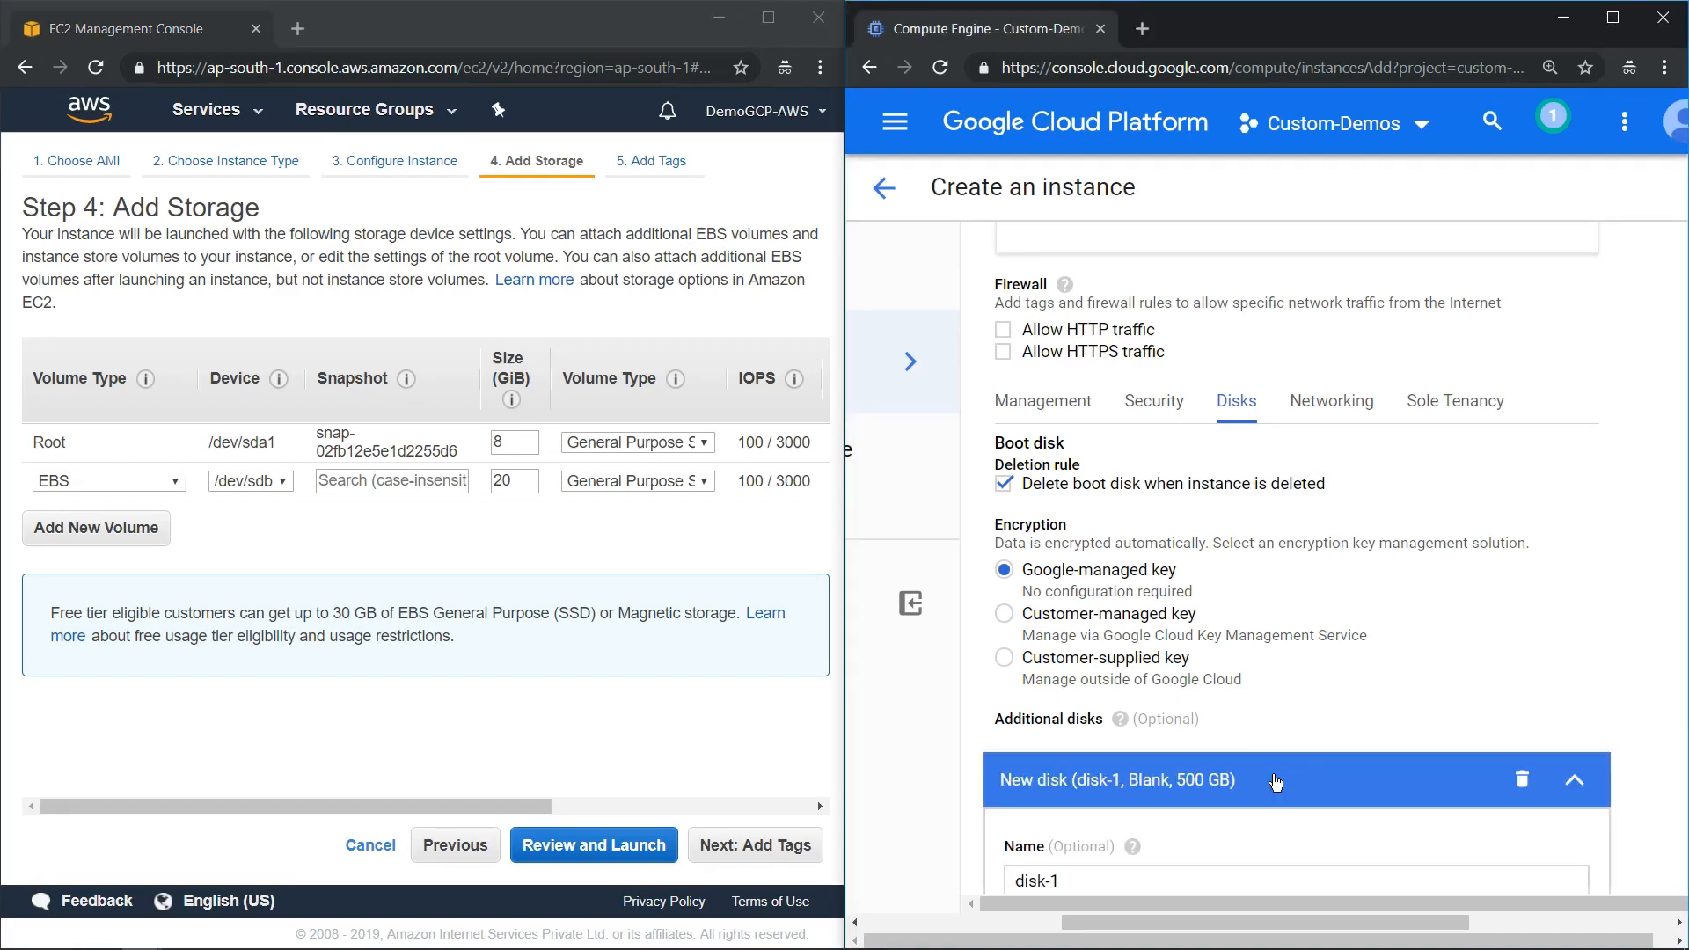
{"action": "scroll", "scroll_direction": "down", "scroll_amount": 3}
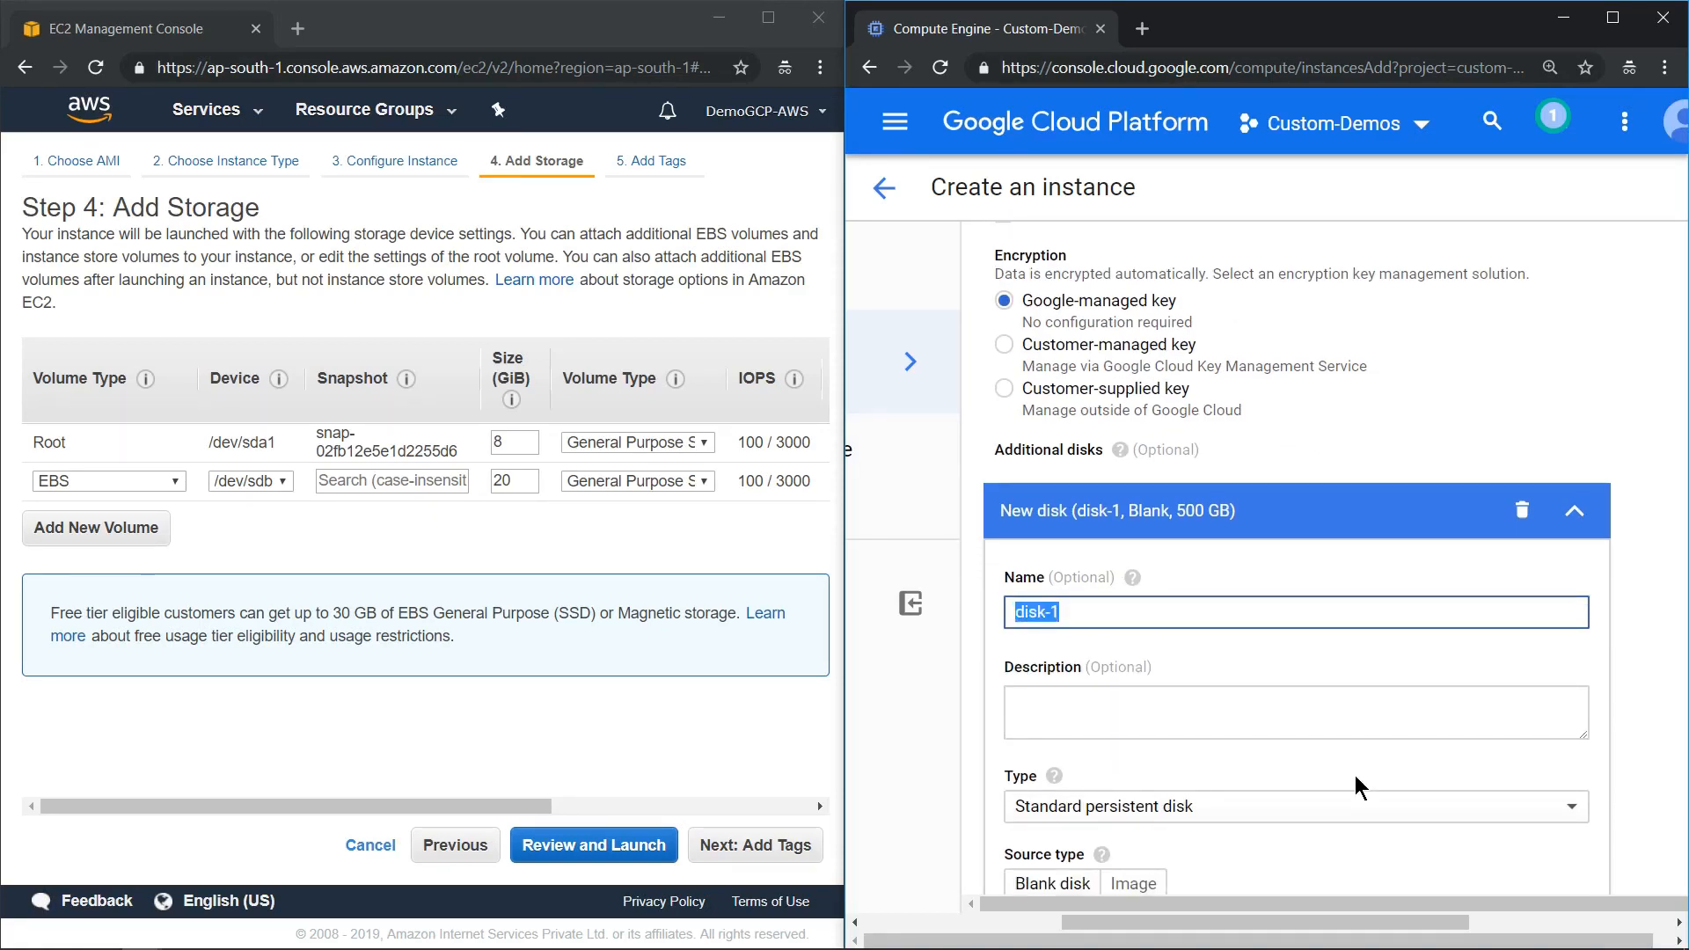
{"action": "type", "text": "datad"}
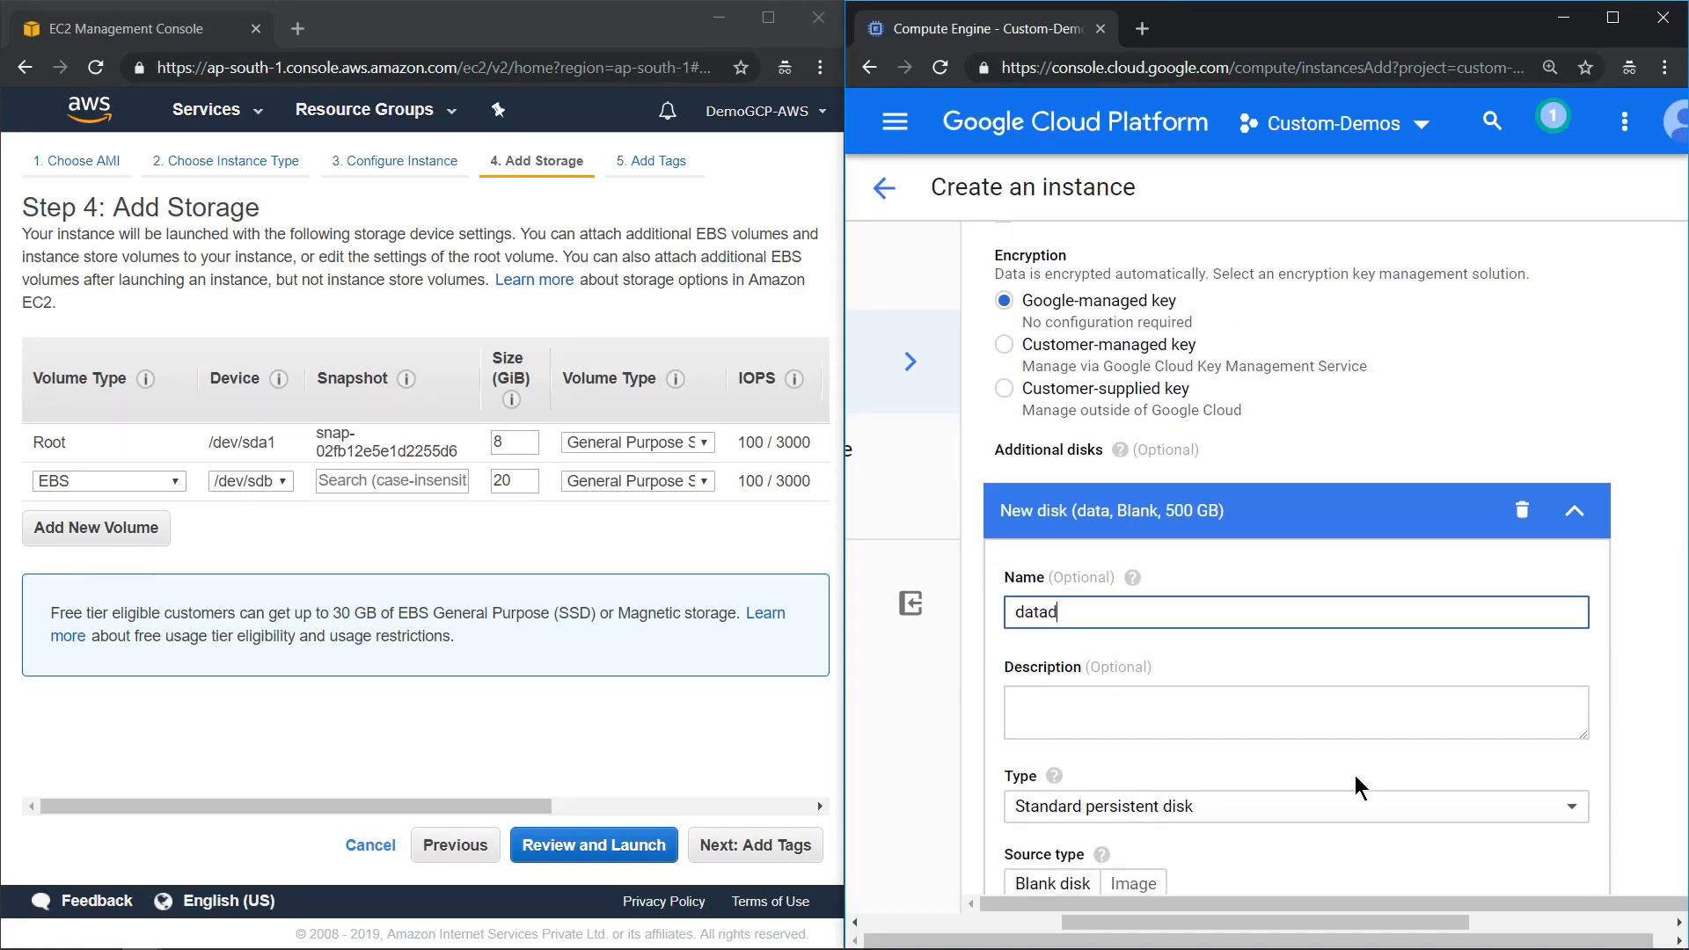
{"action": "type", "text": "isk"}
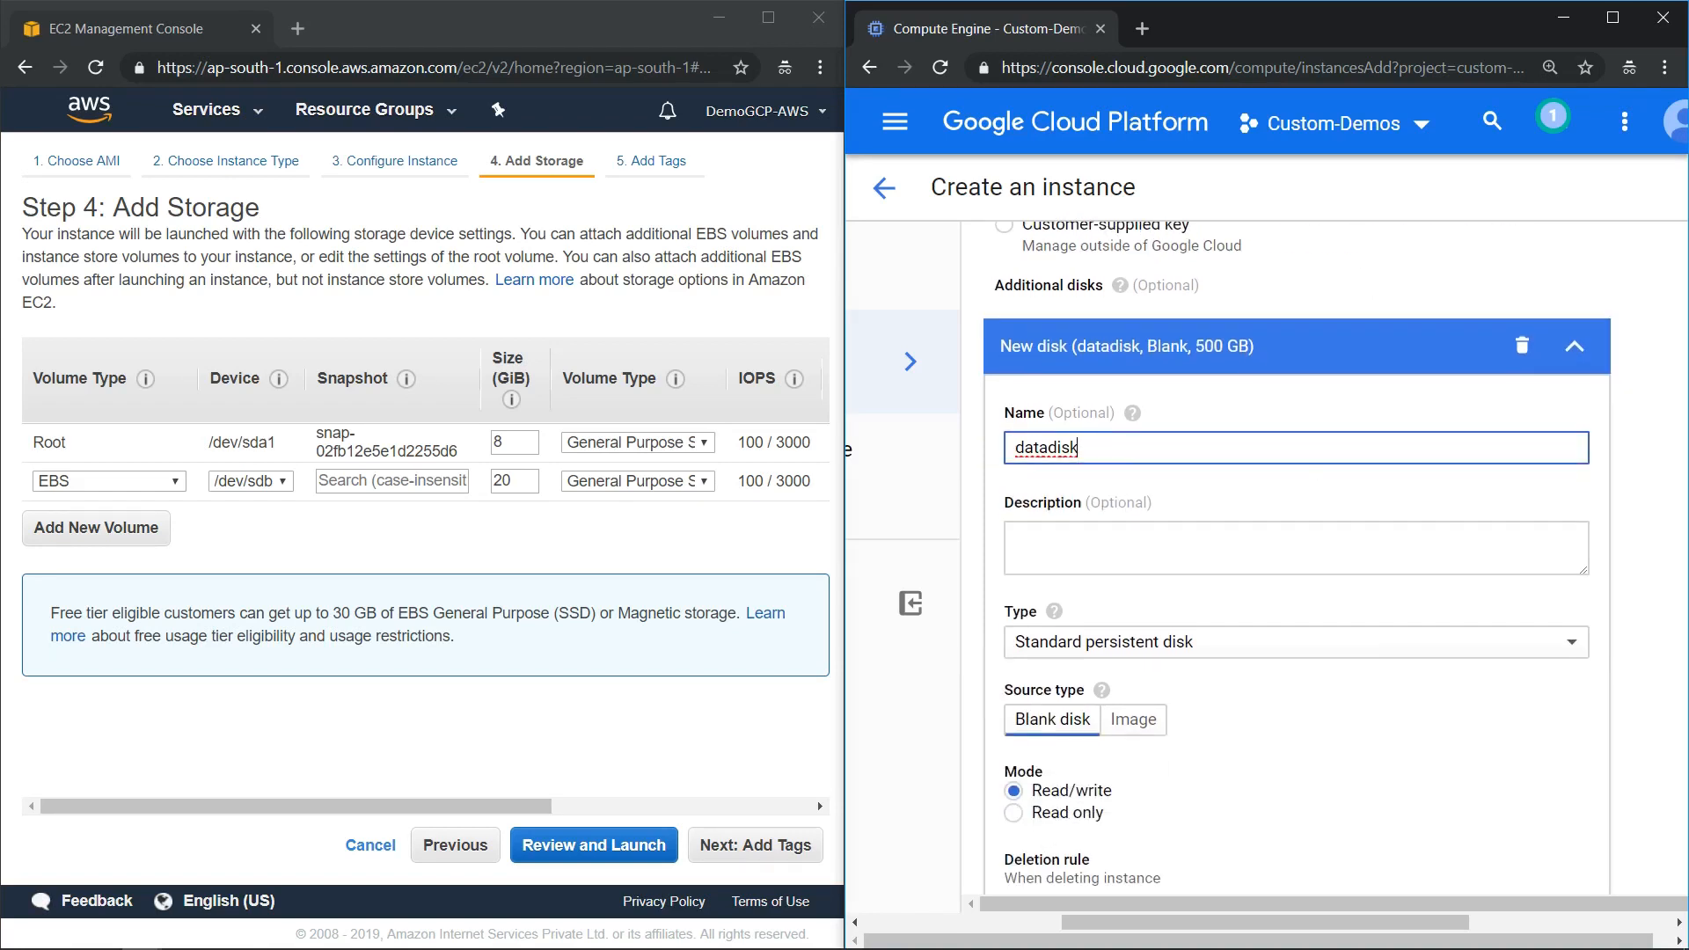
- Make datadisk a 20 GB SSD persistent disk deleted with the instance
{"action": "left_click", "coordinate": [1293, 642]}
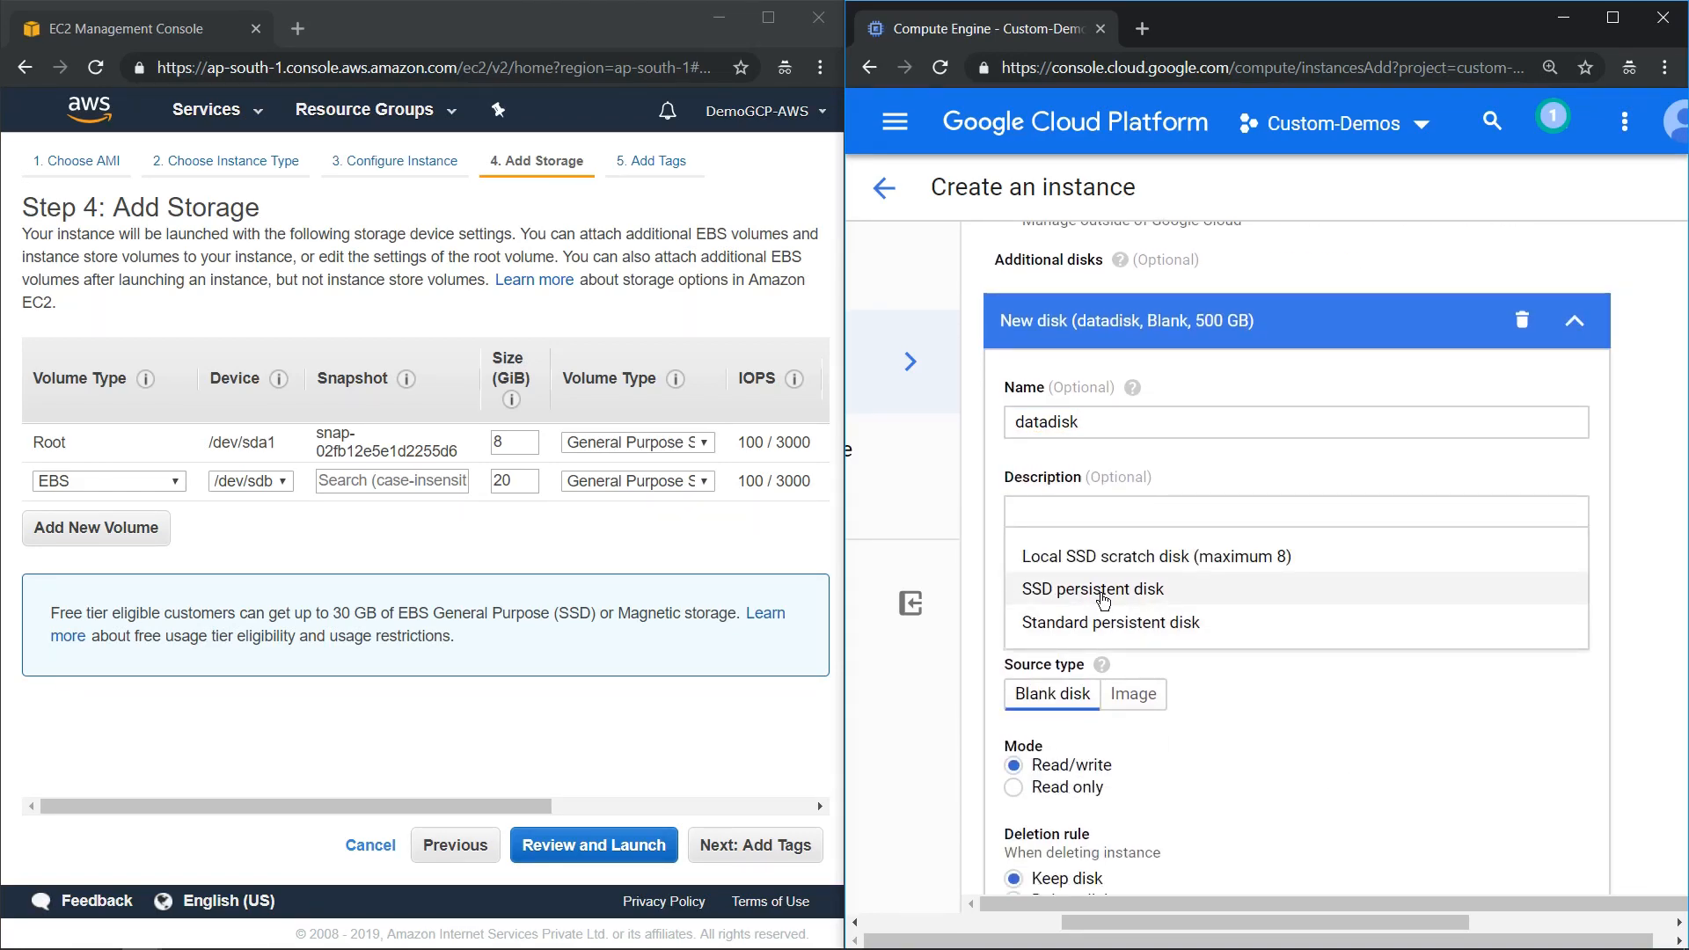
{"action": "left_click", "coordinate": [1093, 588]}
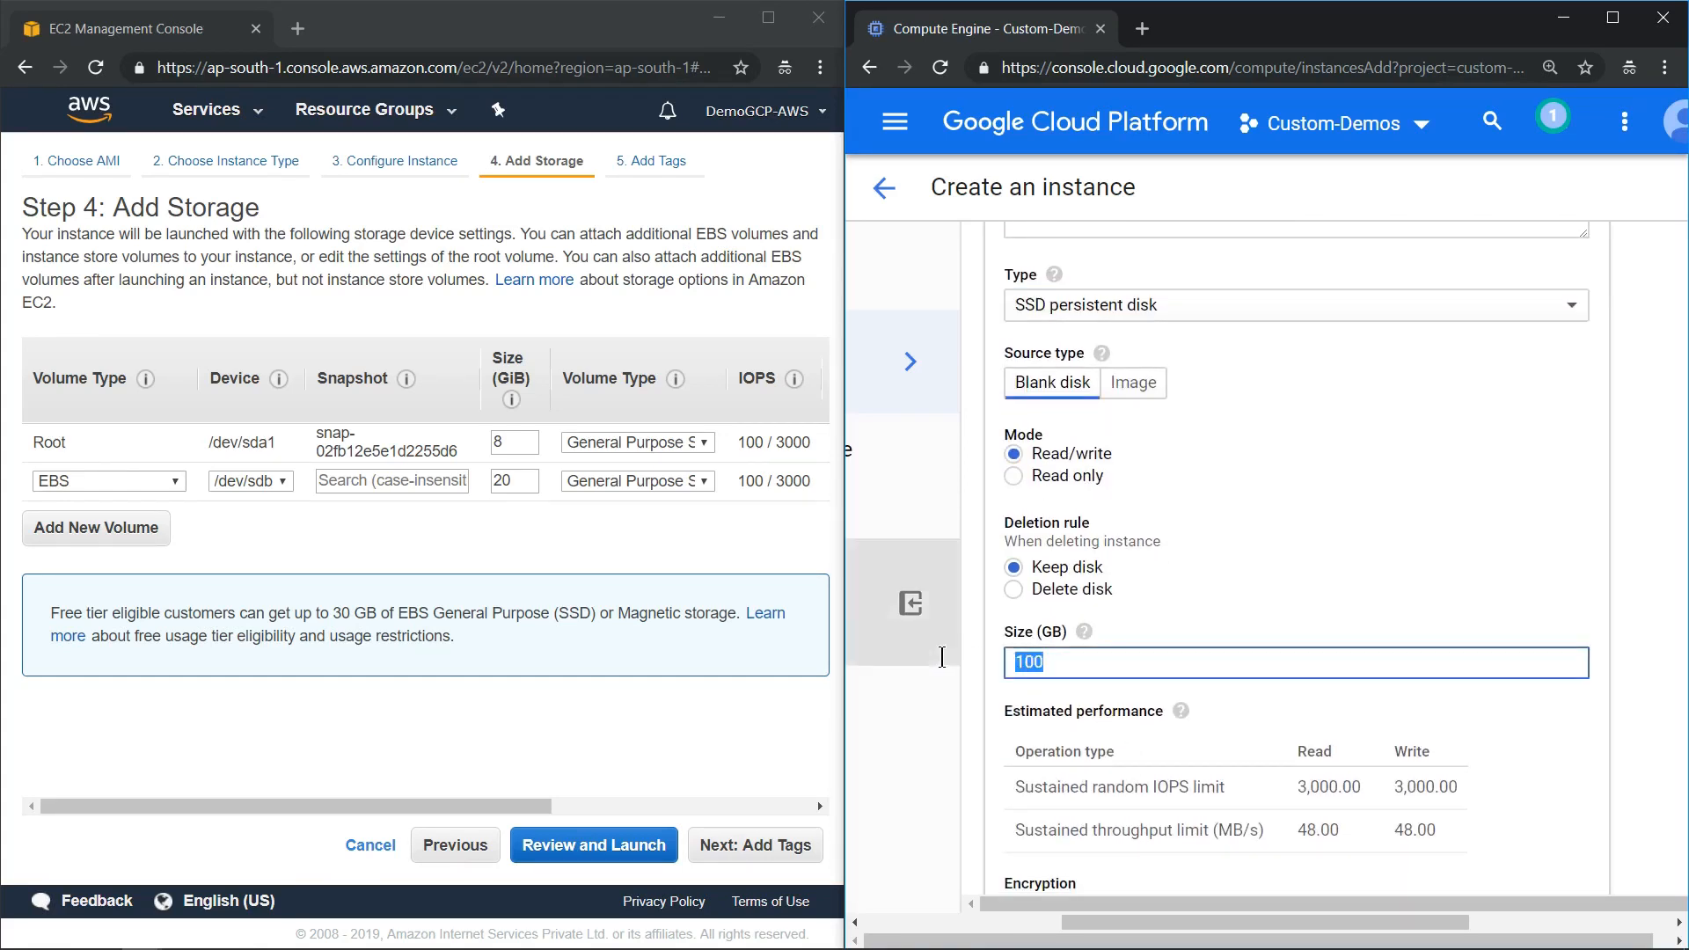
{"action": "type", "text": "20"}
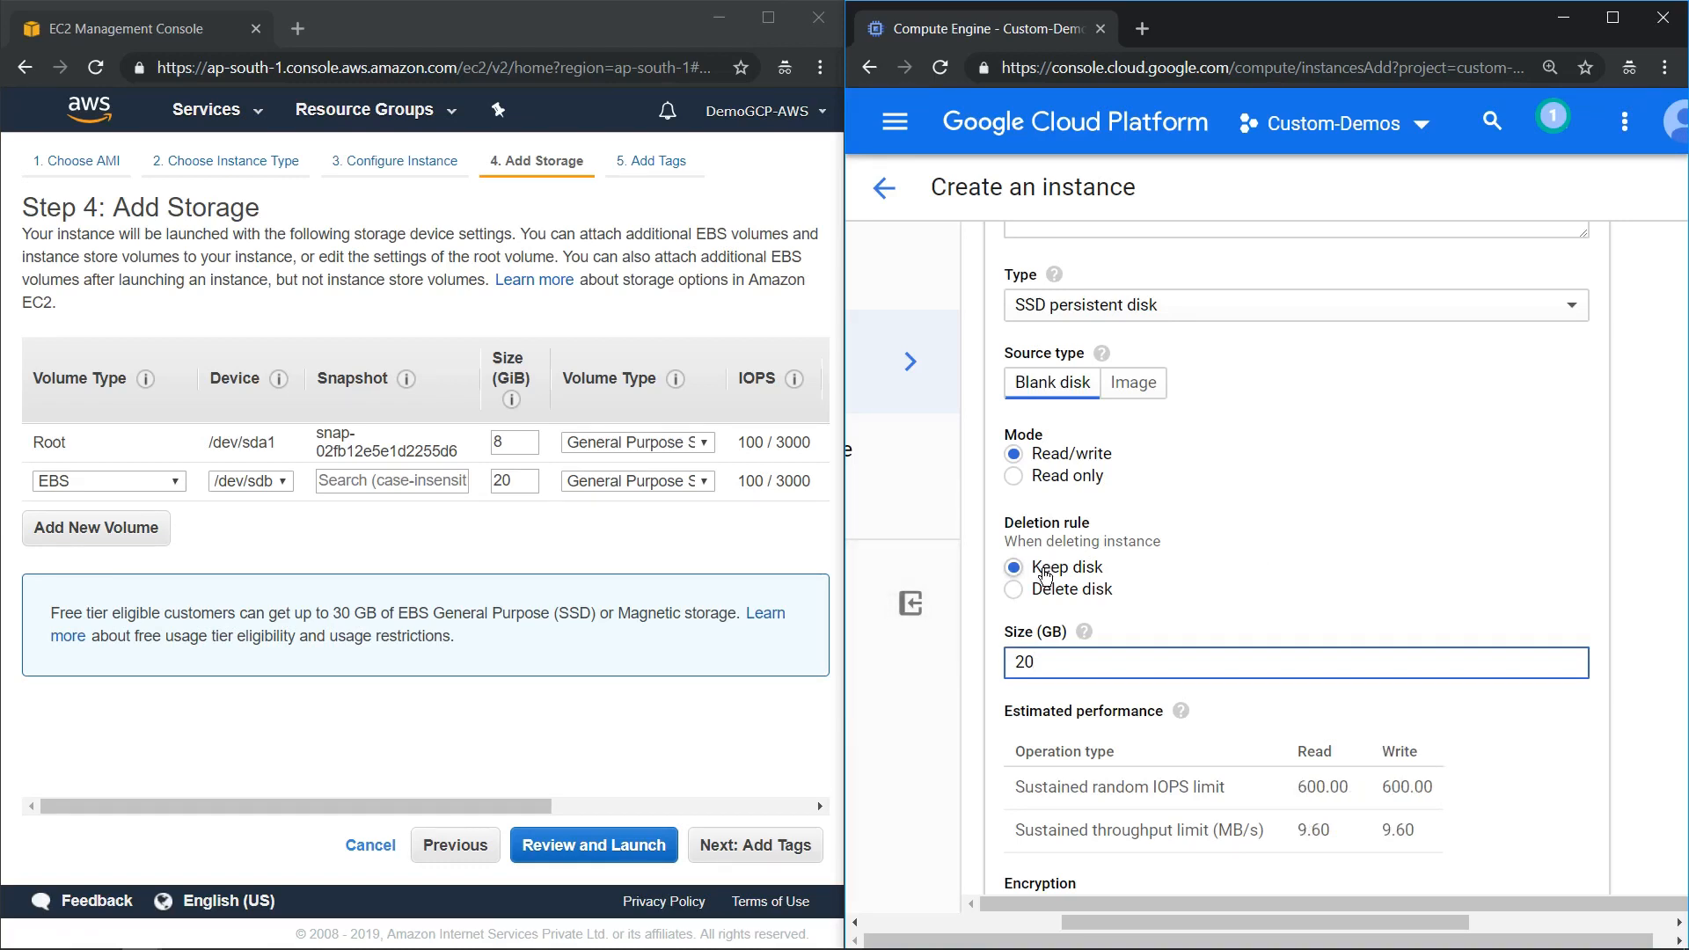
{"action": "scroll", "scroll_direction": "right", "scroll_amount": 3}
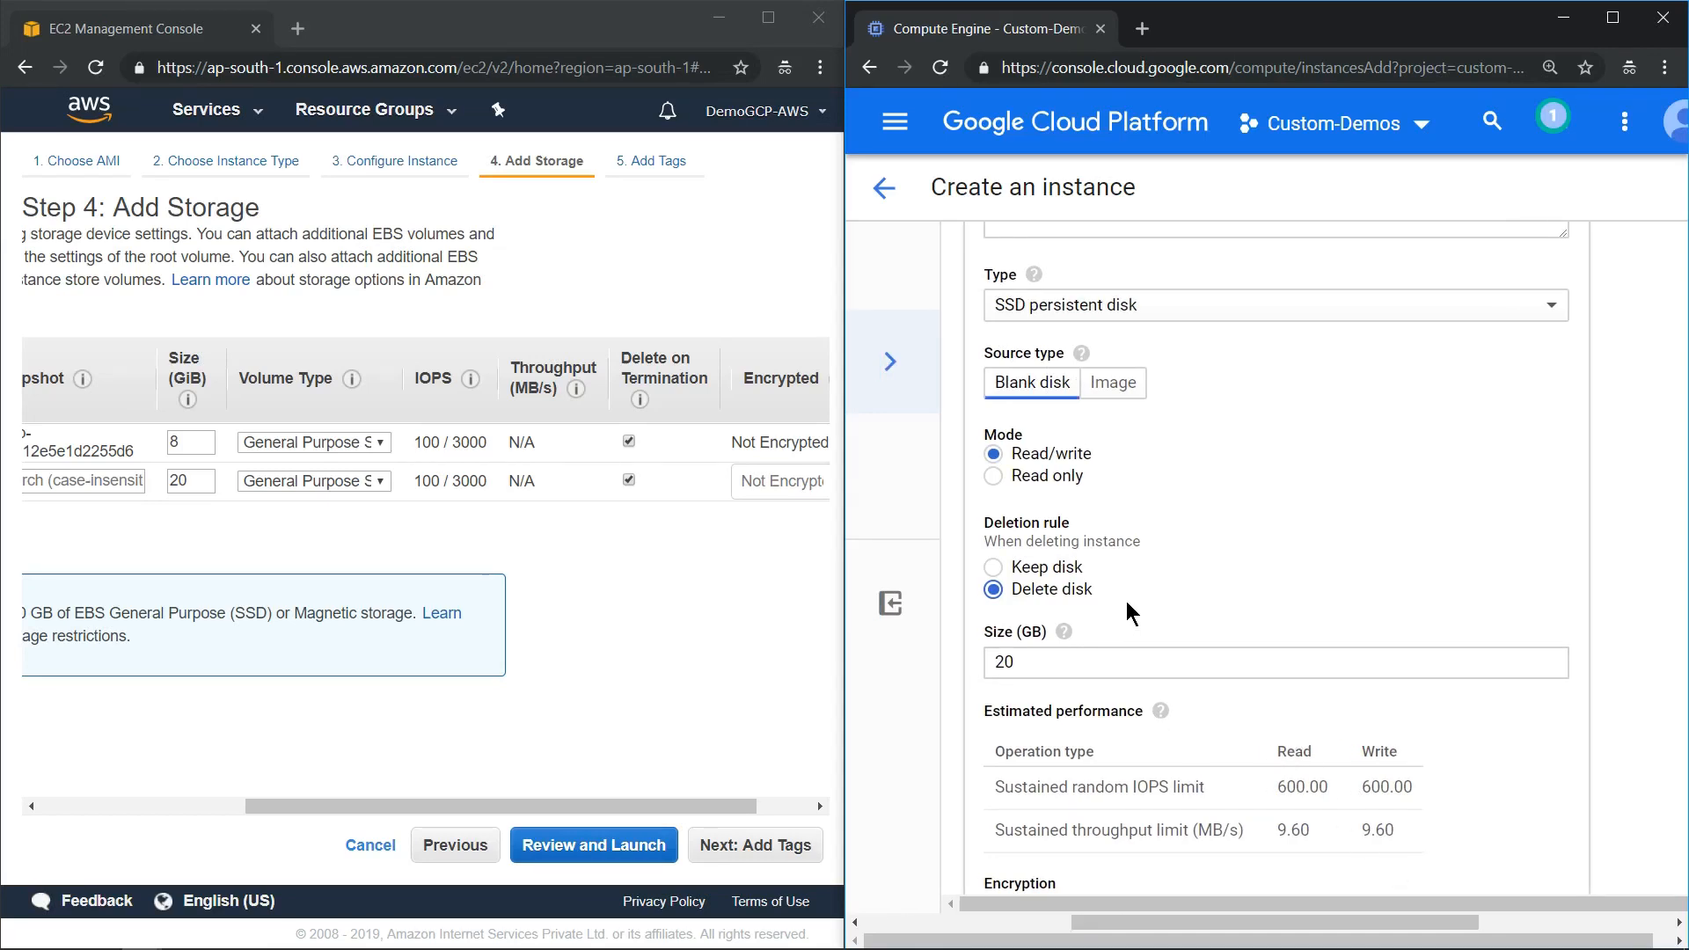
{"action": "mouse_move", "coordinate": [711, 808]}
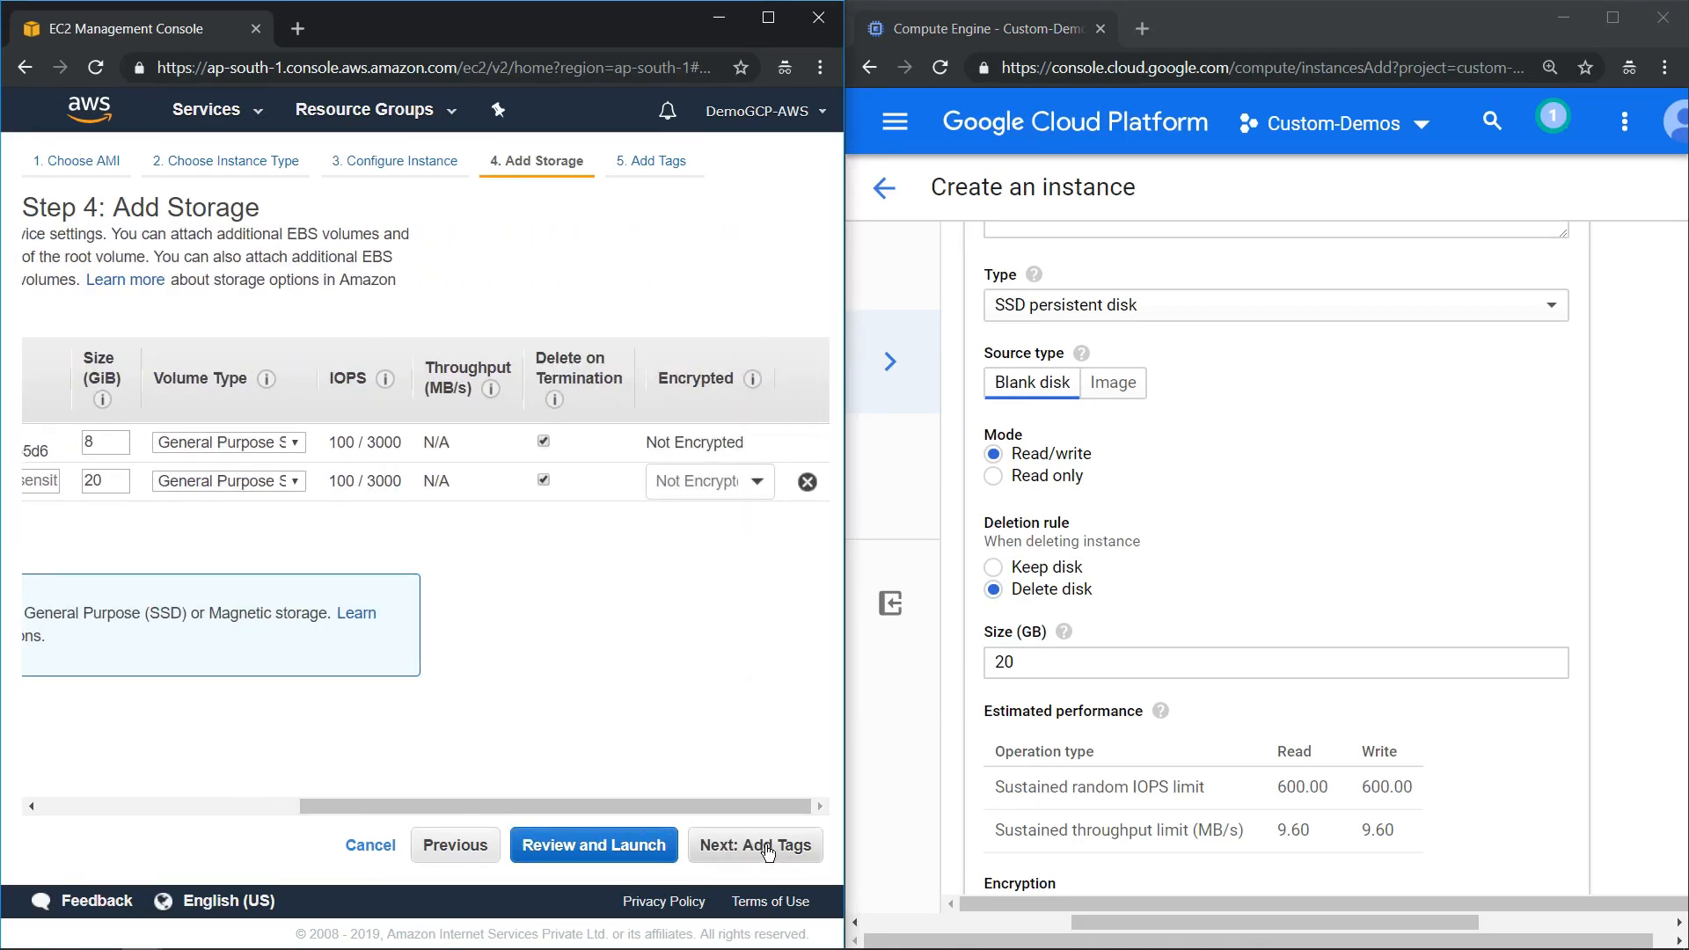
- Add an EC2 tag env = dev applied to instances and volumes
{"action": "left_click", "coordinate": [755, 845]}
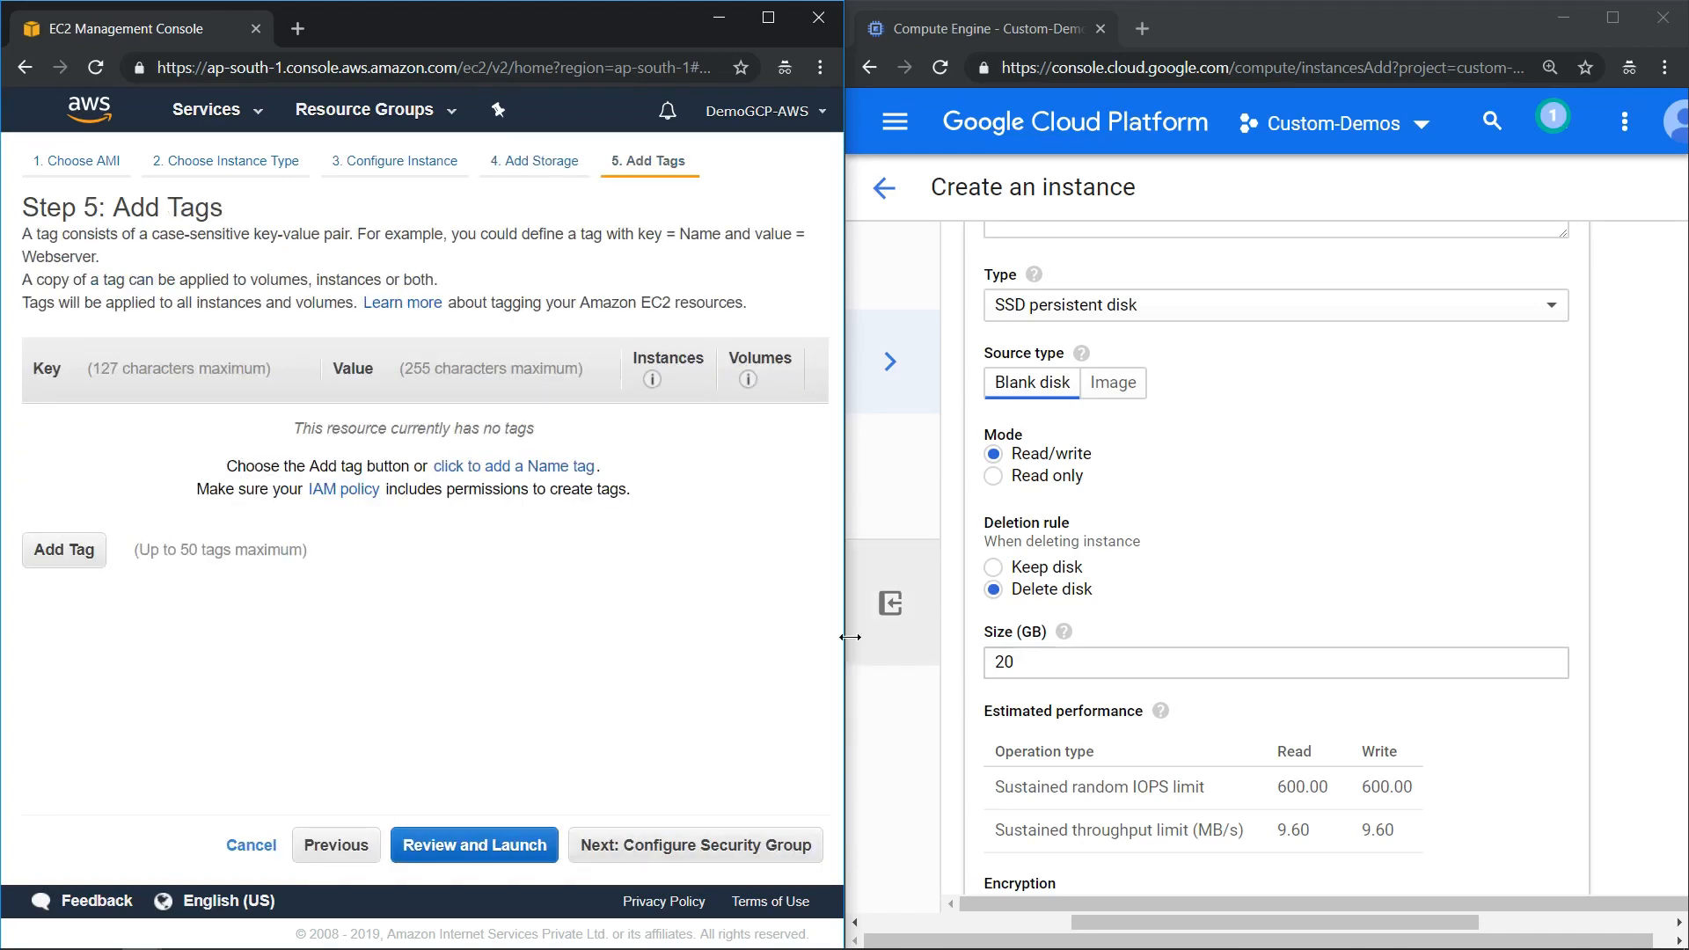
{"action": "mouse_move", "coordinate": [1422, 472]}
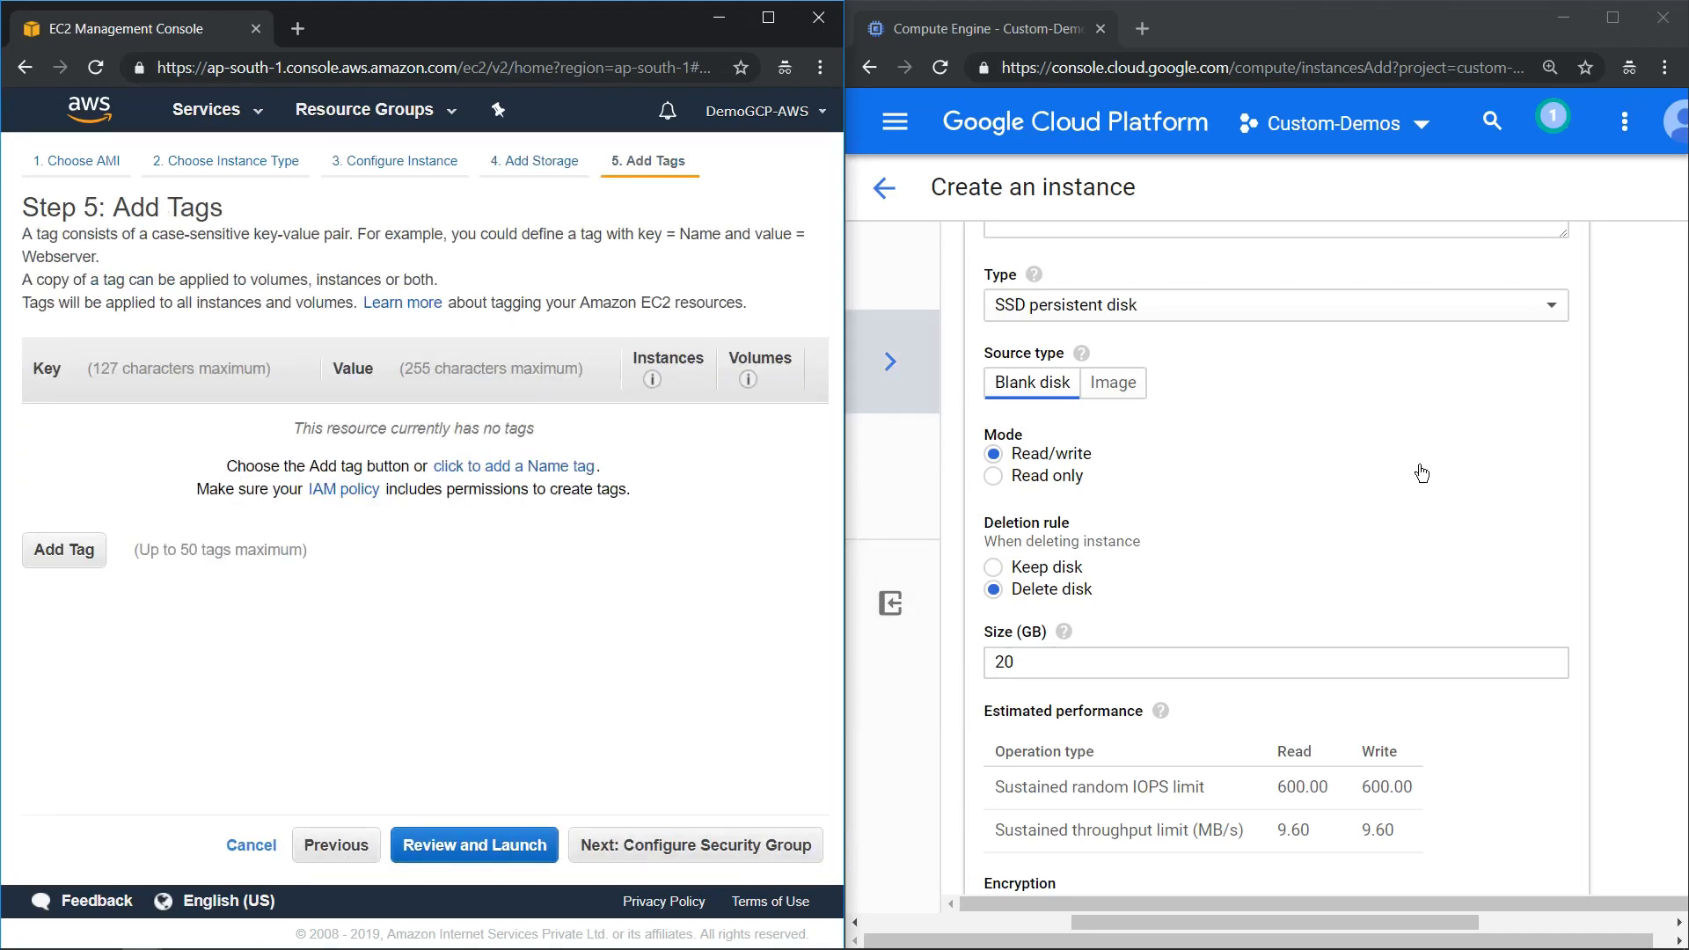
{"action": "left_click", "coordinate": [63, 551]}
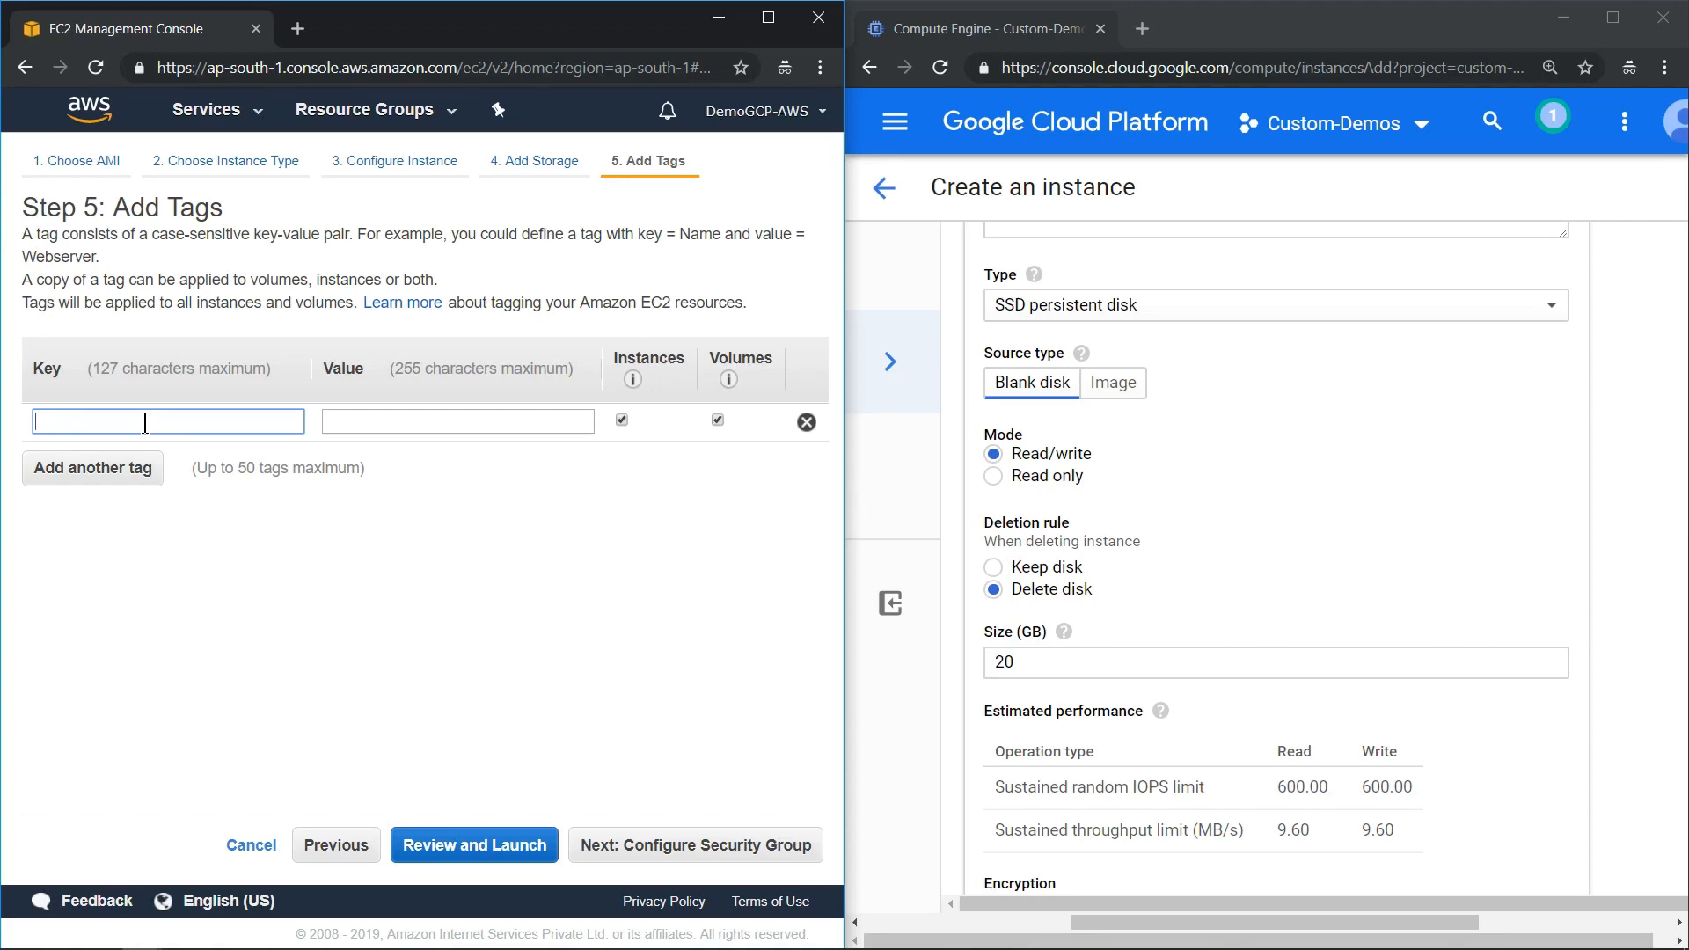
{"action": "type", "text": "env"}
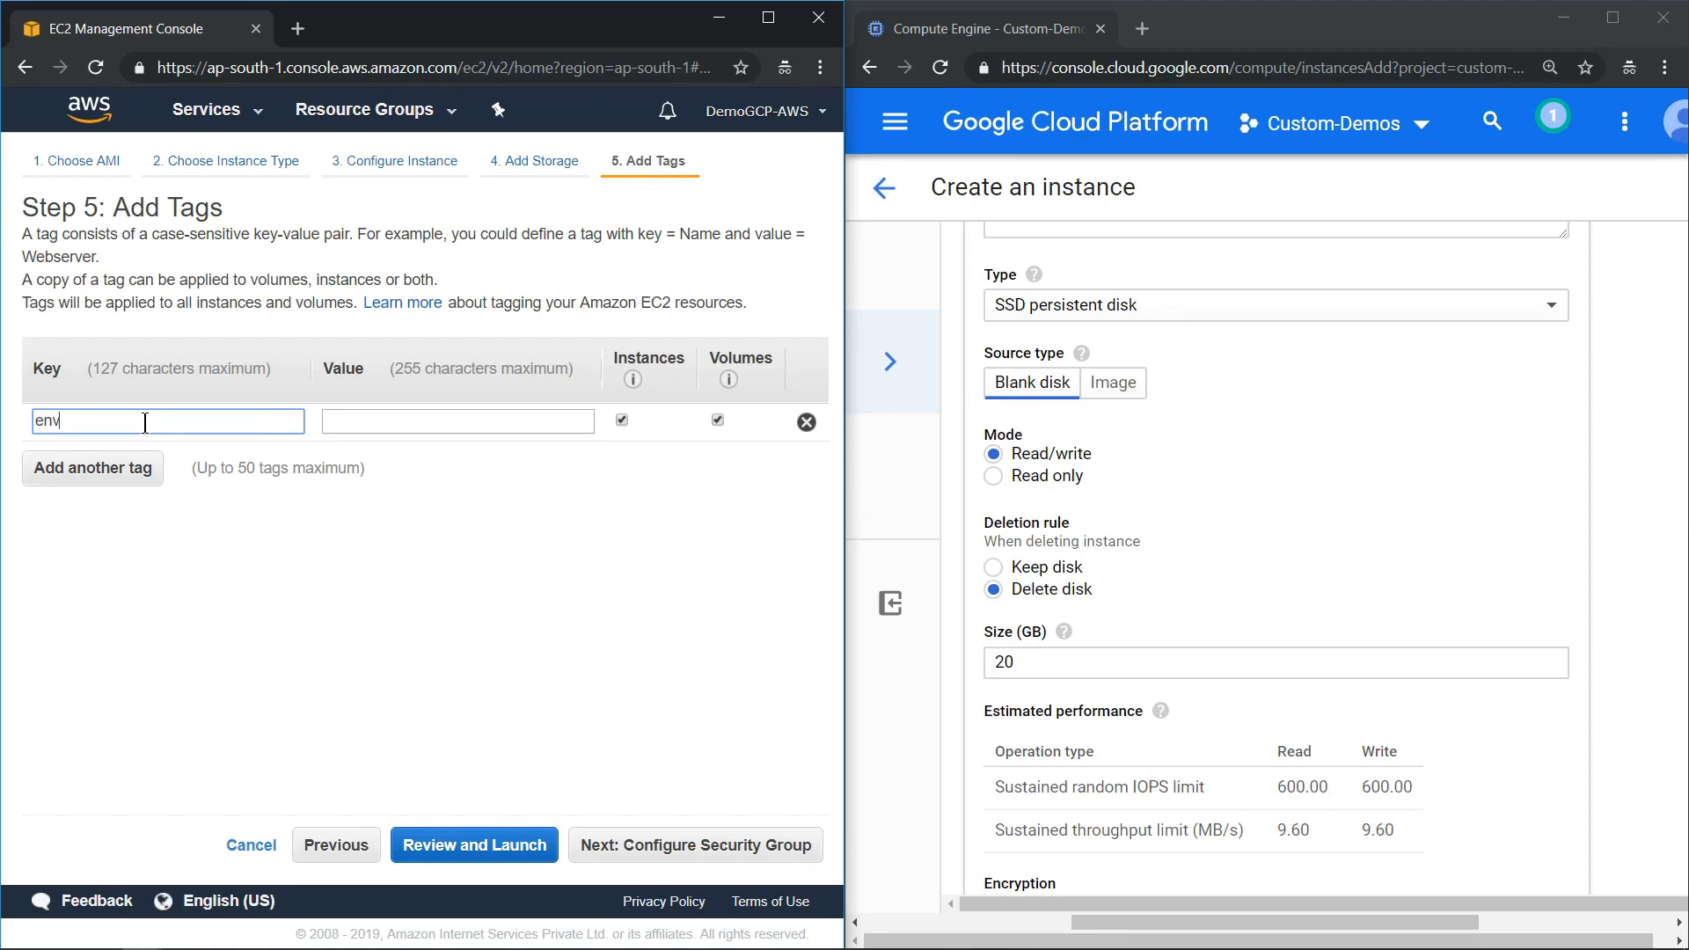
{"action": "type", "text": "dev"}
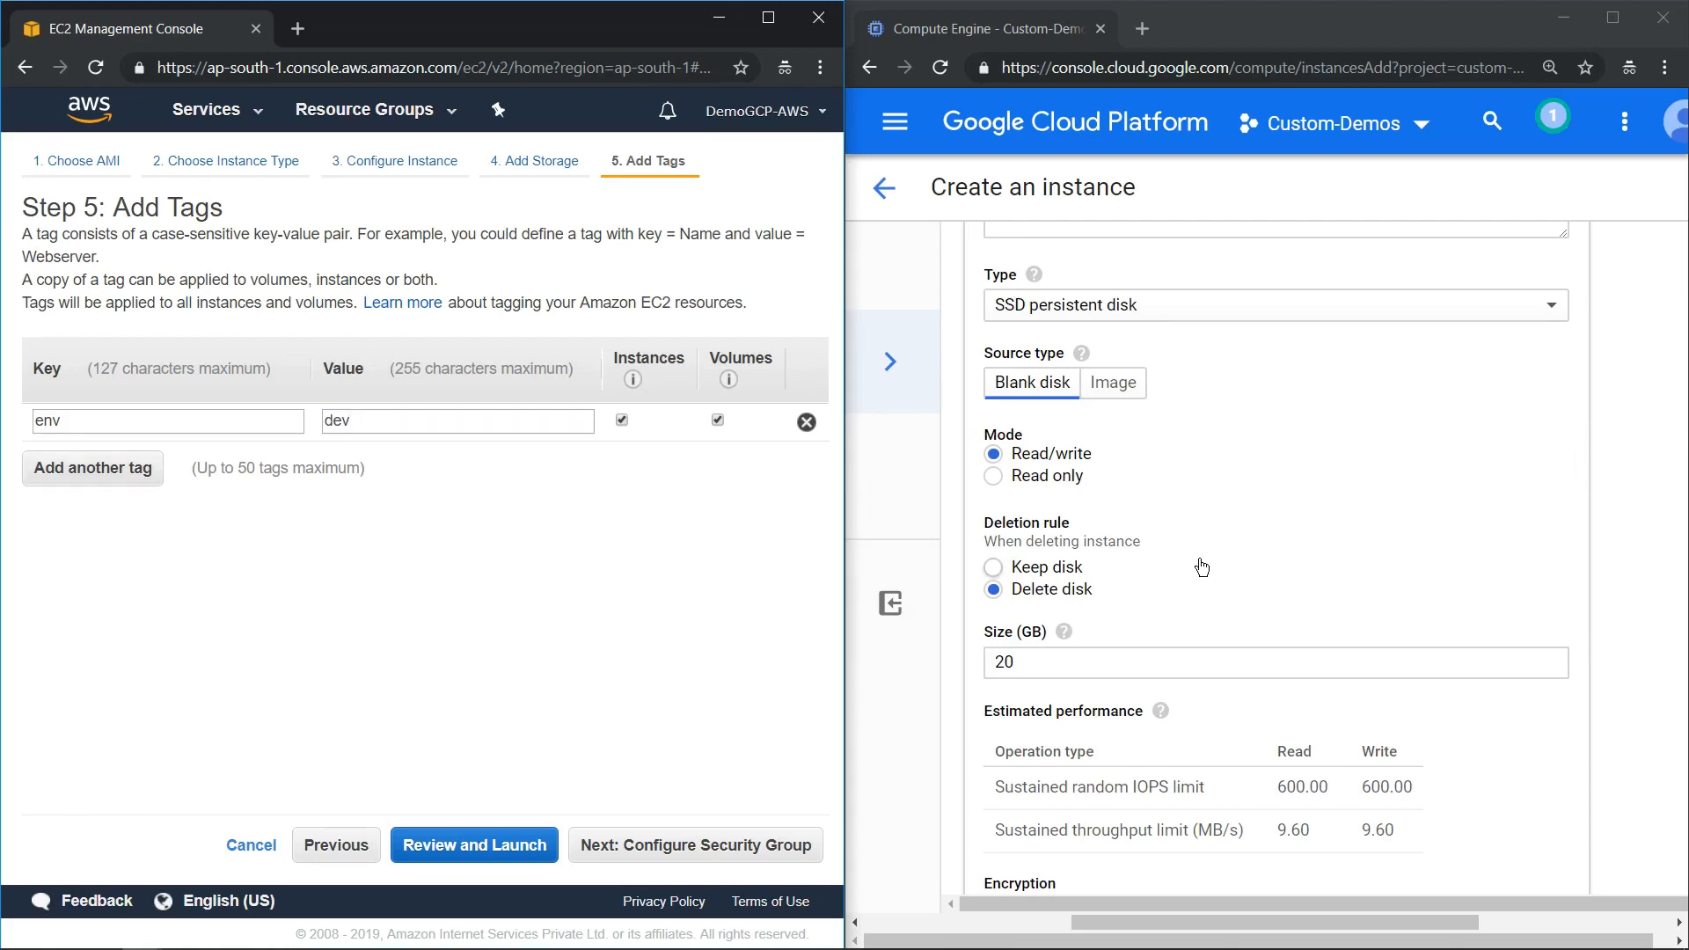
- Scroll GCP's instance form down to the additional disk and management settings
{"action": "scroll", "scroll_direction": "down", "scroll_amount": 3}
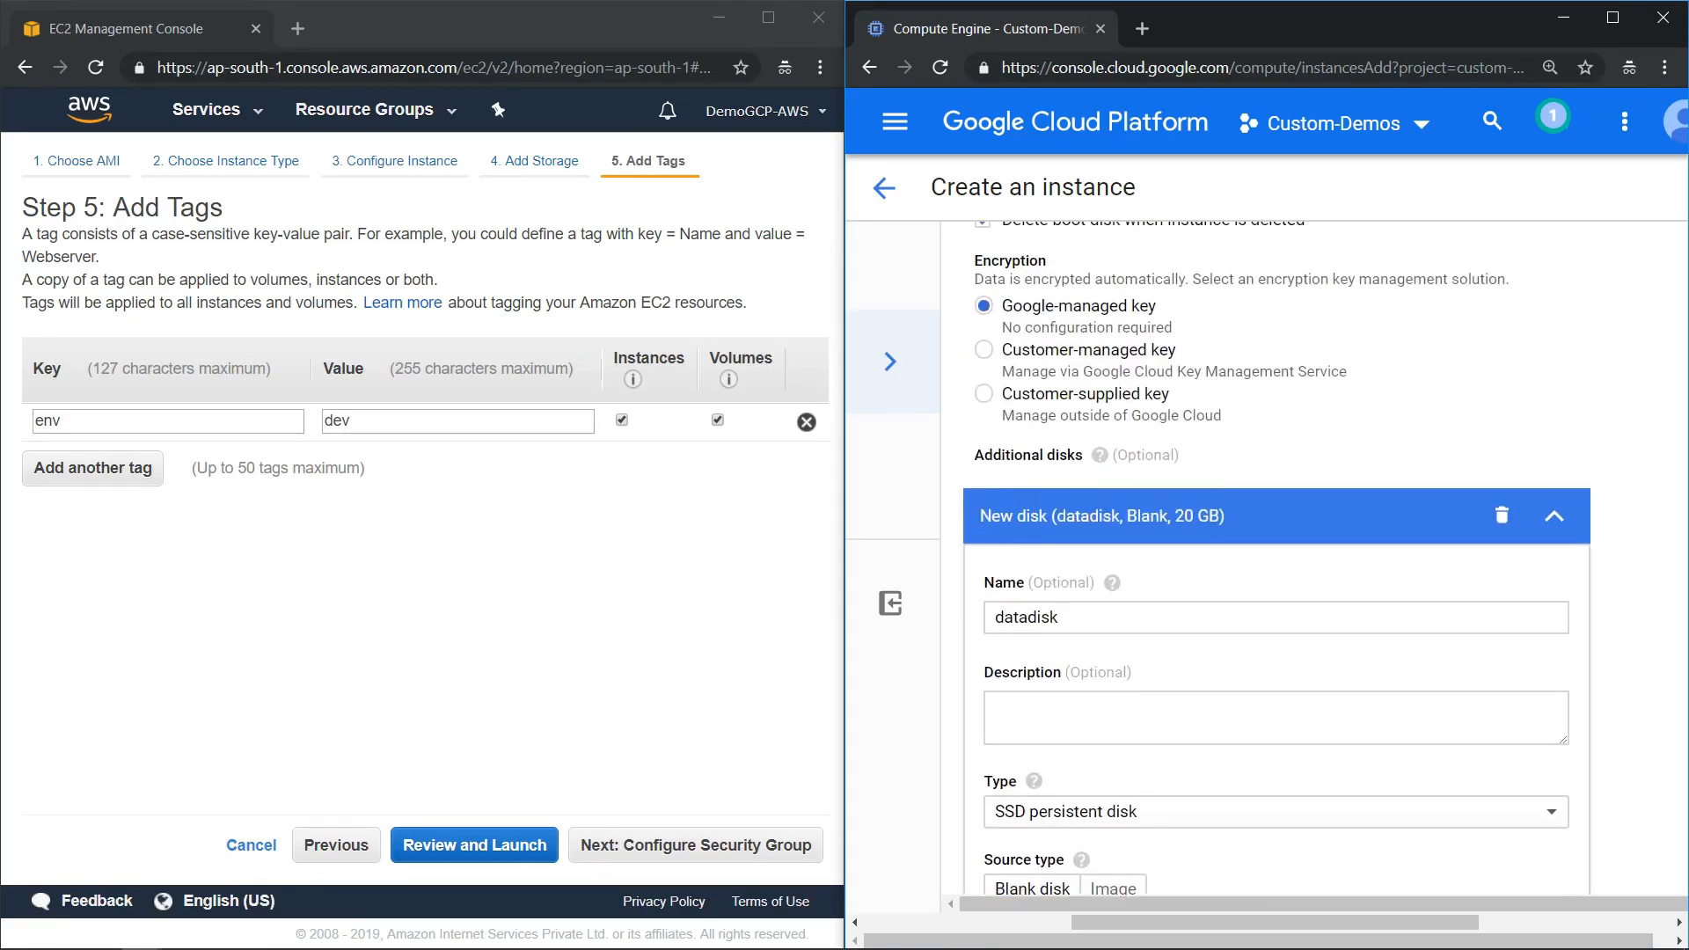
{"action": "scroll", "scroll_direction": "down", "scroll_amount": 3}
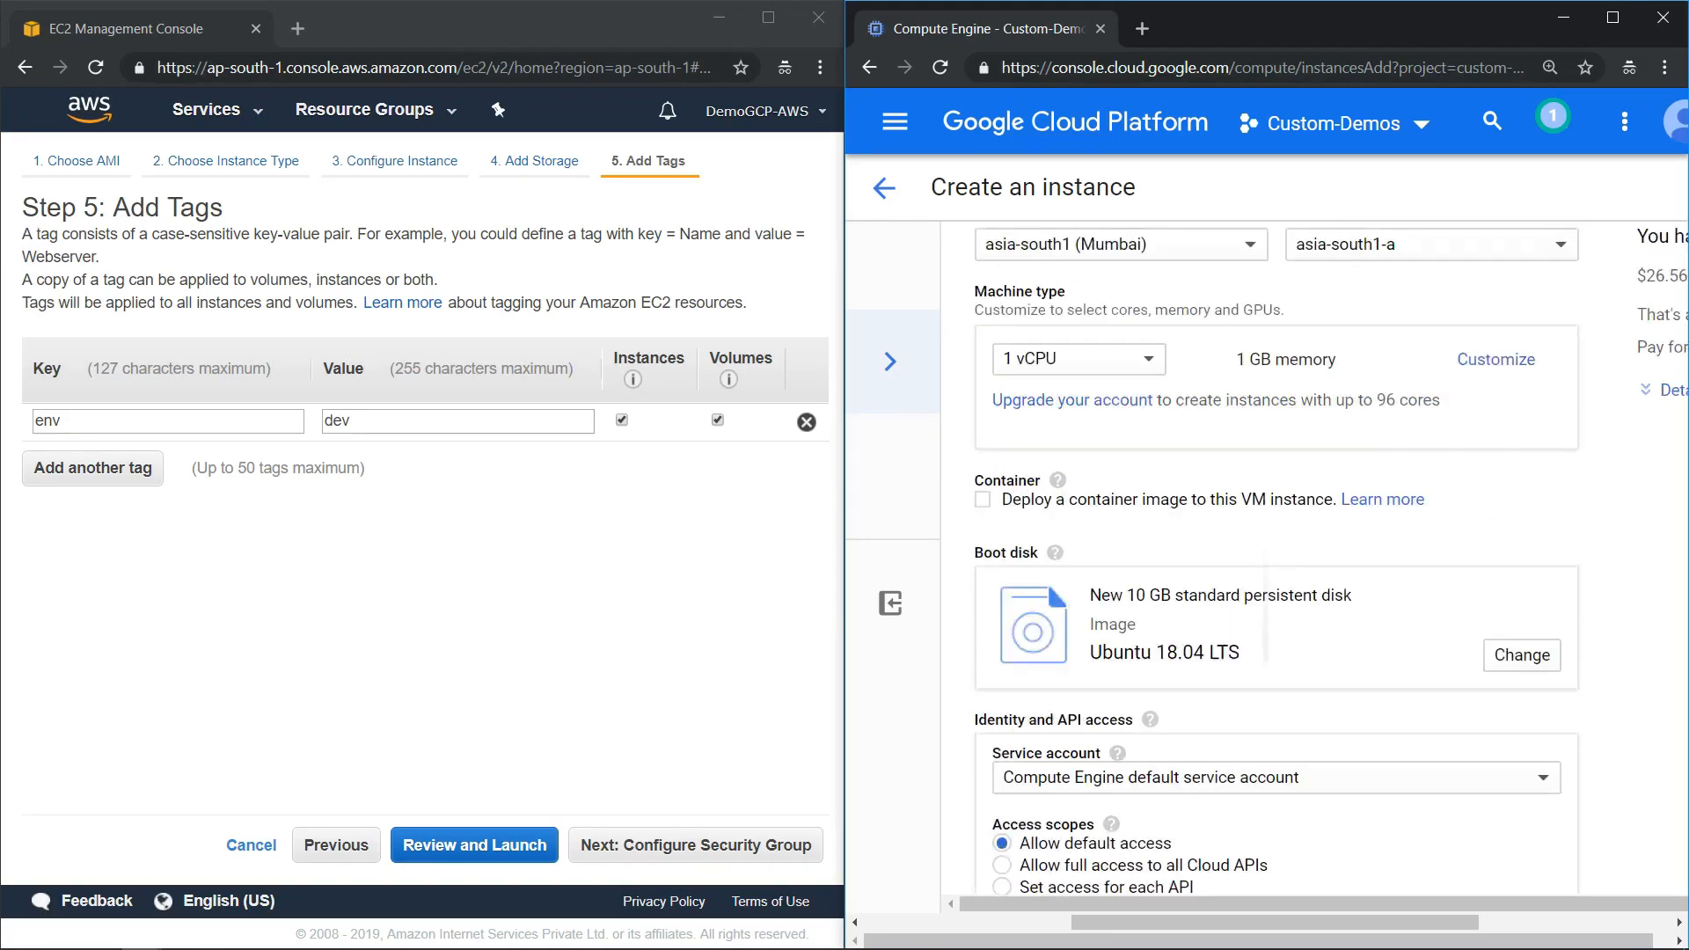
{"action": "scroll", "scroll_direction": "down", "scroll_amount": 3}
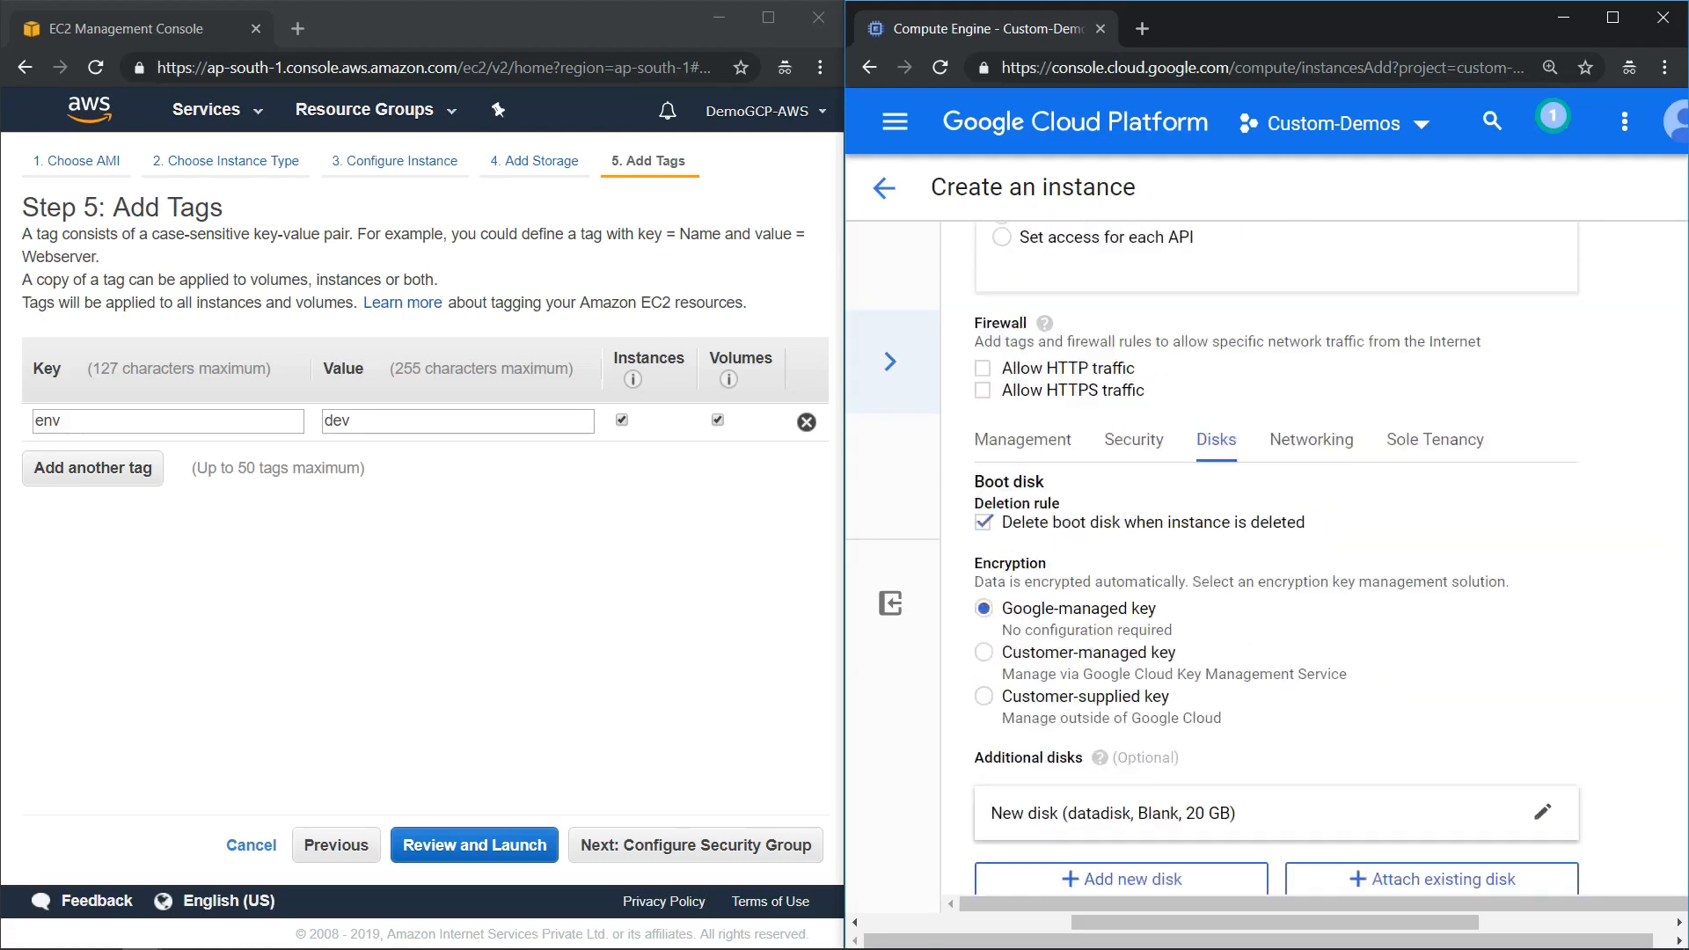
{"action": "scroll", "scroll_direction": "down", "scroll_amount": 3}
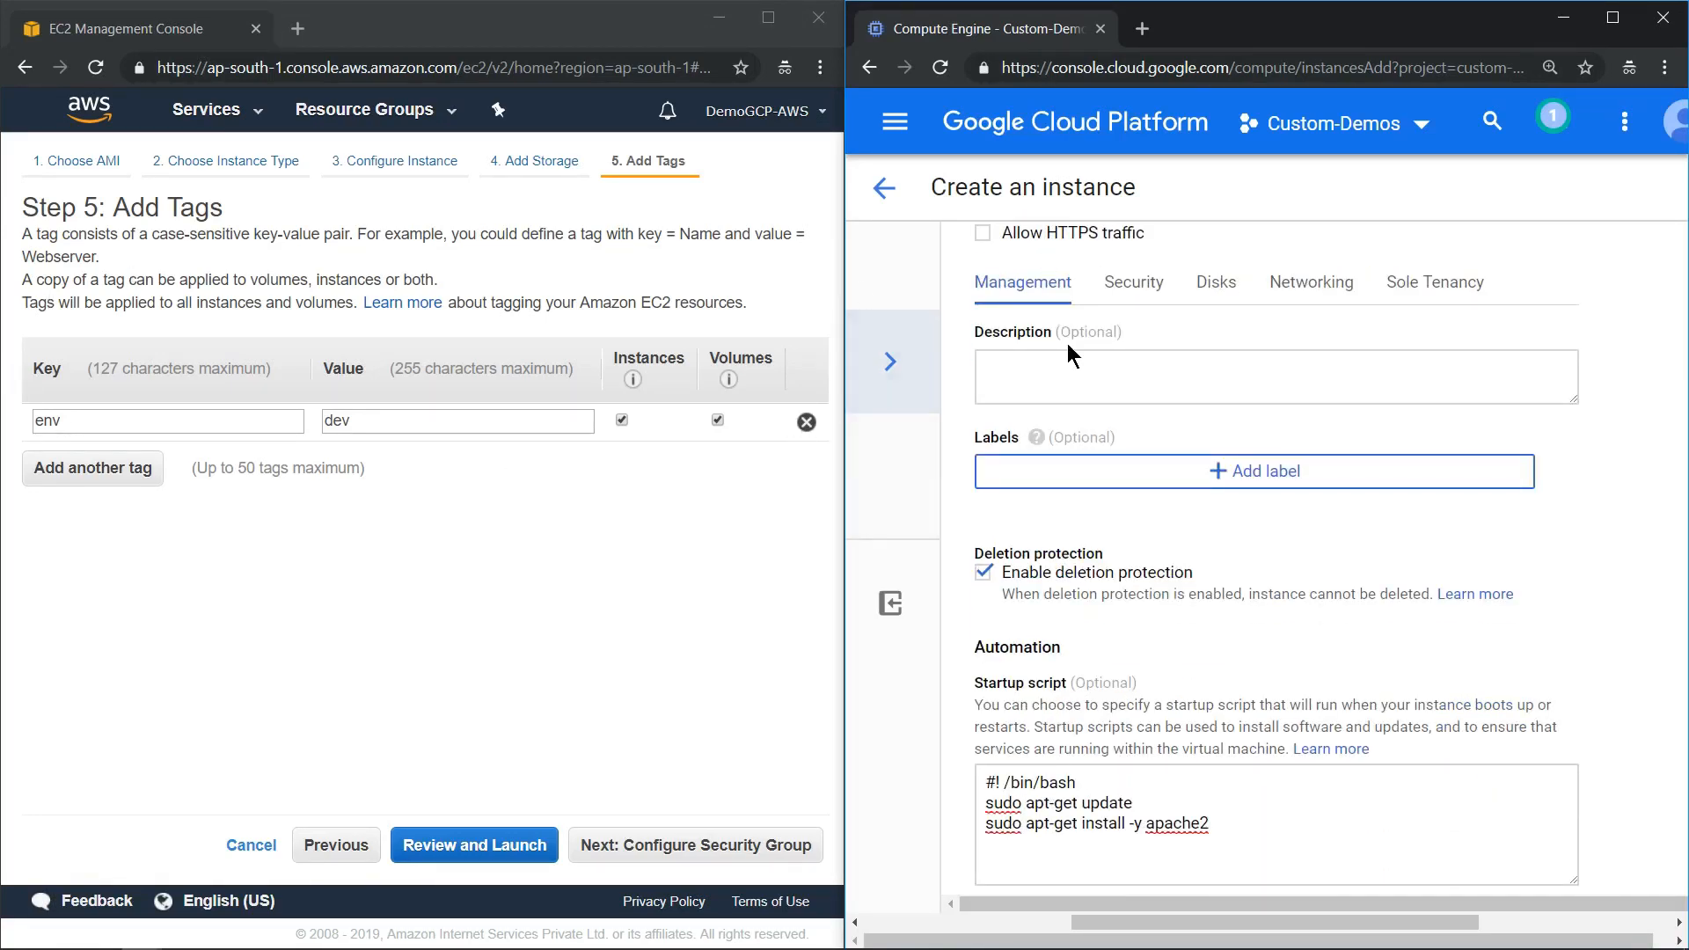
{"action": "mouse_move", "coordinate": [1264, 493]}
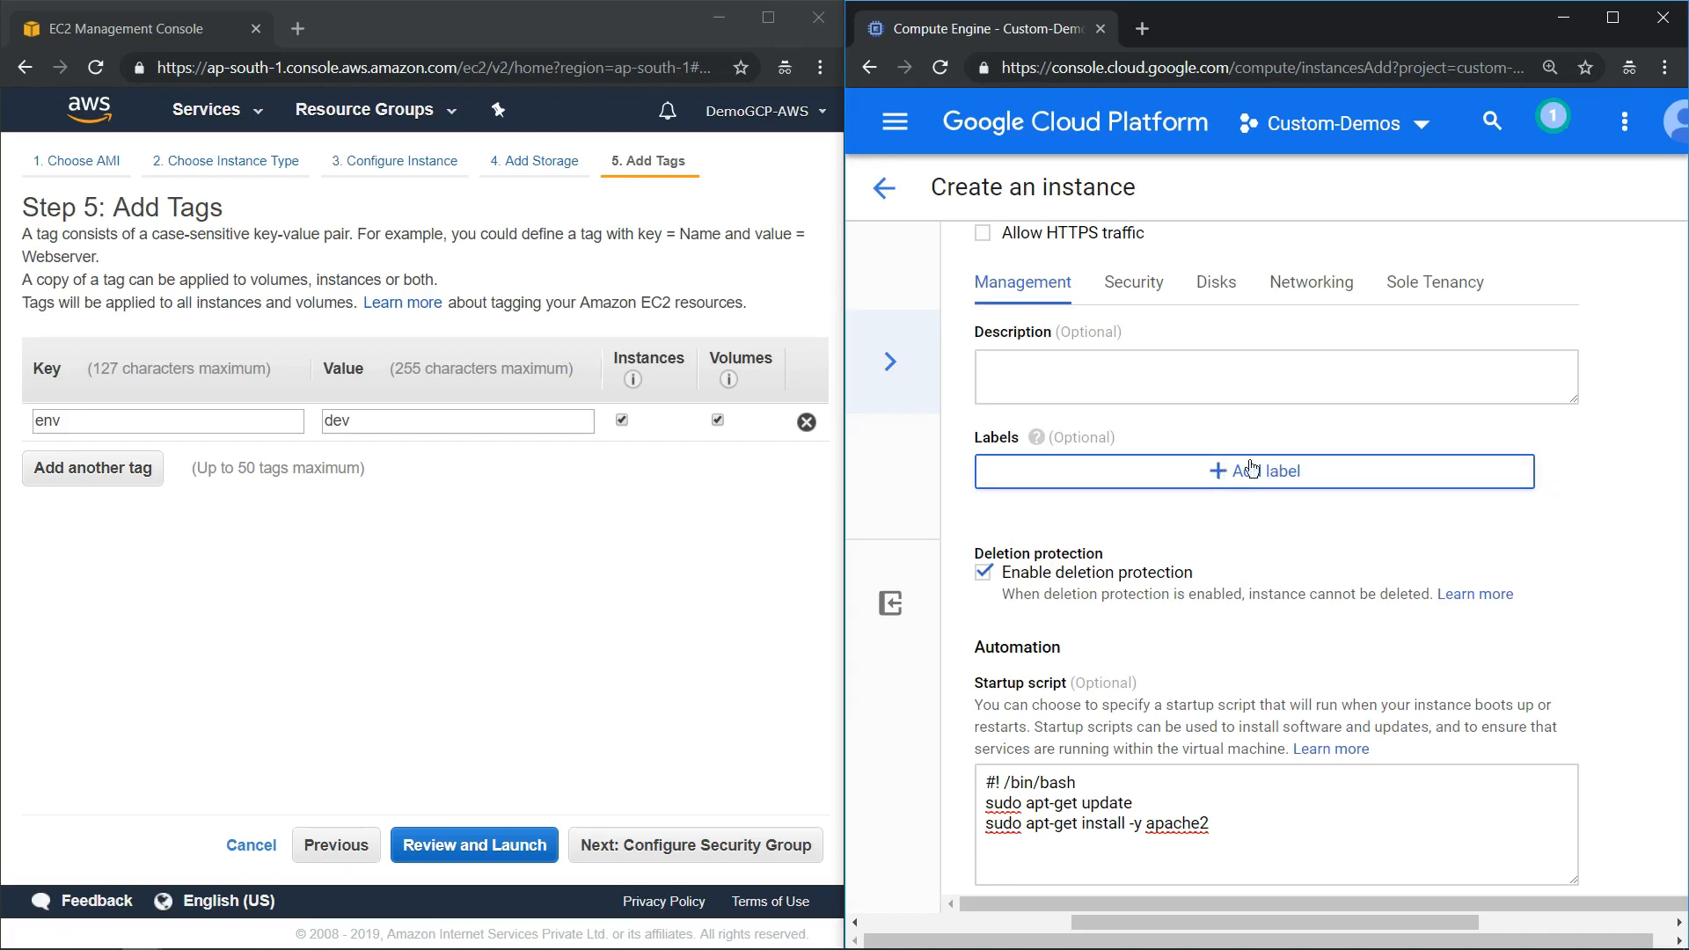
{"action": "mouse_move", "coordinate": [1214, 410]}
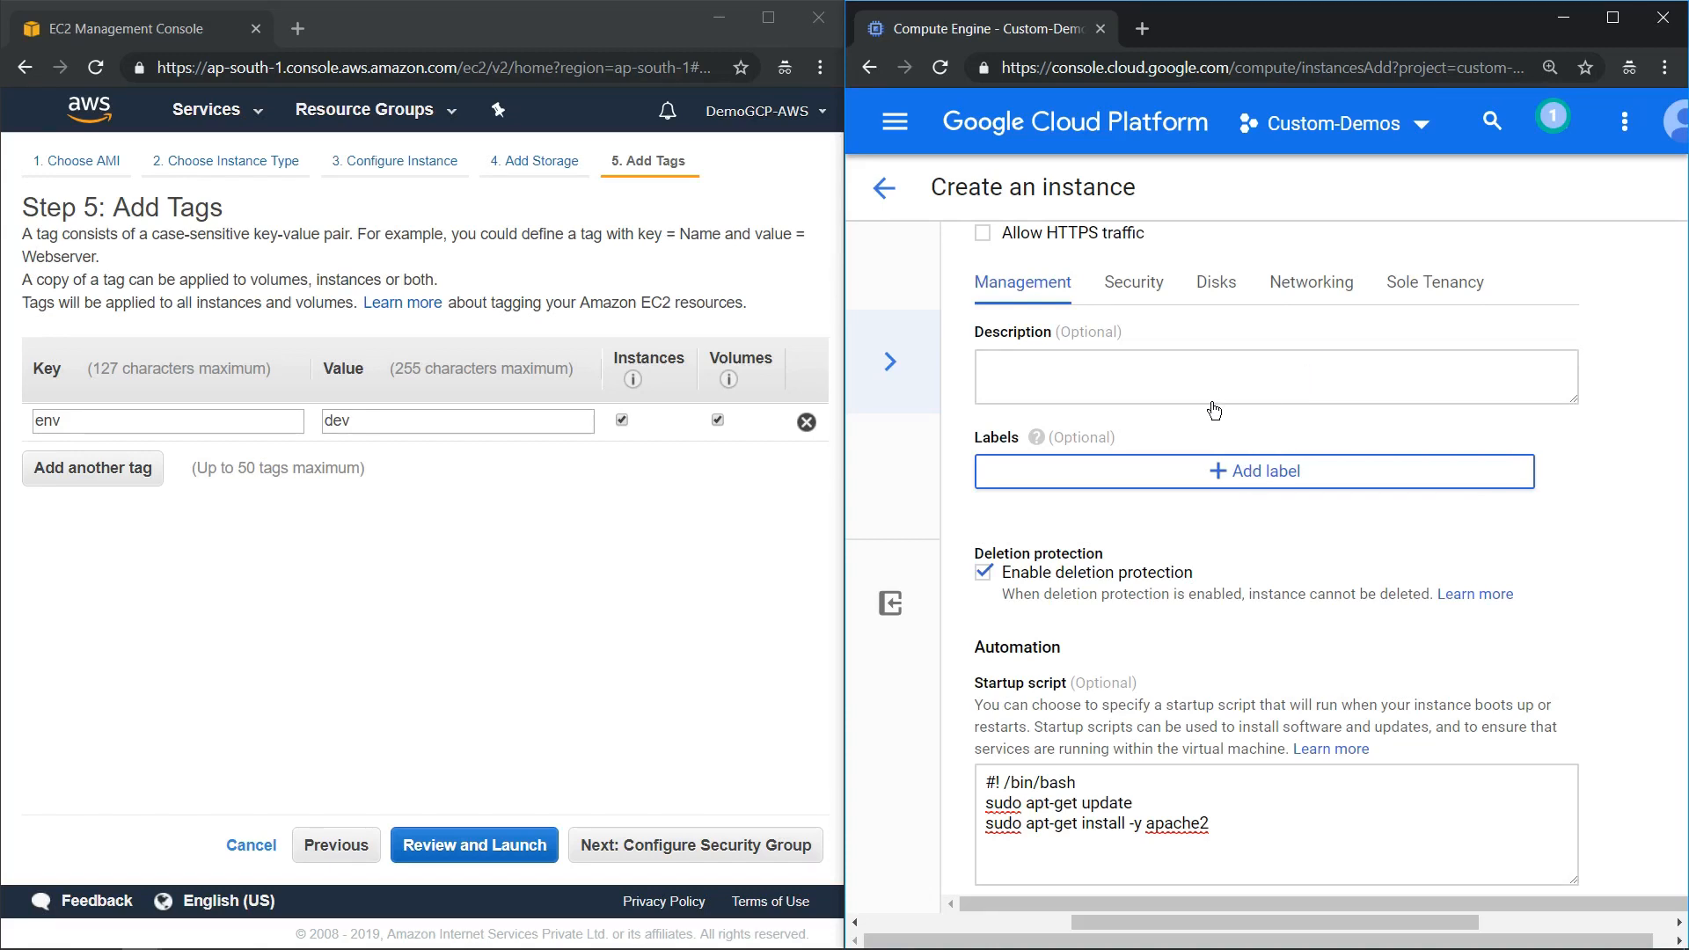
- Add a GCP label env with value dev
{"action": "left_click", "coordinate": [1255, 471]}
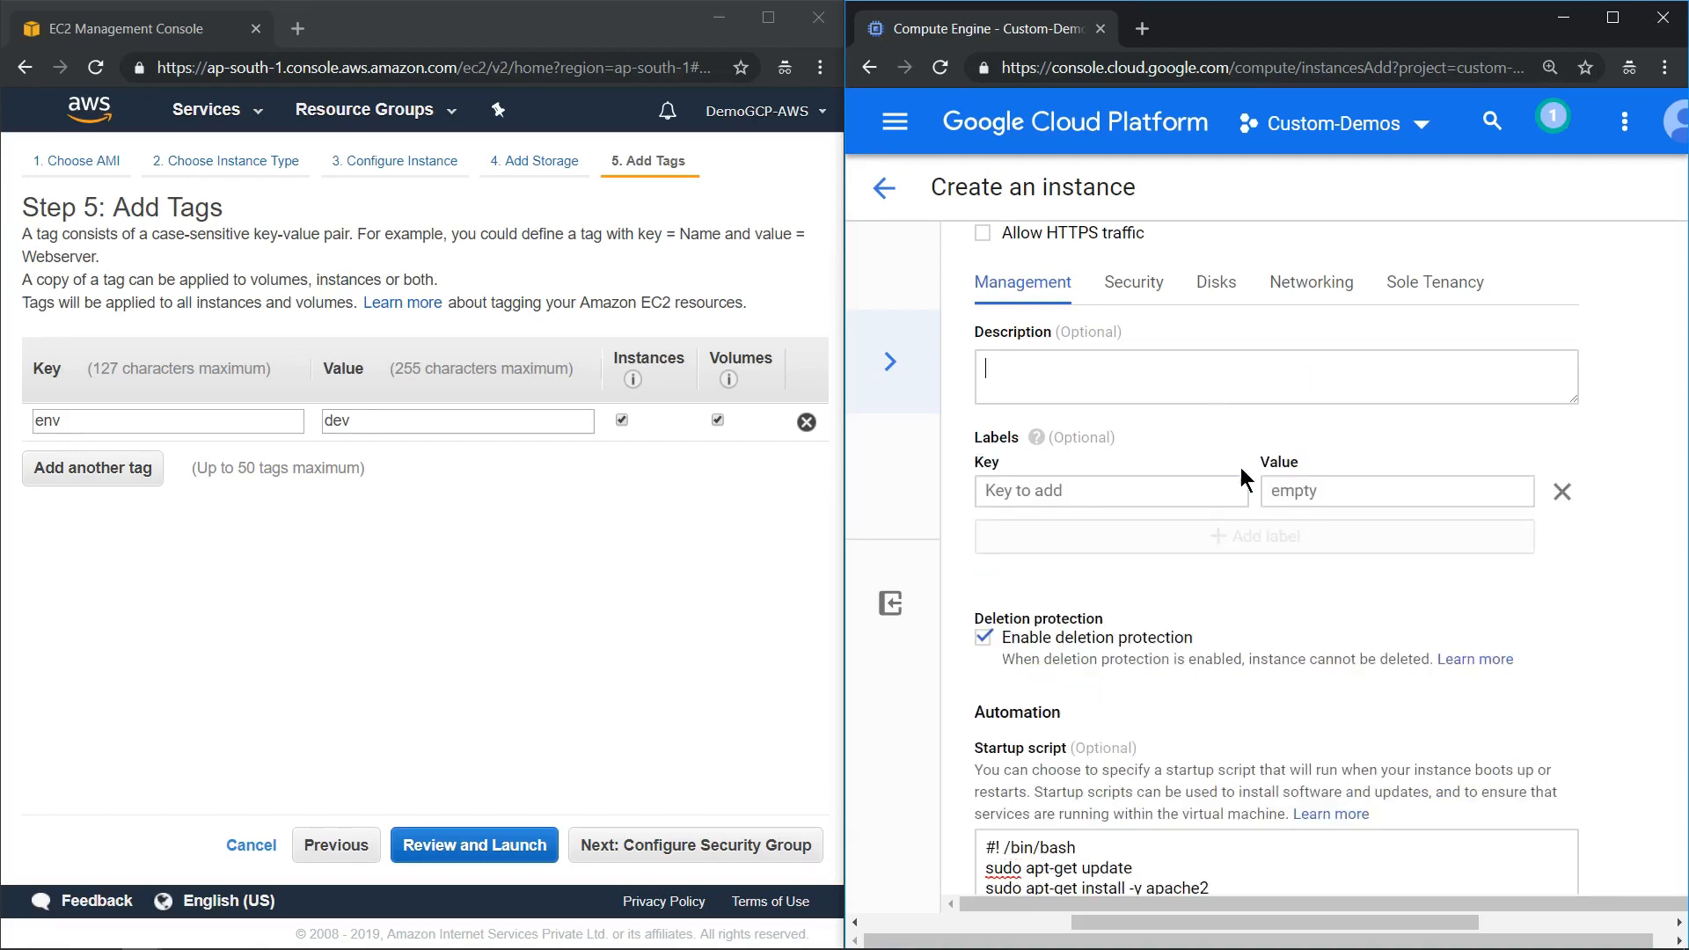
{"action": "type", "text": "e"}
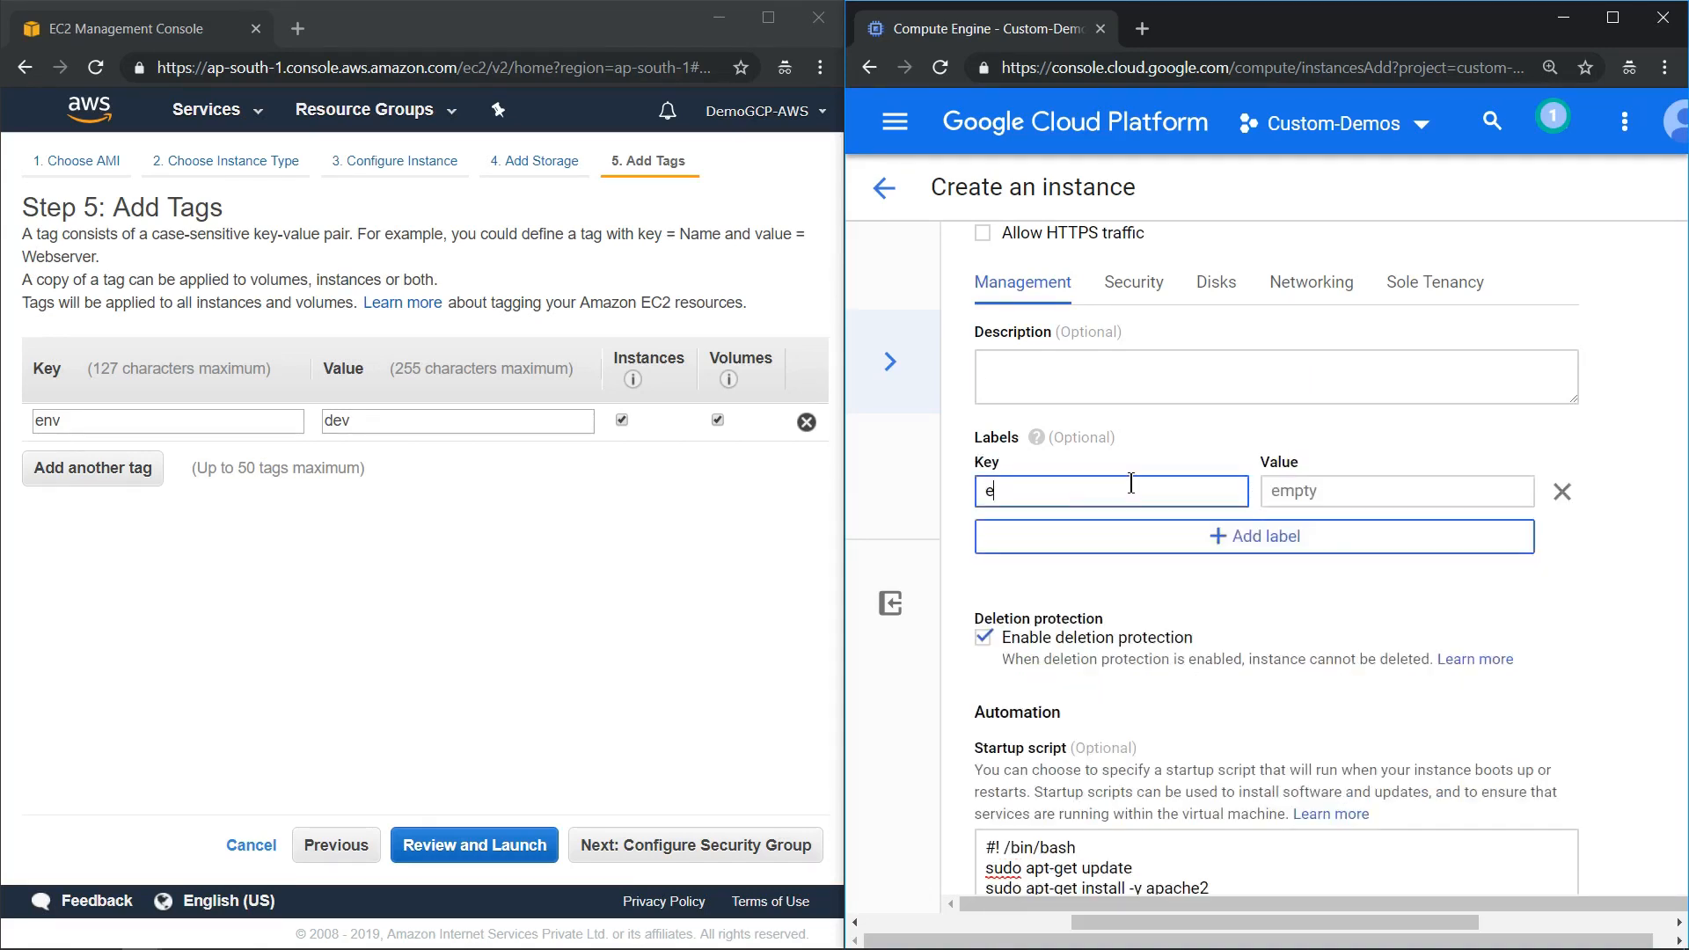
{"action": "type", "text": "env"}
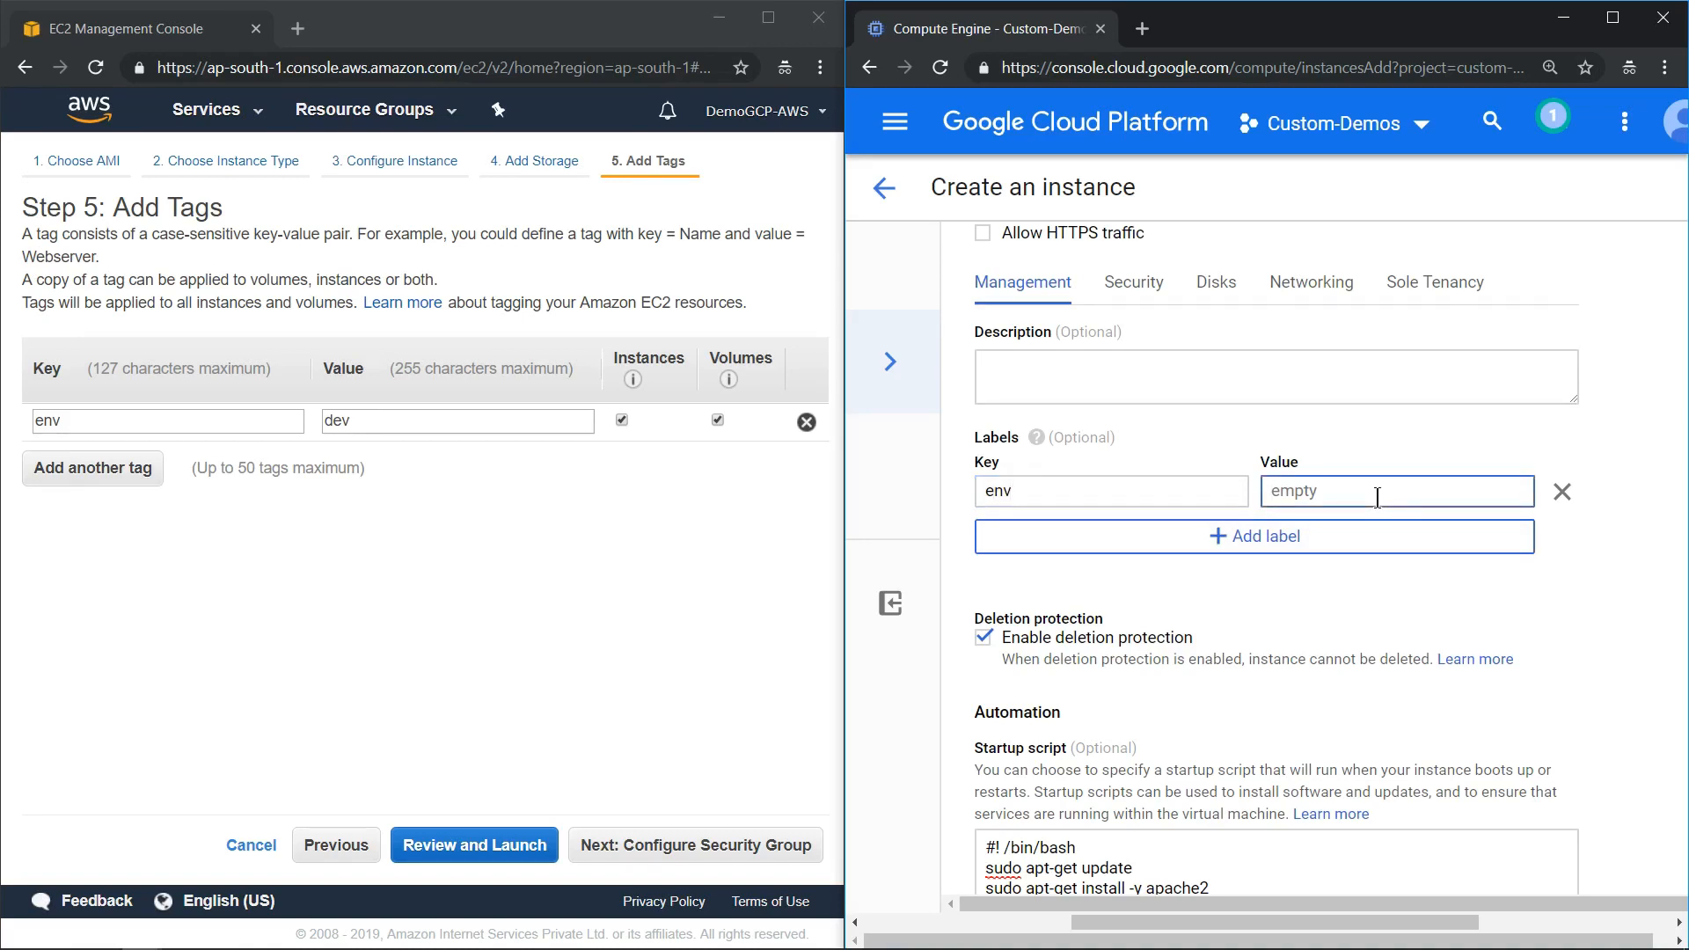
{"action": "type", "text": "dev"}
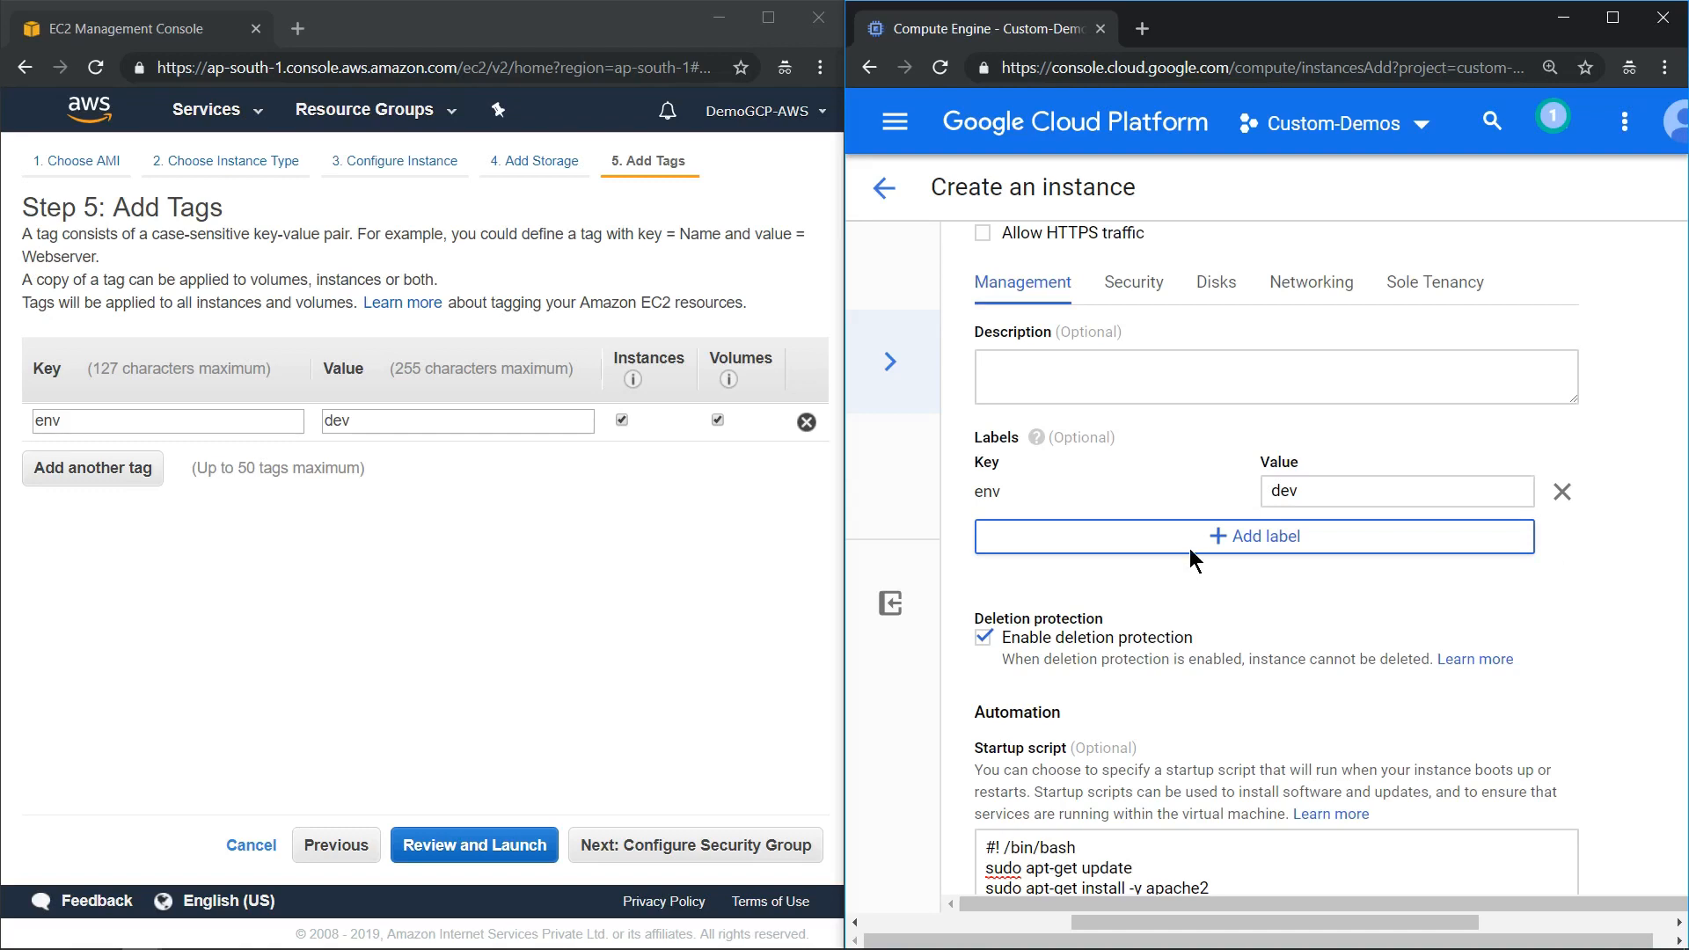
{"action": "mouse_move", "coordinate": [1334, 498]}
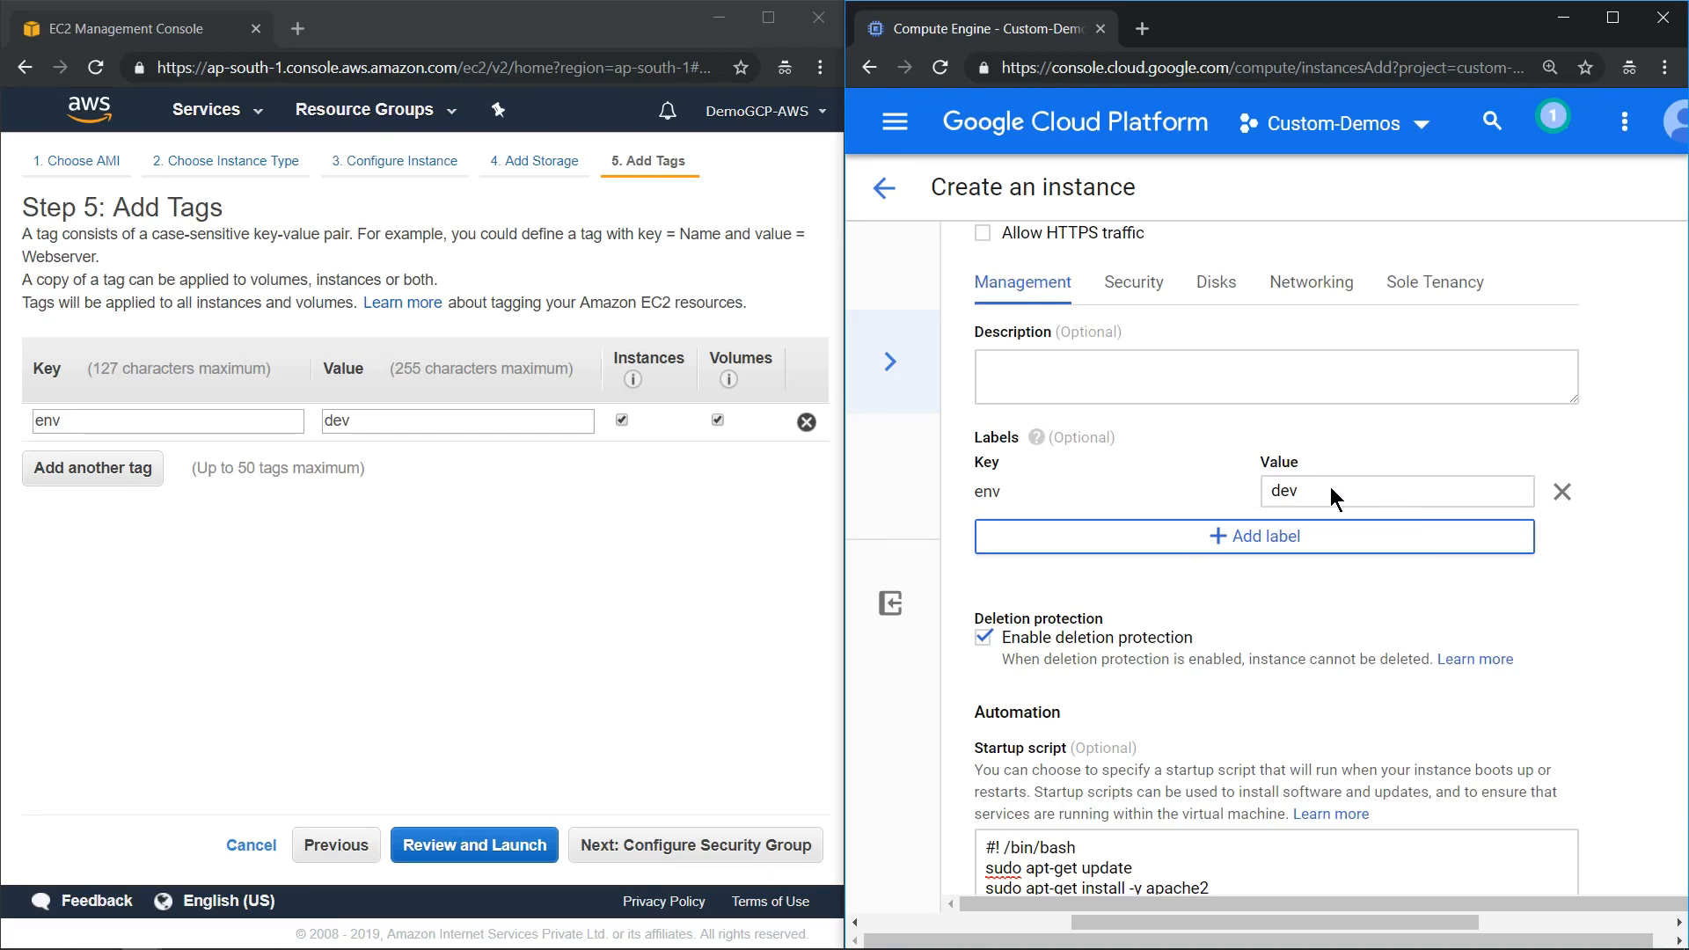
- Add a second GCP label app with value webserver
{"action": "left_click", "coordinate": [1253, 537]}
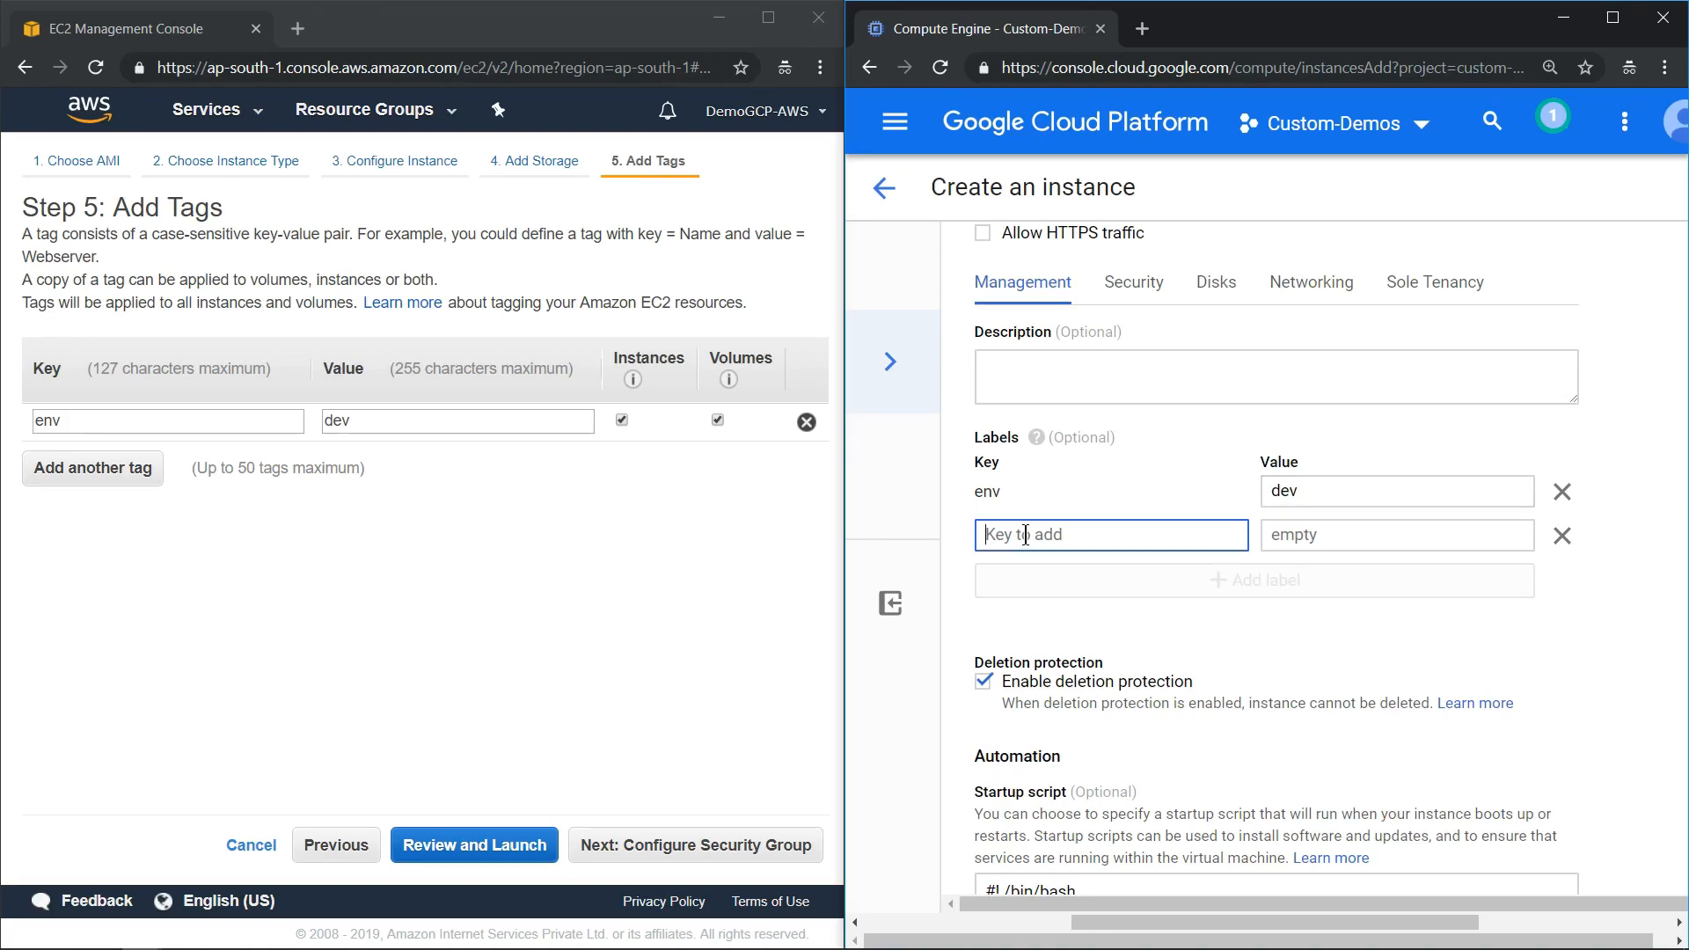
{"action": "type", "text": "app"}
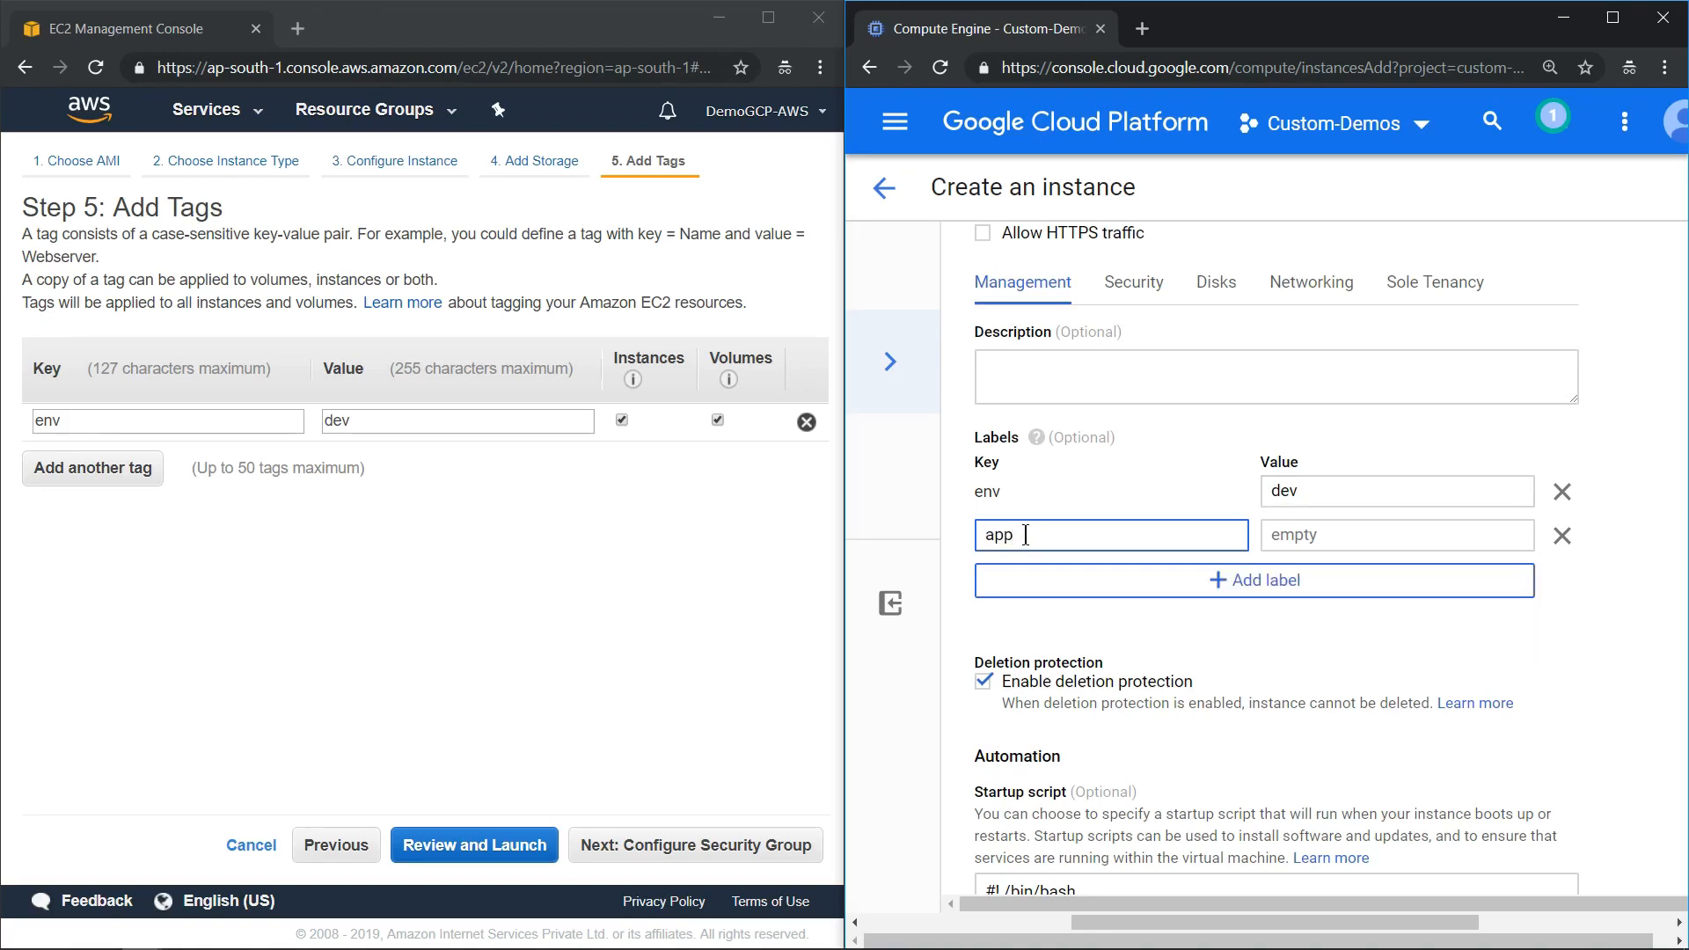
{"action": "left_click", "coordinate": [1395, 535]}
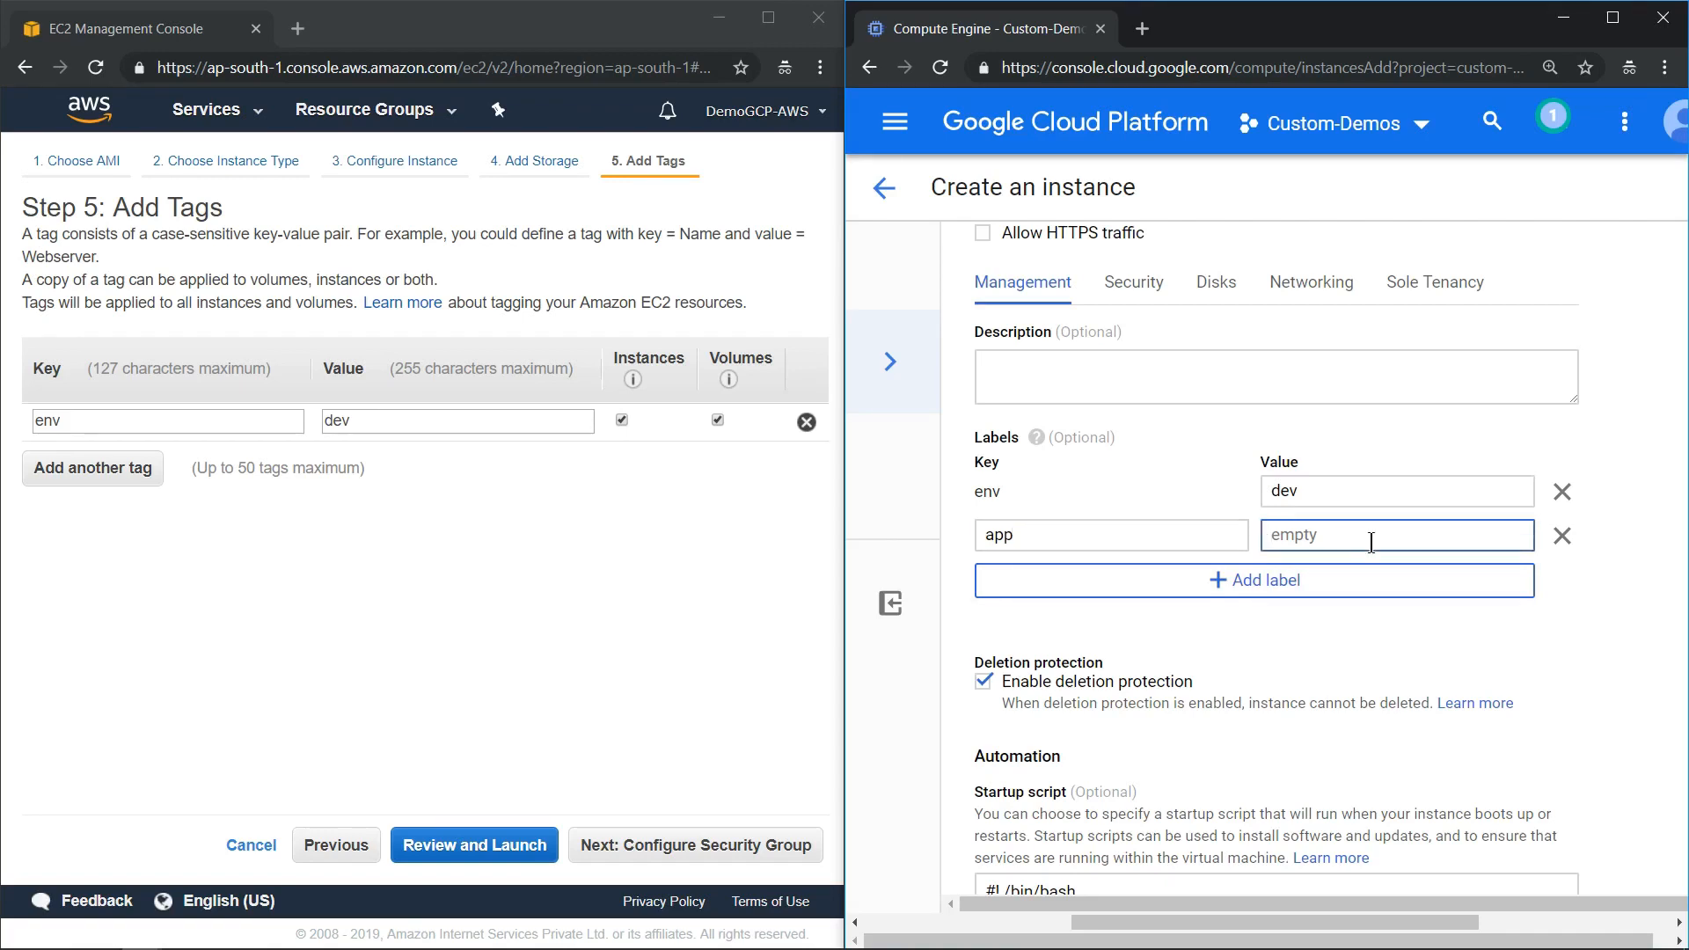
{"action": "type", "text": "webserver"}
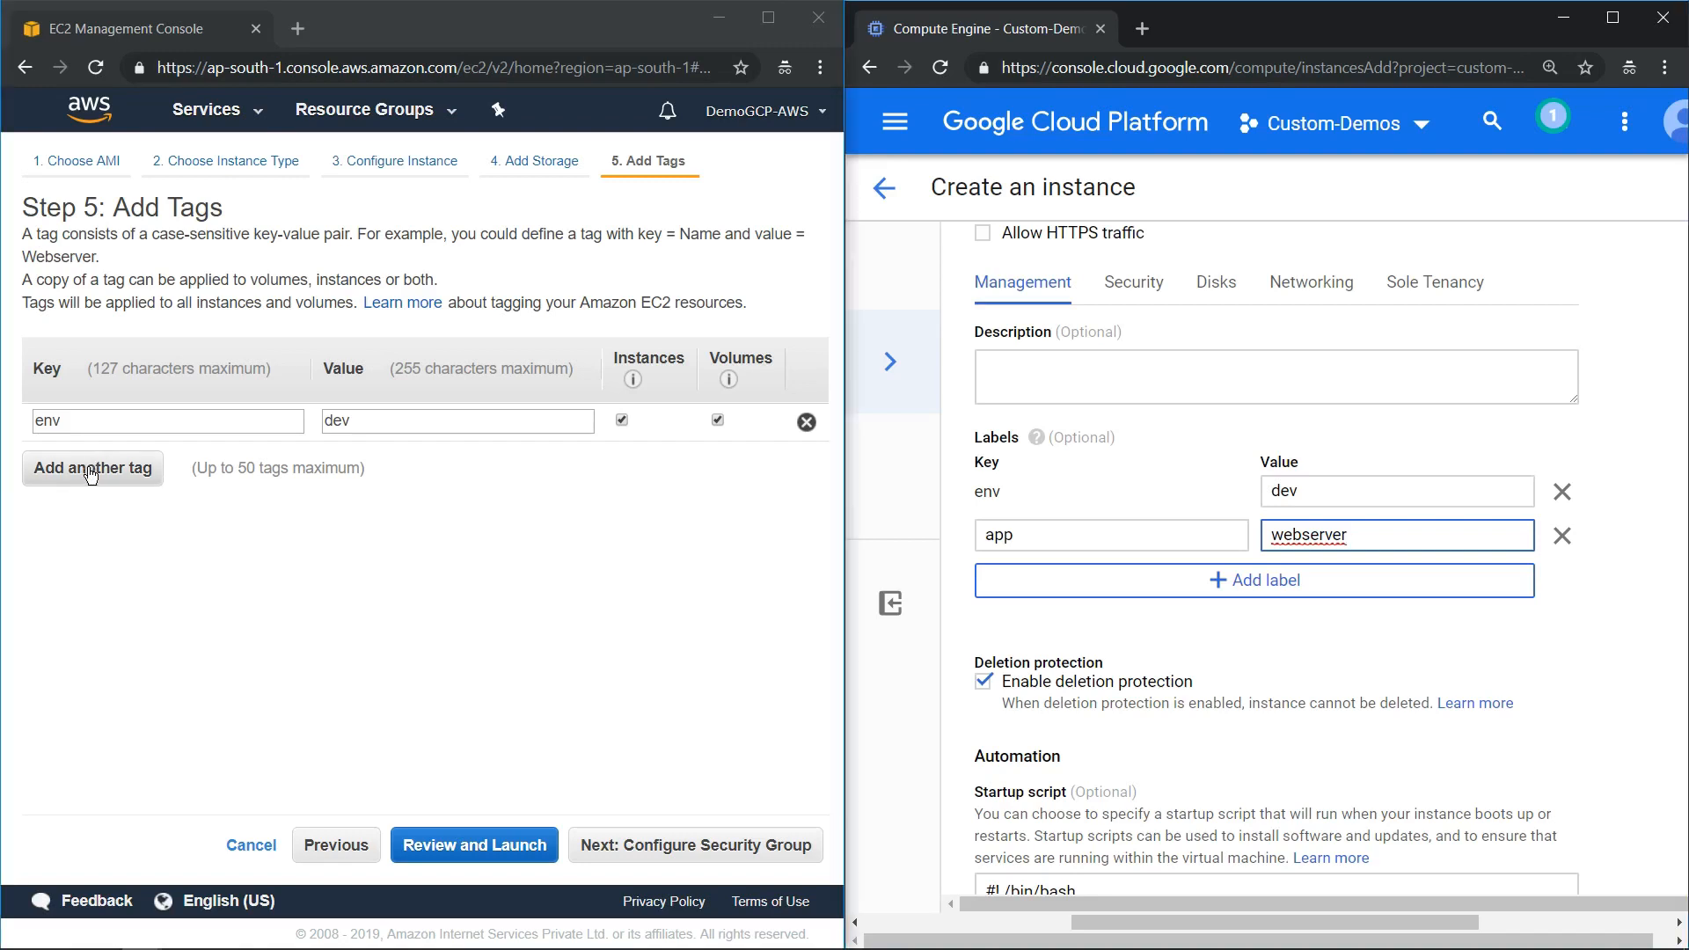
- Add a second EC2 tag app with value webserver
{"action": "left_click", "coordinate": [92, 468]}
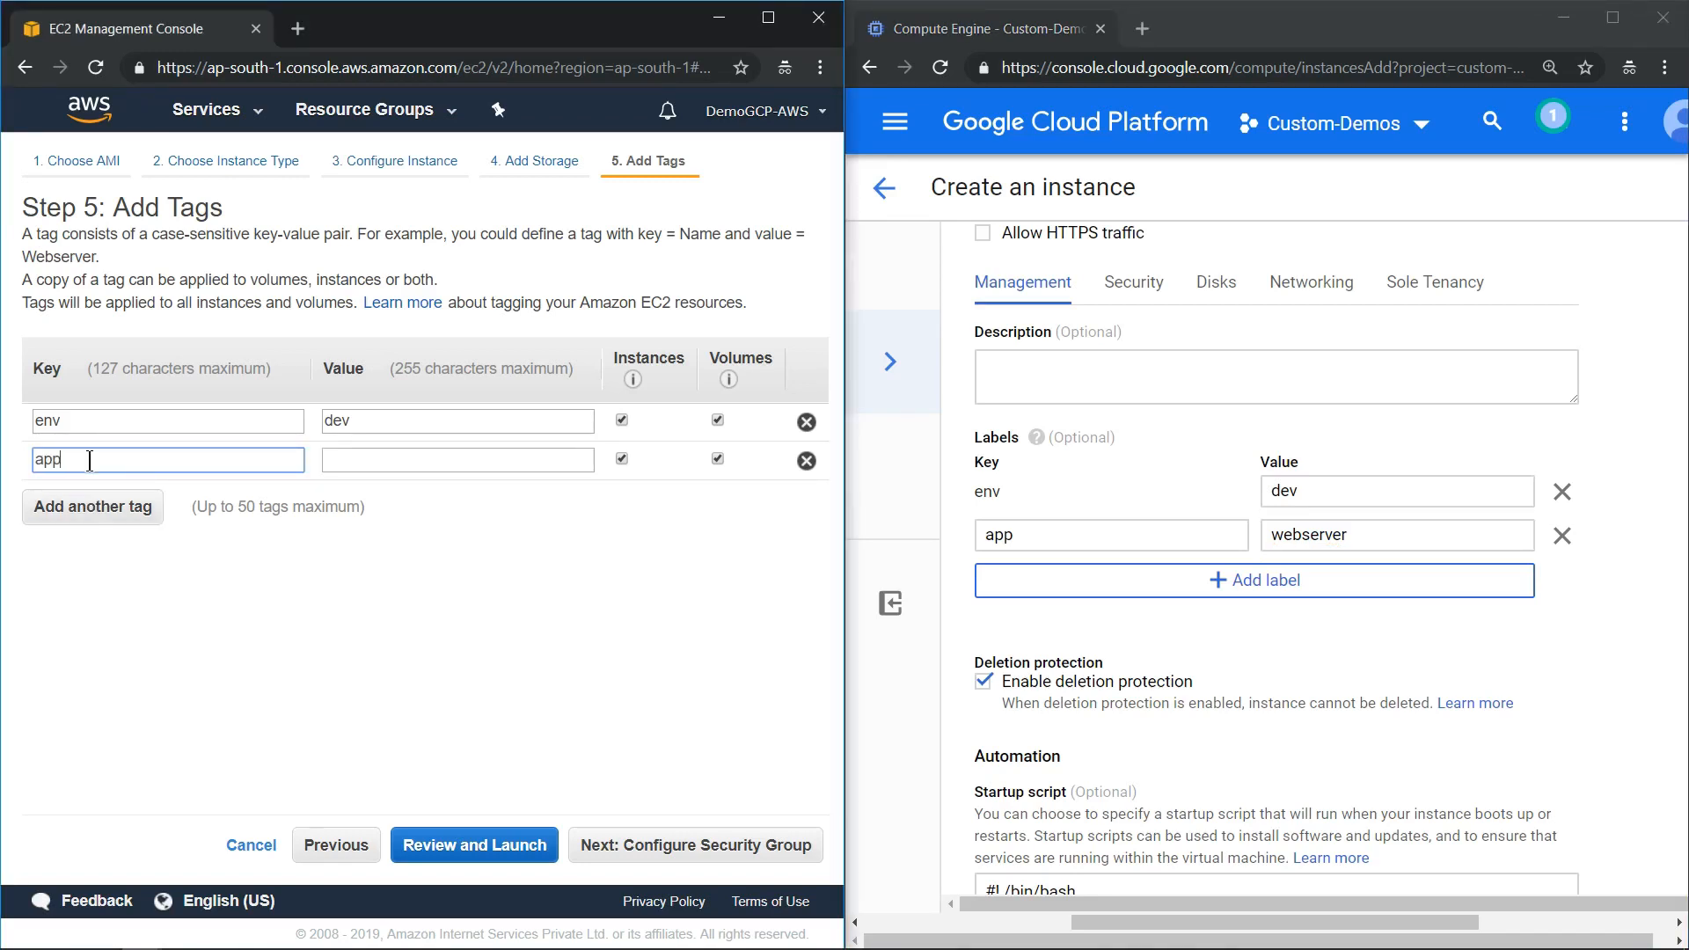
{"action": "type", "text": "webserver"}
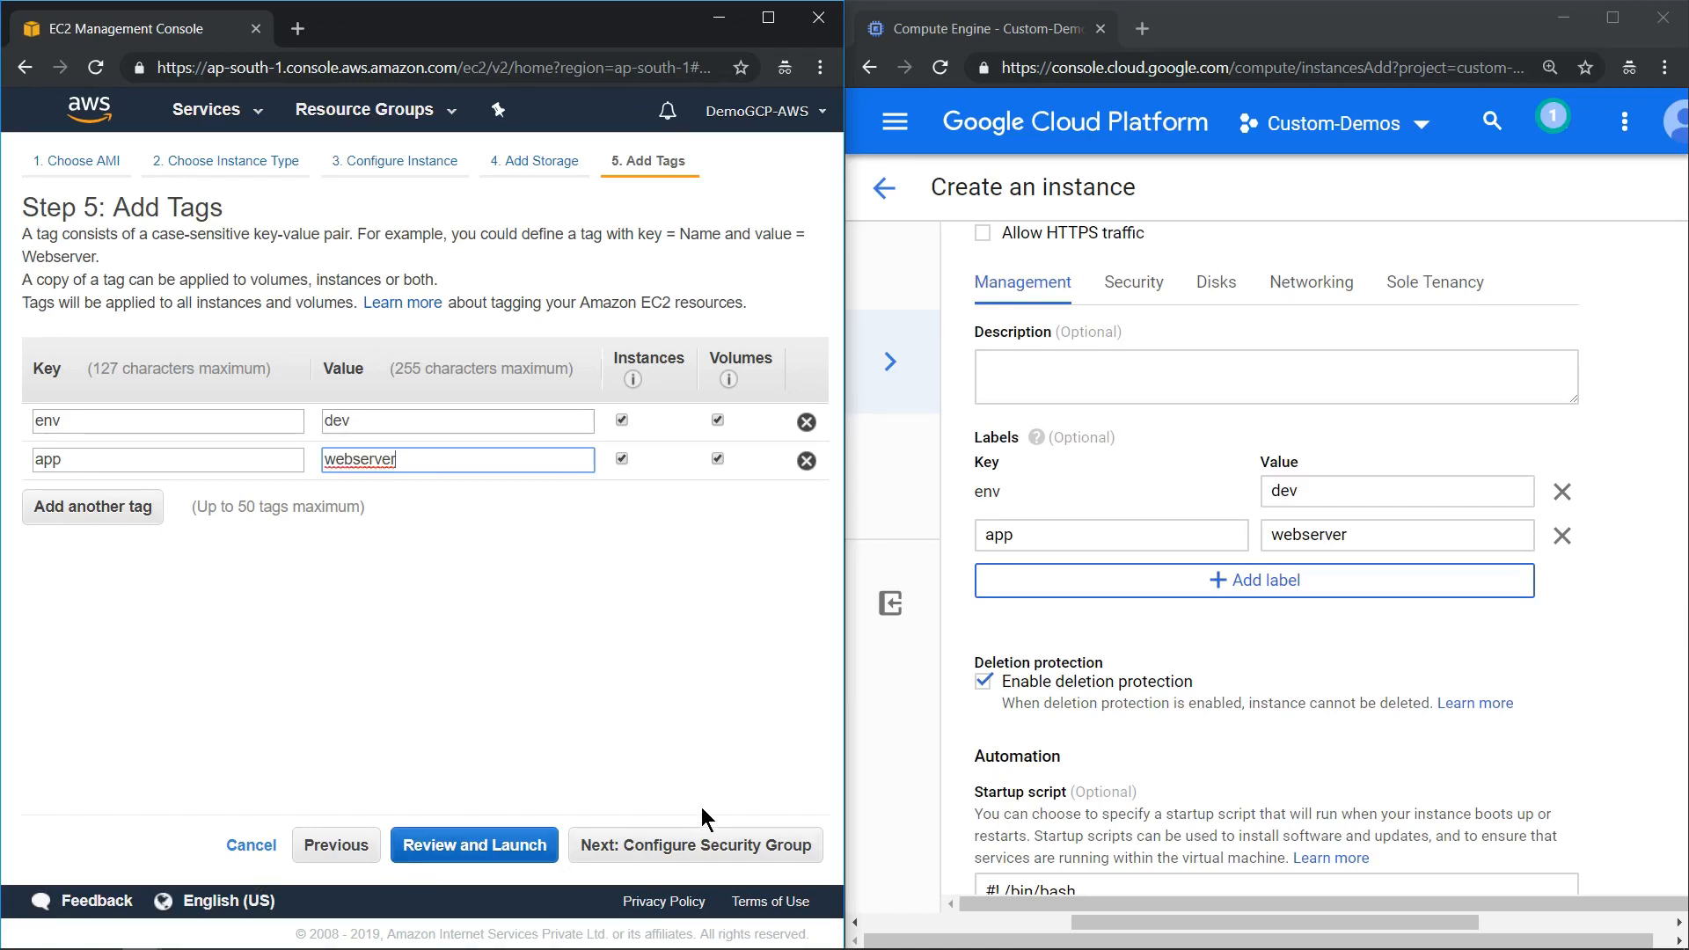
{"action": "mouse_move", "coordinate": [728, 851]}
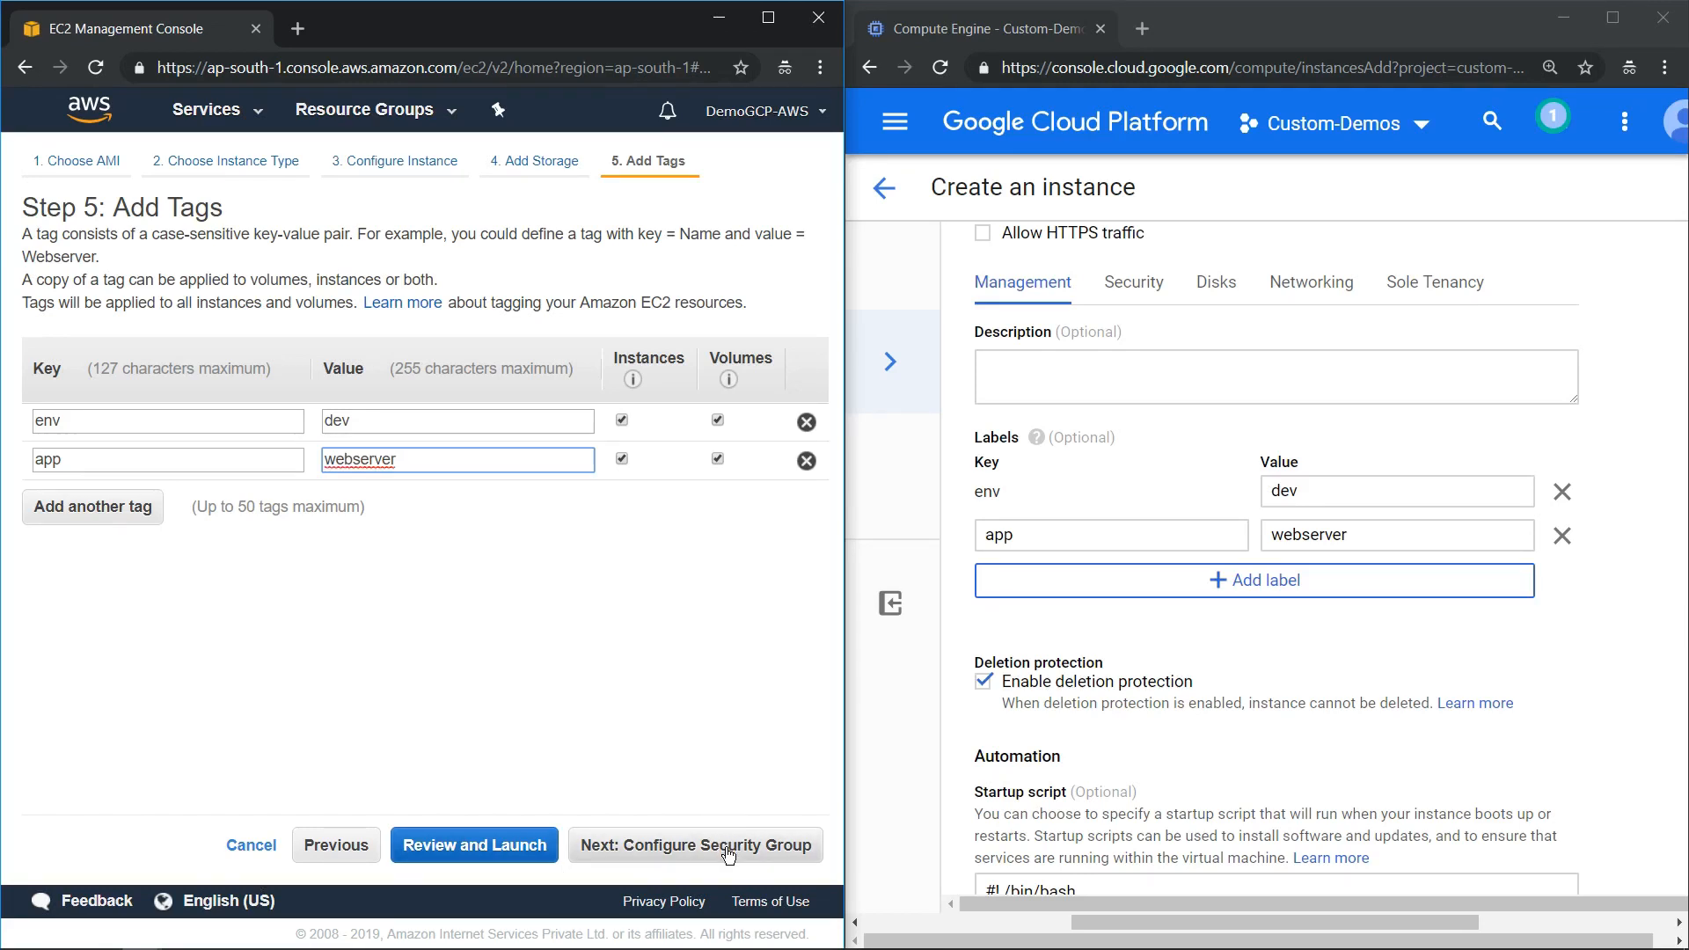
- Add an HTTP port 80 rule from 0.0.0.0/0 and ::/0 to security group launch-wizard-1
{"action": "left_click", "coordinate": [693, 845]}
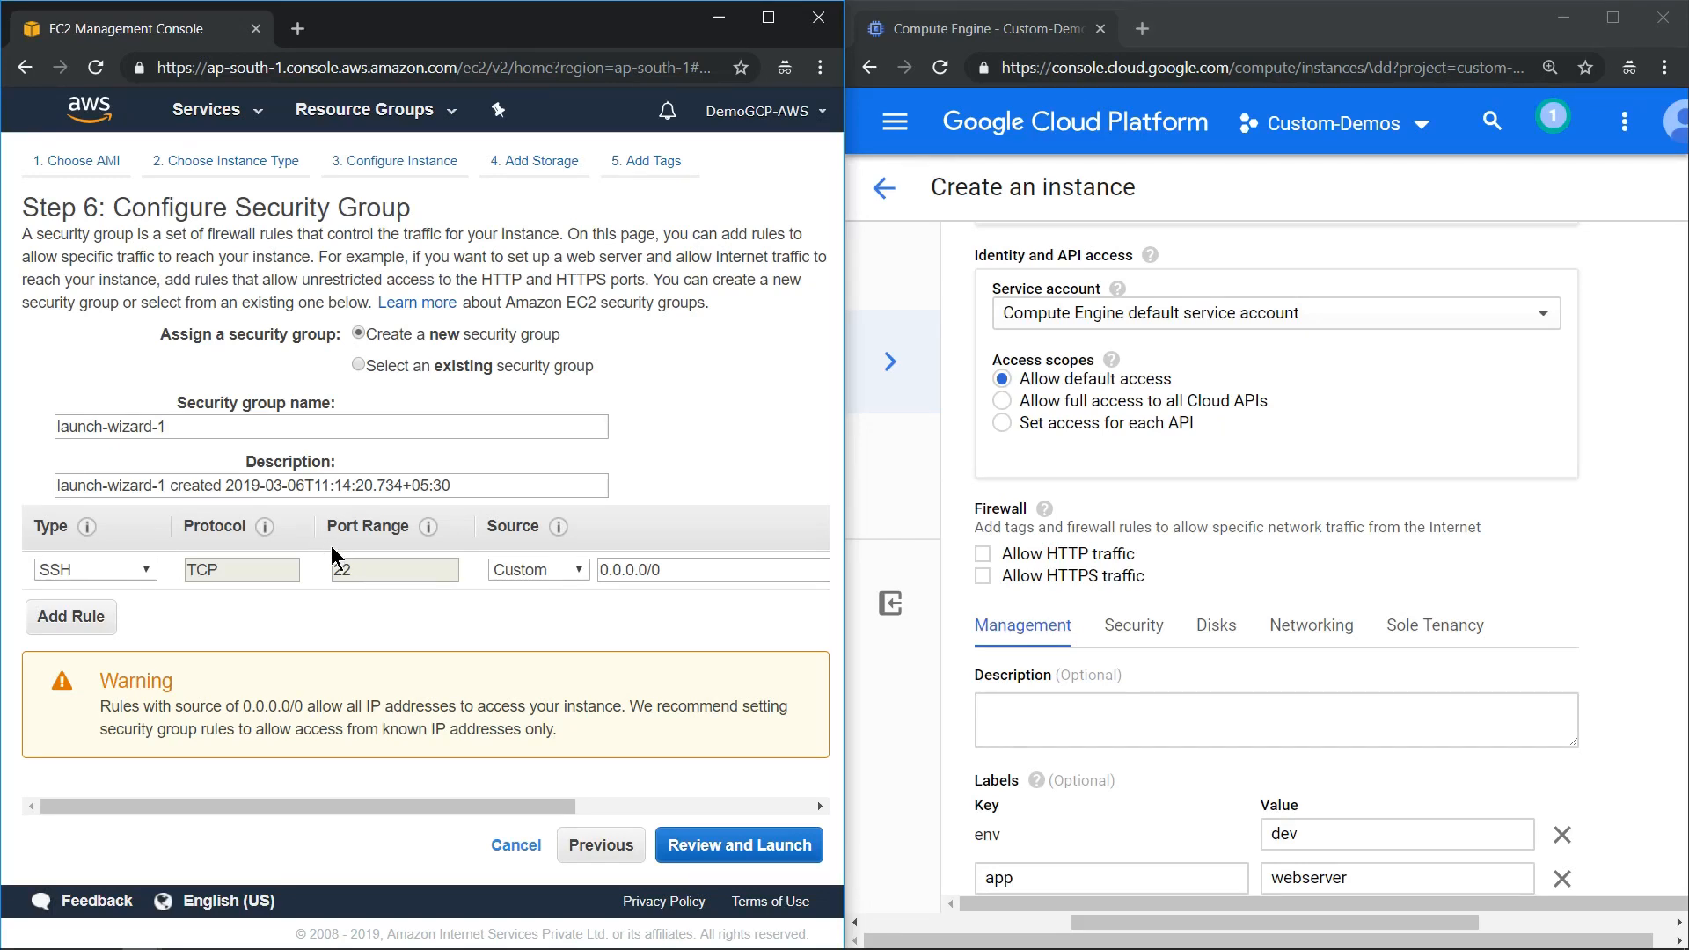
{"action": "mouse_move", "coordinate": [405, 610]}
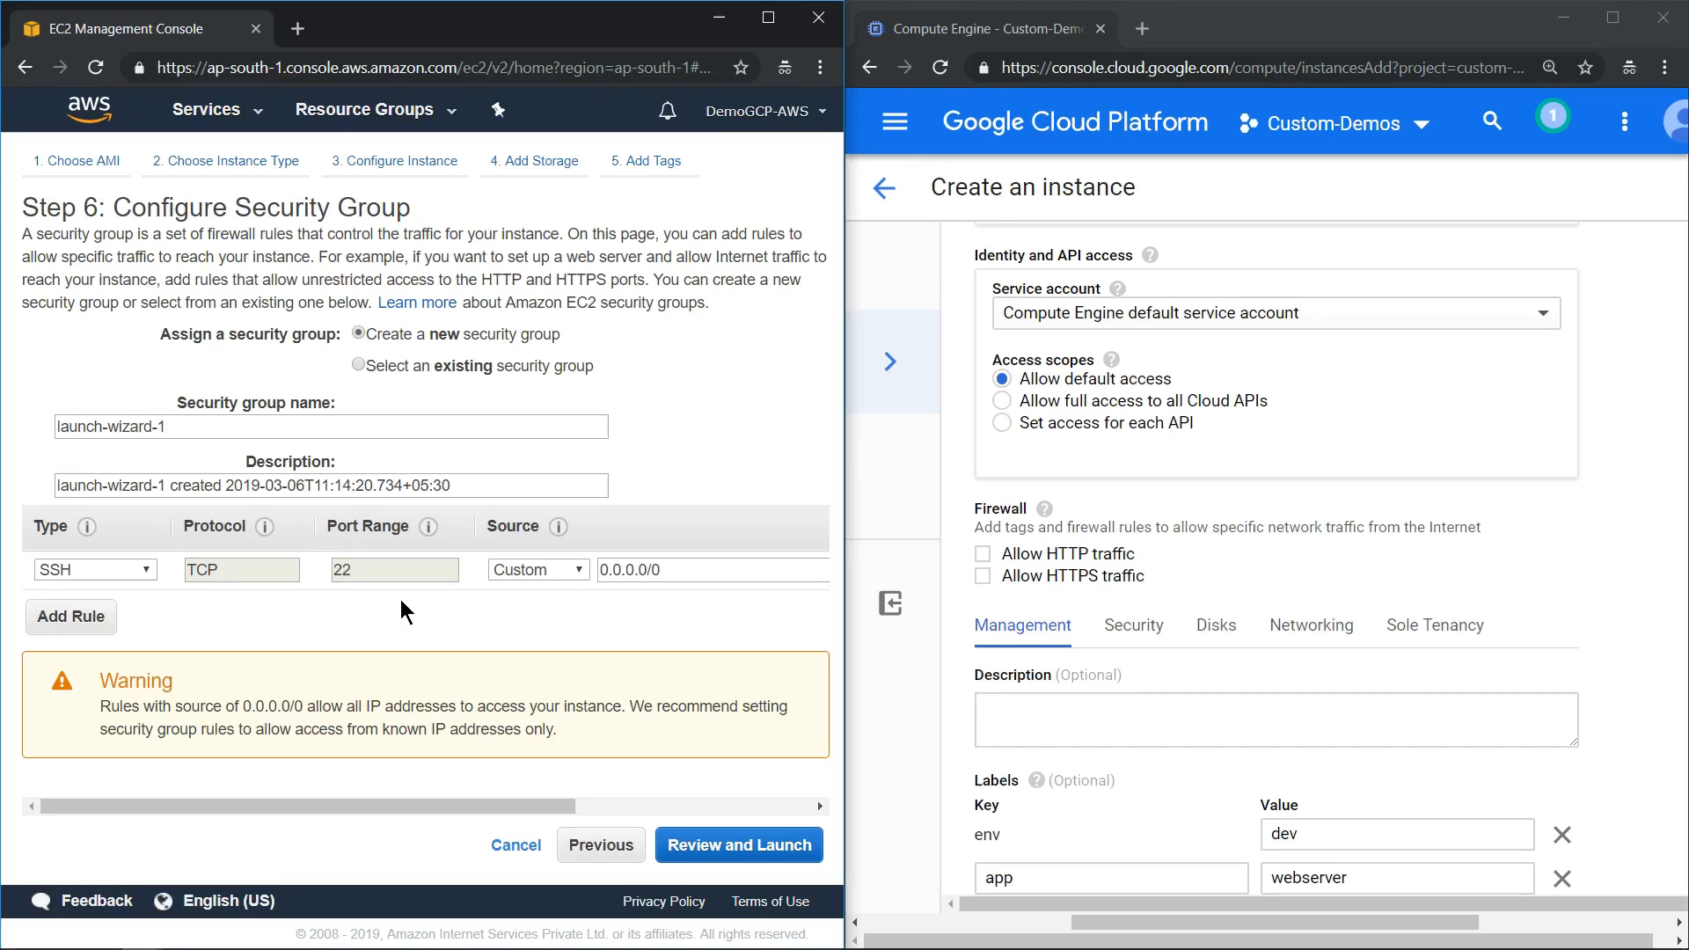
{"action": "mouse_move", "coordinate": [1390, 486]}
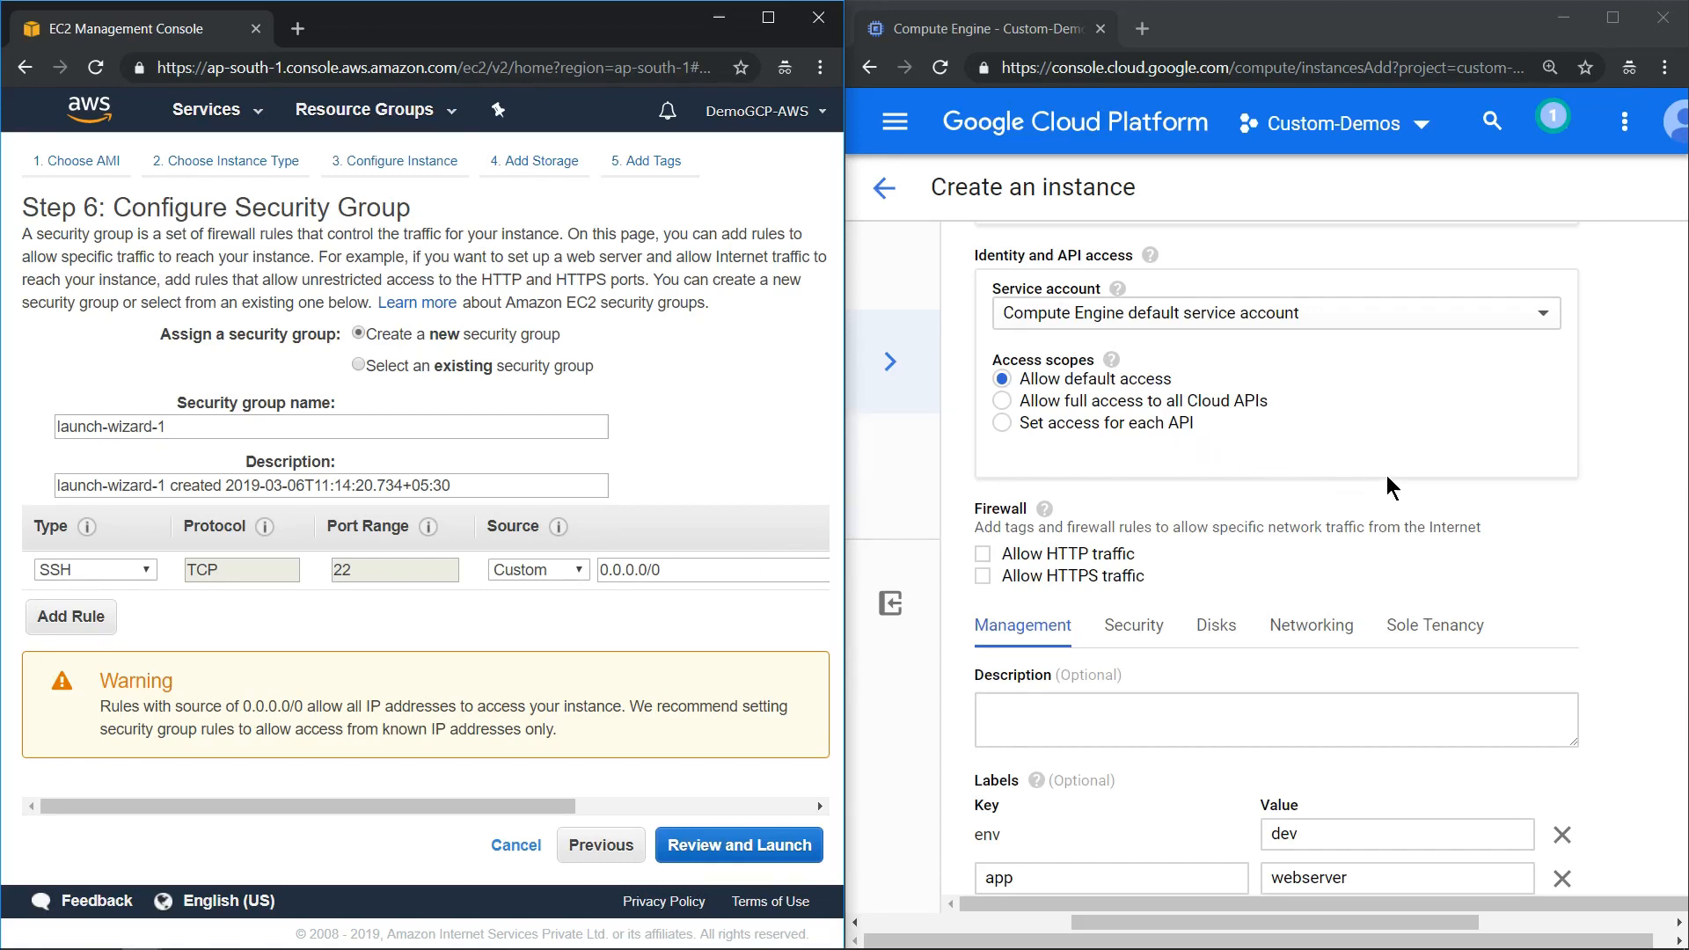
{"action": "mouse_move", "coordinate": [1394, 414]}
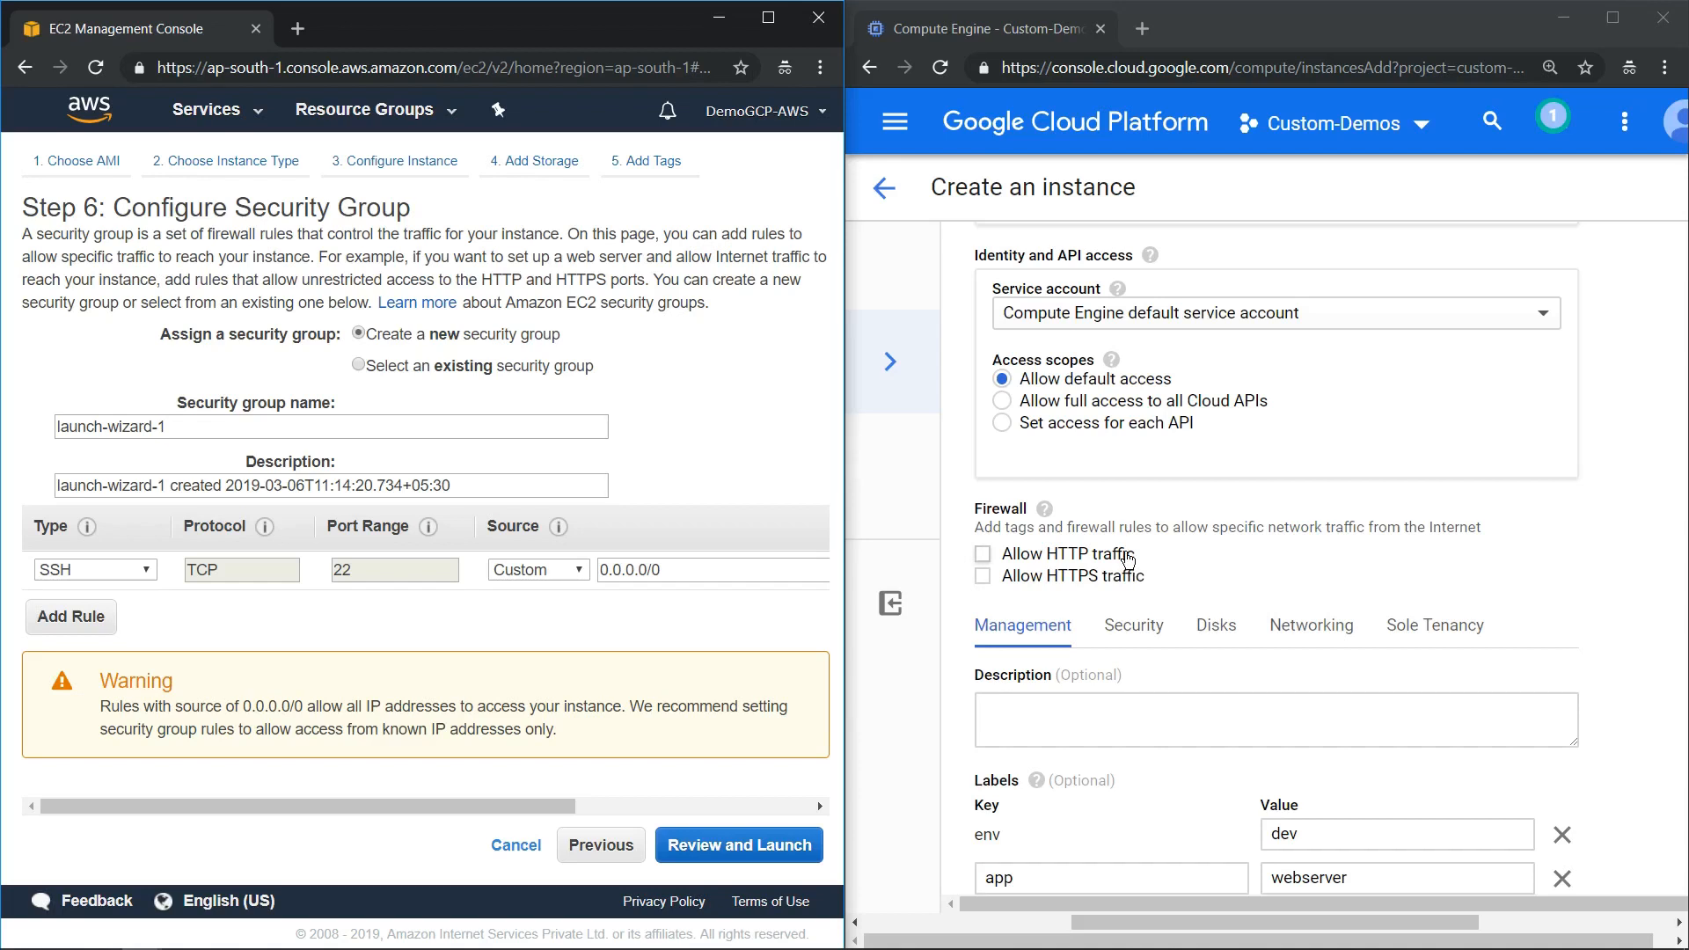
{"action": "mouse_move", "coordinate": [1125, 557]}
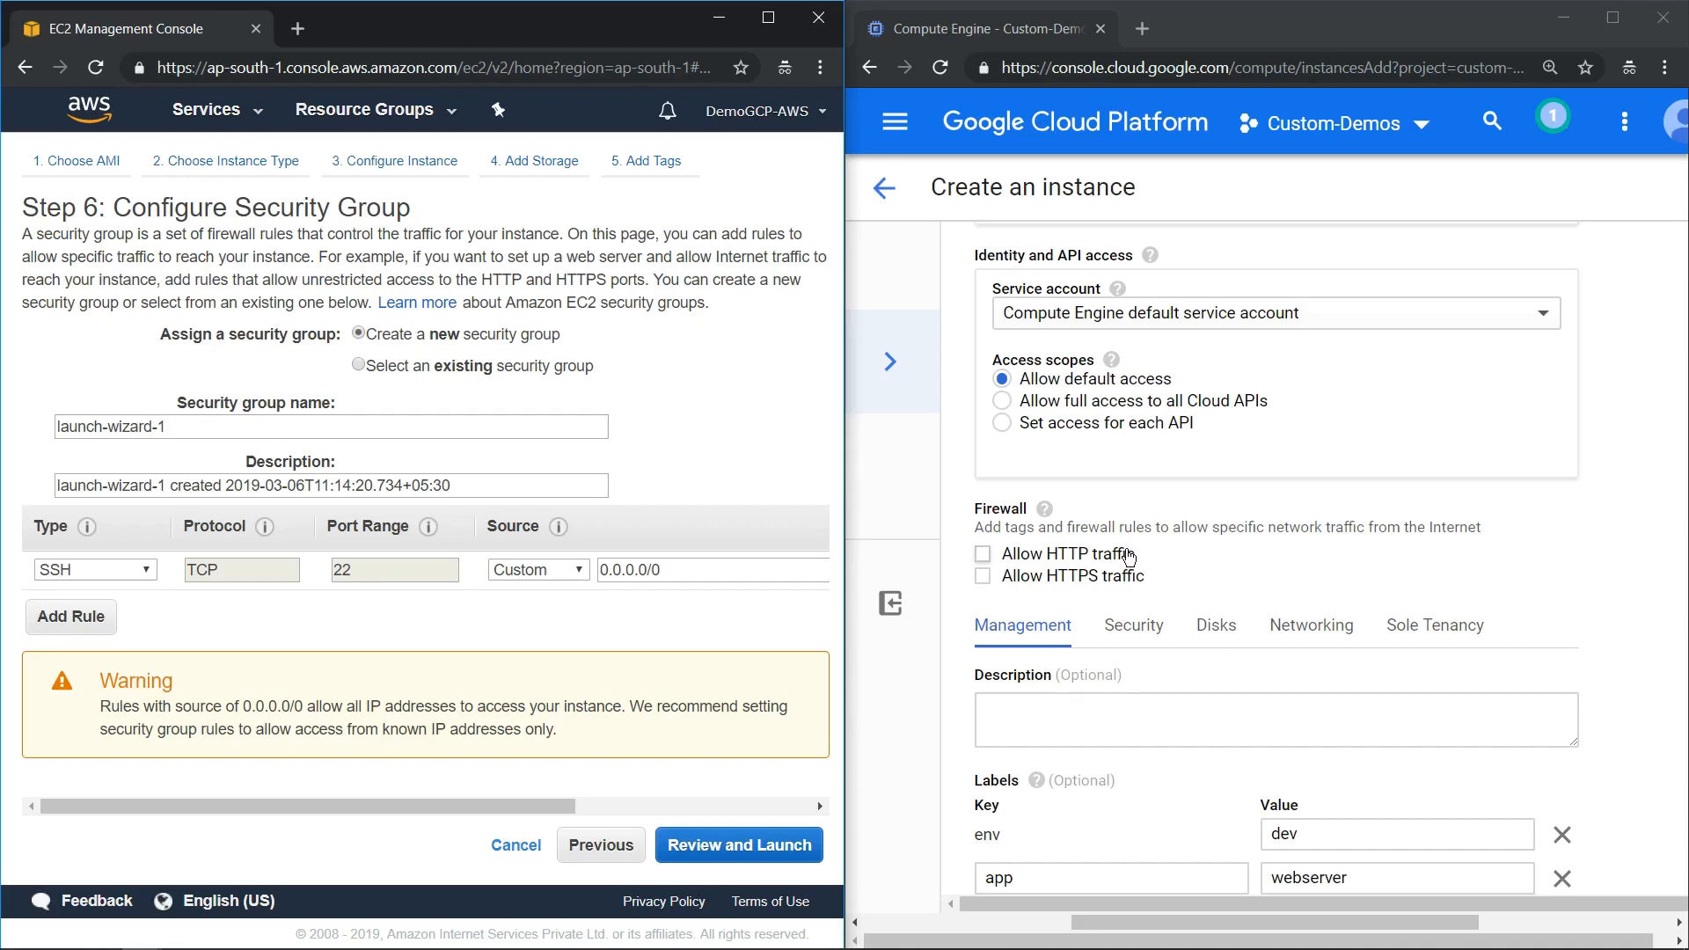
{"action": "mouse_move", "coordinate": [70, 616]}
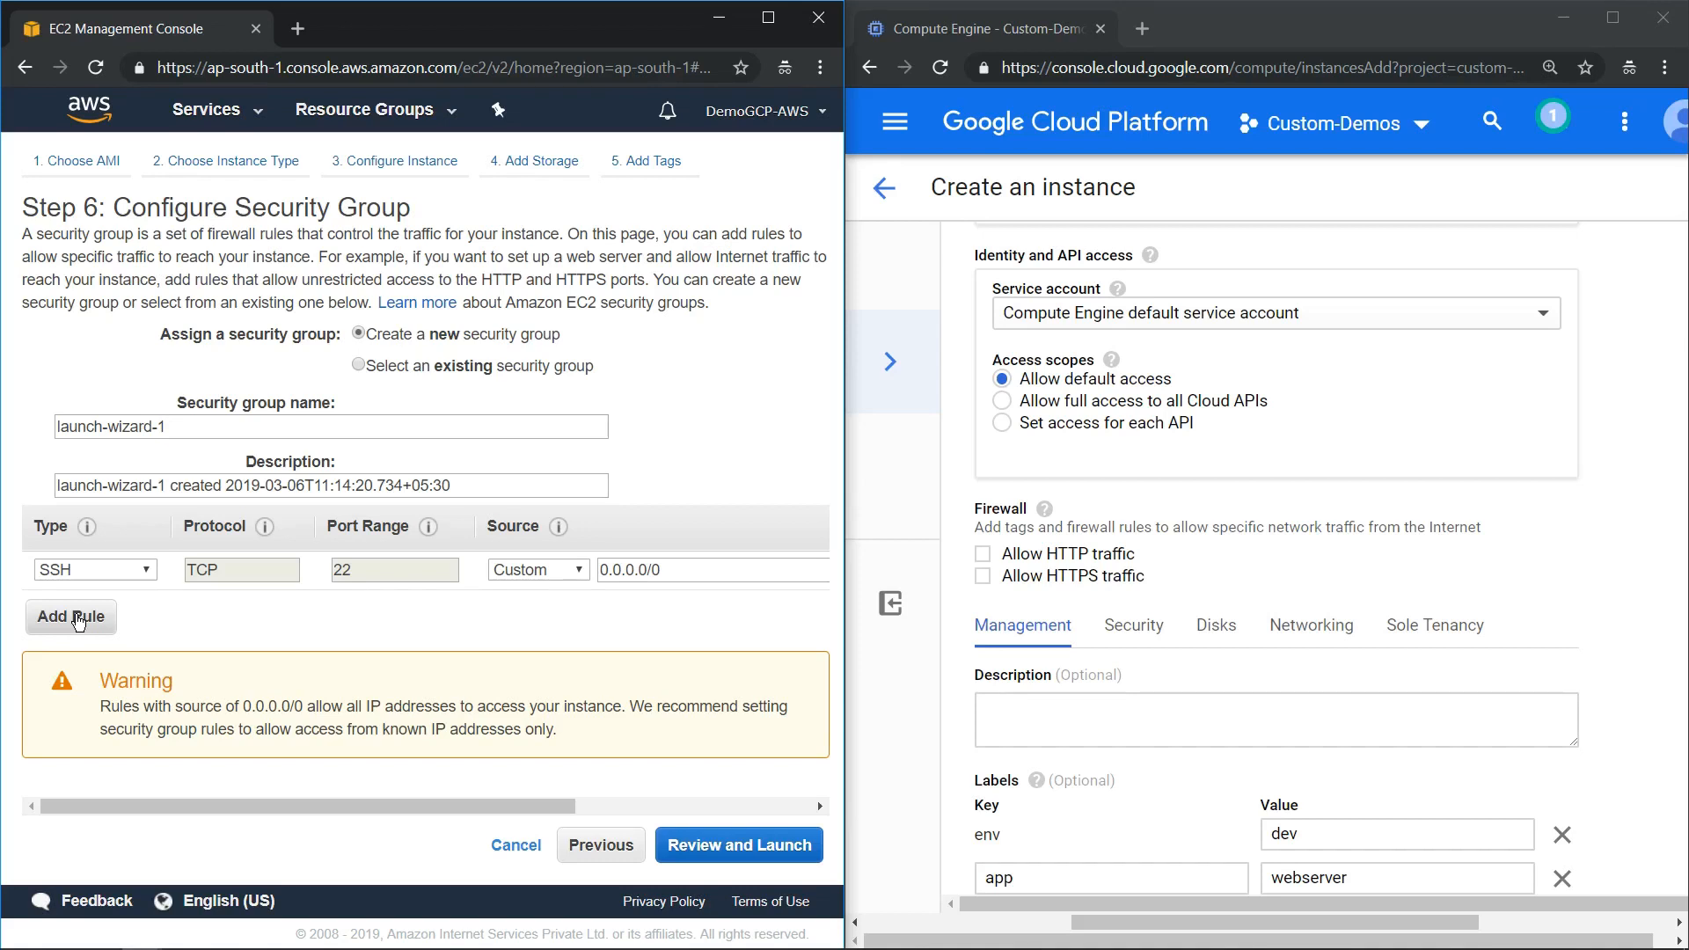
{"action": "left_click", "coordinate": [70, 616]}
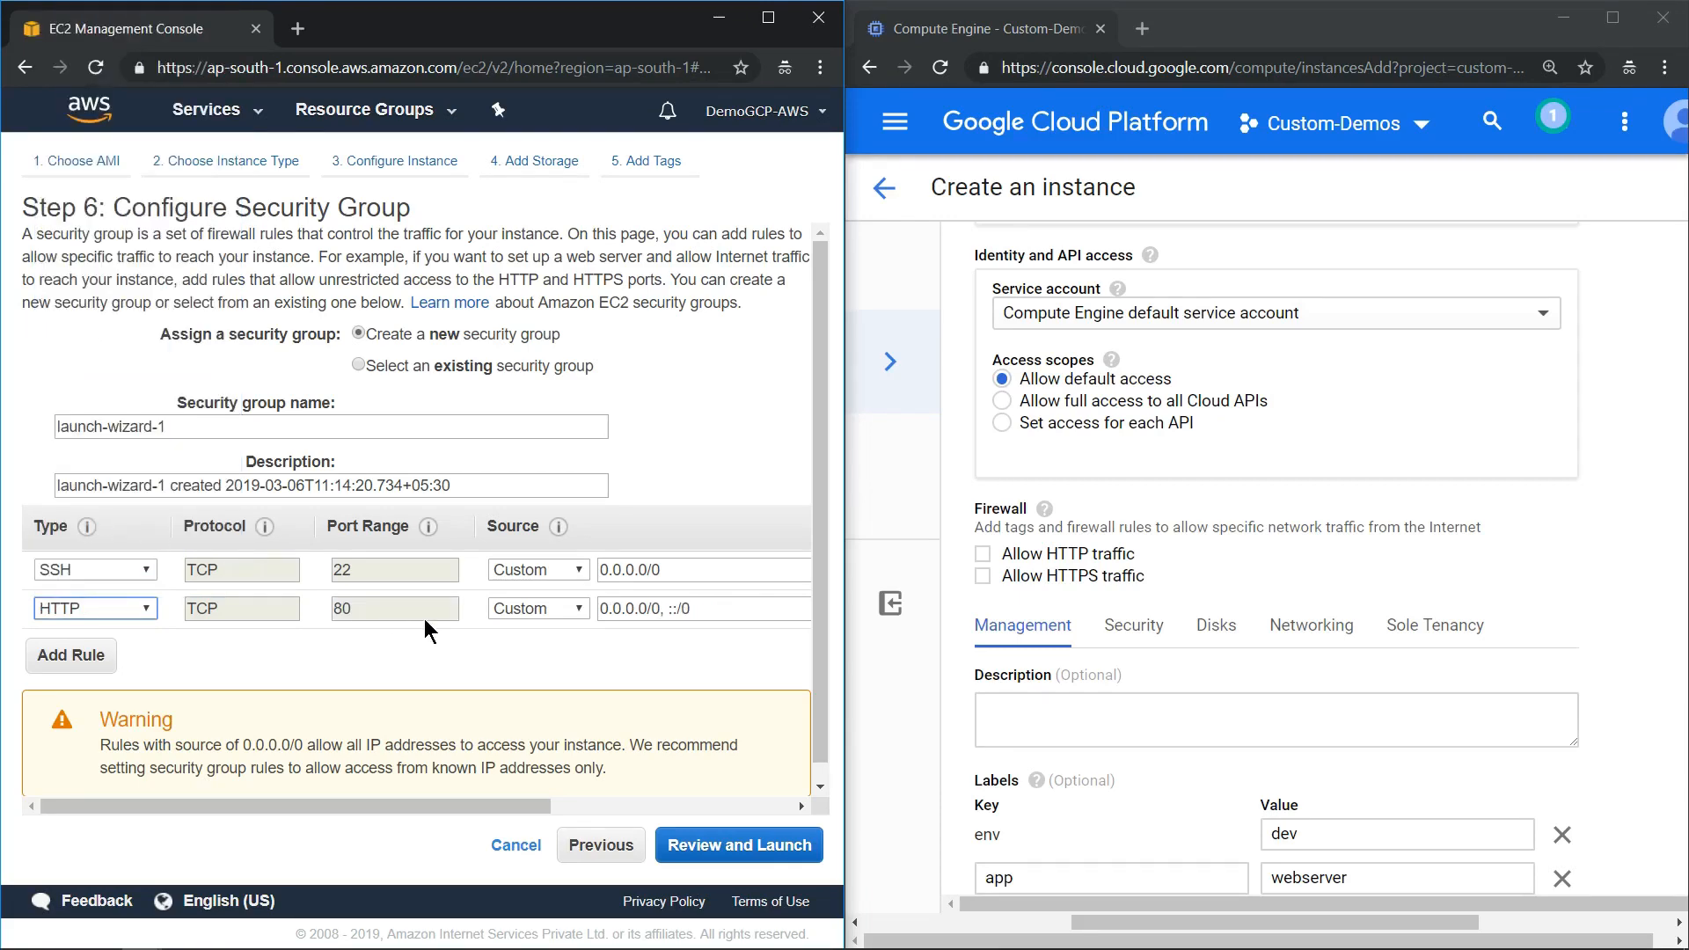
{"action": "scroll", "scroll_direction": "right", "scroll_amount": 3}
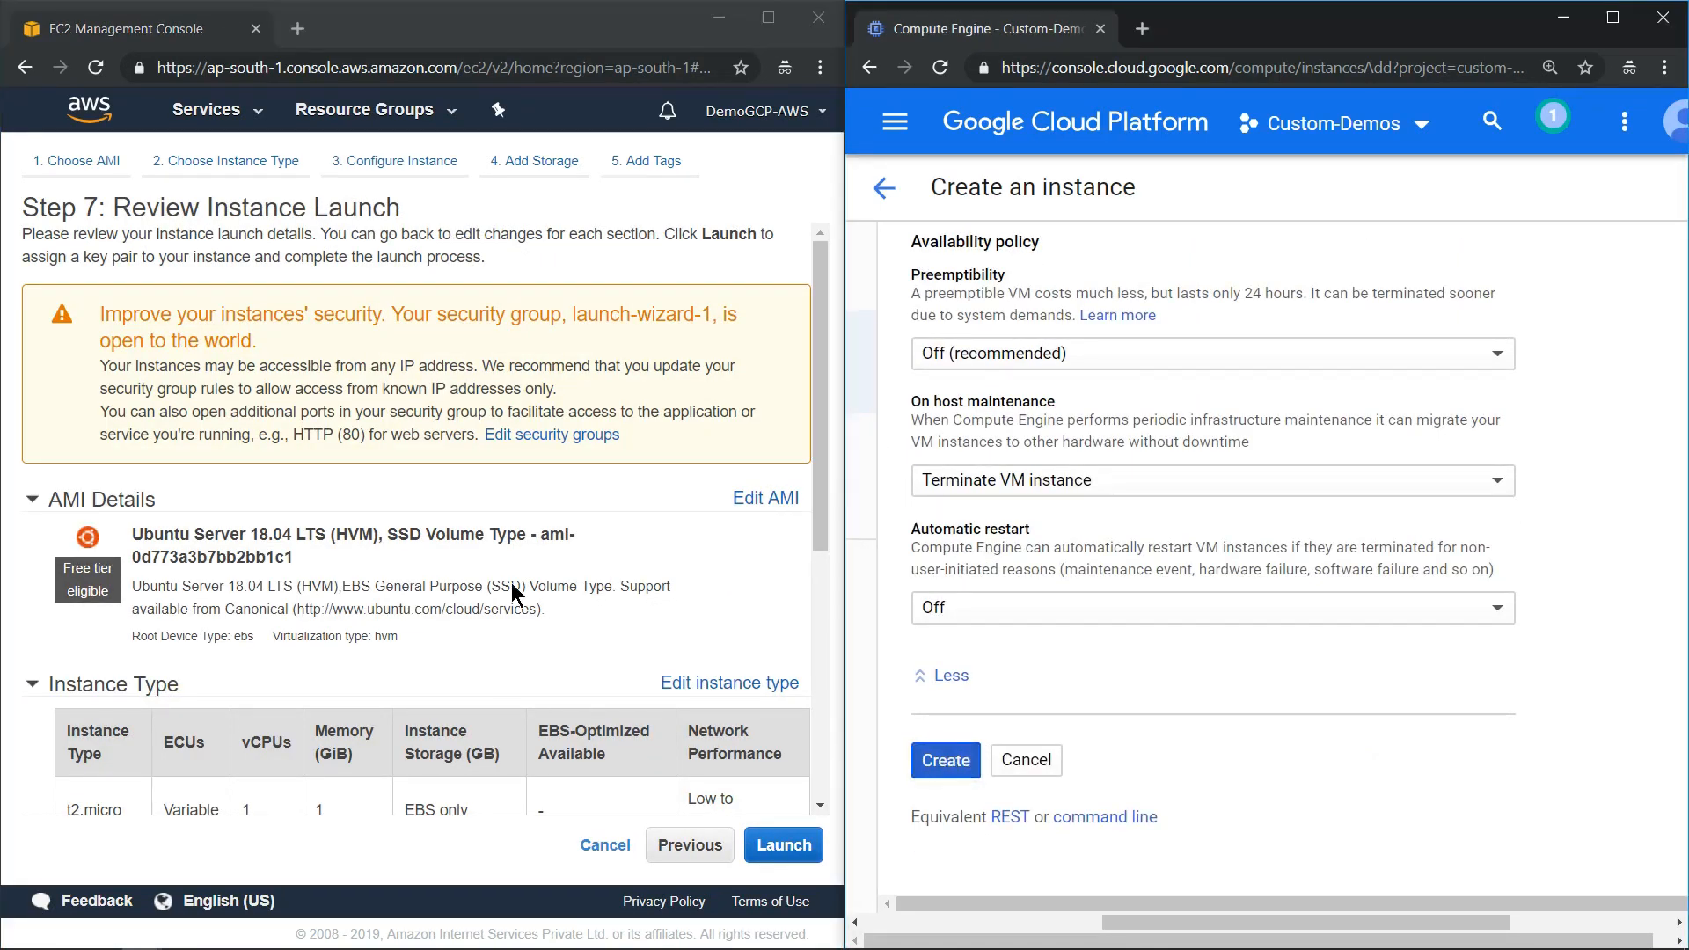
- Create the GCP instance and start the EC2 launch with a new key pair
{"action": "left_click", "coordinate": [943, 760]}
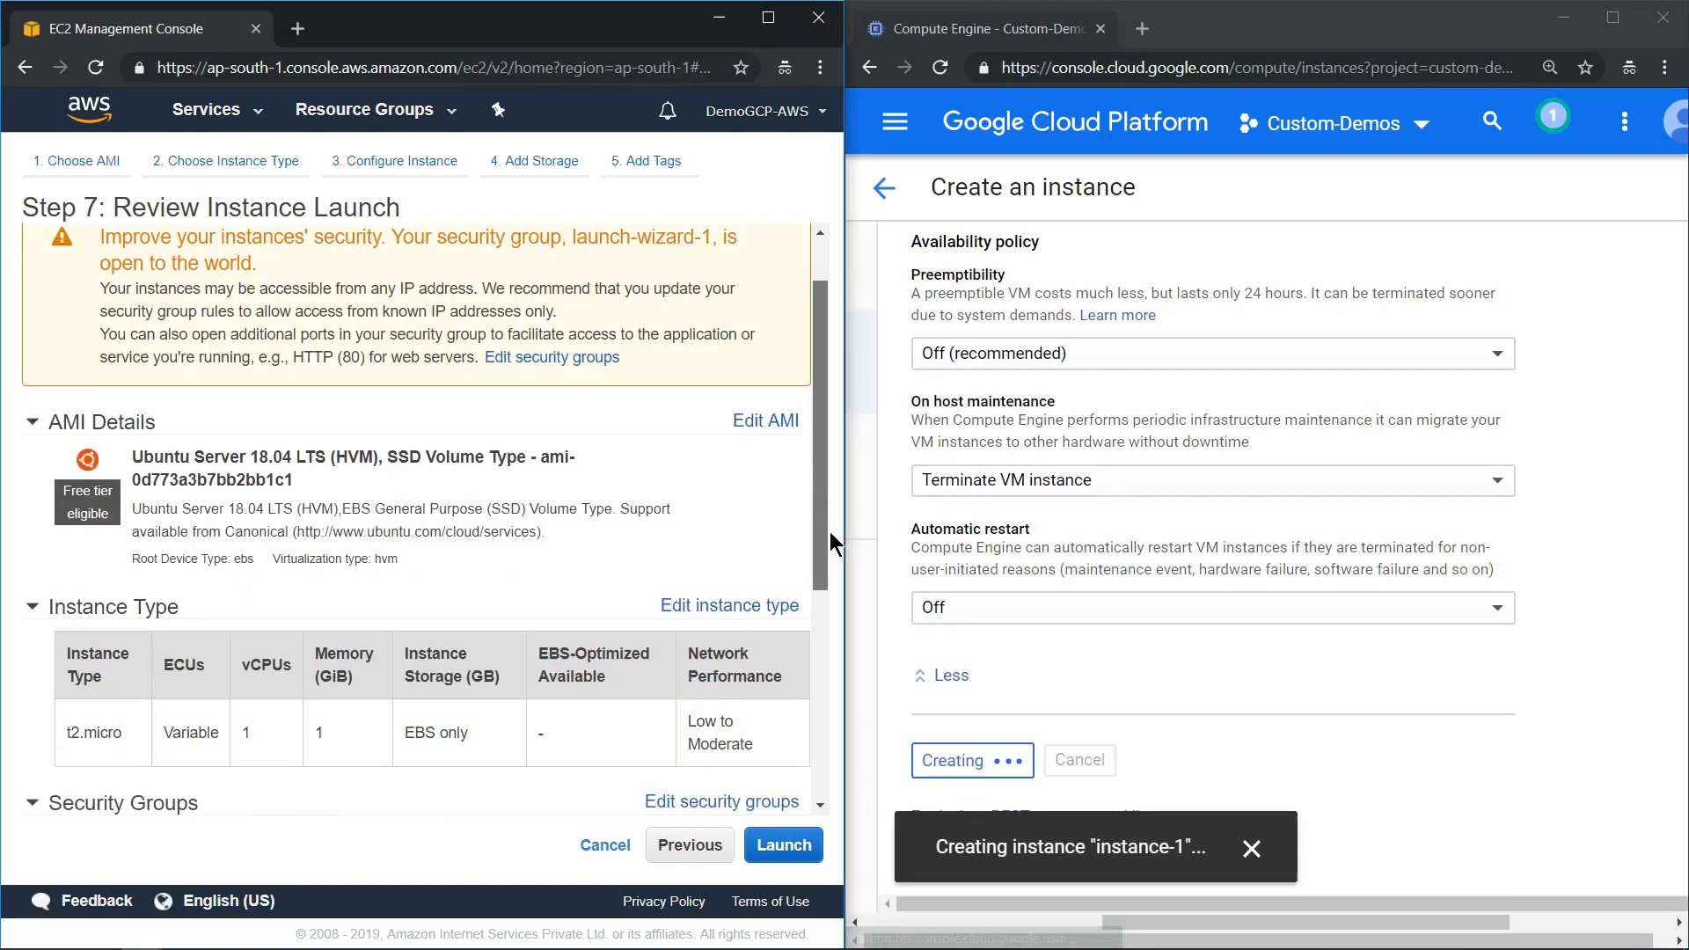
{"action": "left_click", "coordinate": [781, 845]}
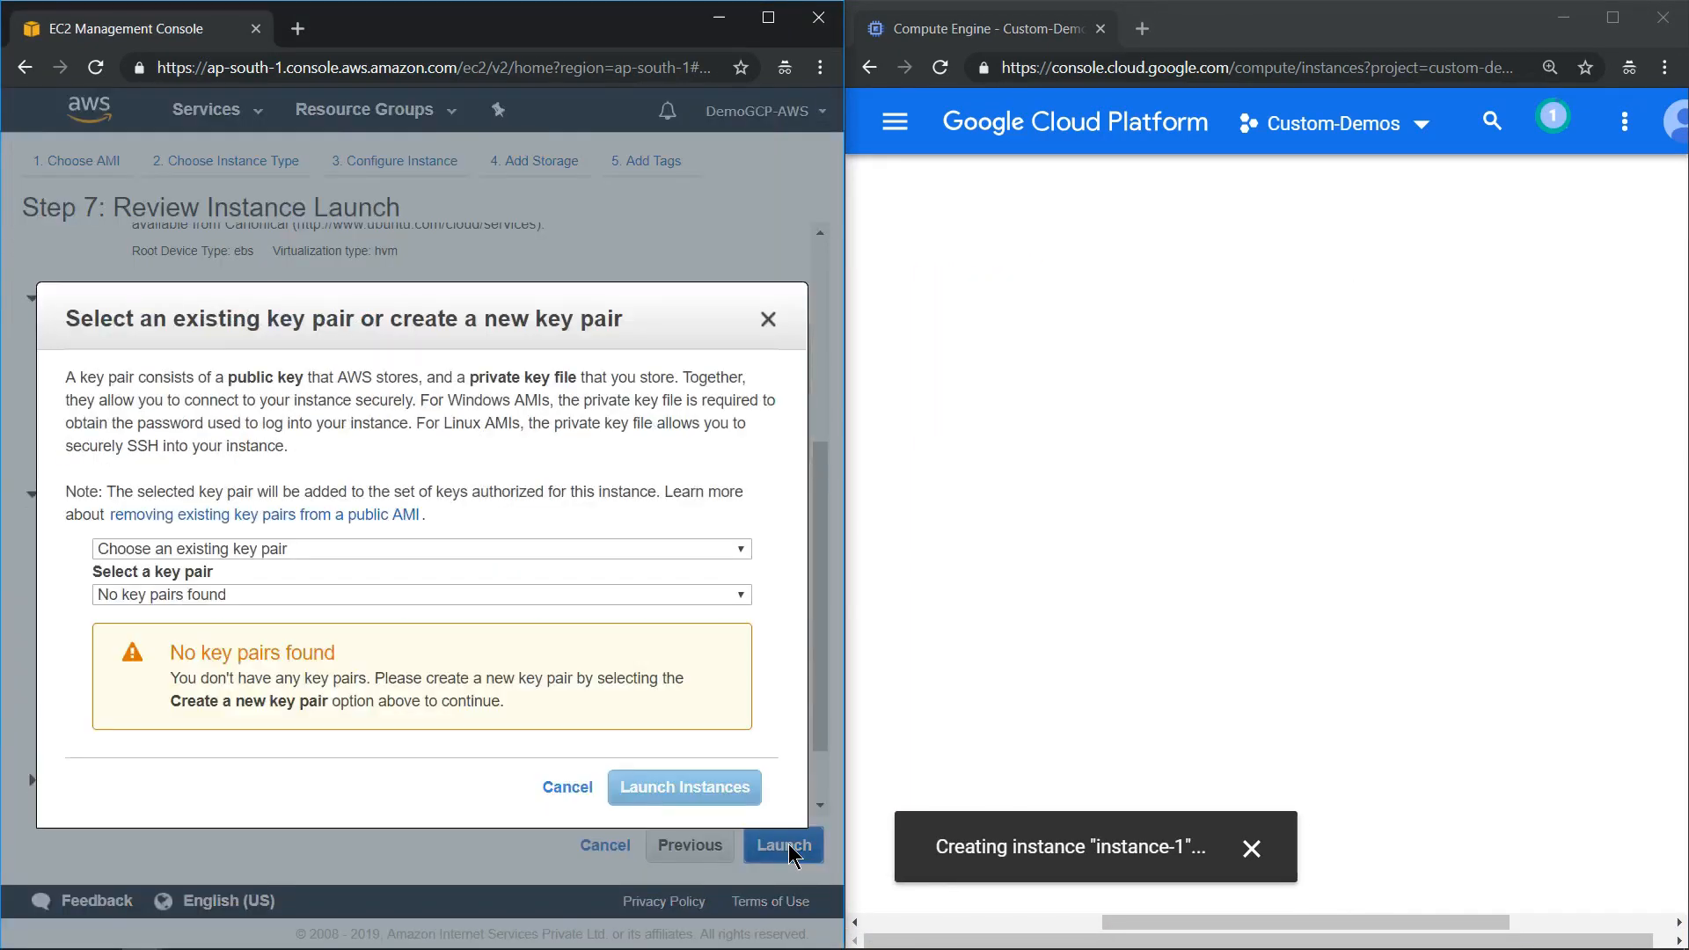
{"action": "left_click", "coordinate": [421, 549]}
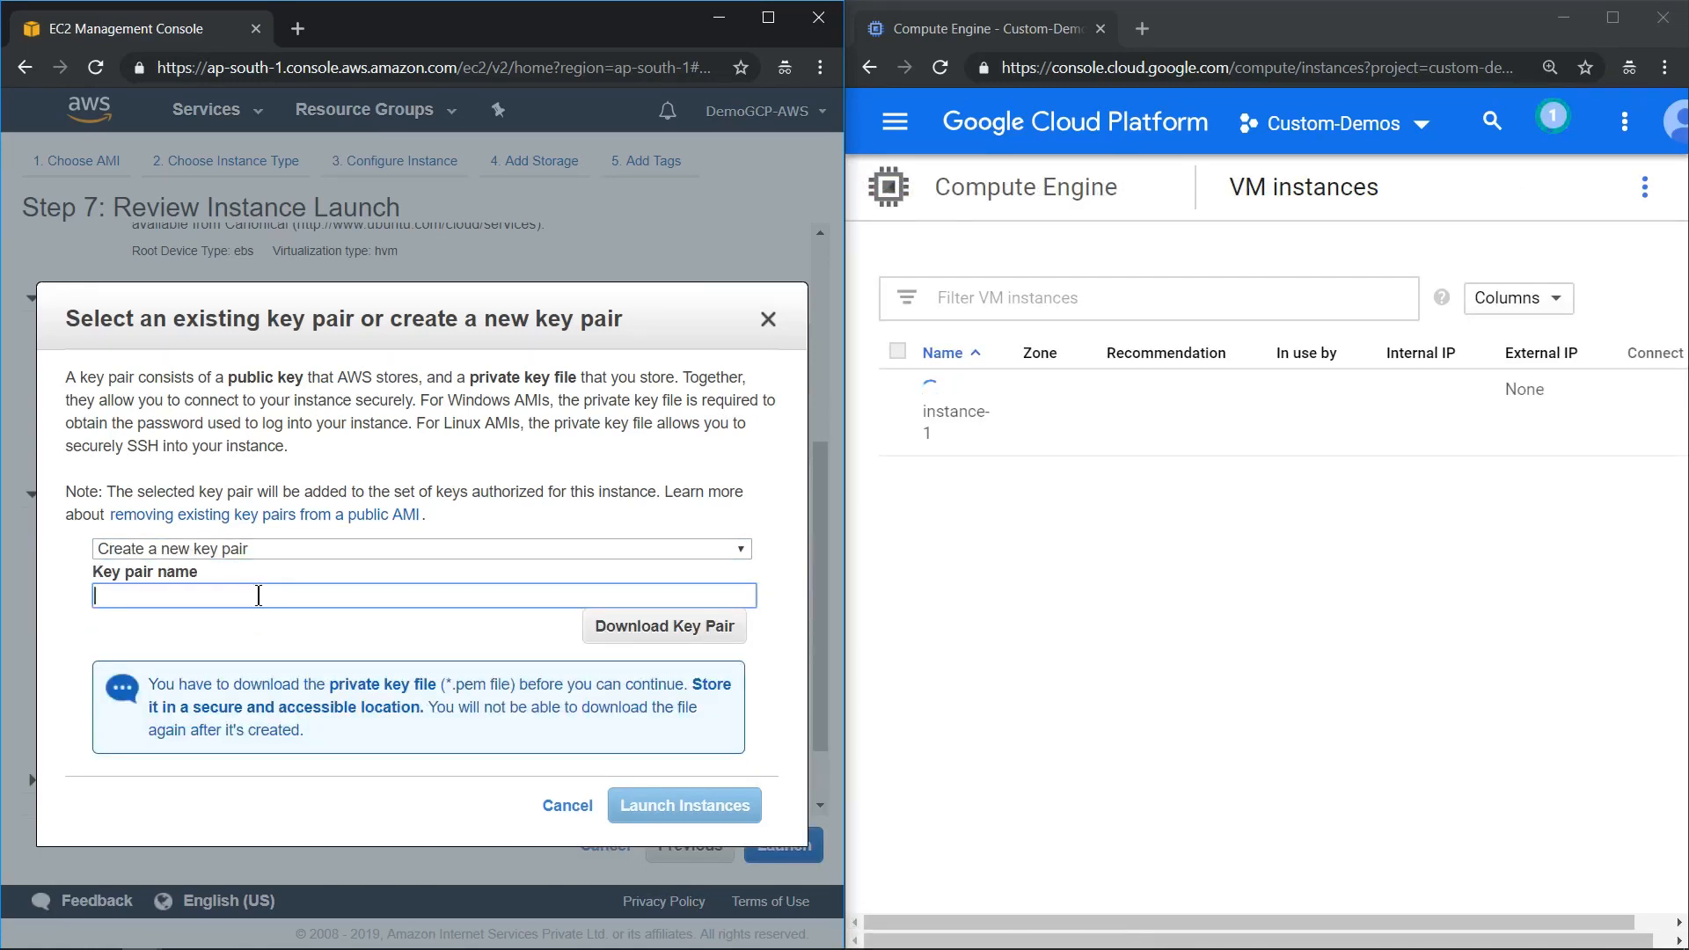
- Name the key pair demo, download it, and launch the EC2 instance
{"action": "type", "text": "demo"}
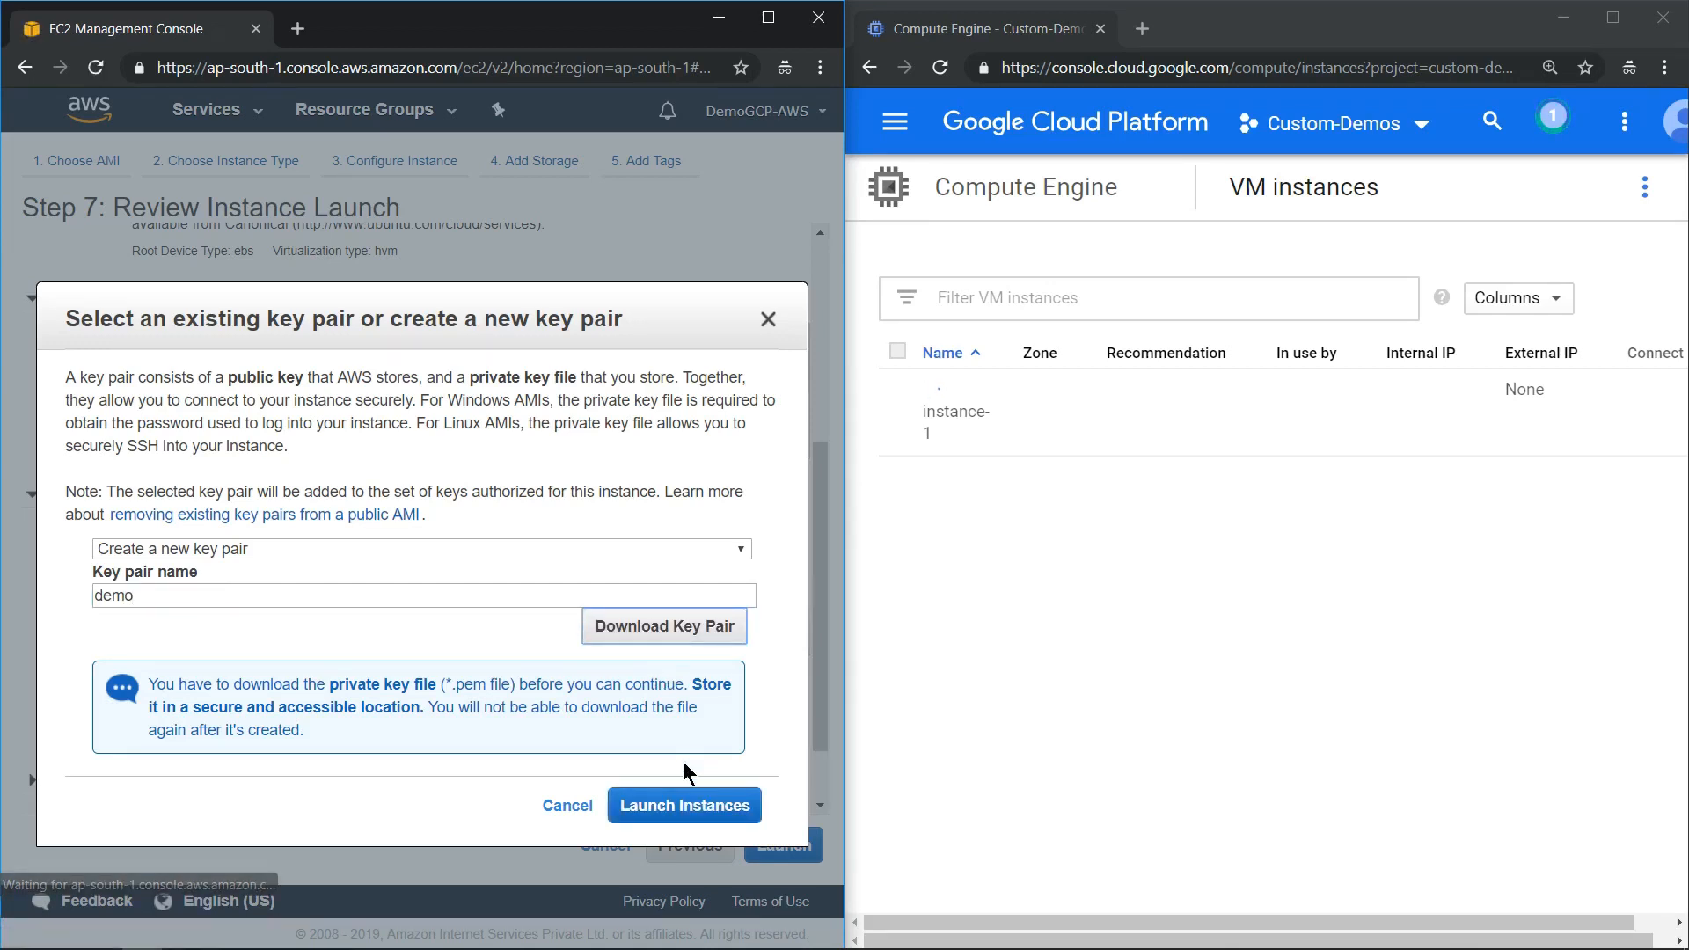
{"action": "left_click", "coordinate": [663, 627]}
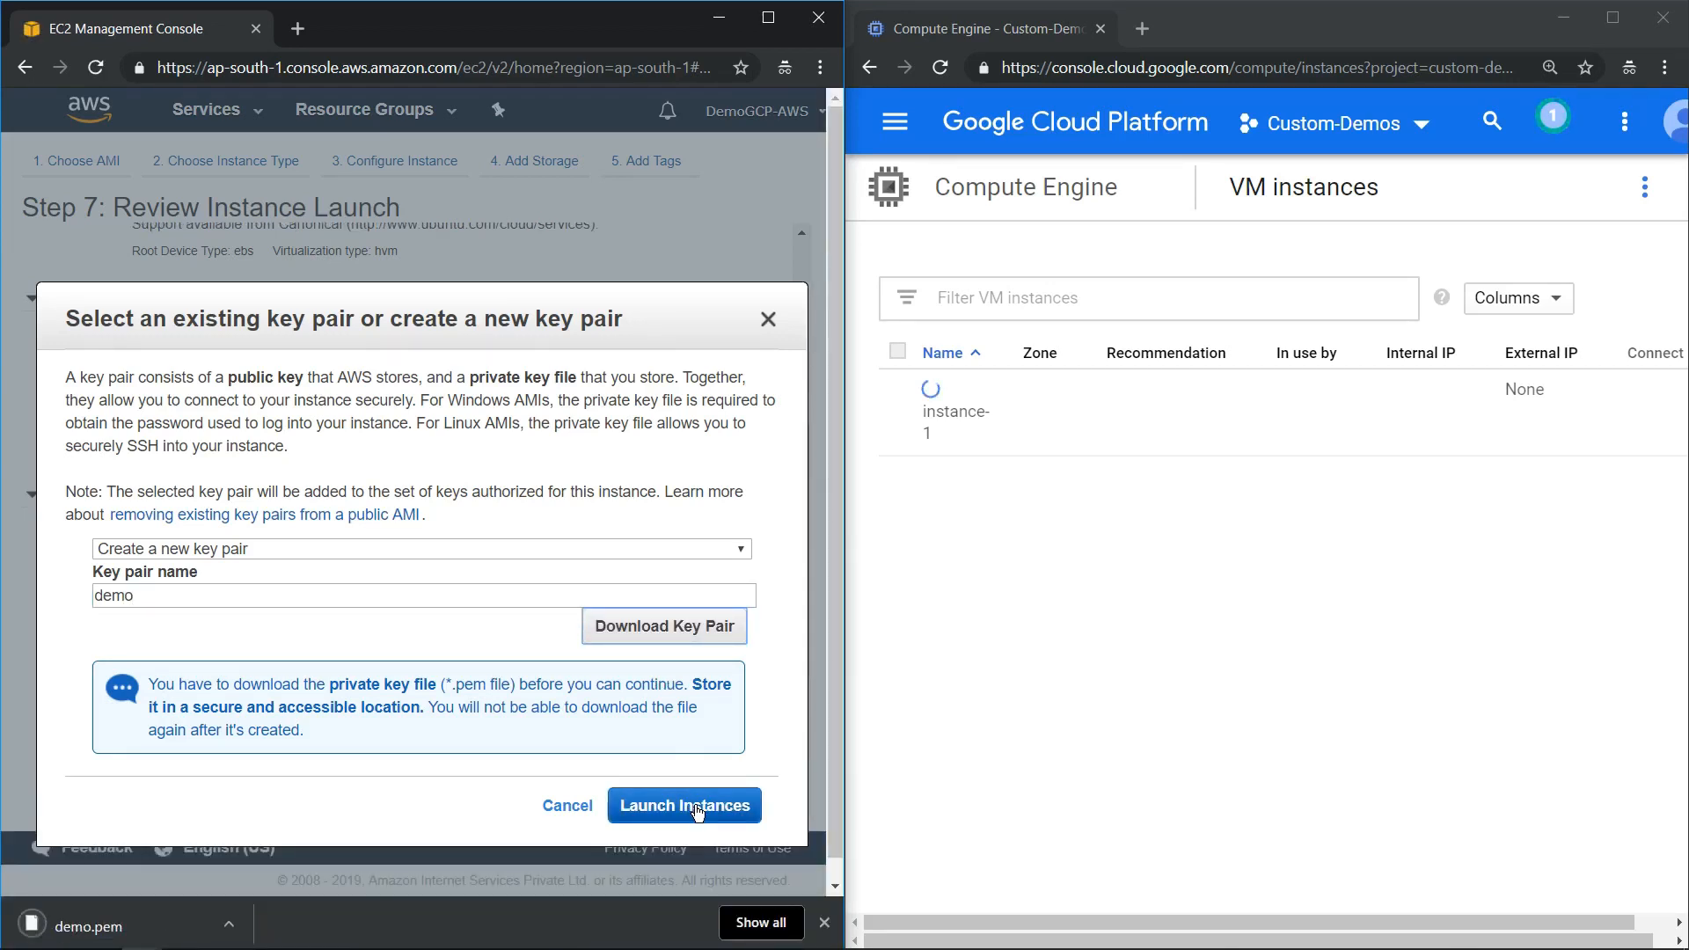
{"action": "left_click", "coordinate": [684, 804]}
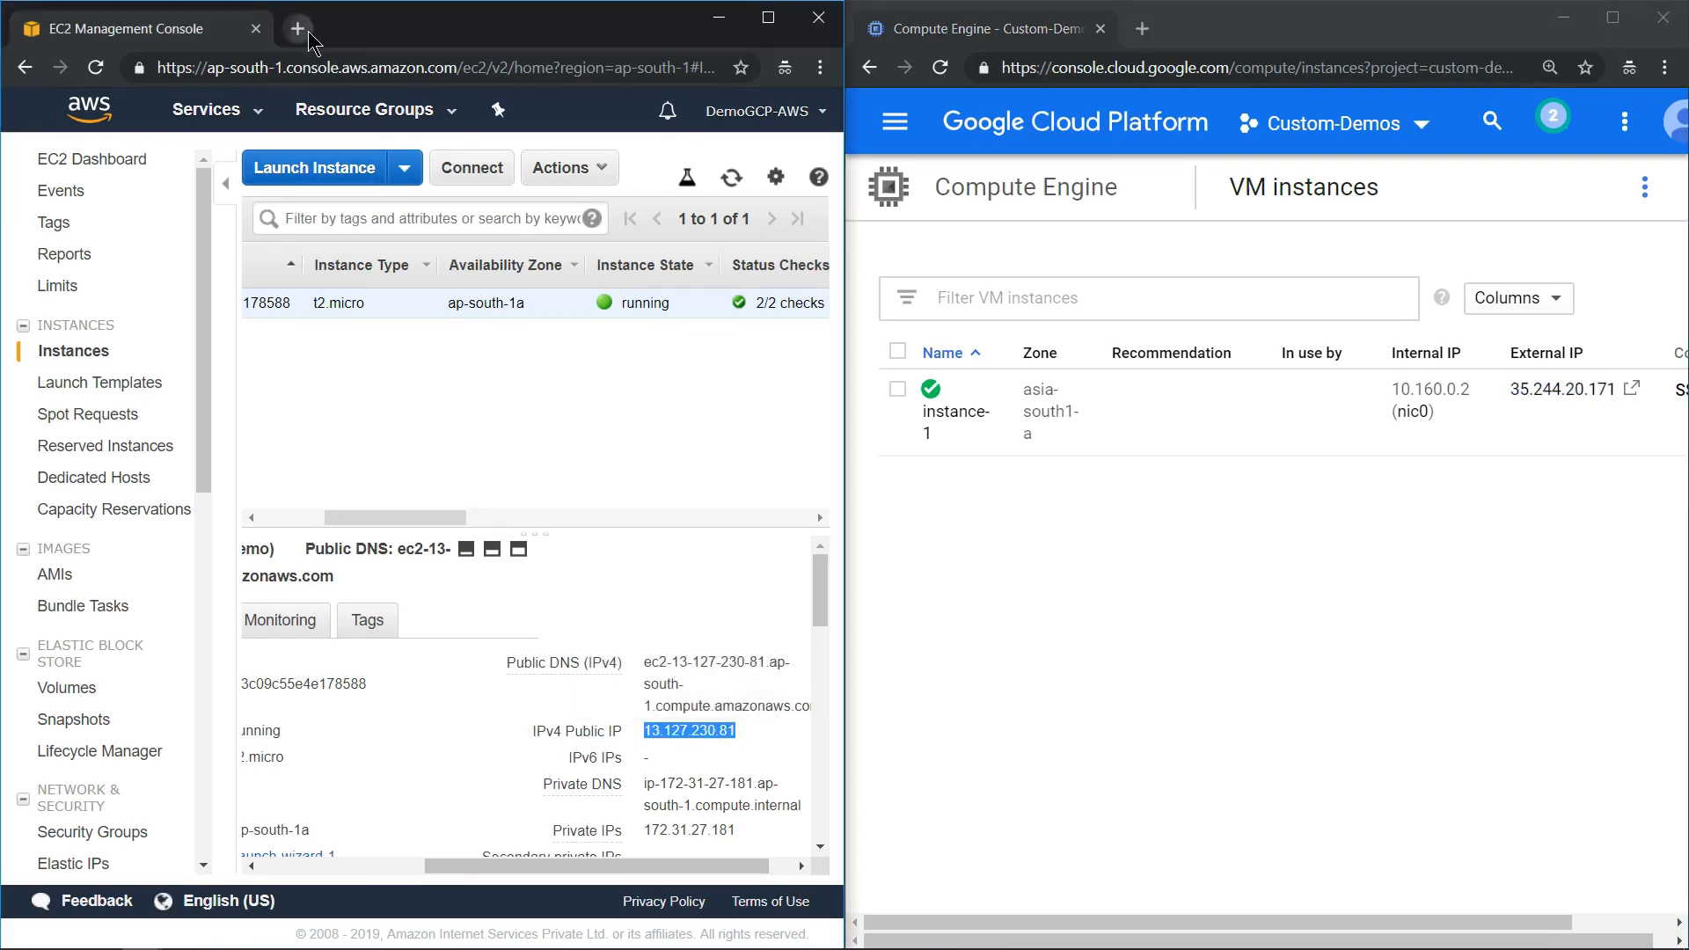
- Enter the EC2 public IP 13.127.230.81 in a new browser tab's address bar
{"action": "type", "text": "13.127.230.81"}
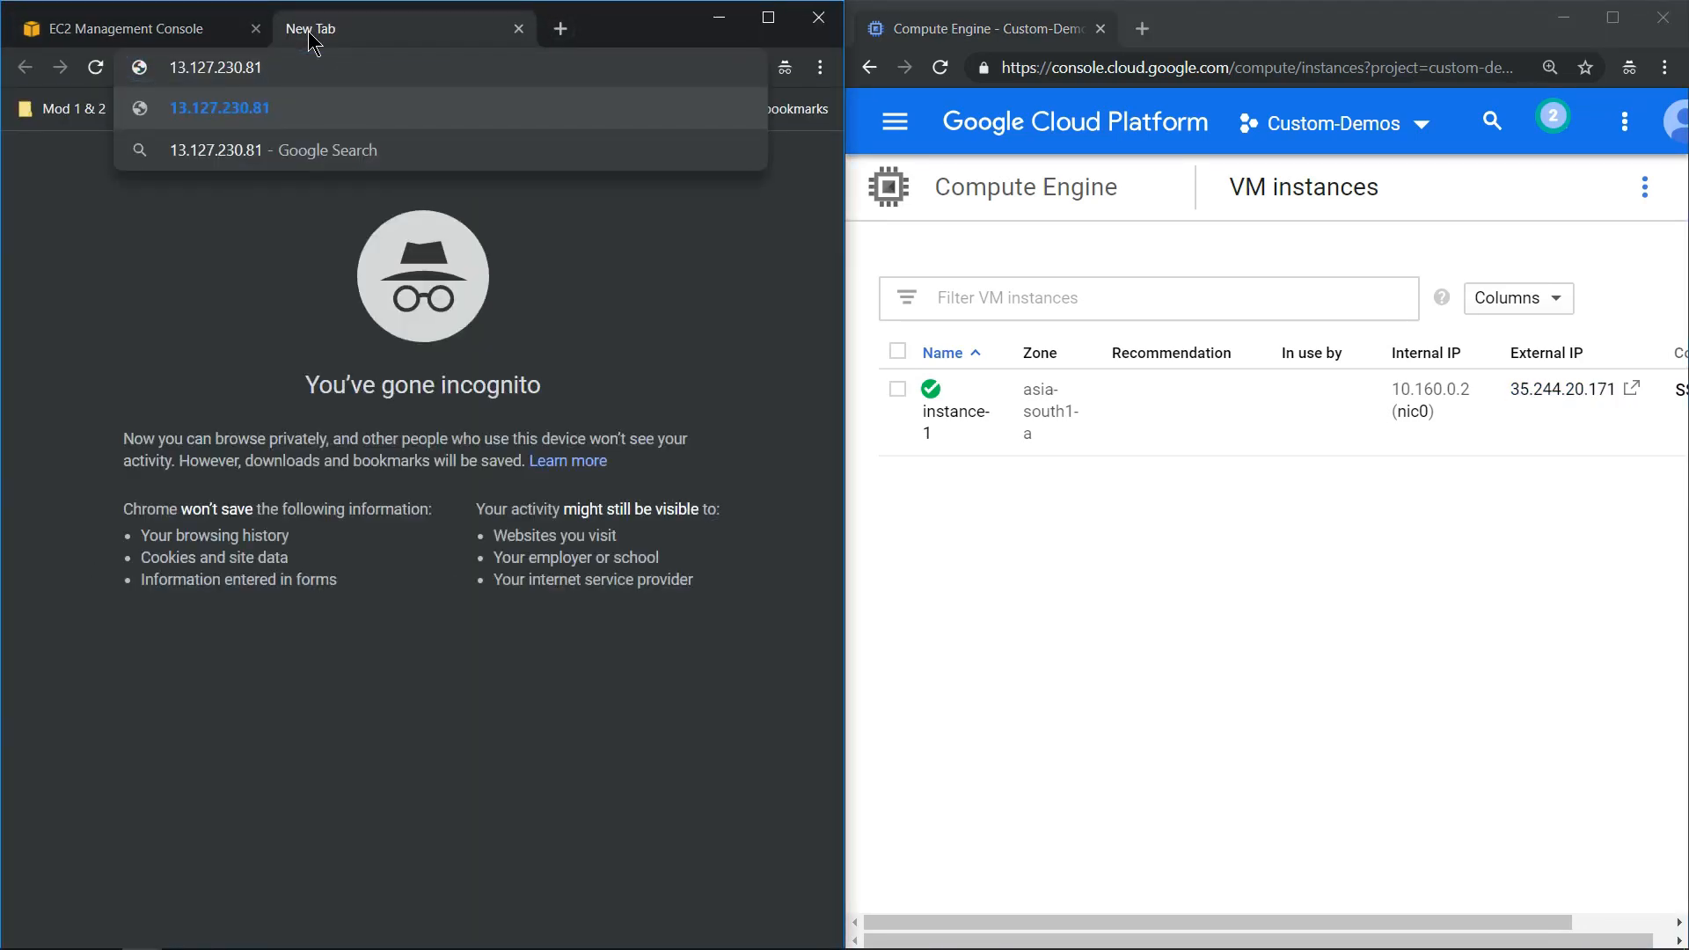